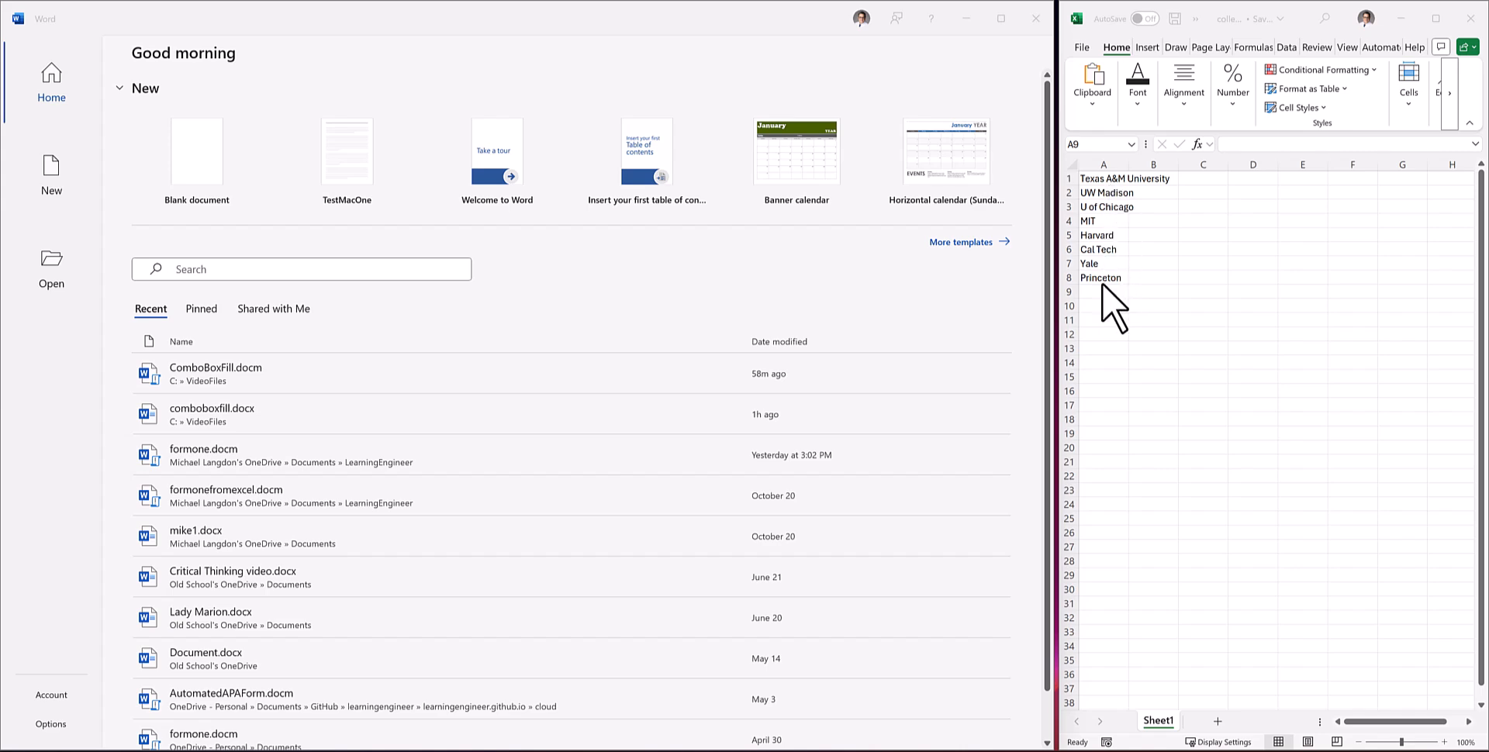
{"action": "mouse_move", "coordinate": [1102, 255]}
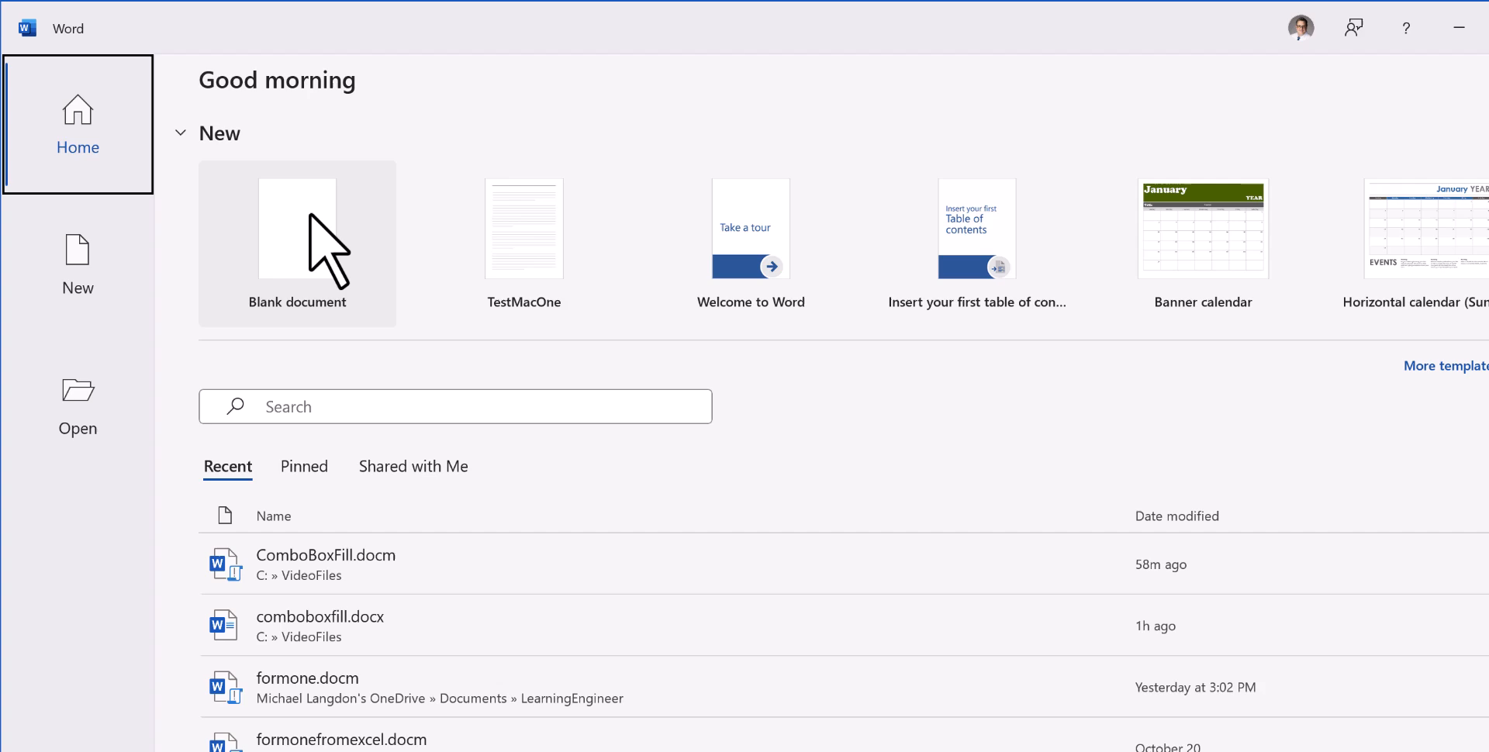
Start a new blank document from the Word start screen
{"action": "left_click", "coordinate": [296, 228]}
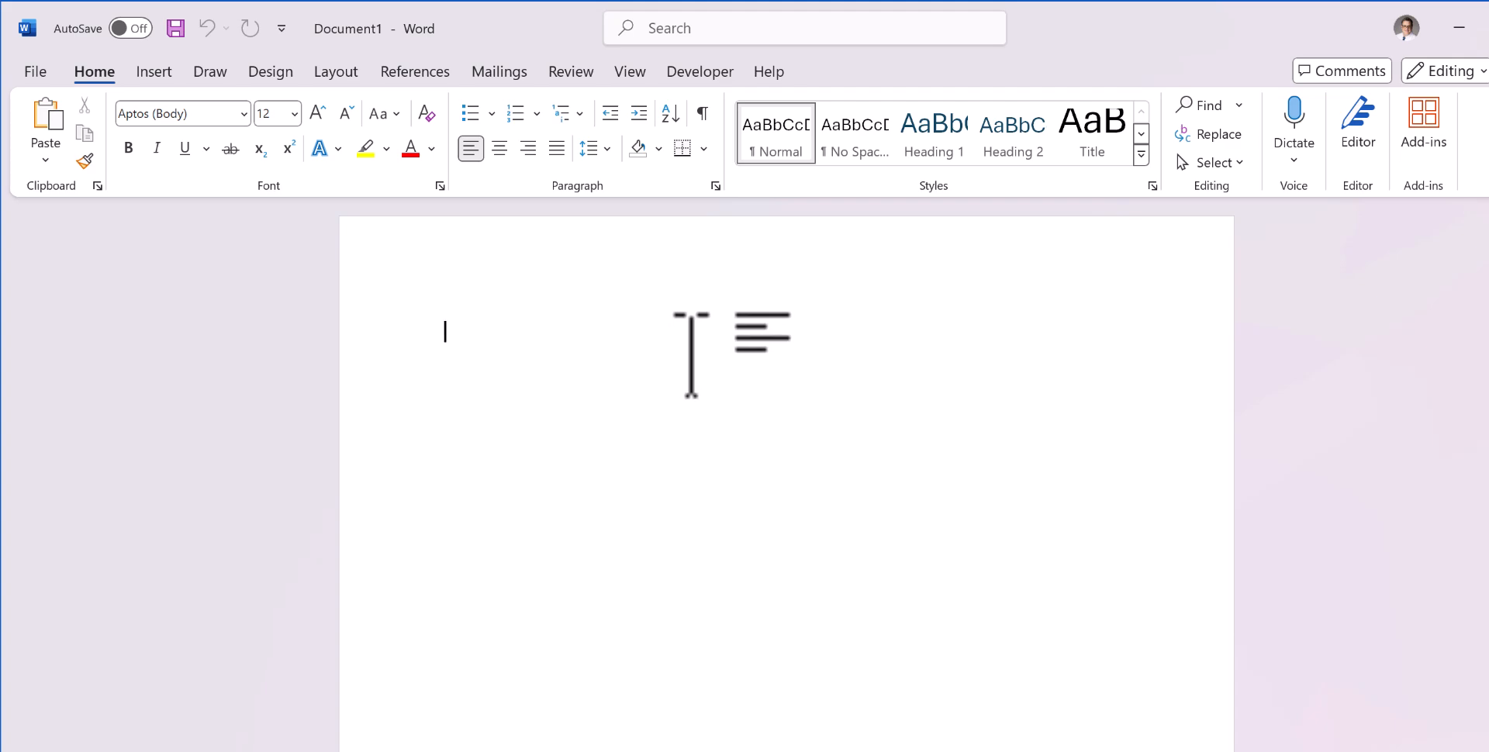
Begin Save As in Word Macro-Enabled Document (*.docm) format and browse This PC
{"action": "left_click", "coordinate": [35, 71]}
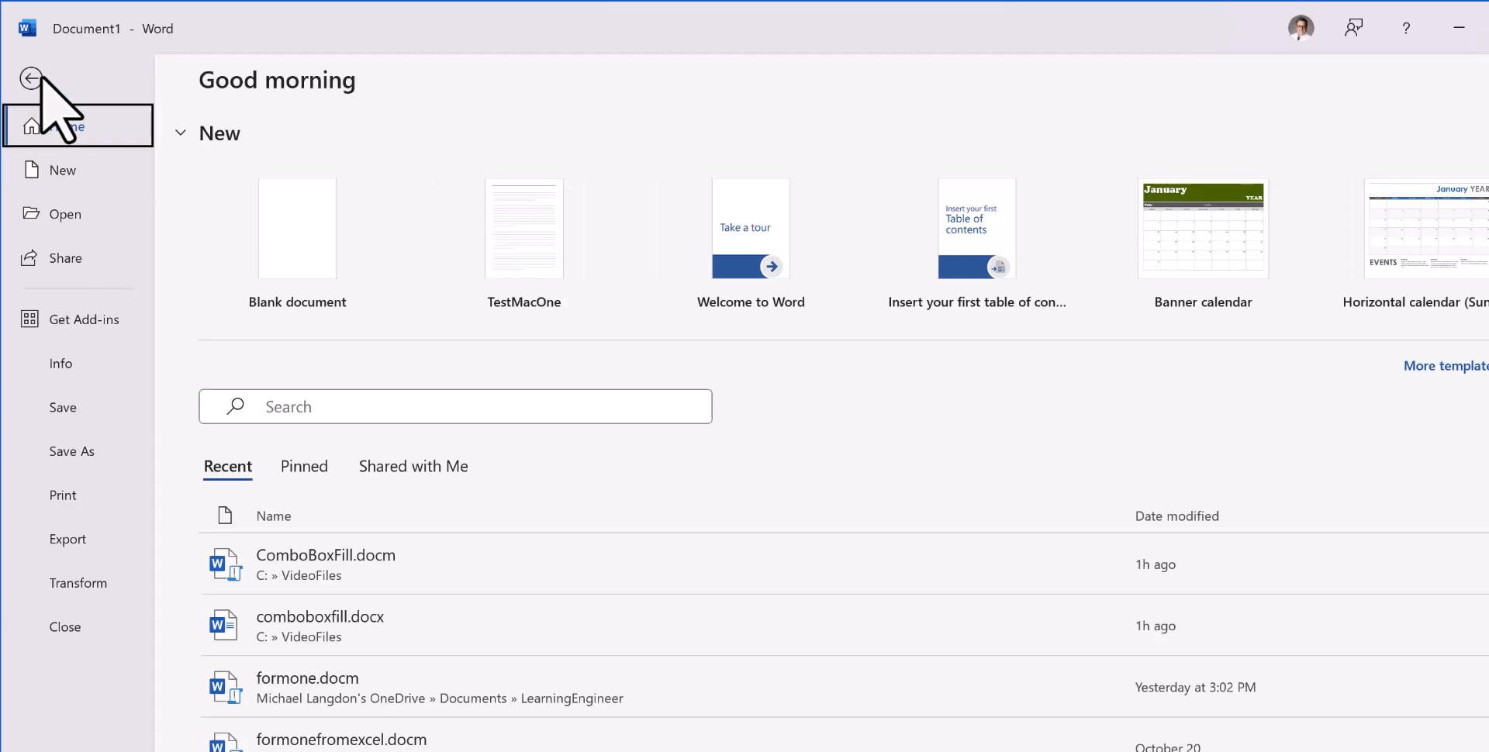
{"action": "mouse_move", "coordinate": [76, 474]}
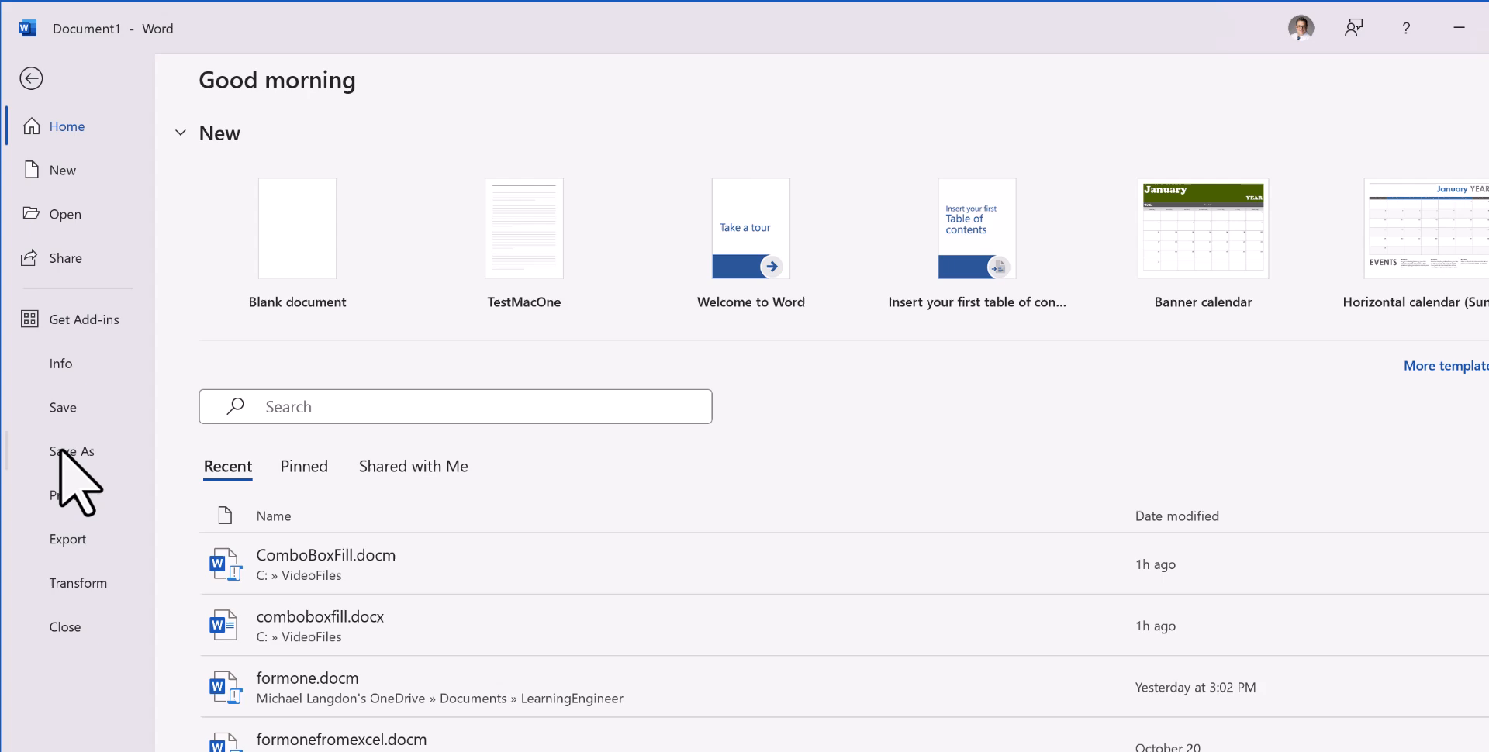
{"action": "left_click", "coordinate": [72, 452]}
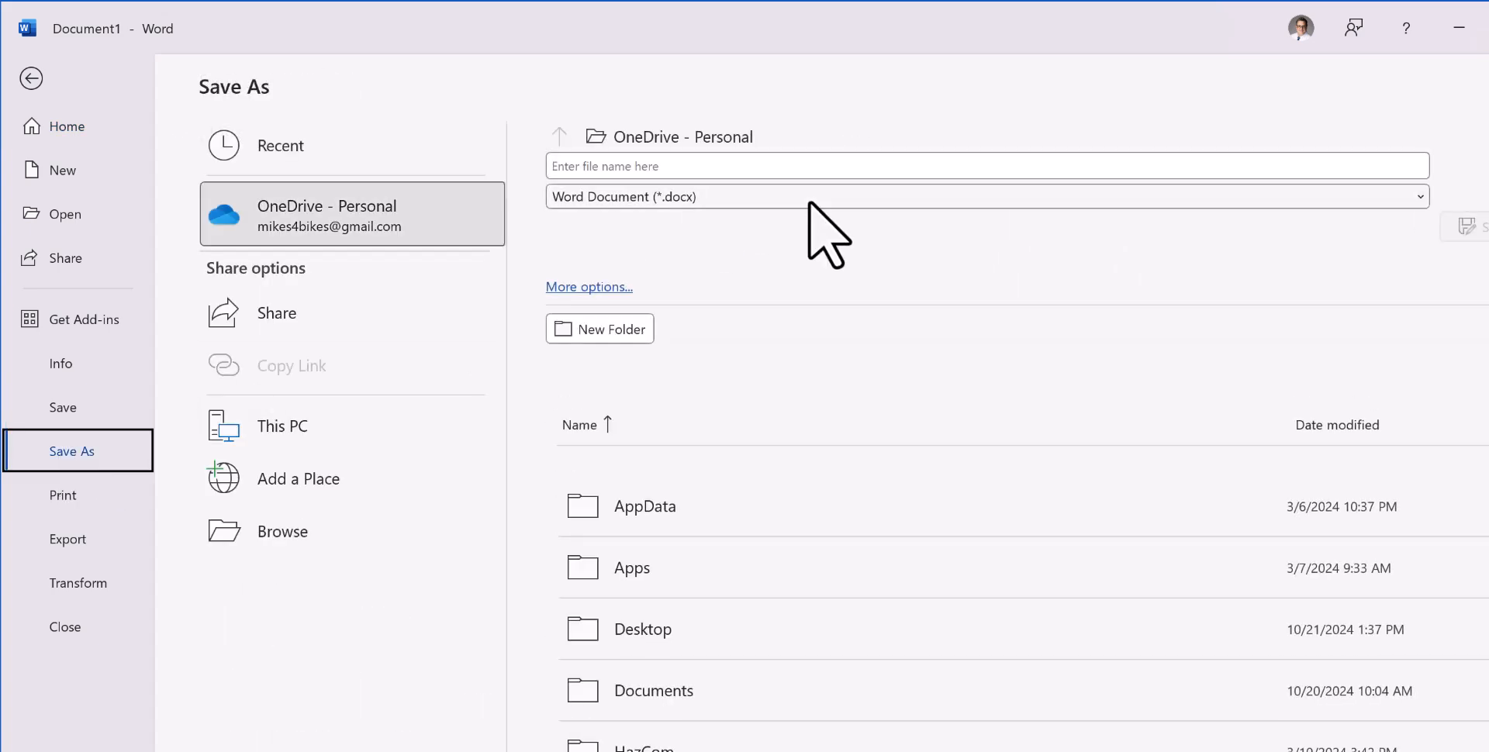
{"action": "left_click", "coordinate": [983, 197]}
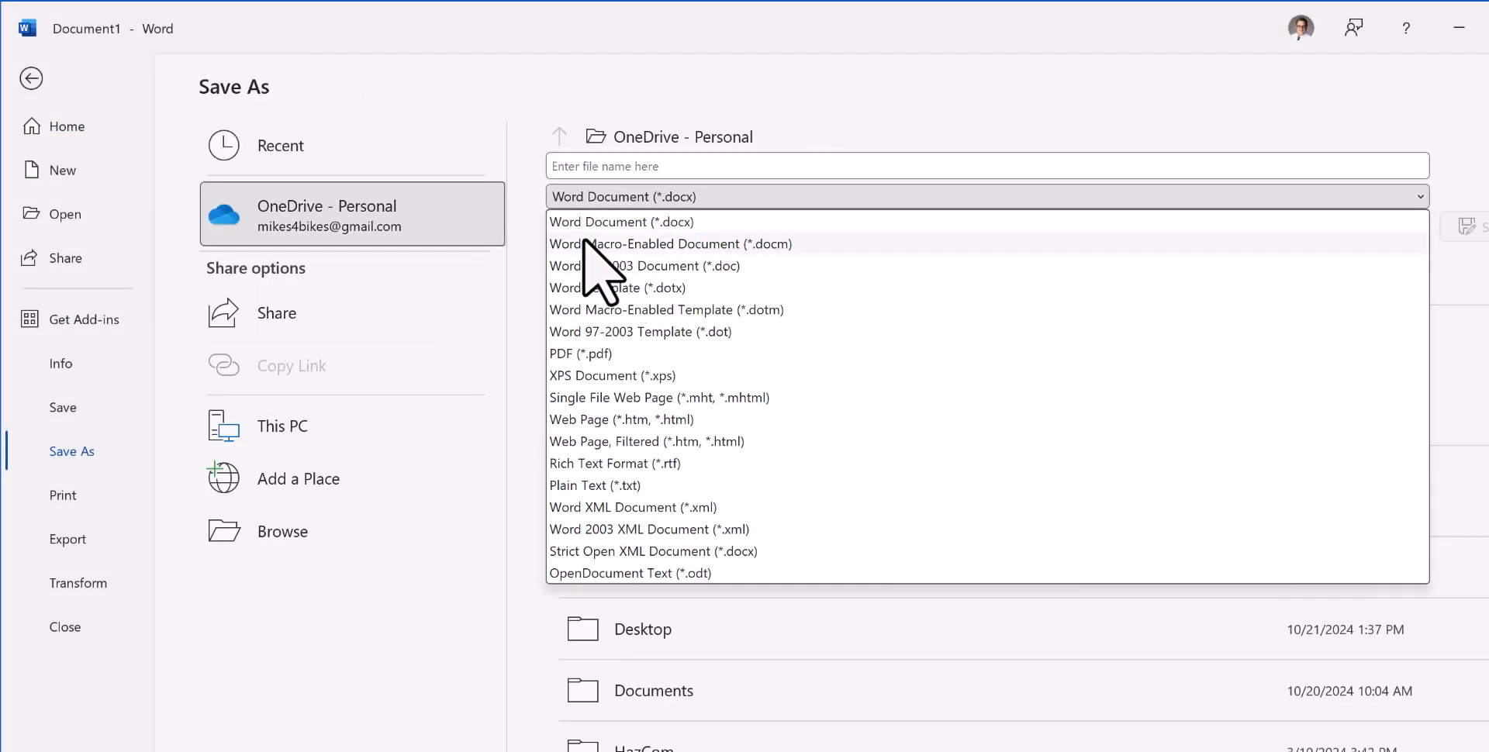
{"action": "left_click", "coordinate": [670, 244]}
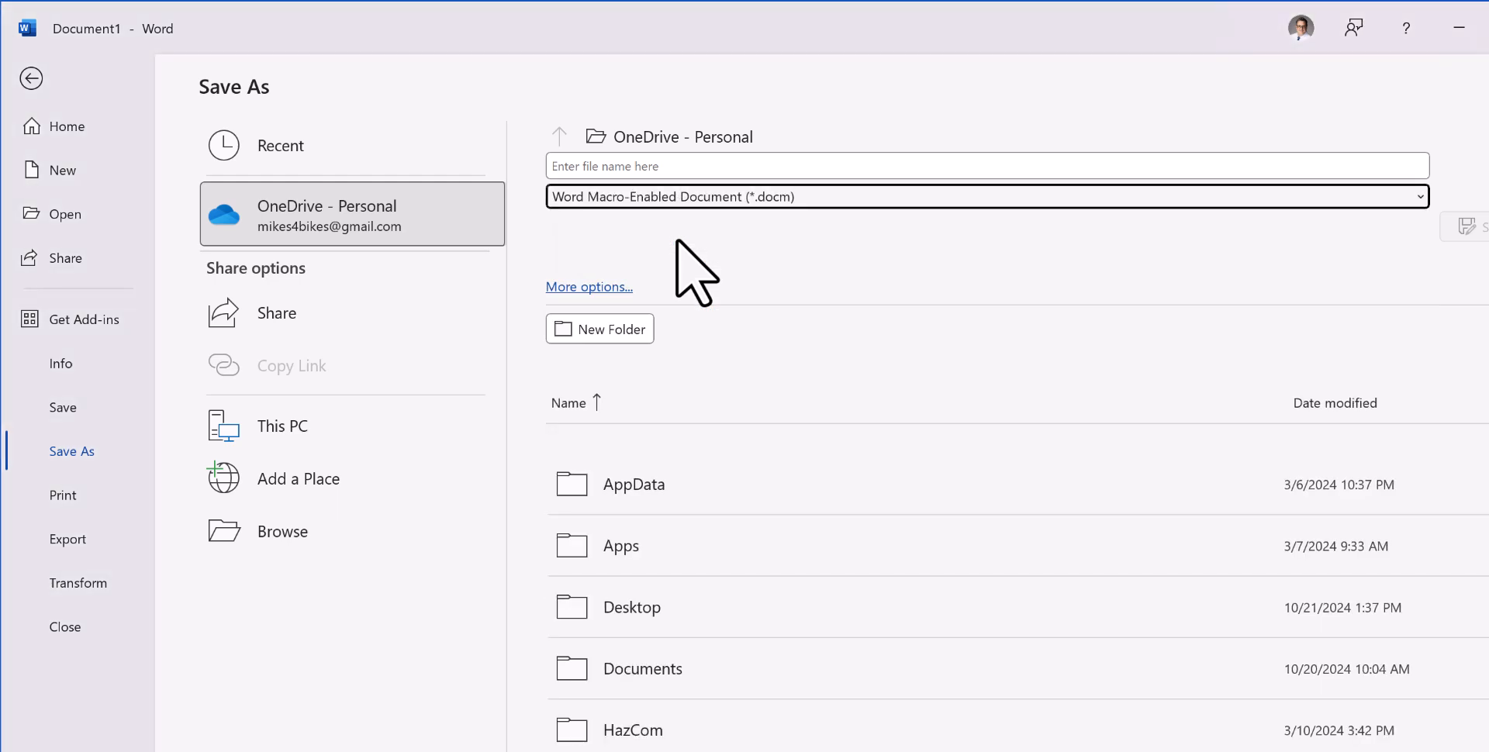
{"action": "mouse_move", "coordinate": [595, 428]}
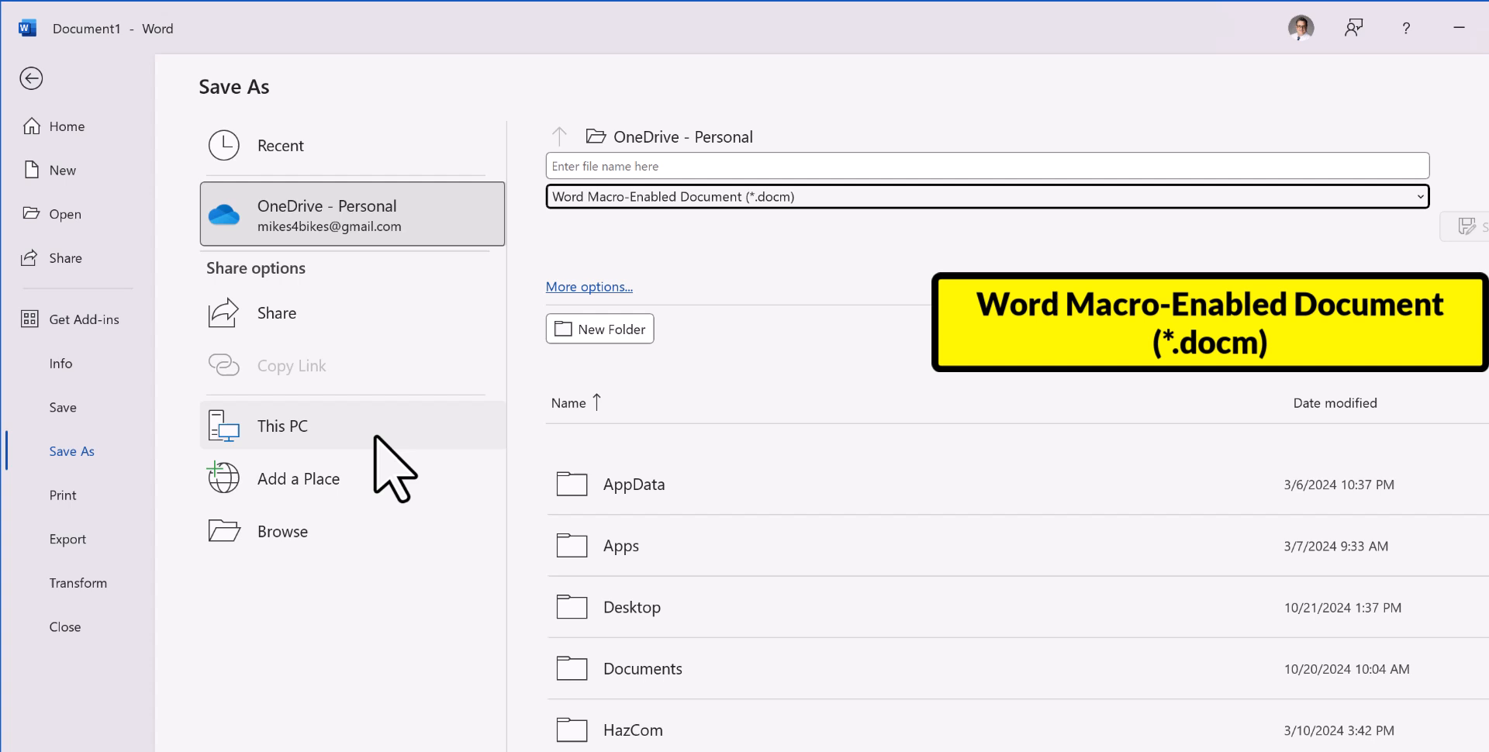
{"action": "left_click", "coordinate": [281, 425]}
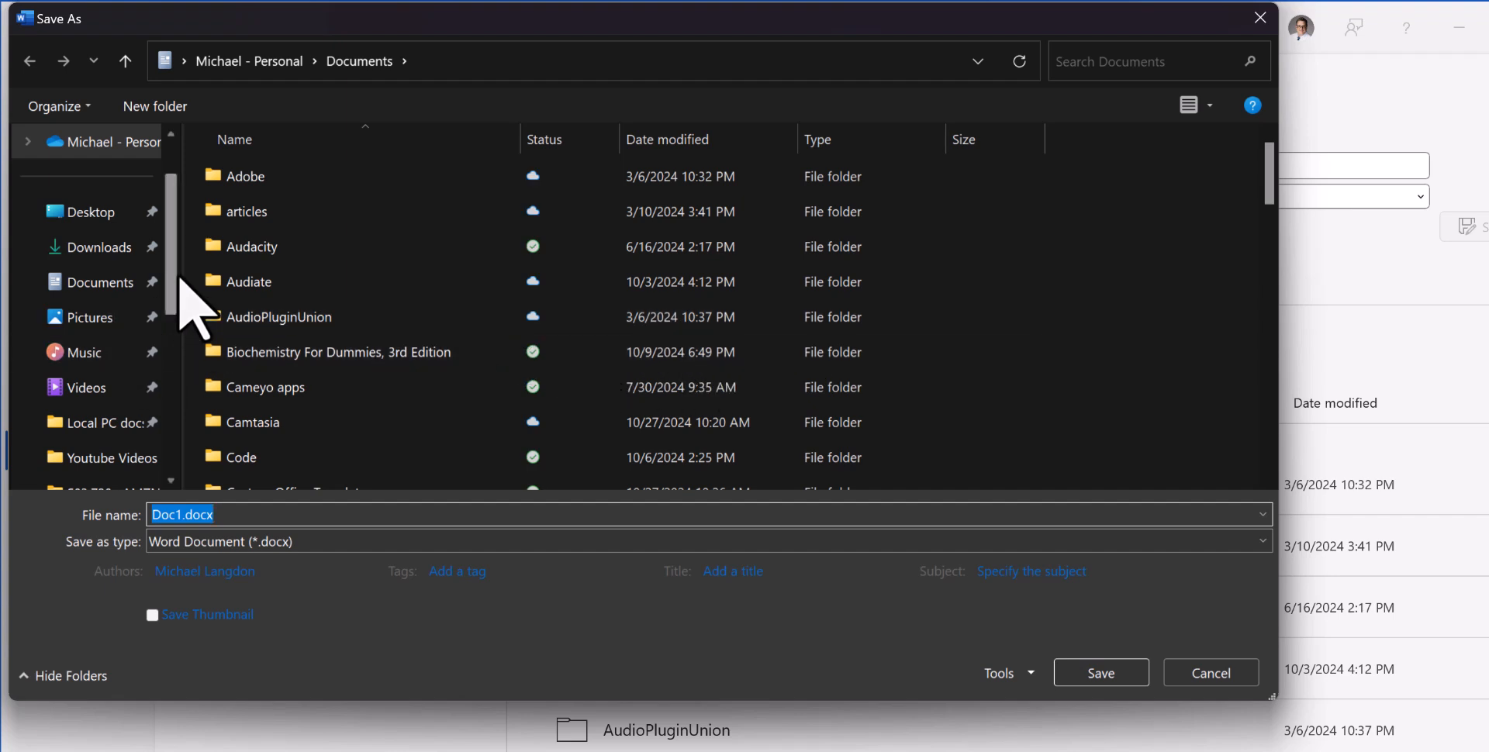
Save the document as CollegeBoxForm.docm in C:\VideoFiles
{"action": "scroll", "scroll_direction": "down", "scroll_amount": 3}
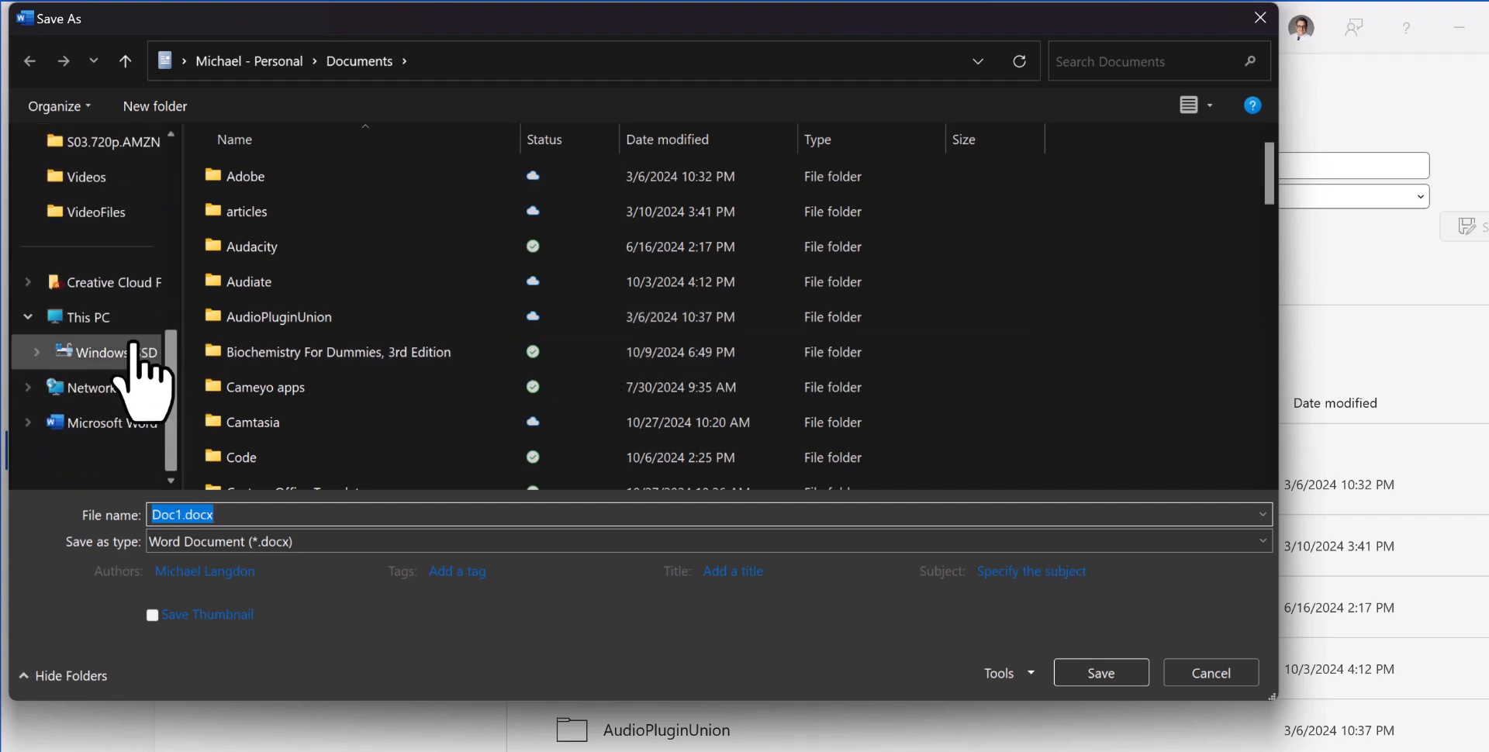
{"action": "left_click", "coordinate": [113, 352]}
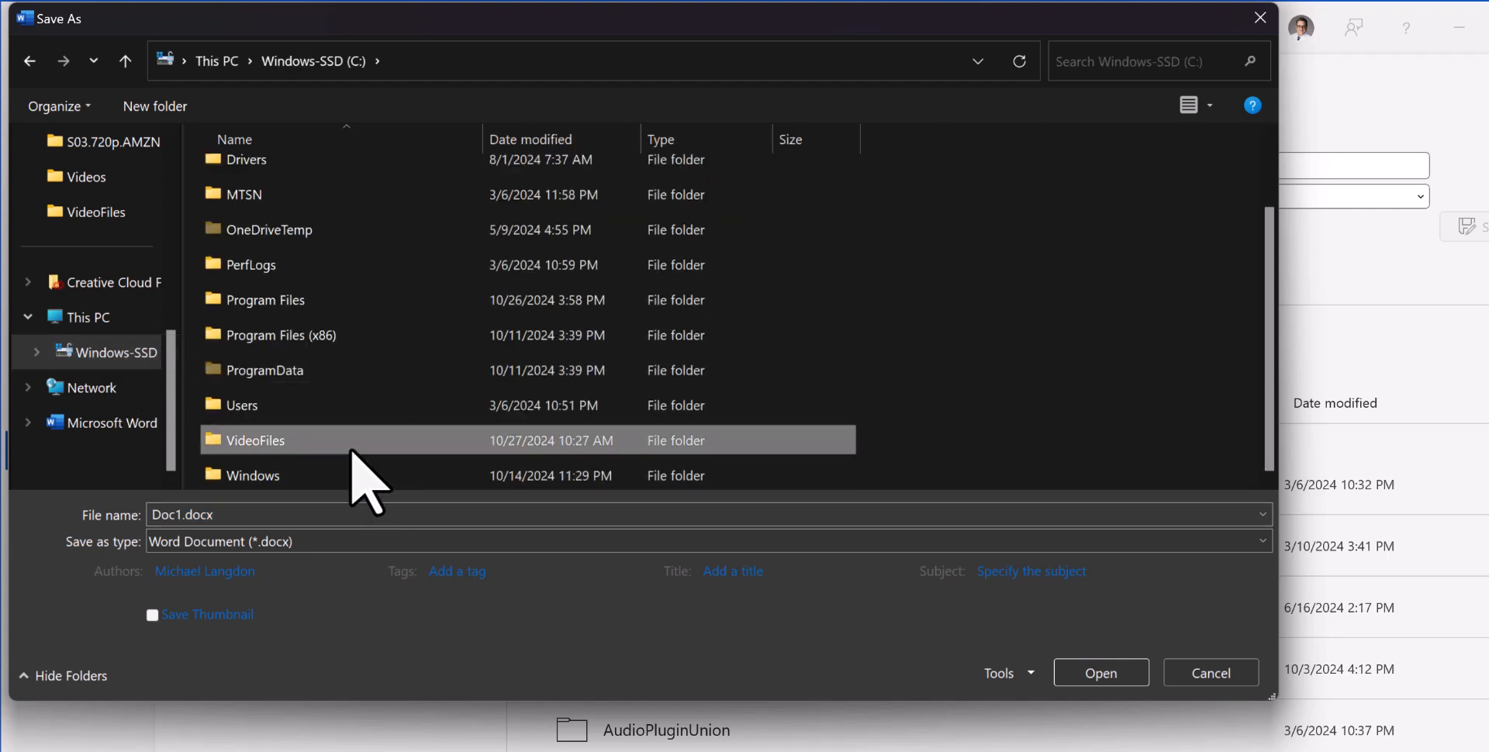
{"action": "double_click", "coordinate": [254, 441]}
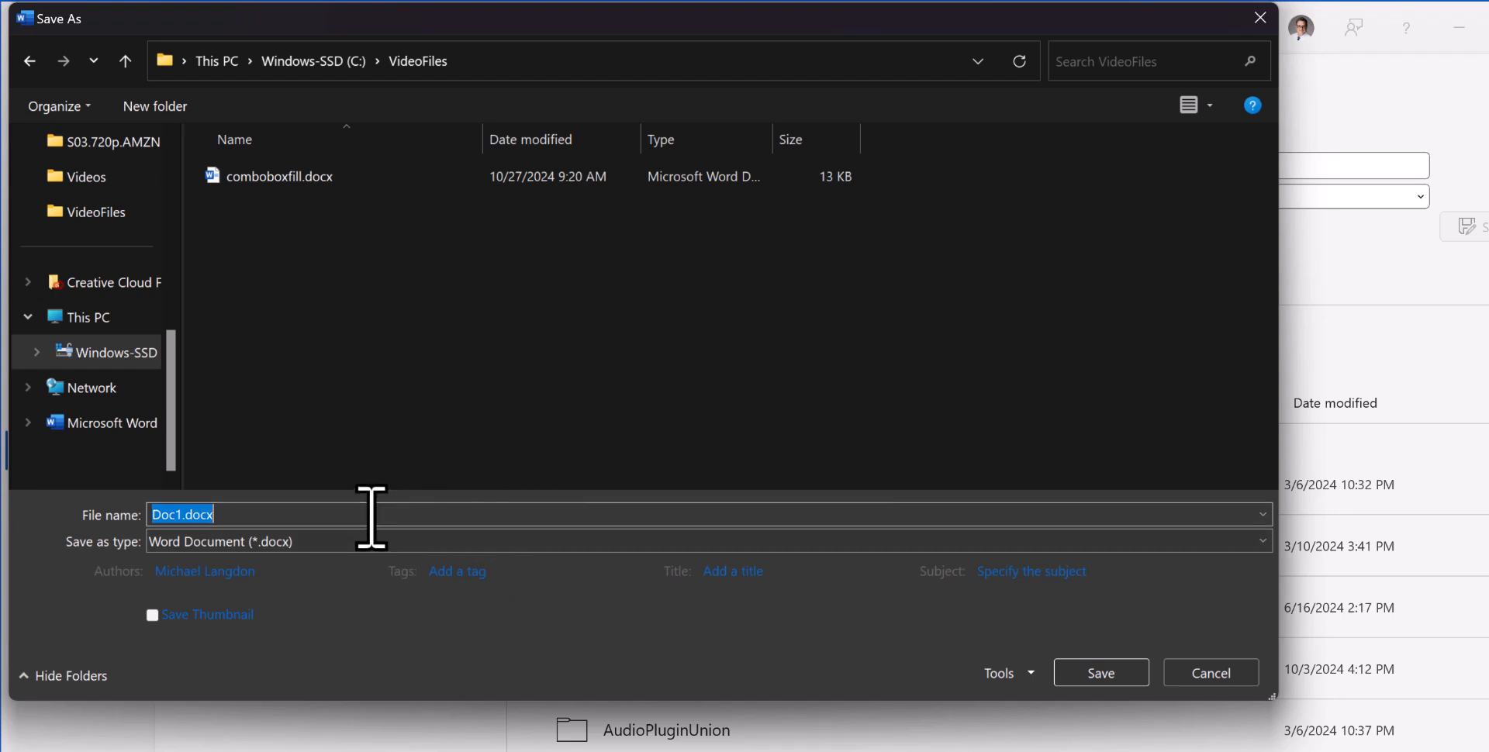
{"action": "mouse_move", "coordinate": [408, 574]}
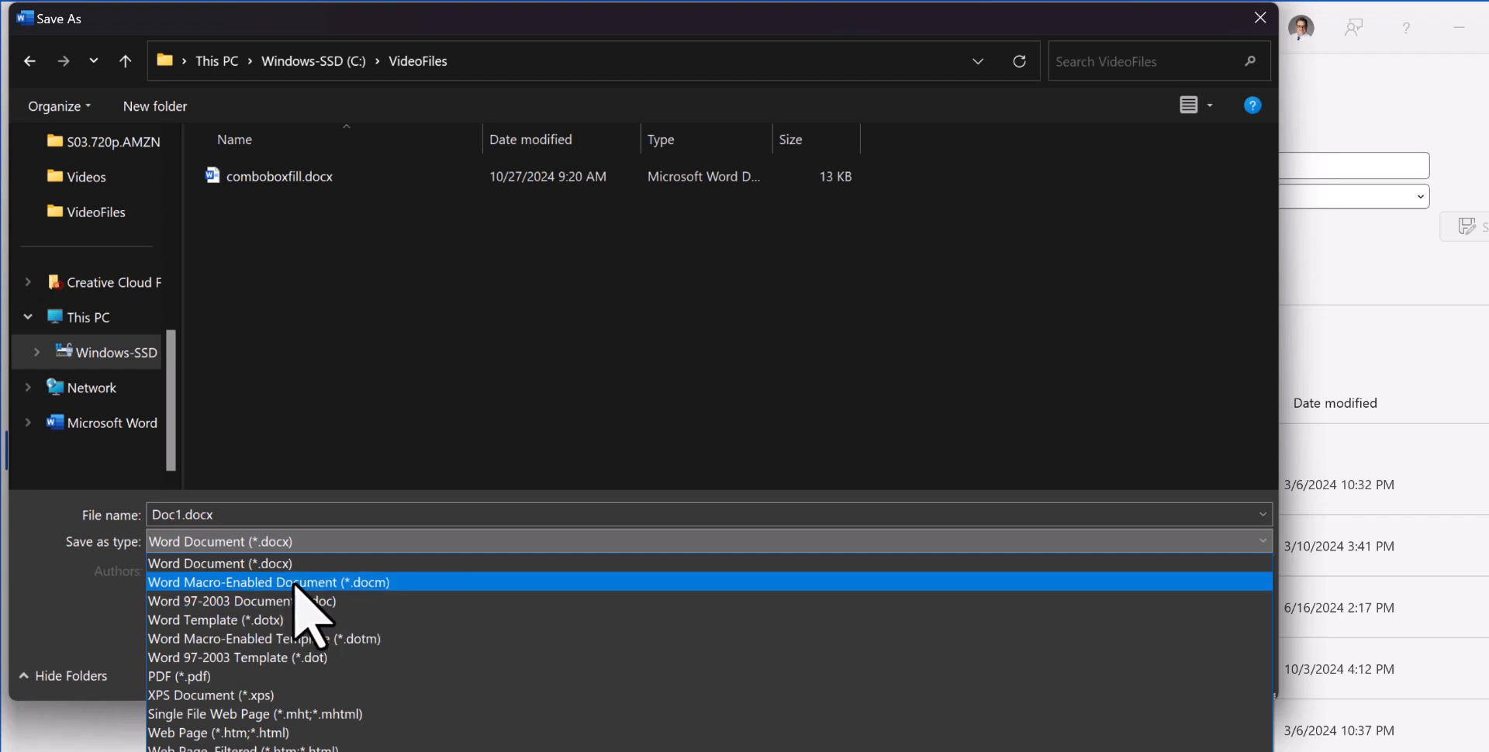
{"action": "left_click", "coordinate": [268, 581]}
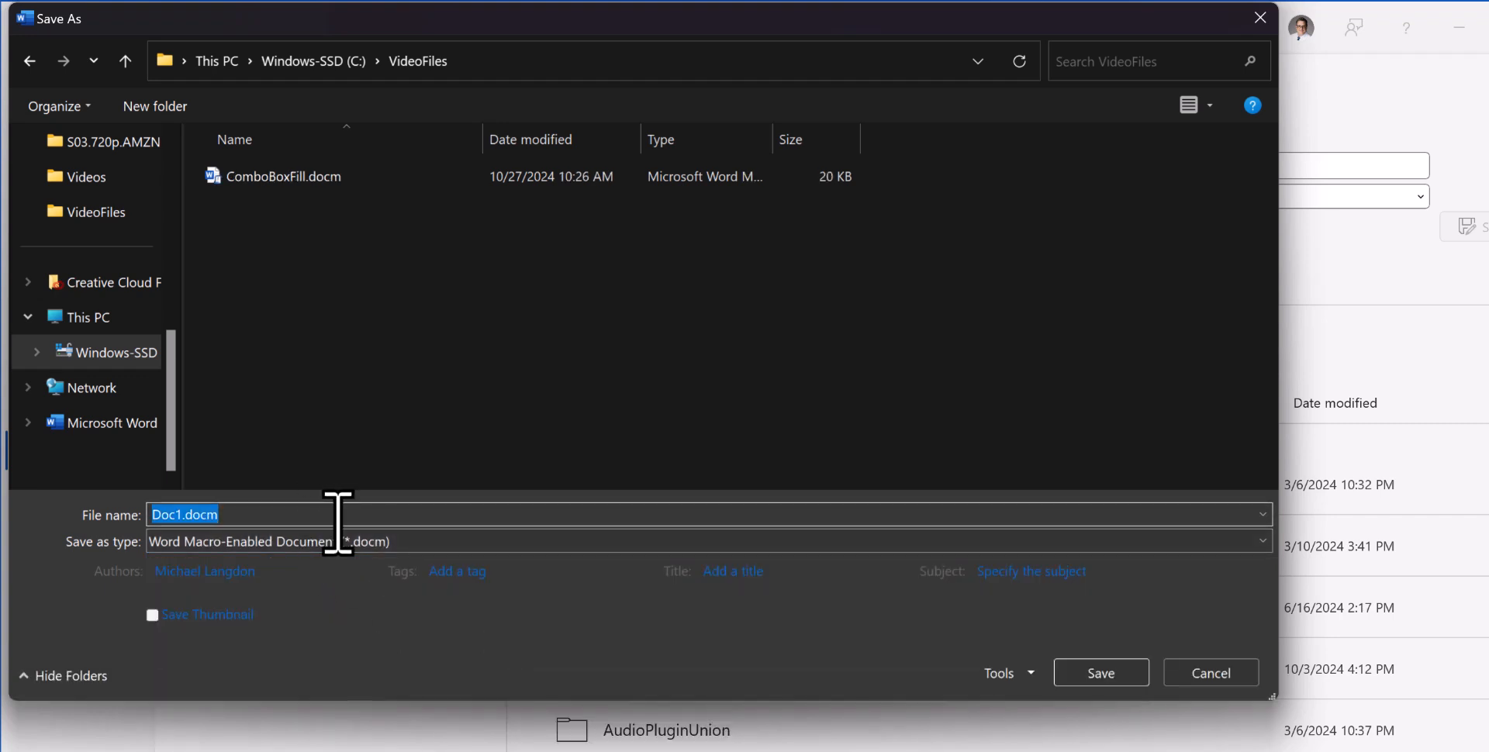
{"action": "type", "text": "CollegeB"}
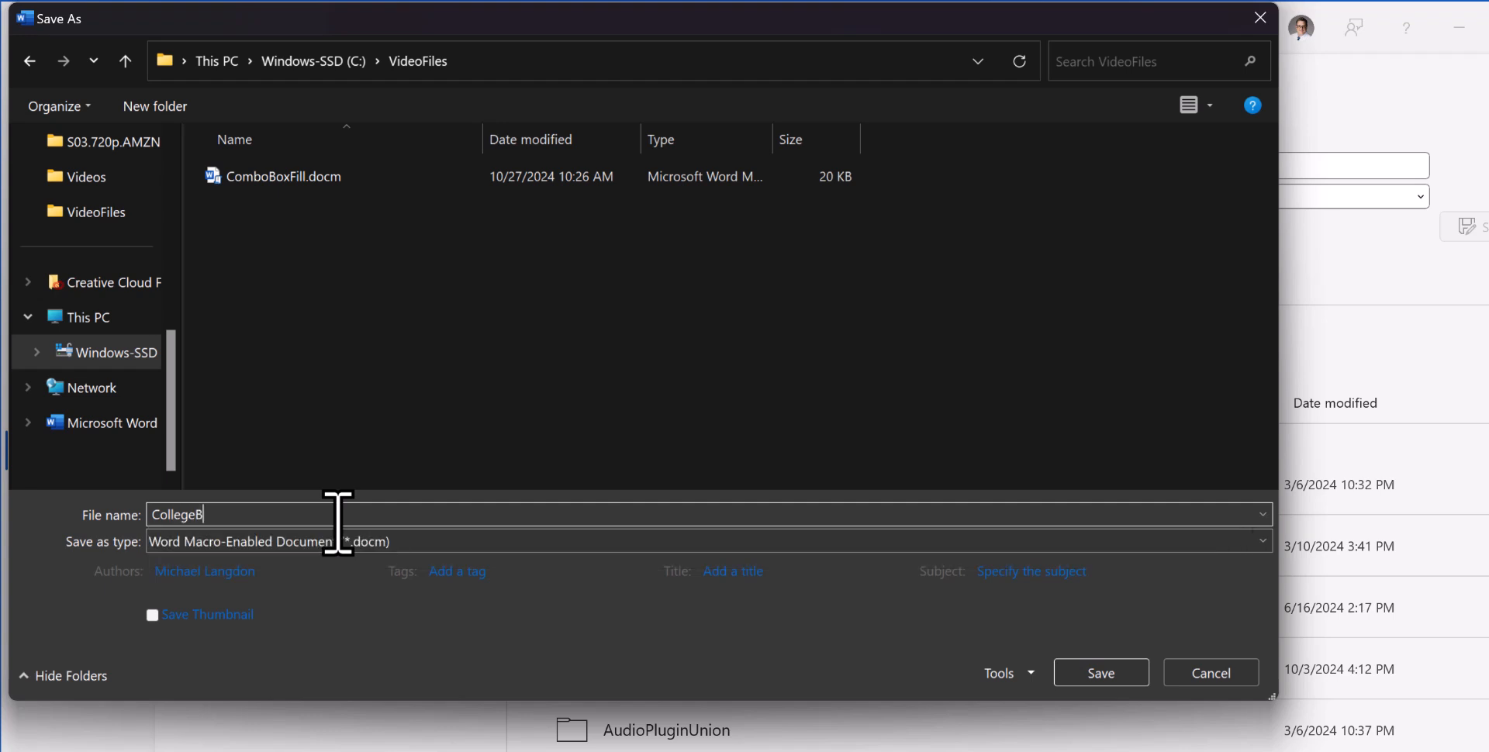
{"action": "type", "text": "oxForm"}
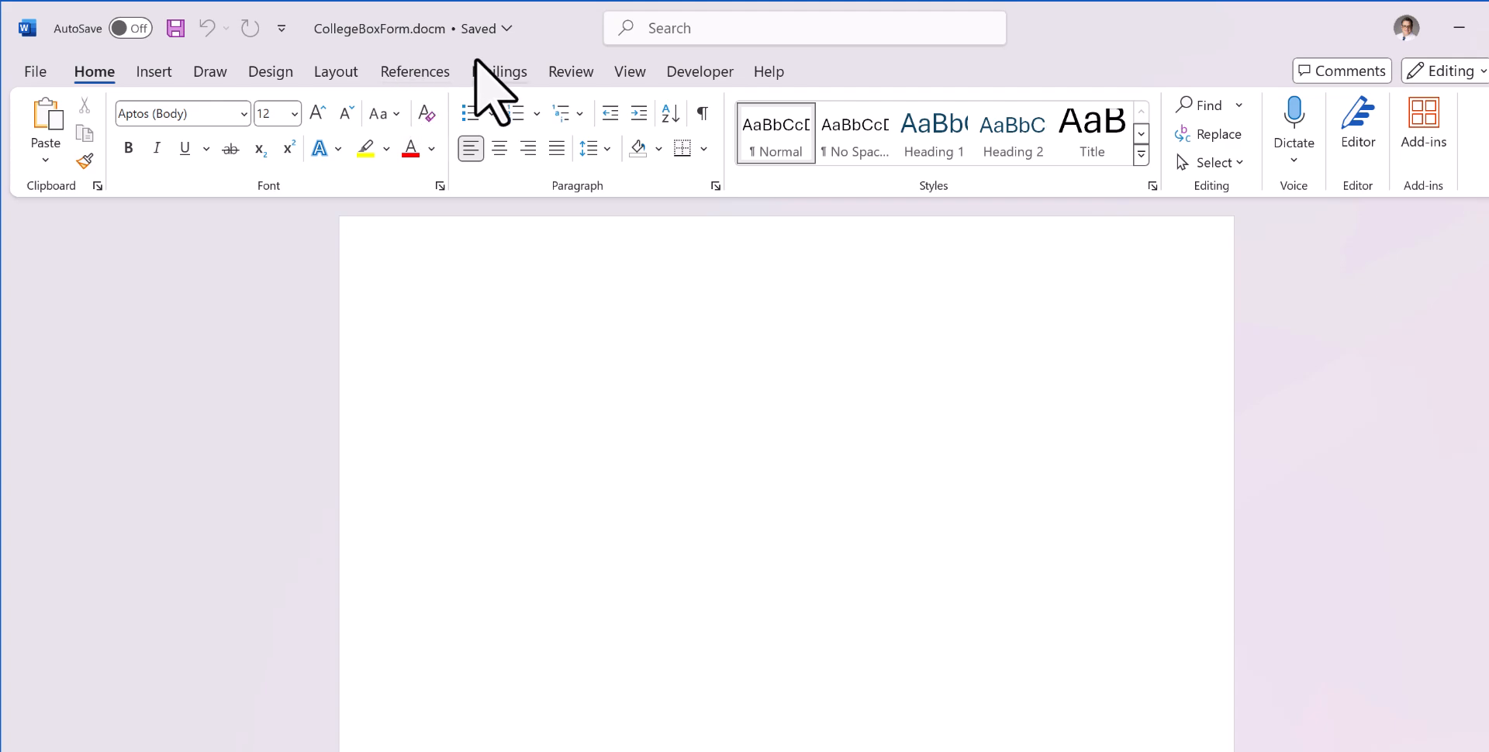
{"action": "left_click", "coordinate": [444, 332]}
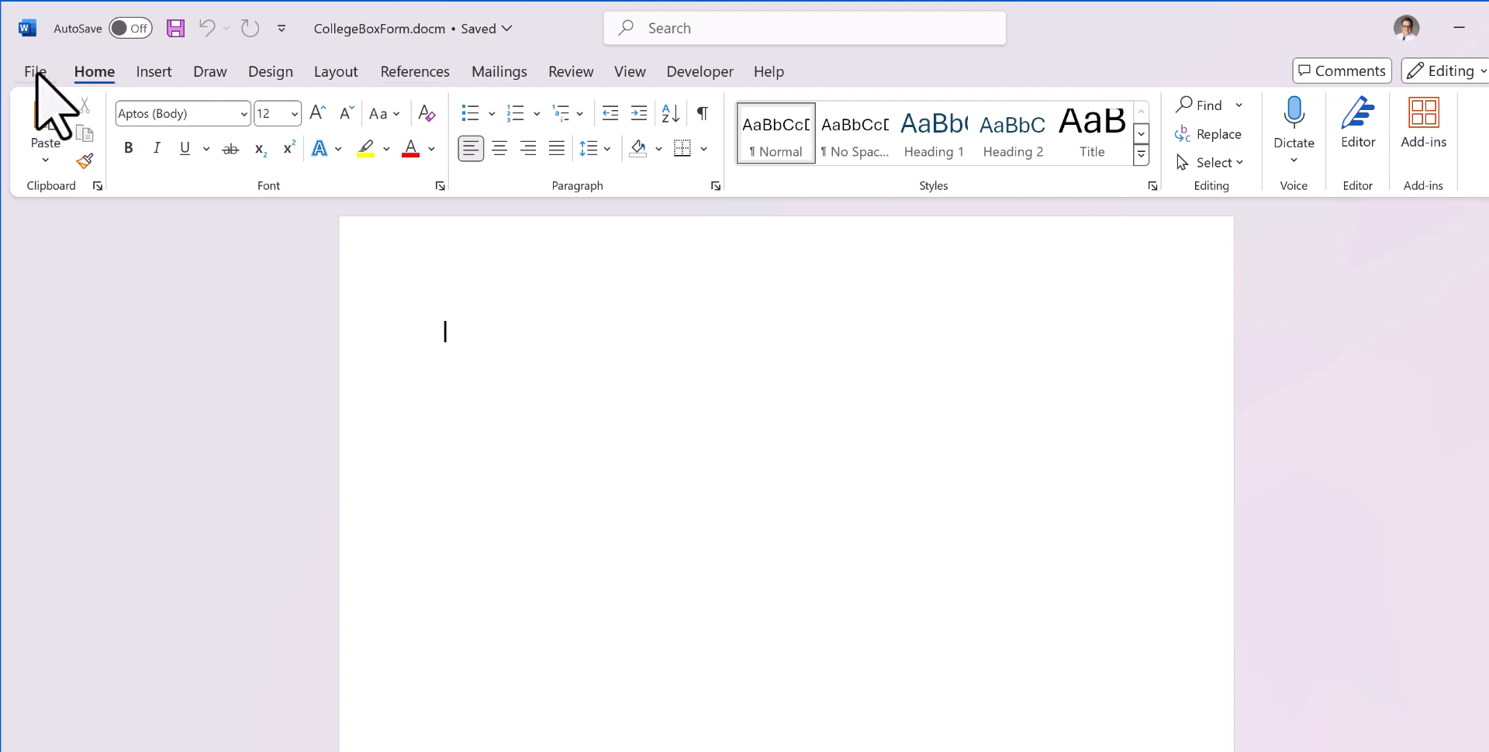
{"action": "left_click", "coordinate": [36, 71]}
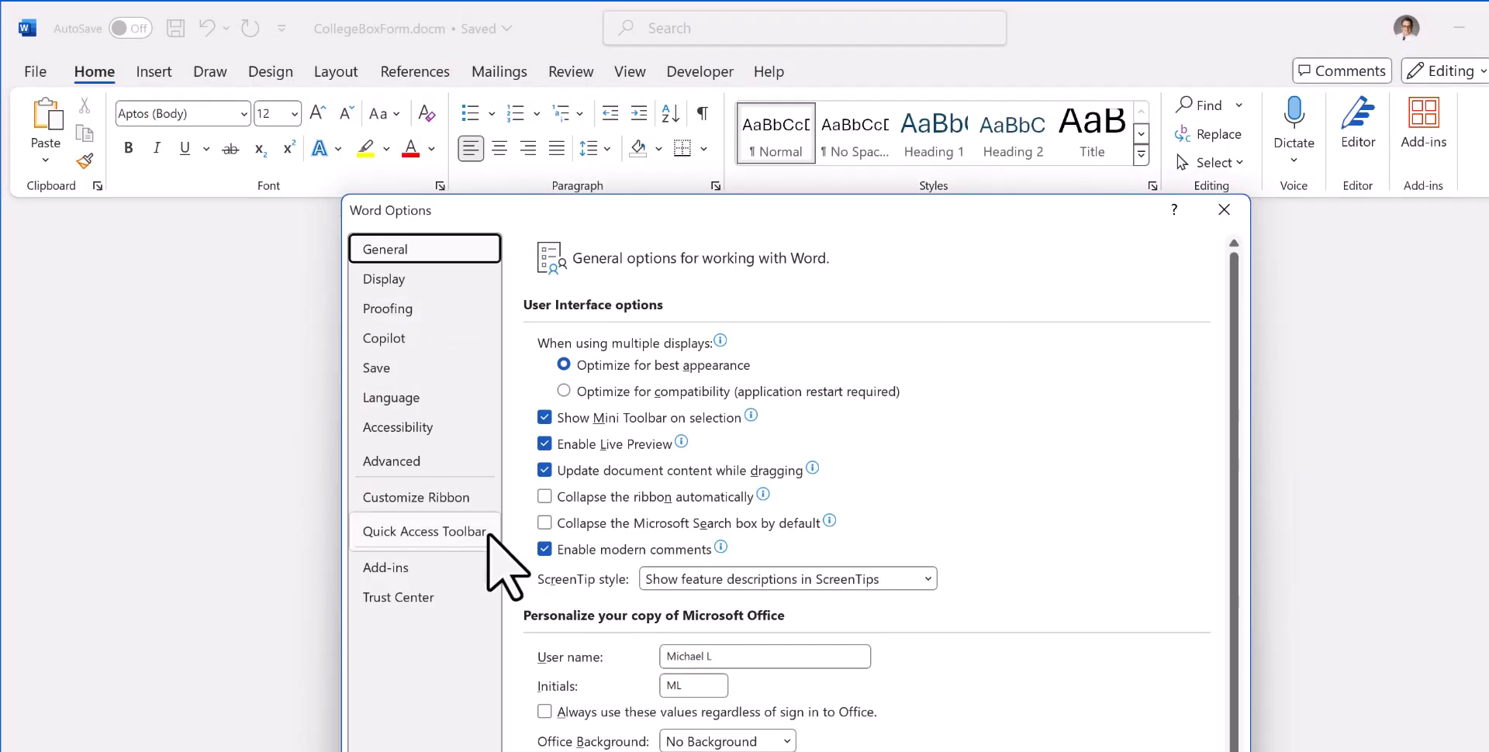
{"action": "left_click", "coordinate": [416, 496]}
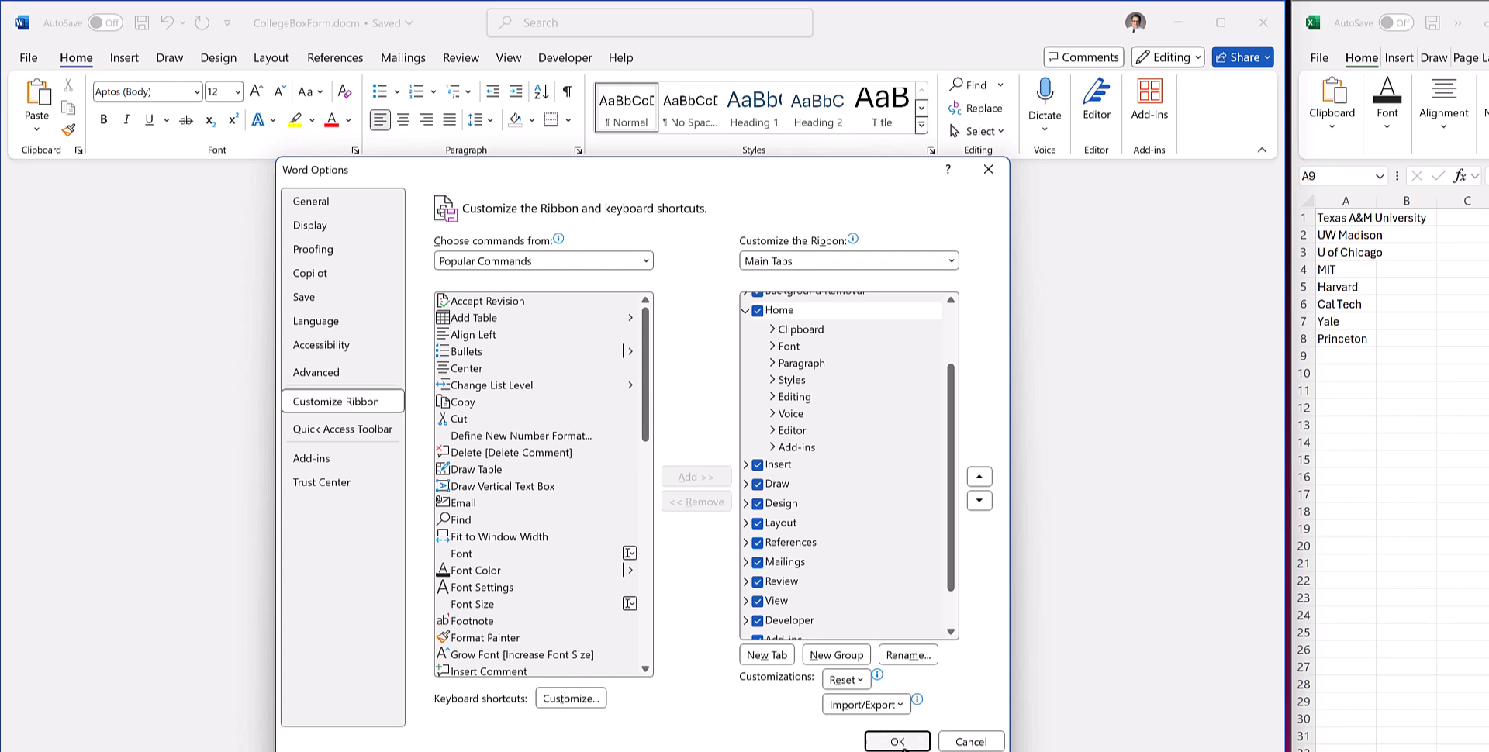
{"action": "left_click", "coordinate": [894, 741]}
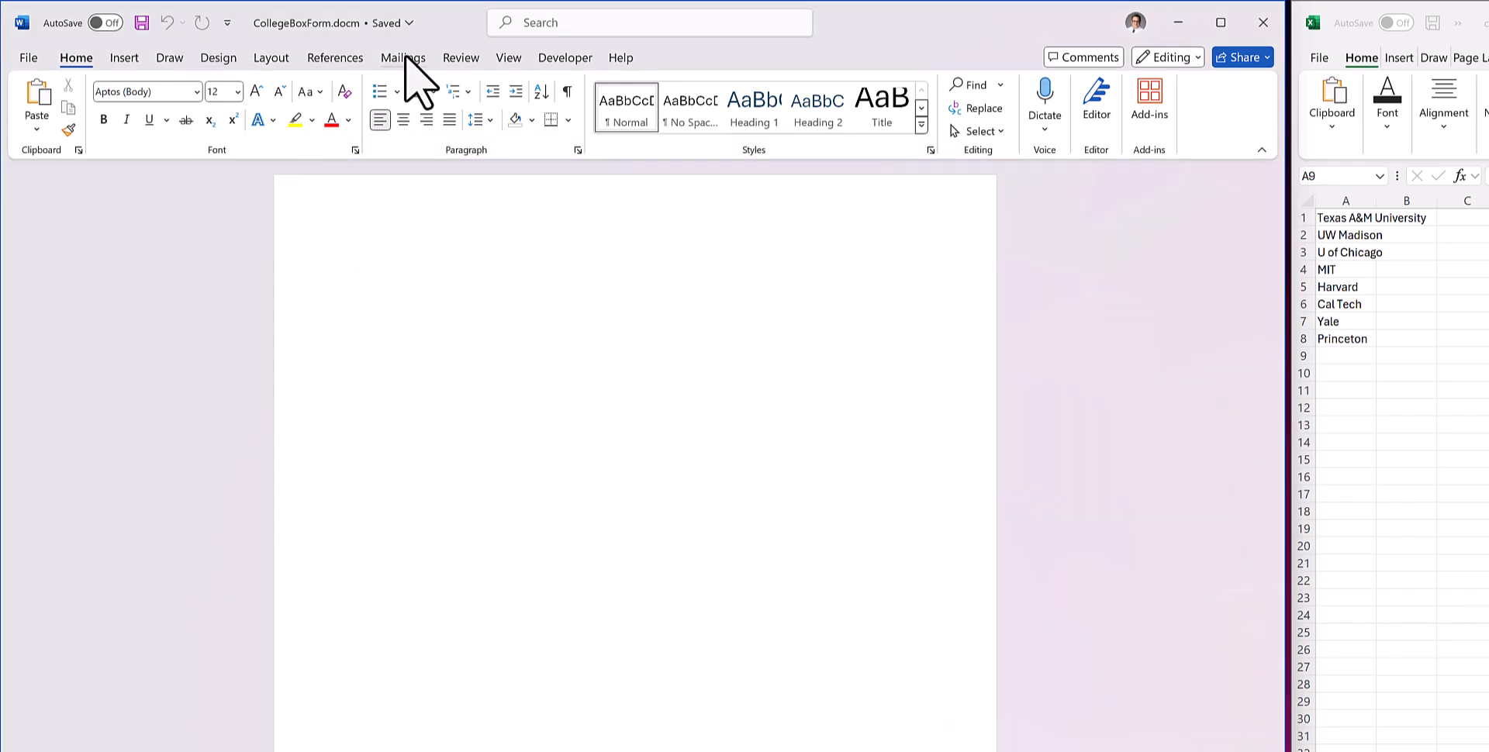
Open the Visual Basic editor from the Developer tools
{"action": "left_click", "coordinate": [566, 58]}
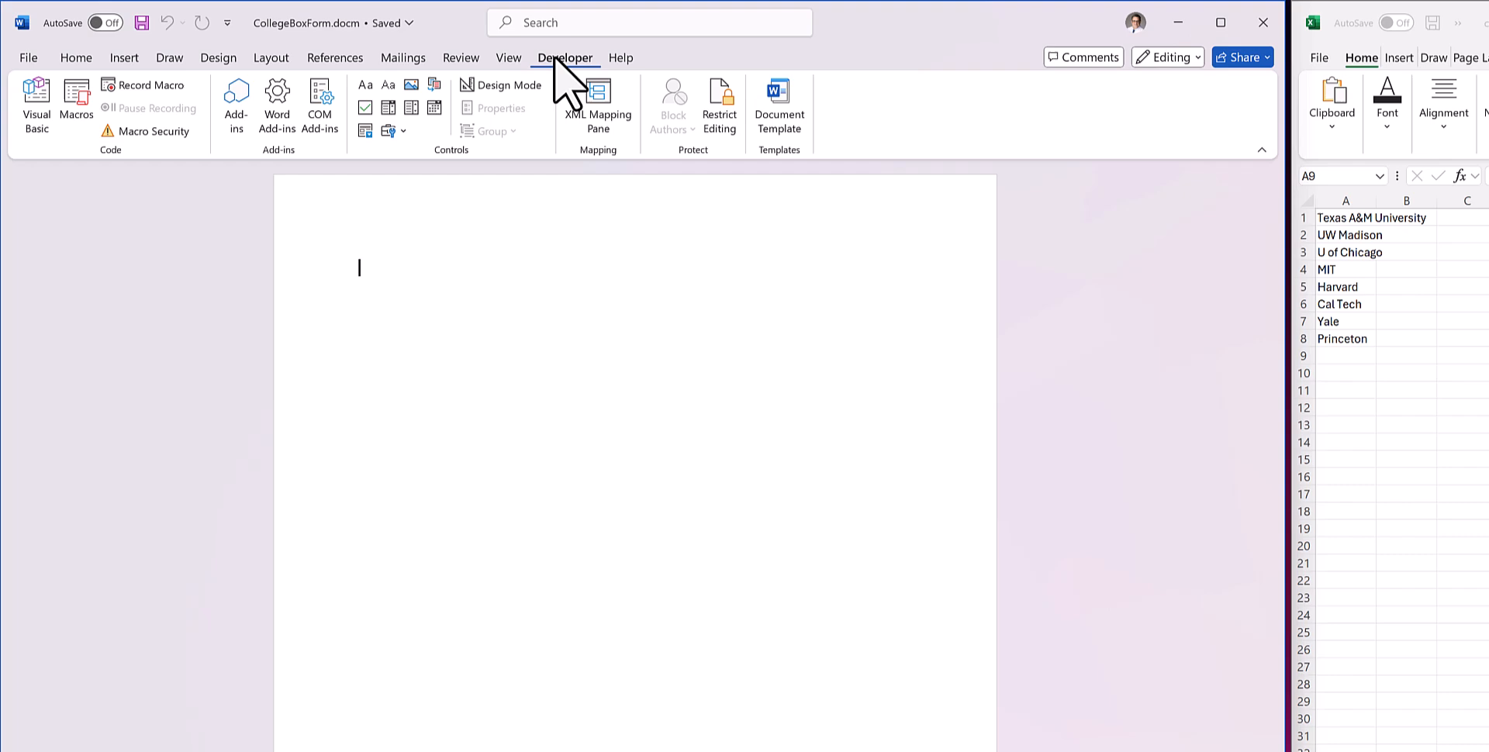
{"action": "mouse_move", "coordinate": [43, 104]}
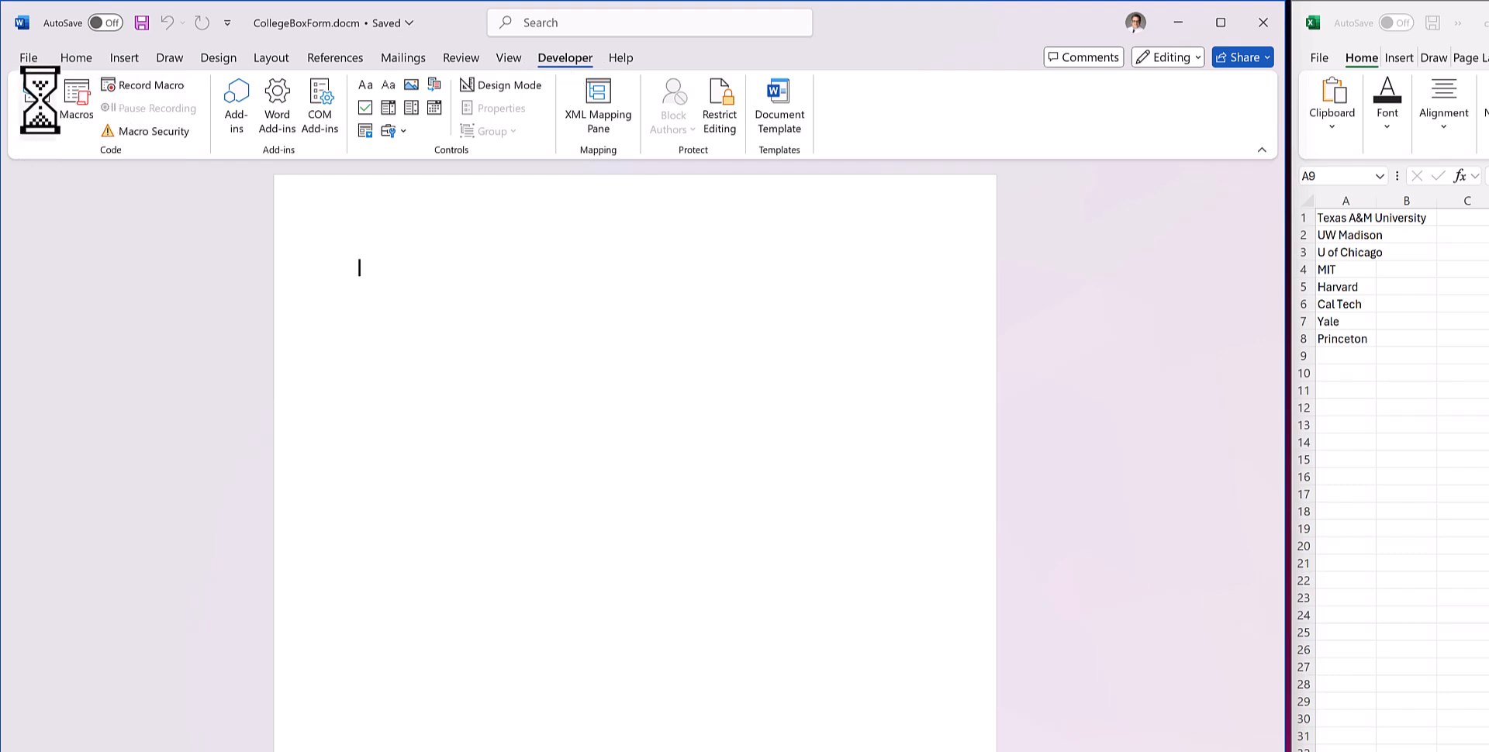
{"action": "left_click", "coordinate": [36, 99]}
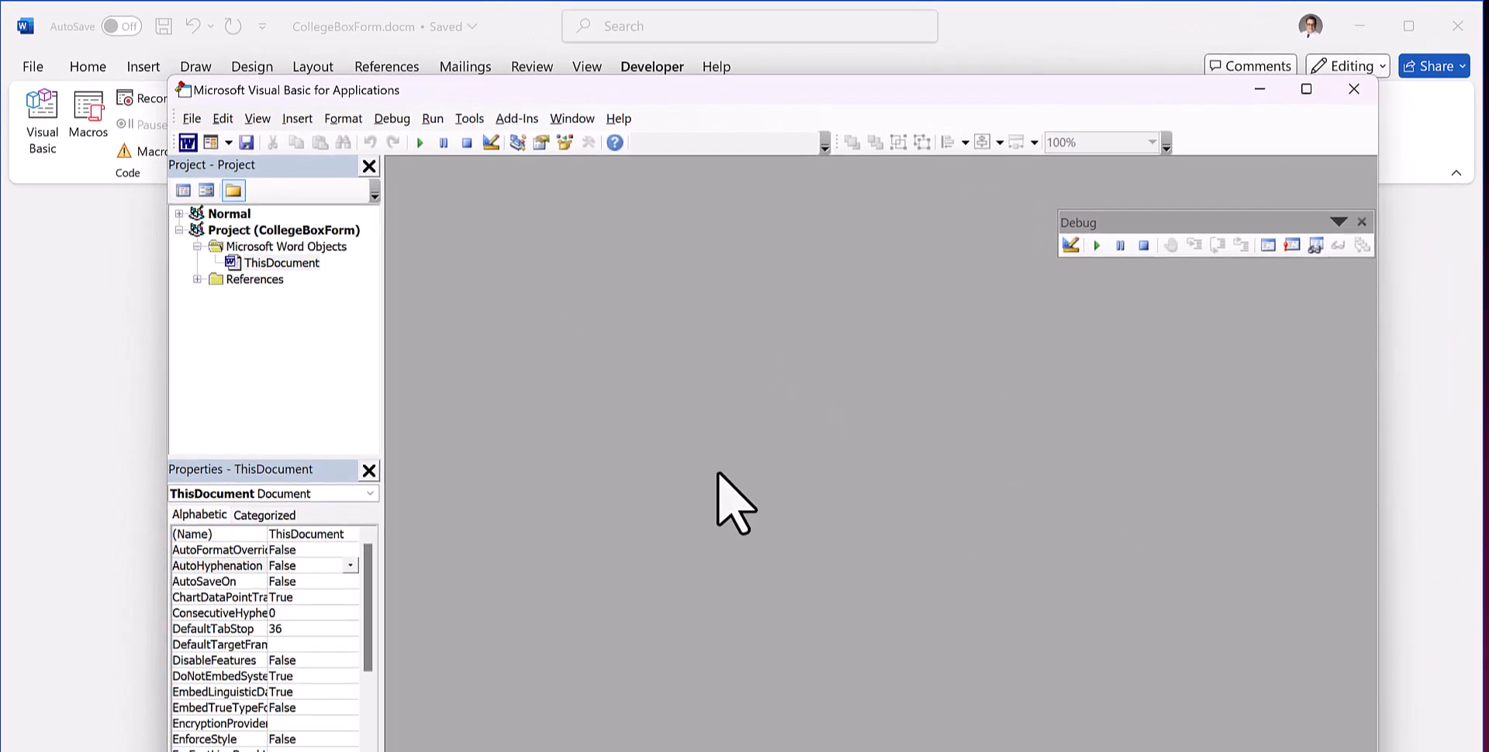
{"action": "mouse_move", "coordinate": [792, 498]}
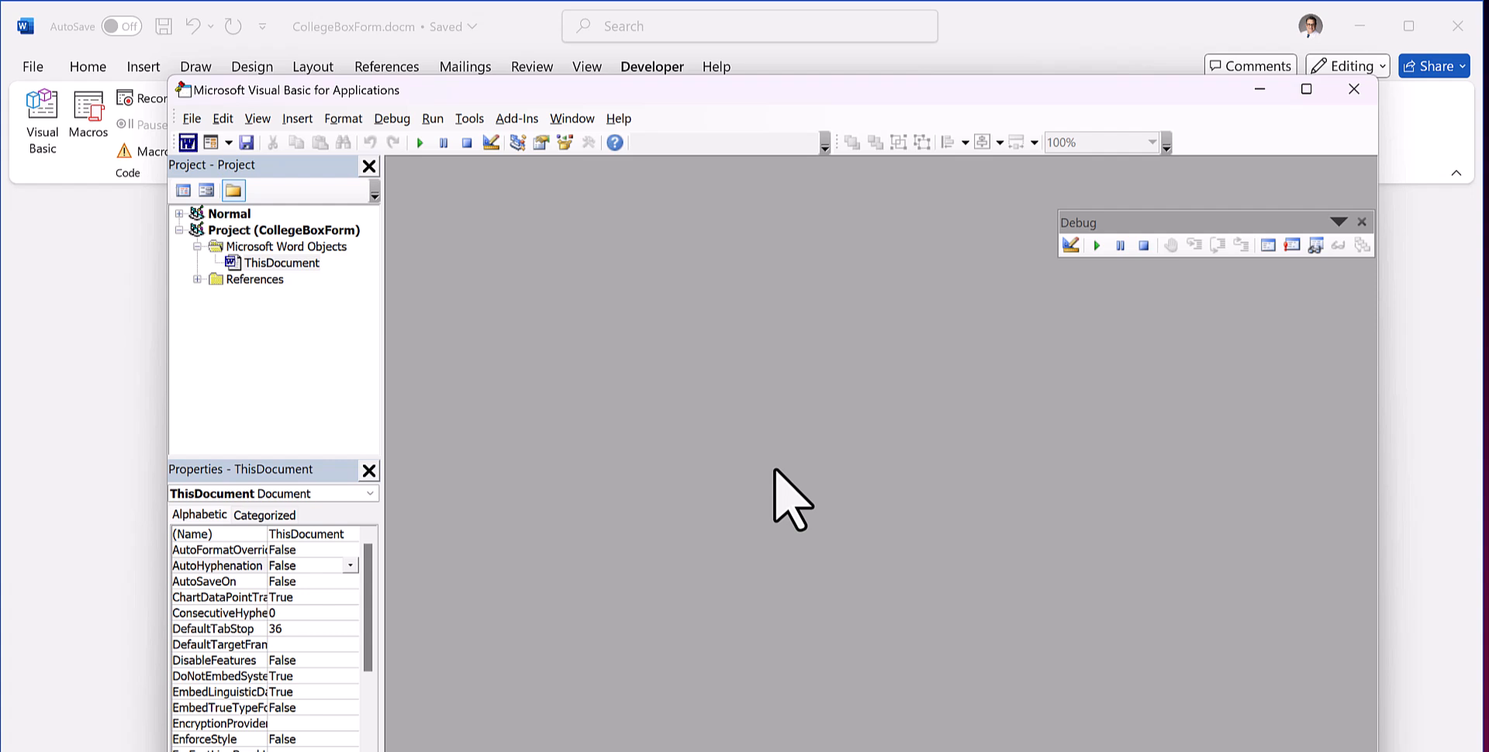
{"action": "mouse_move", "coordinate": [468, 118]}
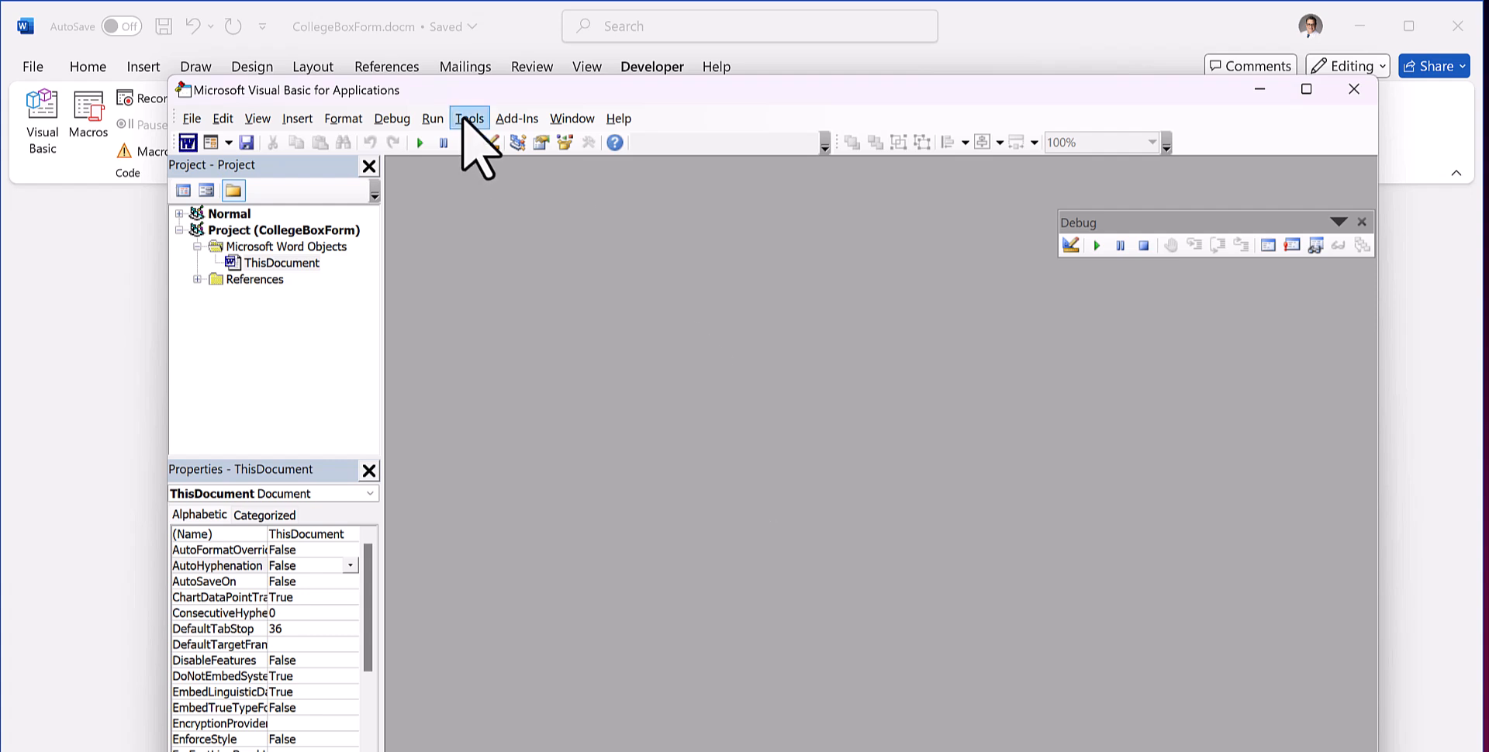
Add the Microsoft Excel 16.0 Object Library reference via Tools > References
{"action": "left_click", "coordinate": [468, 118]}
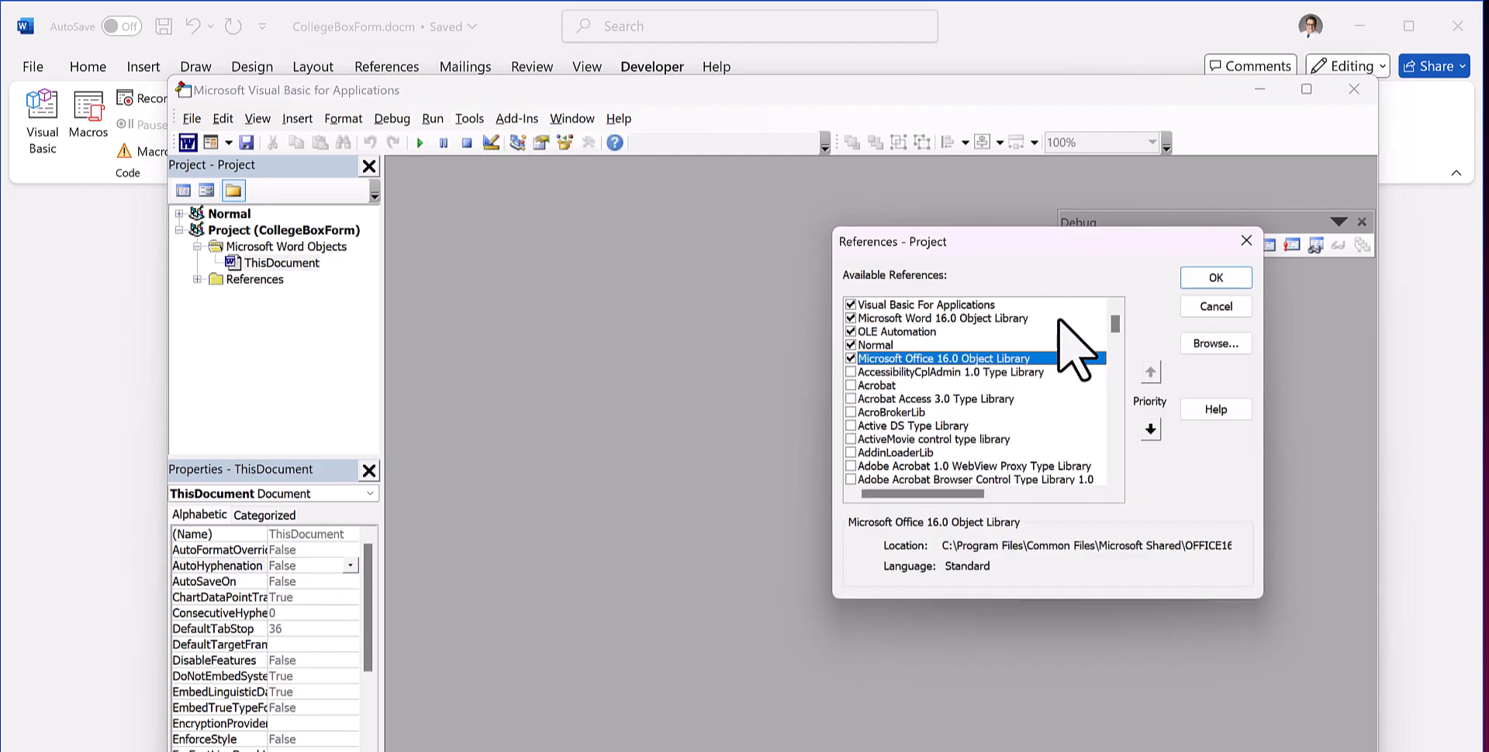
{"action": "mouse_move", "coordinate": [873, 352]}
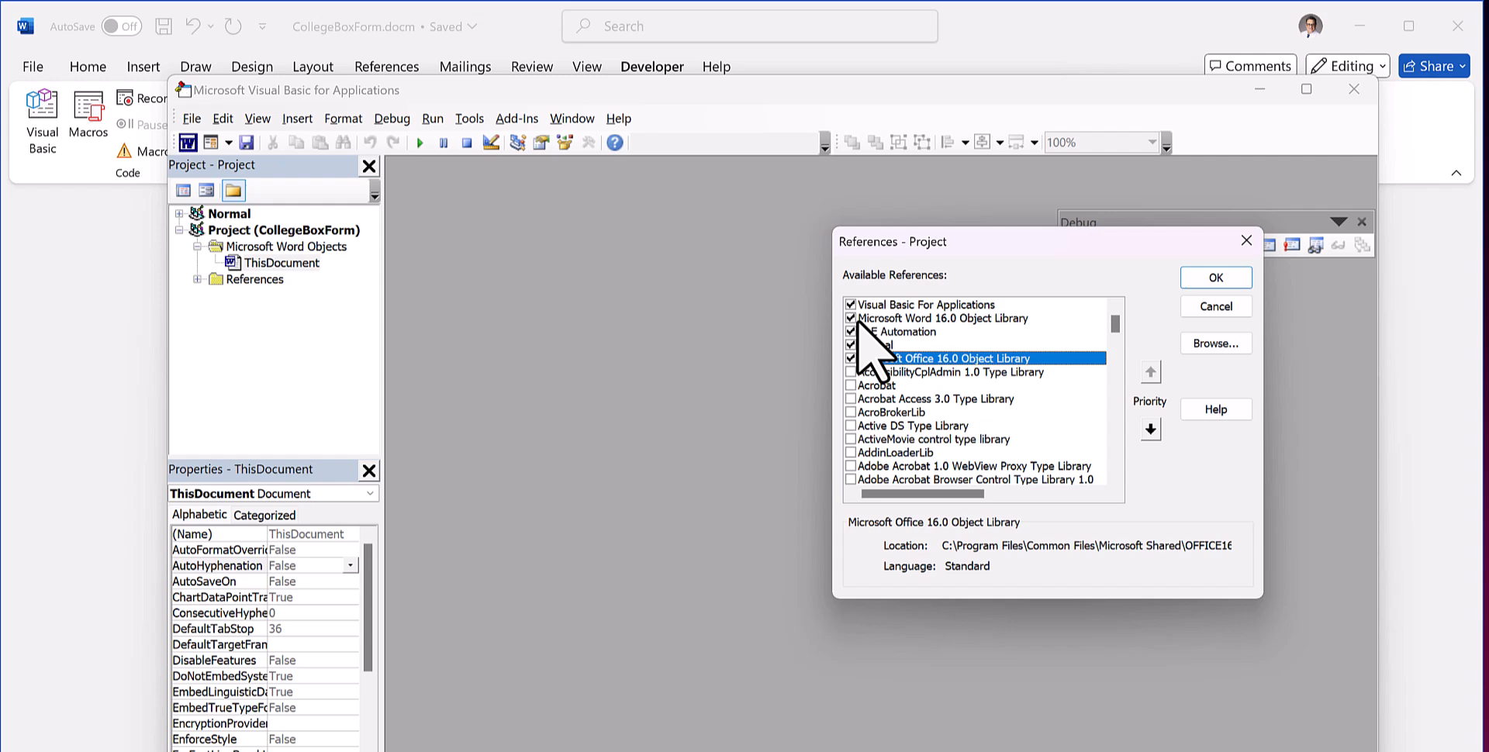
{"action": "mouse_move", "coordinate": [963, 352]}
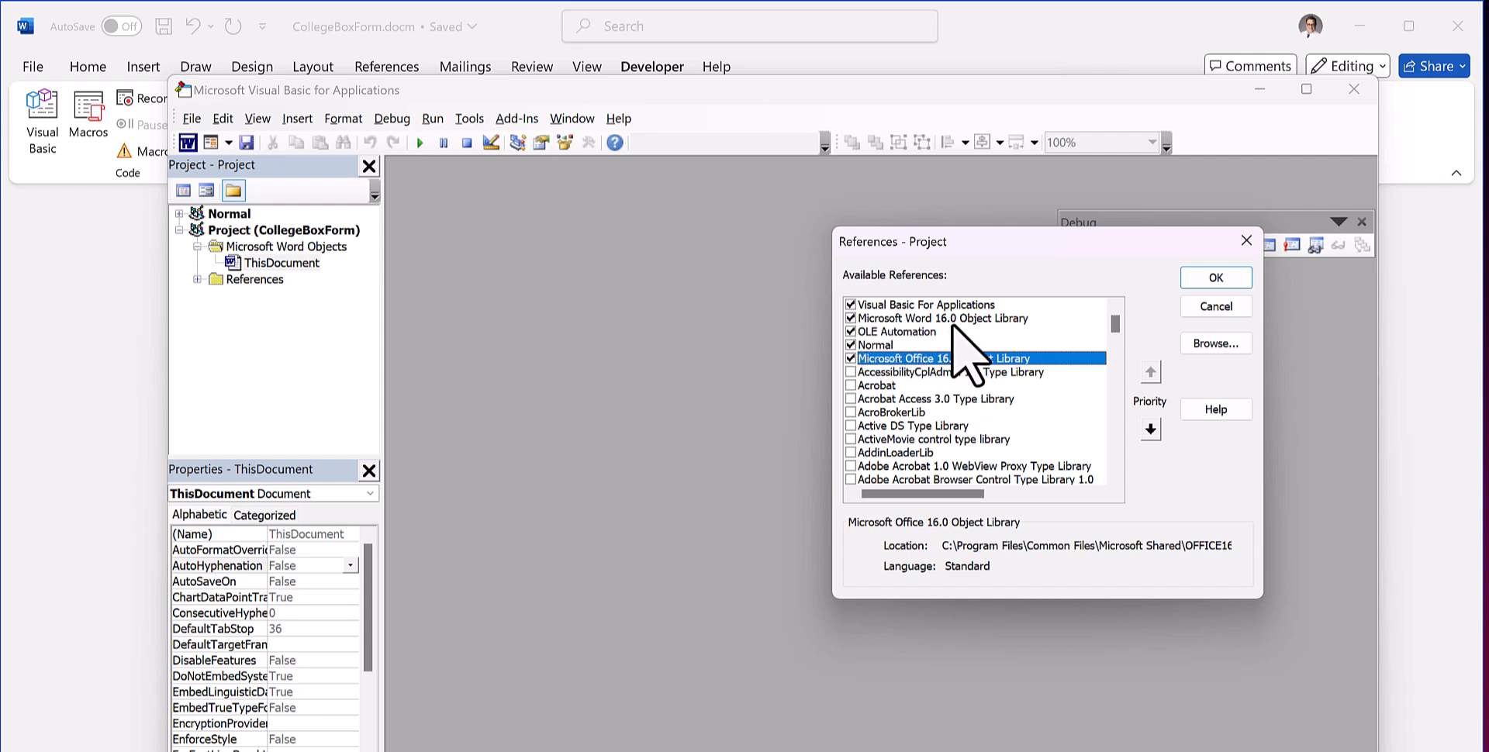
{"action": "mouse_move", "coordinate": [1050, 399]}
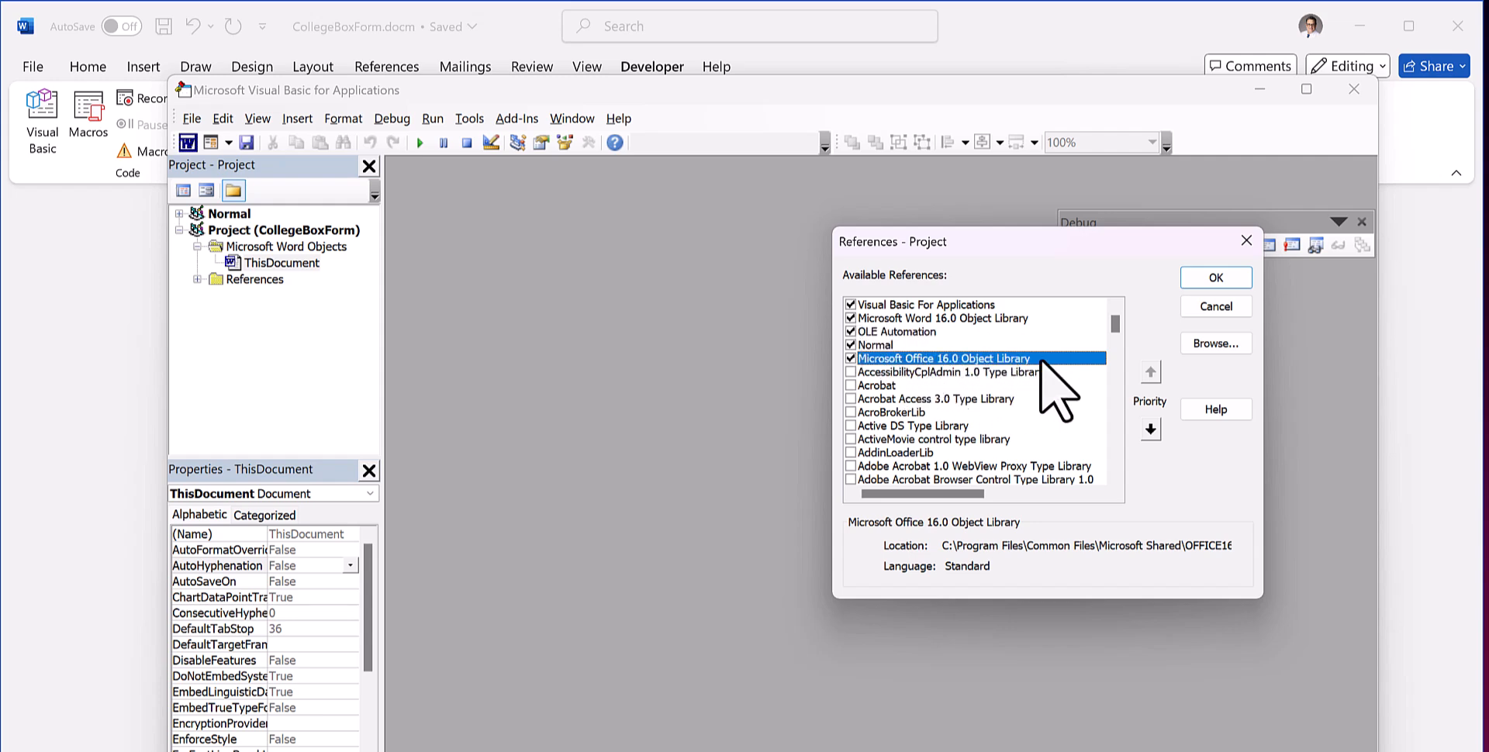
{"action": "scroll", "scroll_direction": "down", "scroll_amount": 3}
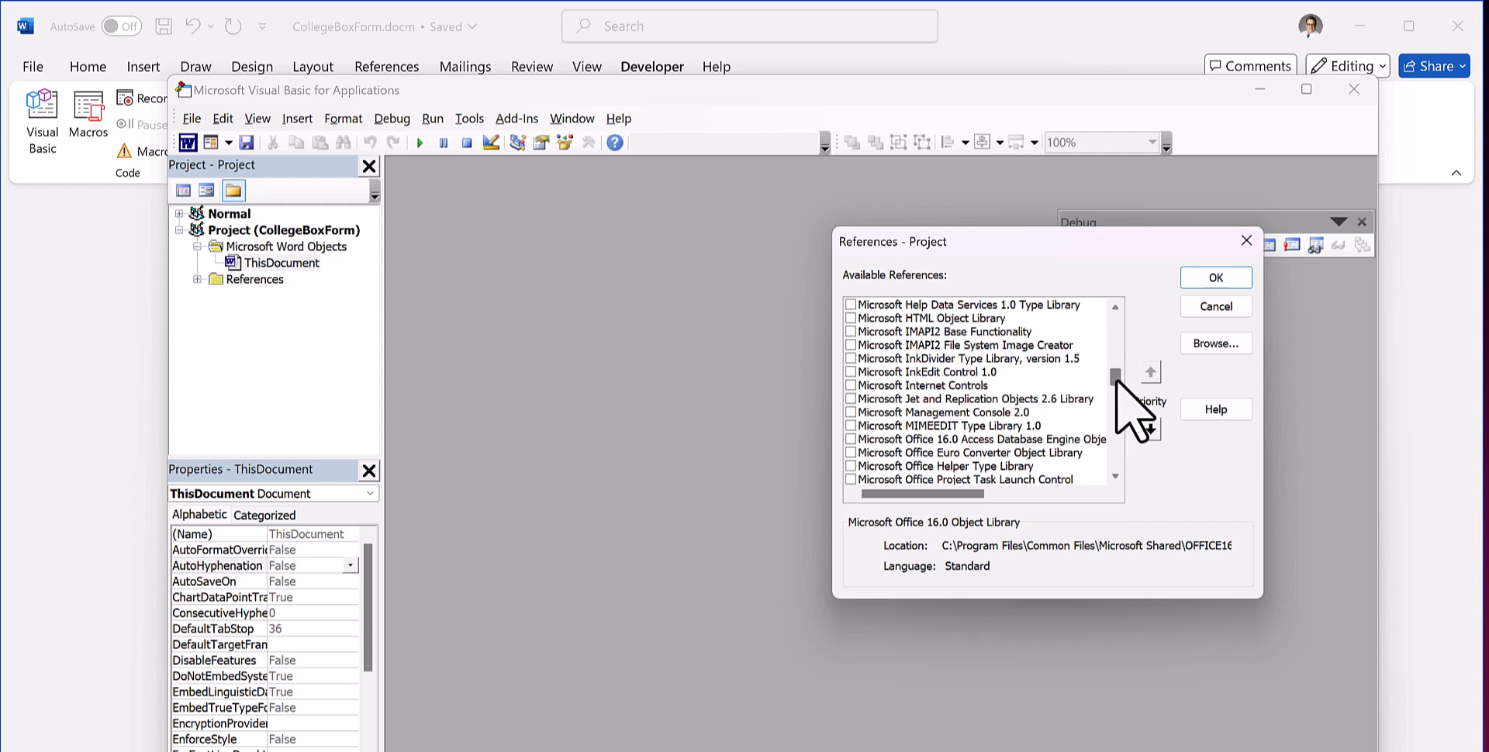
{"action": "scroll", "scroll_direction": "up", "scroll_amount": 3}
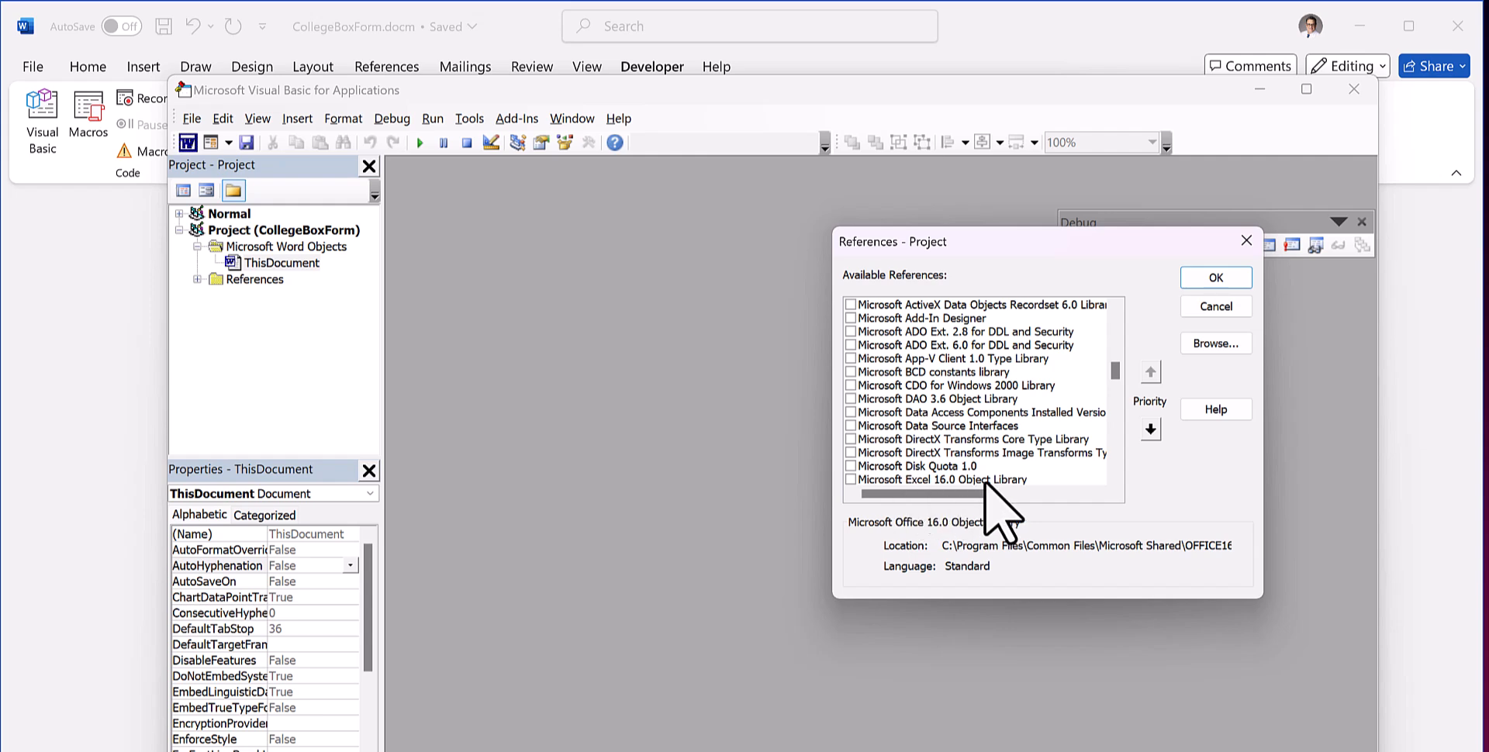
{"action": "left_click", "coordinate": [944, 479]}
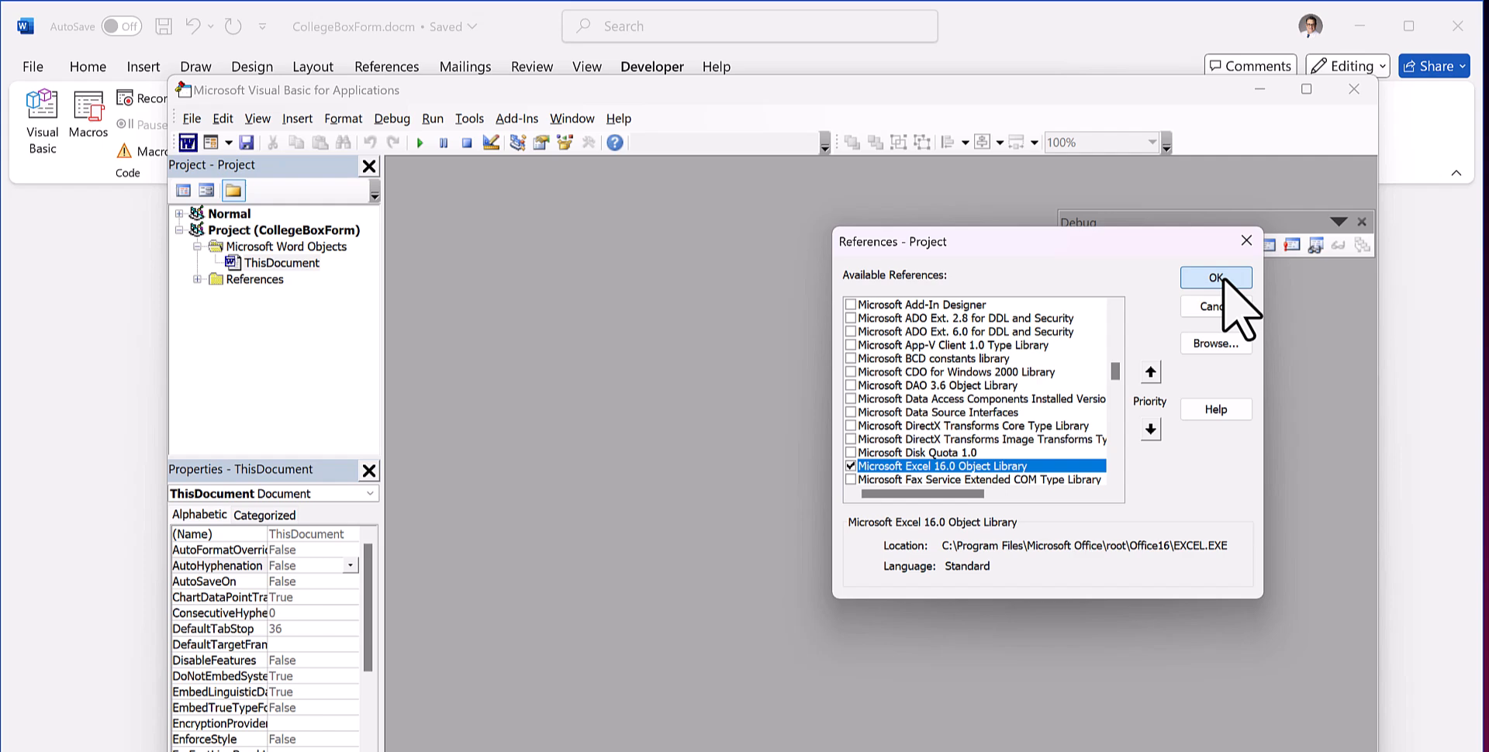
{"action": "left_click", "coordinate": [1216, 277]}
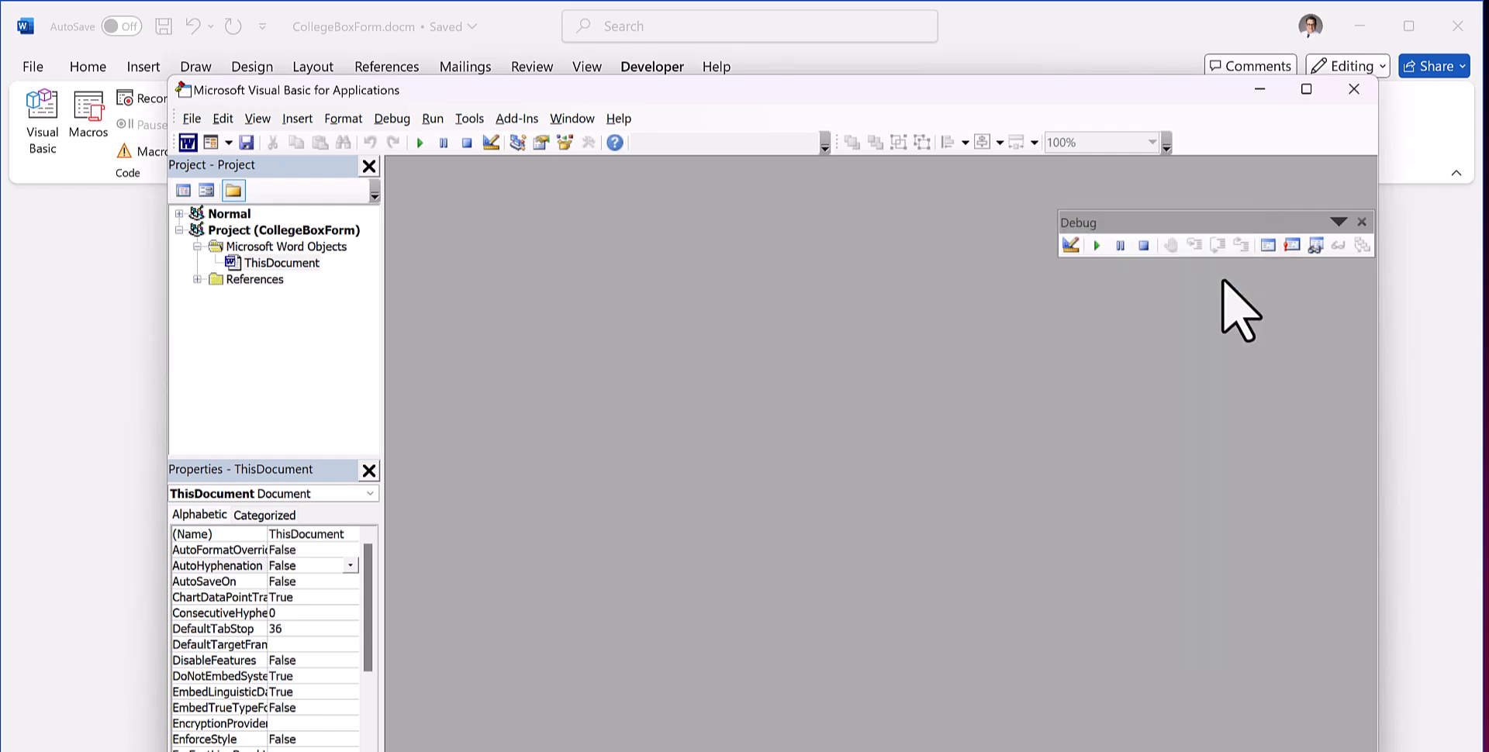
{"action": "mouse_move", "coordinate": [318, 313]}
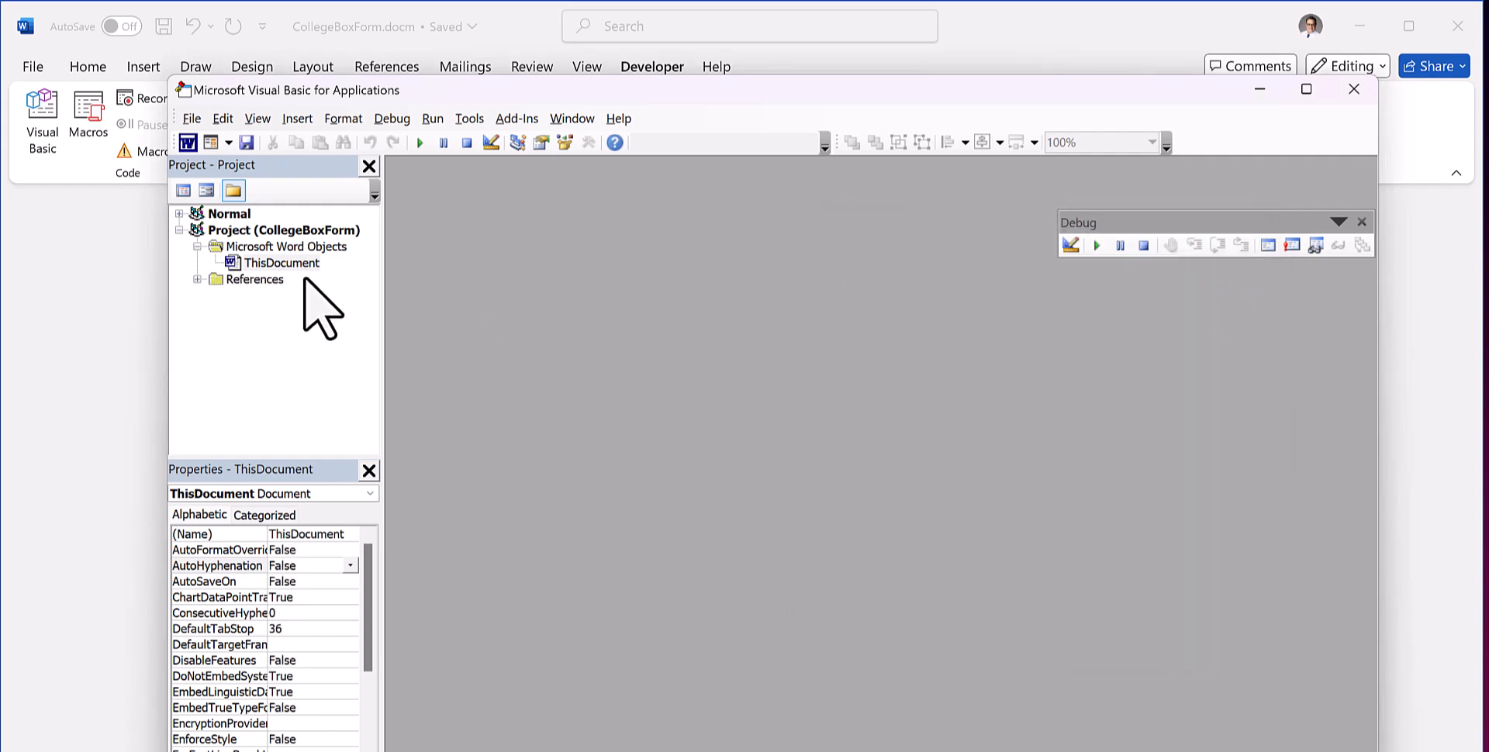
Insert a new UserForm from the ThisDocument context menu
{"action": "left_click", "coordinate": [280, 264]}
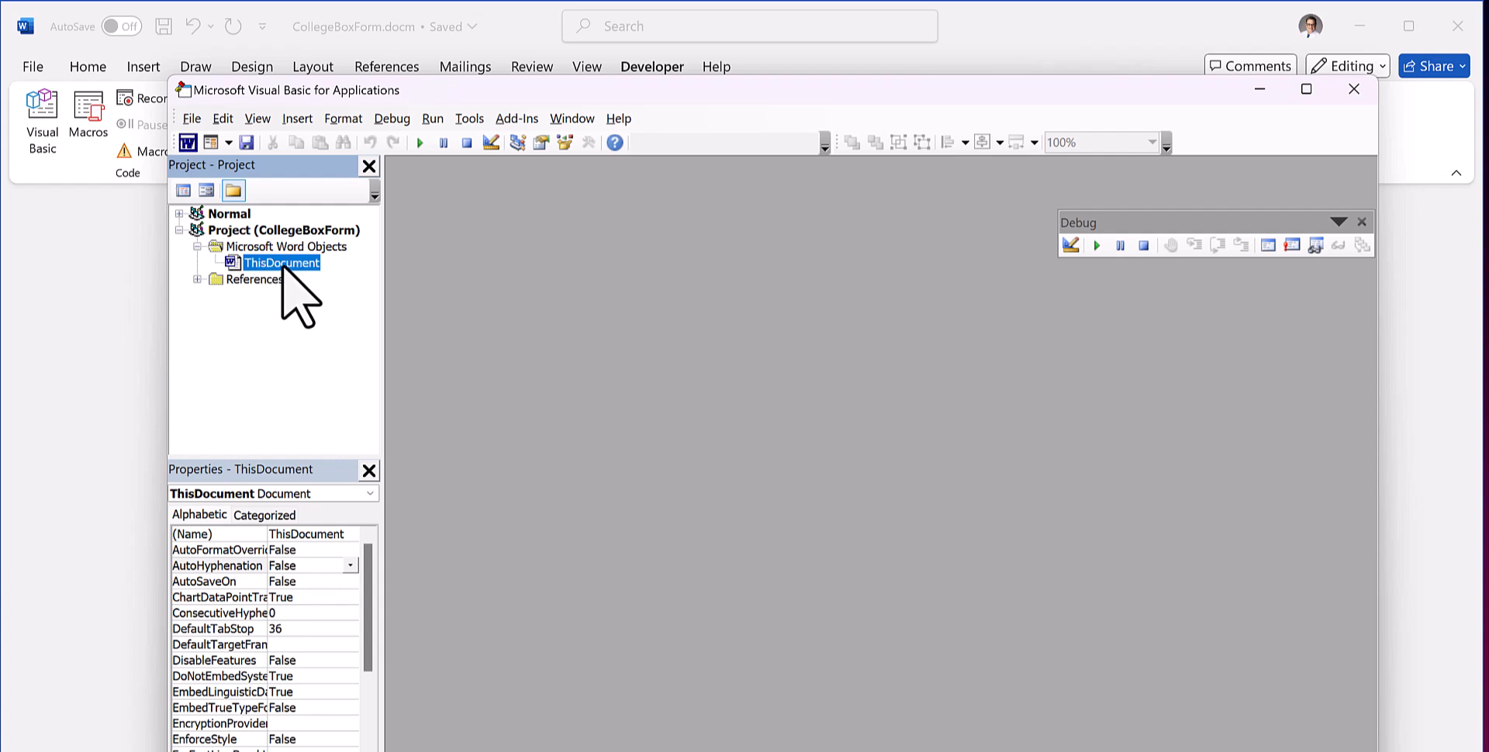
{"action": "right_click", "coordinate": [282, 262]}
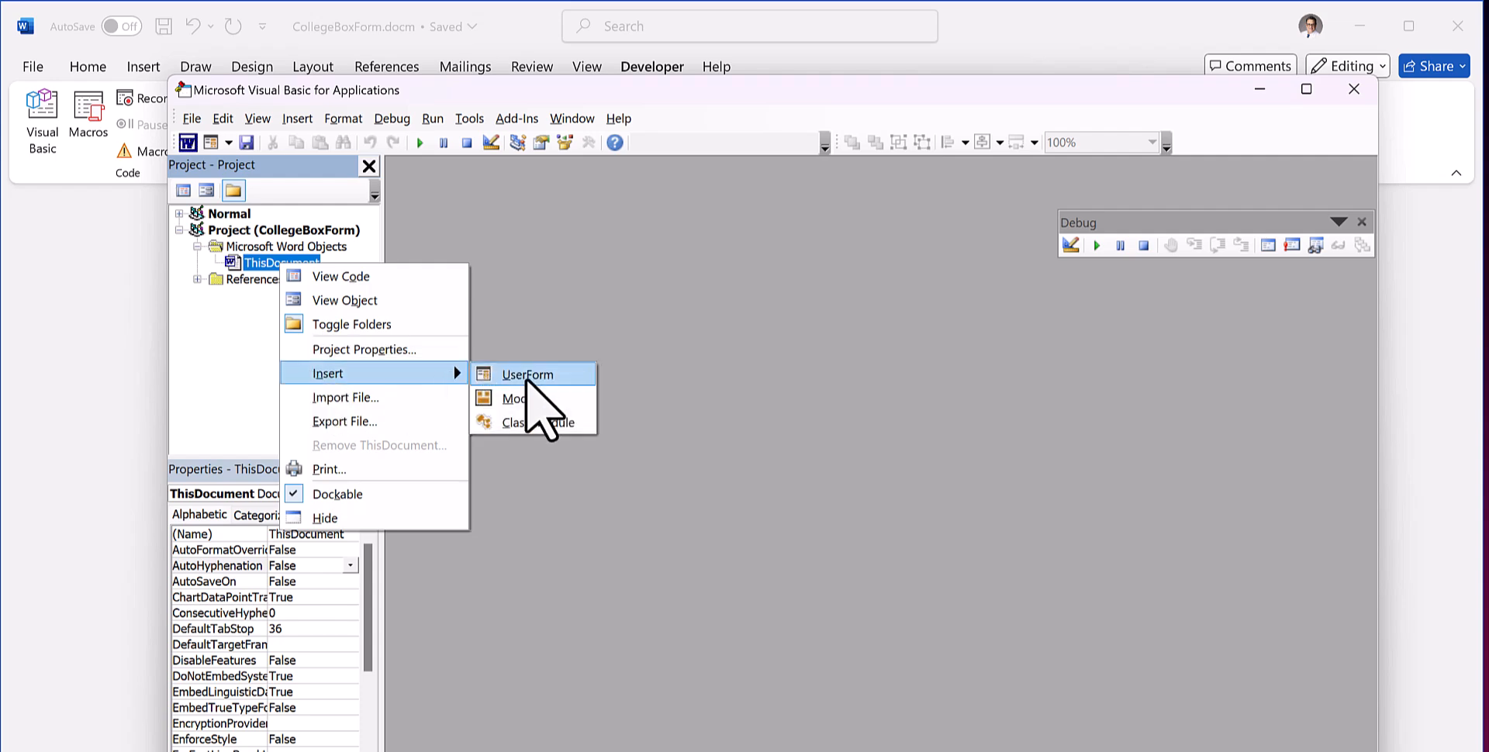
{"action": "left_click", "coordinate": [527, 374]}
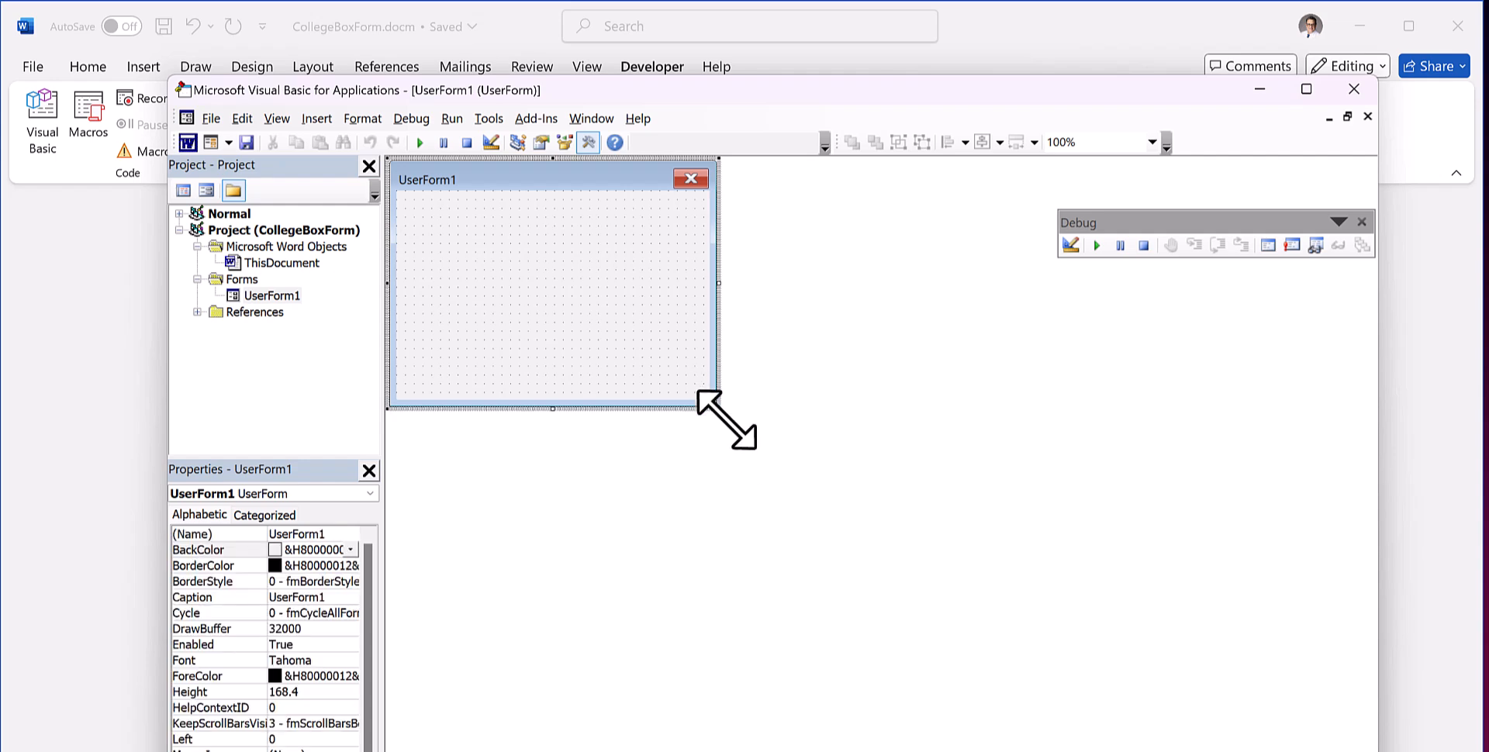
Enlarge UserForm1 and set its caption to Please Select Your College
{"action": "left_click_drag", "start_coordinate": [718, 408], "coordinate": [935, 580]}
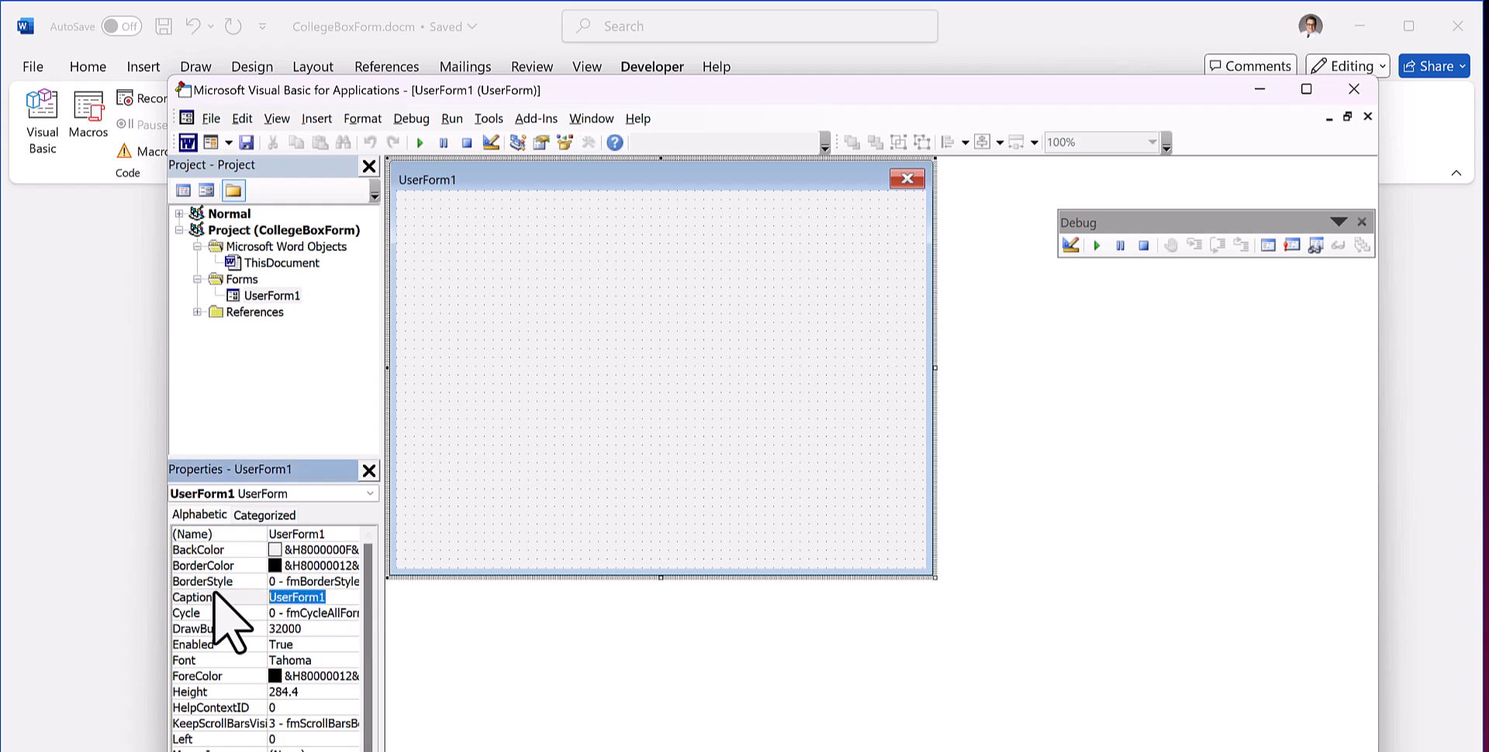
{"action": "type", "text": "Poleas"}
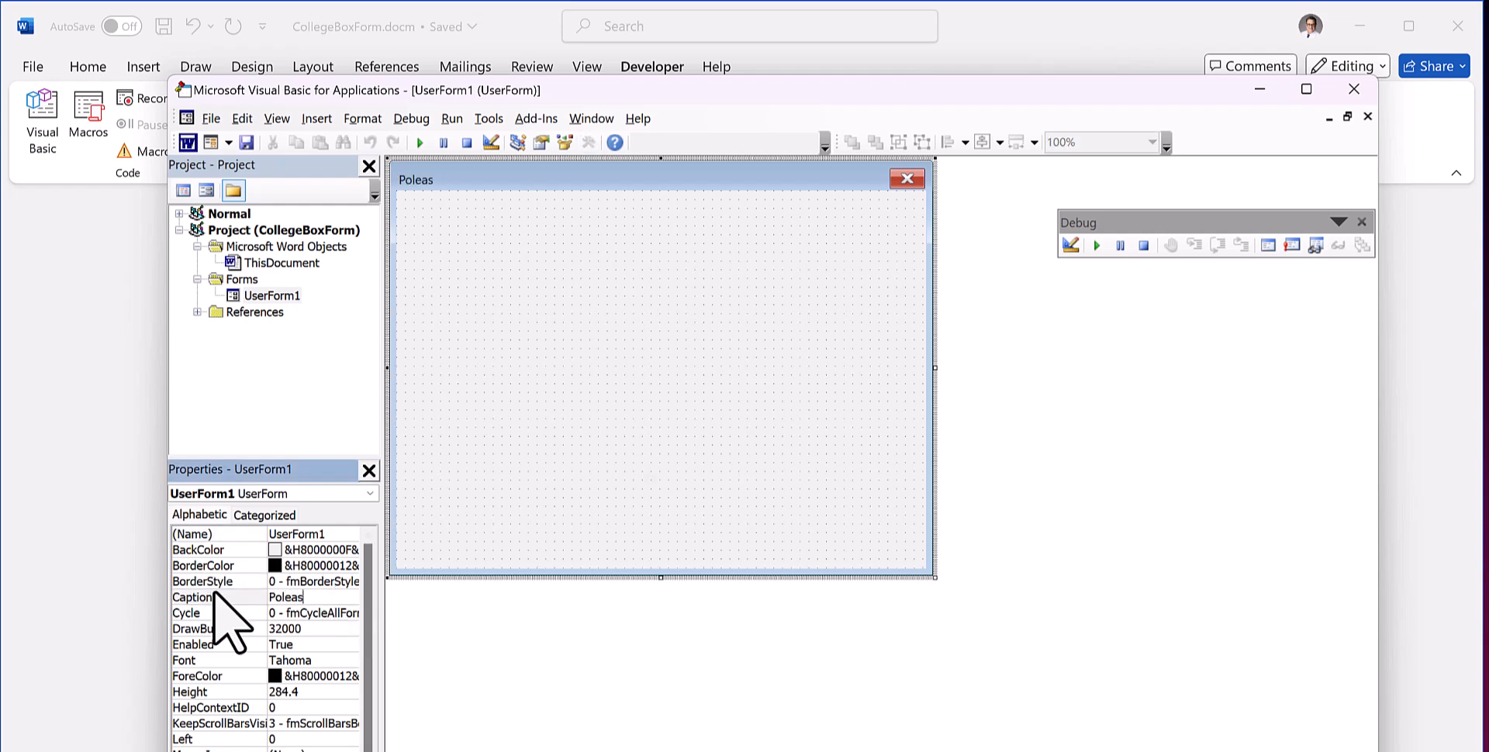
{"action": "type", "text": "Please"}
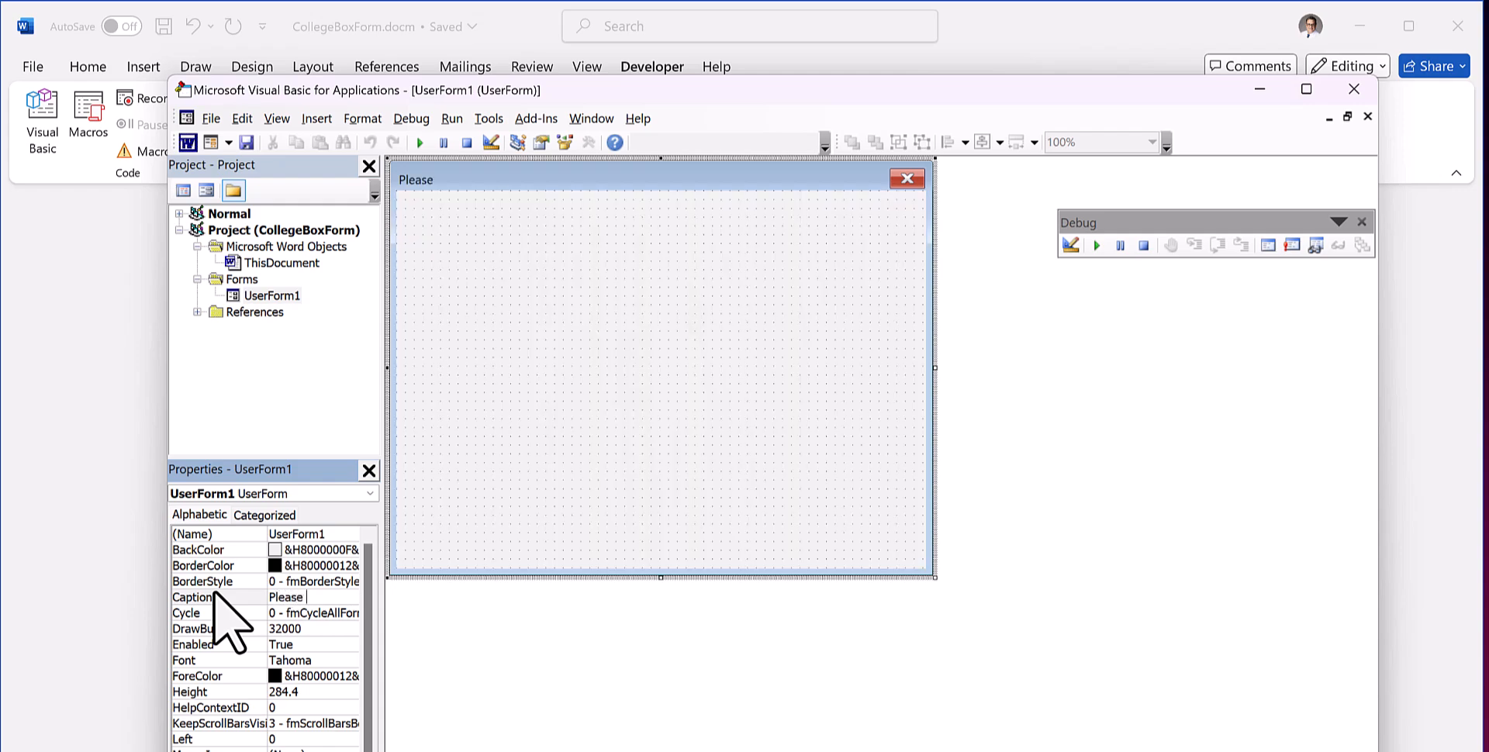
{"action": "type", "text": "Select"}
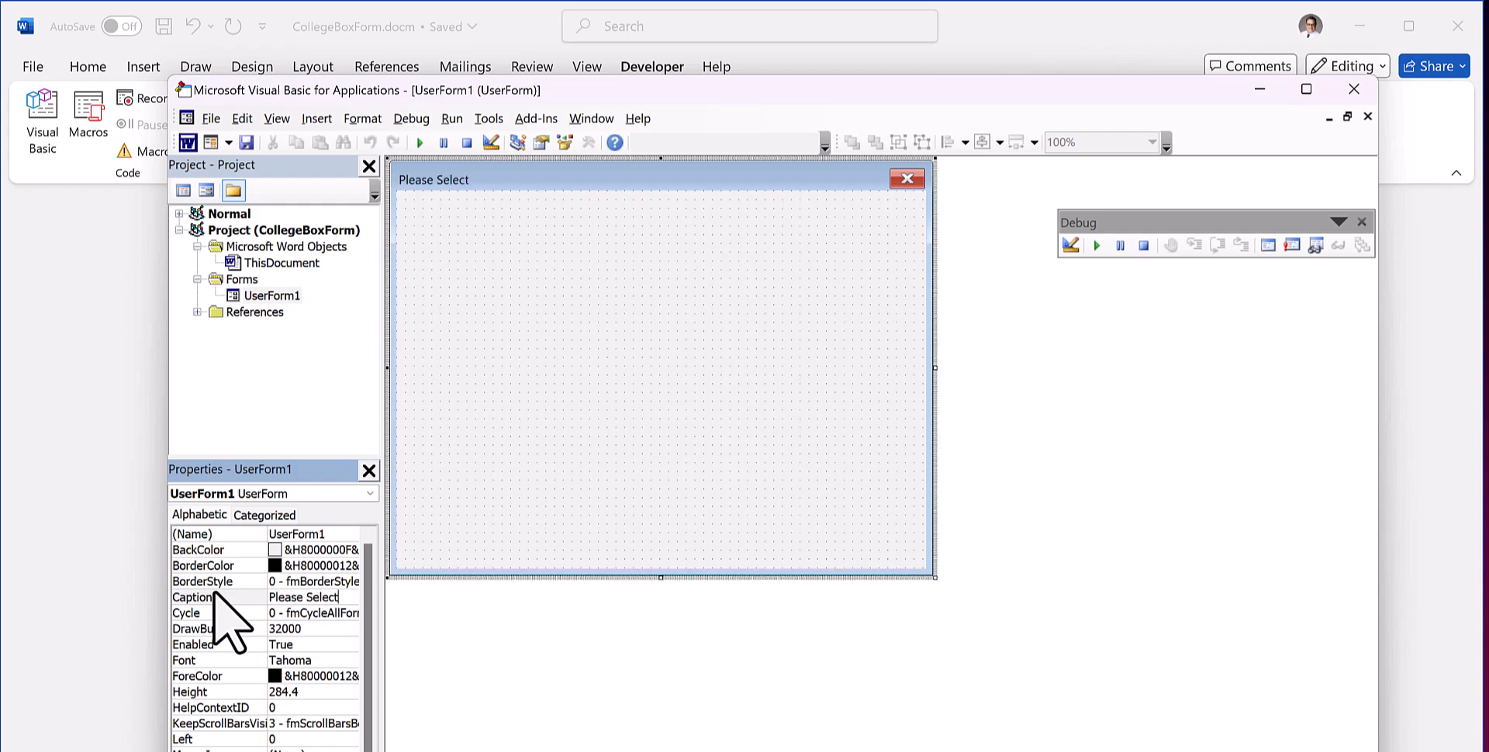
{"action": "type", "text": "Your"}
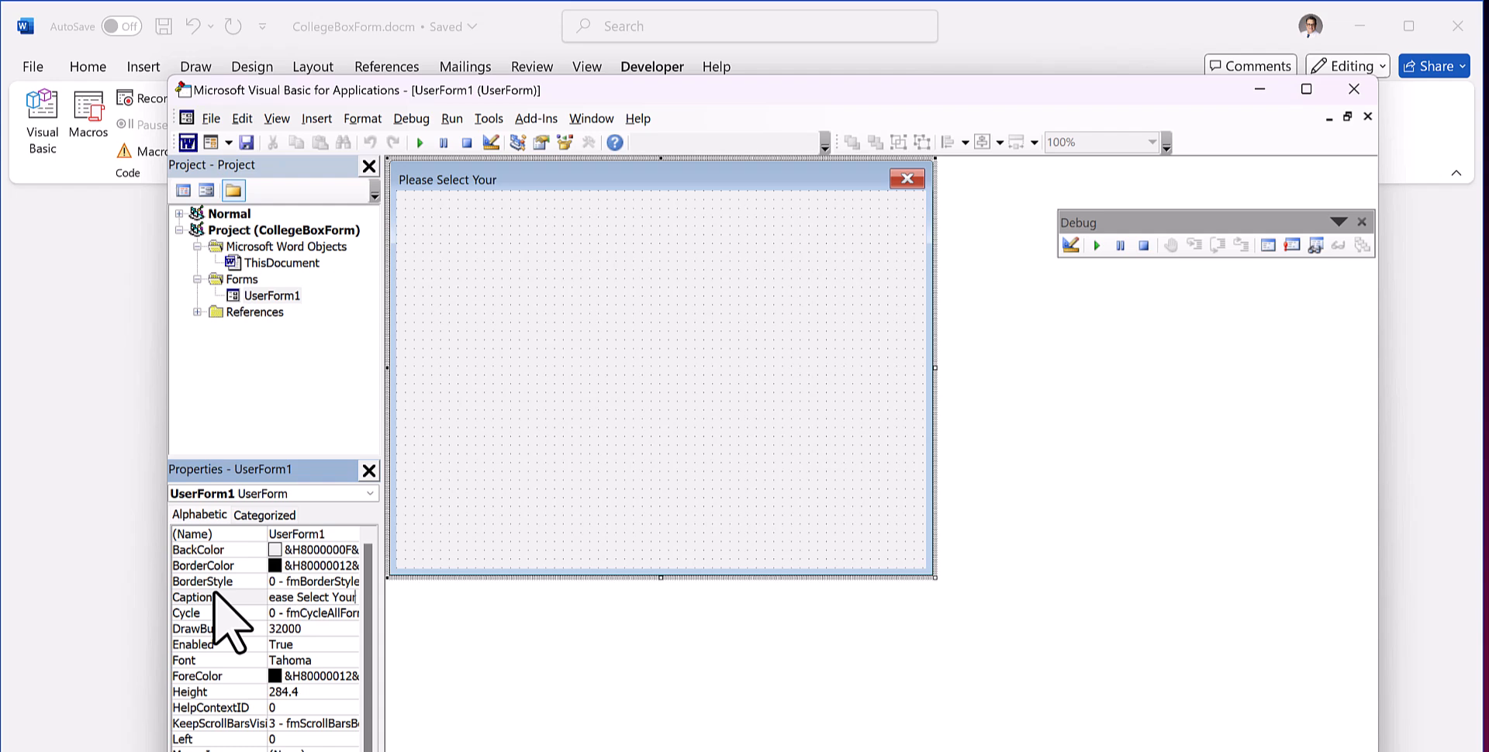
{"action": "type", "text": "College"}
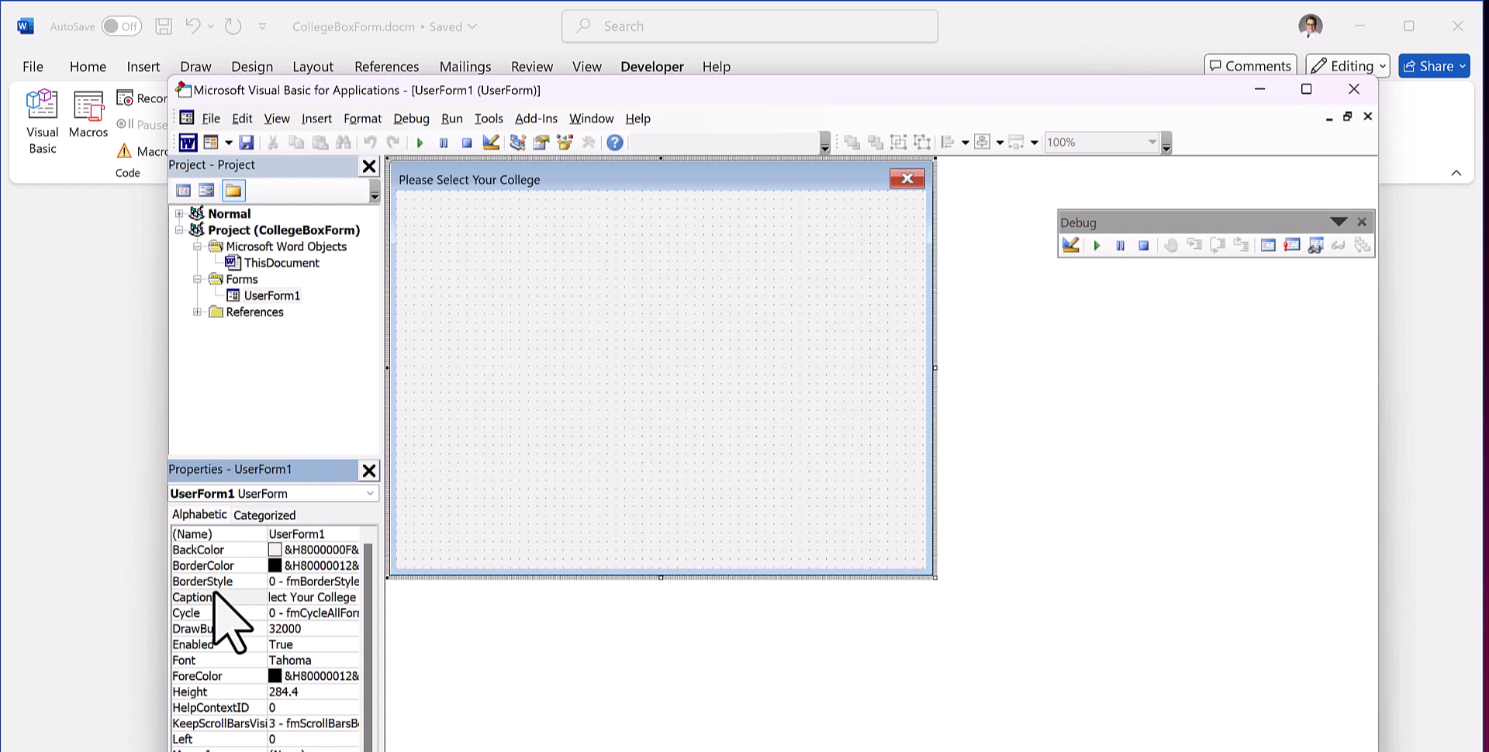
{"action": "mouse_move", "coordinate": [760, 489]}
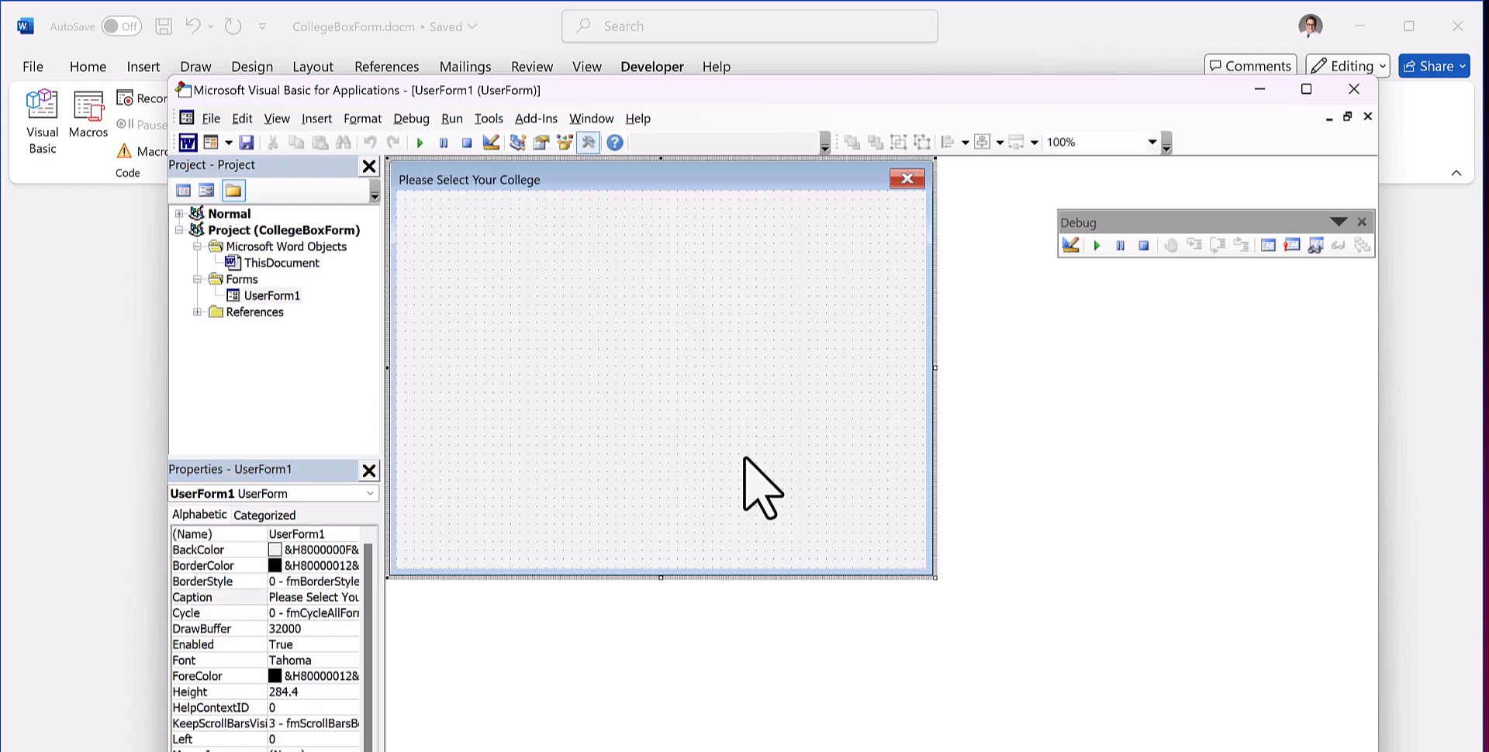
{"action": "mouse_move", "coordinate": [573, 365]}
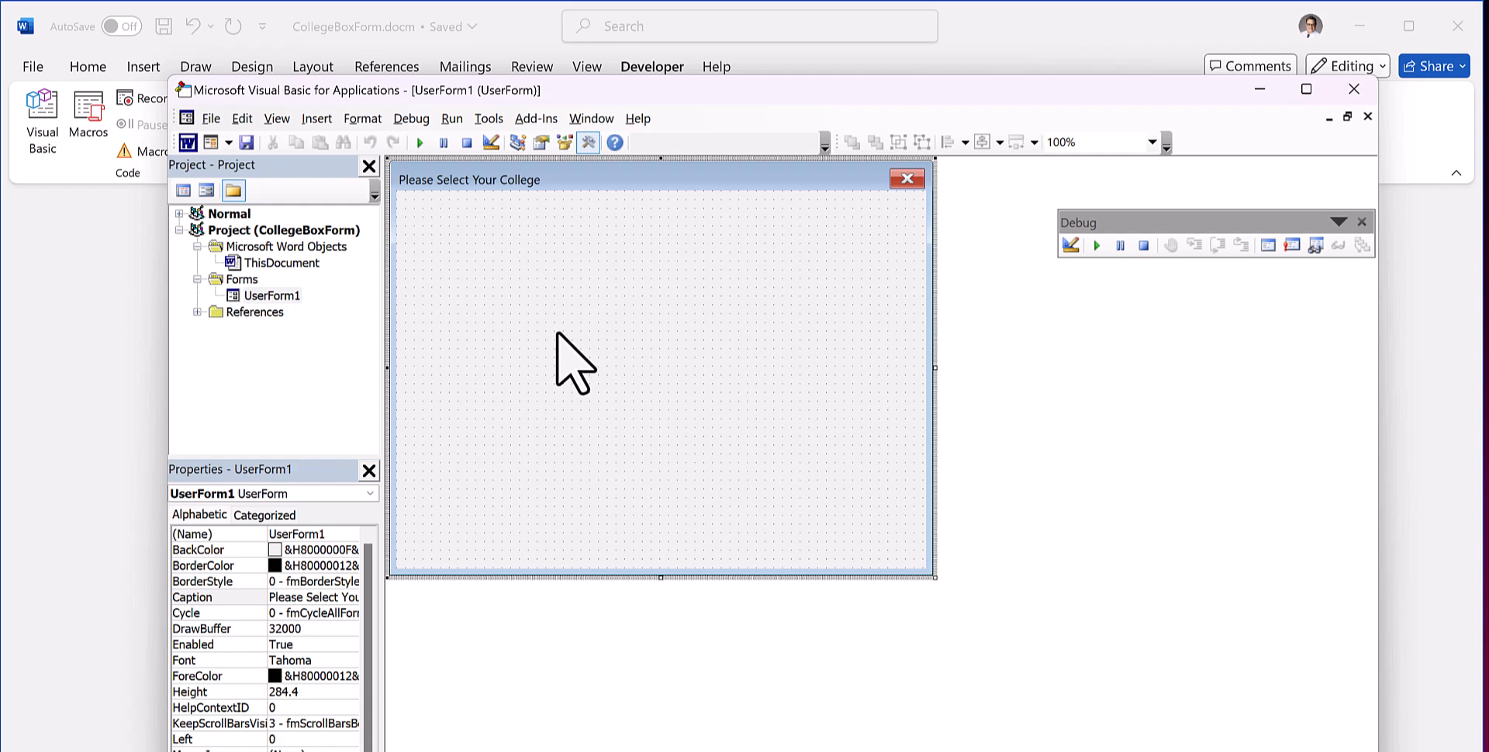
{"action": "mouse_move", "coordinate": [578, 370]}
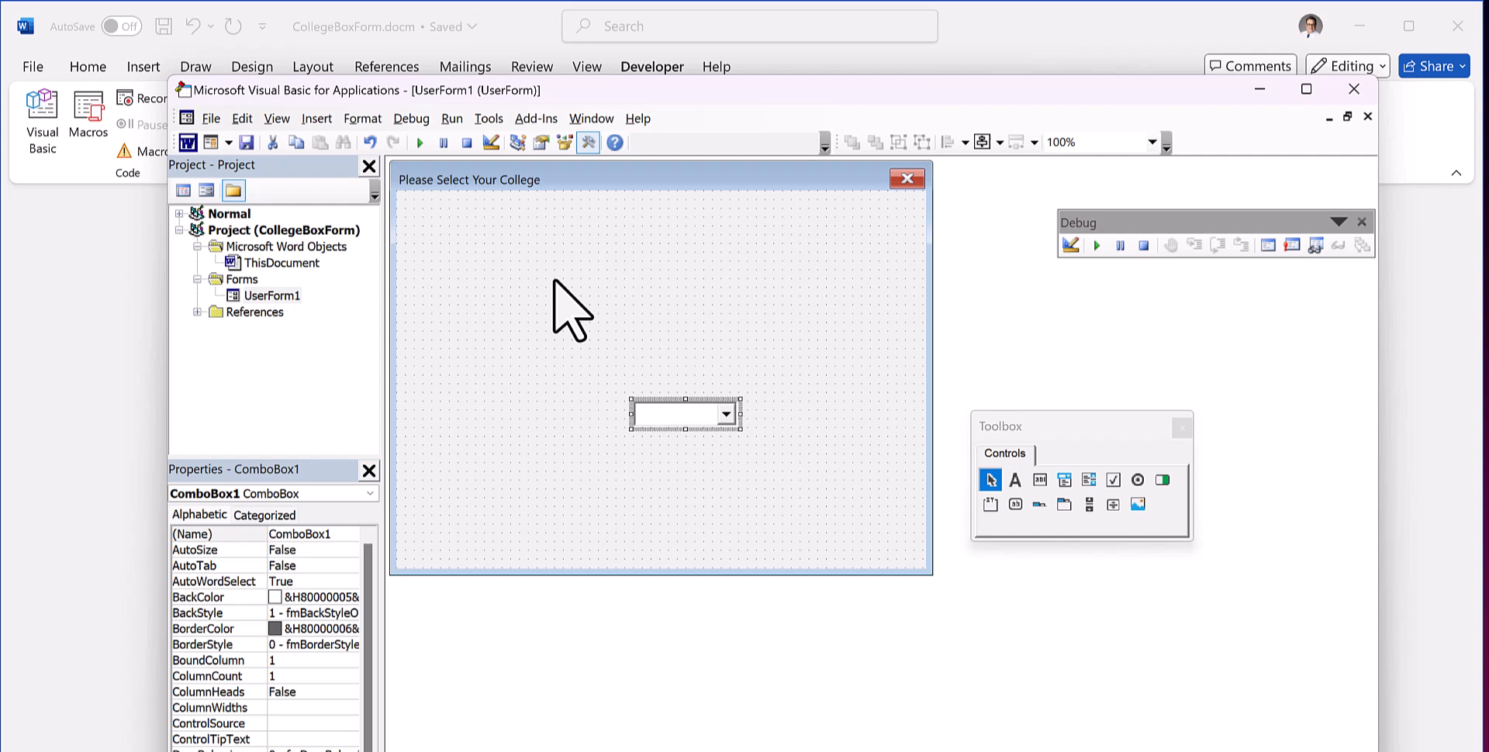
Enlarge the combo box, add an Ok button named CmdBut and open its click code
{"action": "left_click_drag", "start_coordinate": [684, 412], "coordinate": [518, 255]}
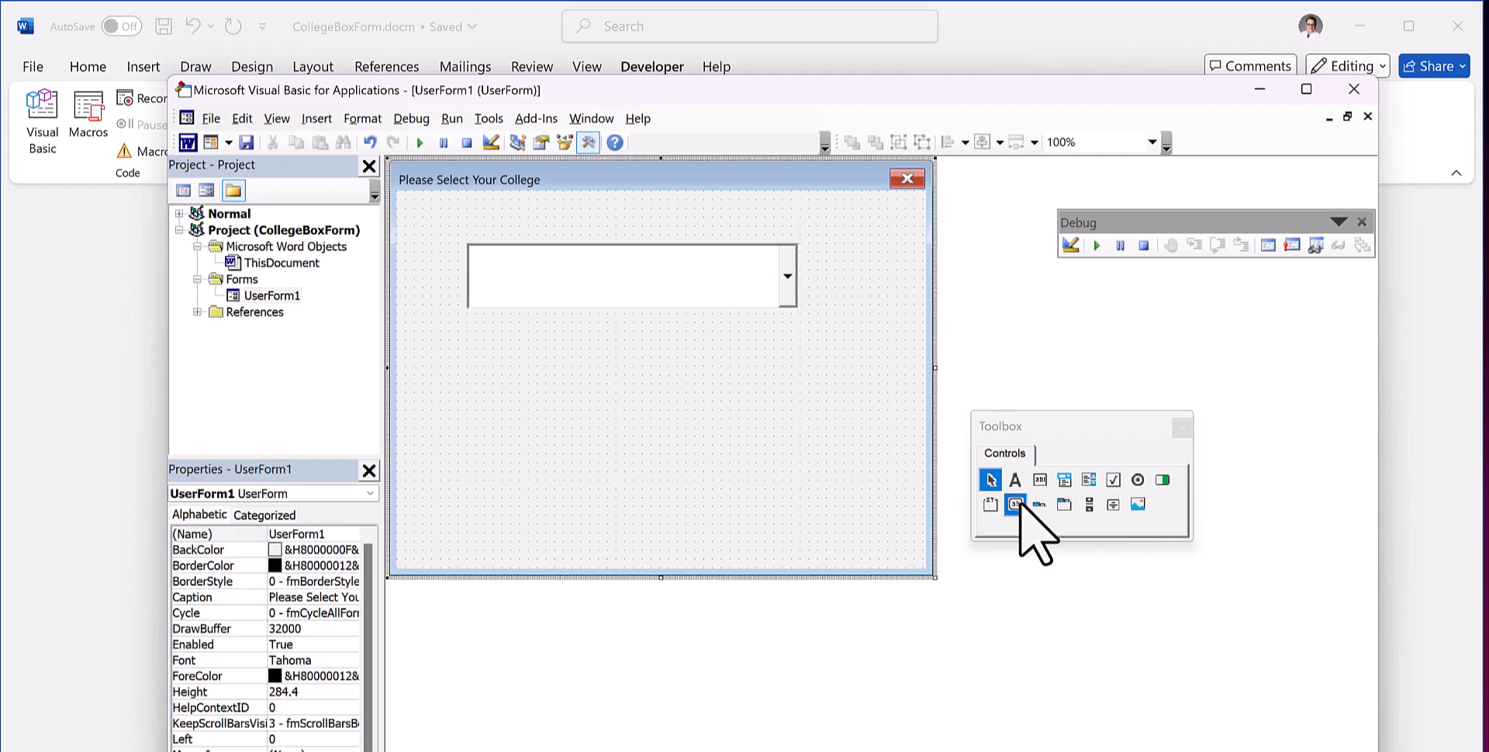
{"action": "left_click", "coordinate": [1014, 504]}
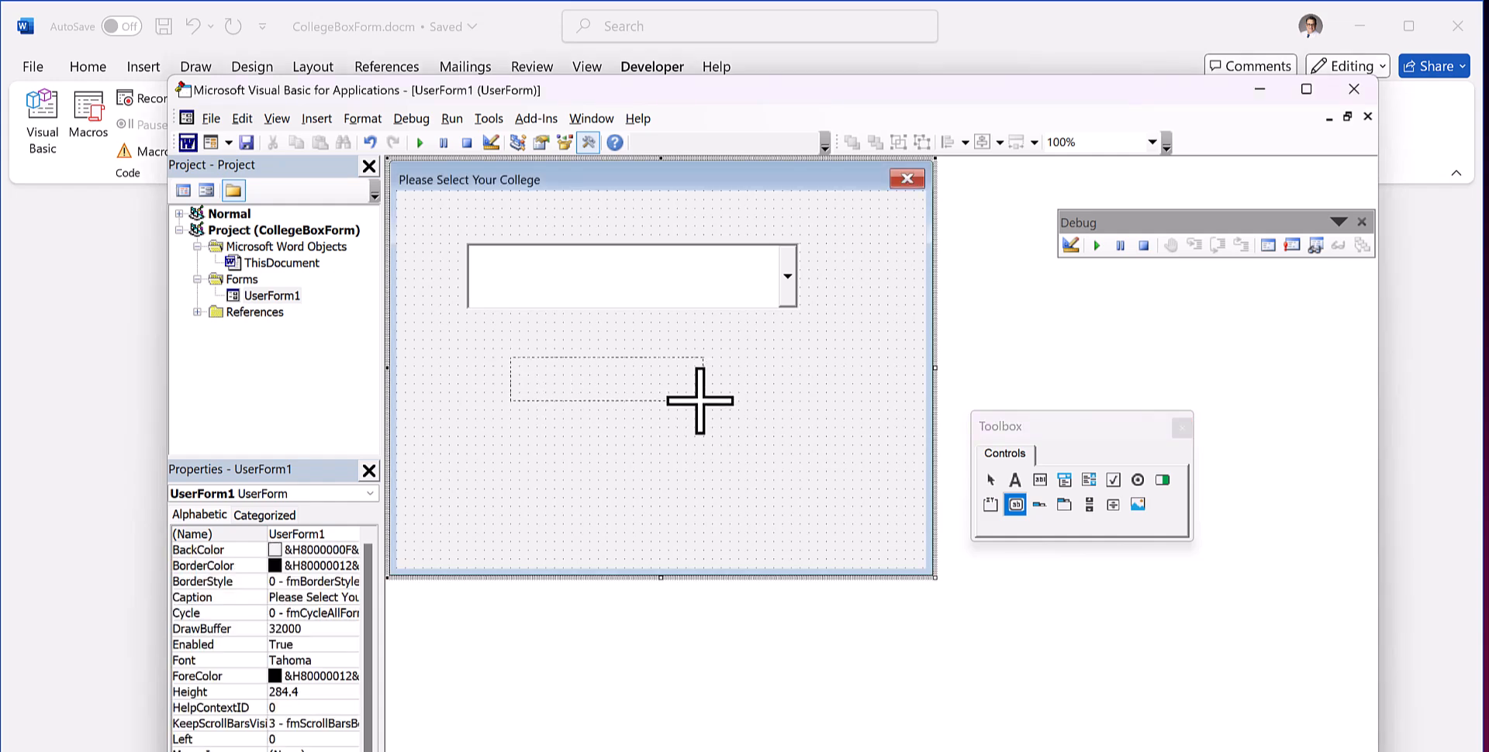
{"action": "left_click_drag", "start_coordinate": [513, 366], "coordinate": [702, 404]}
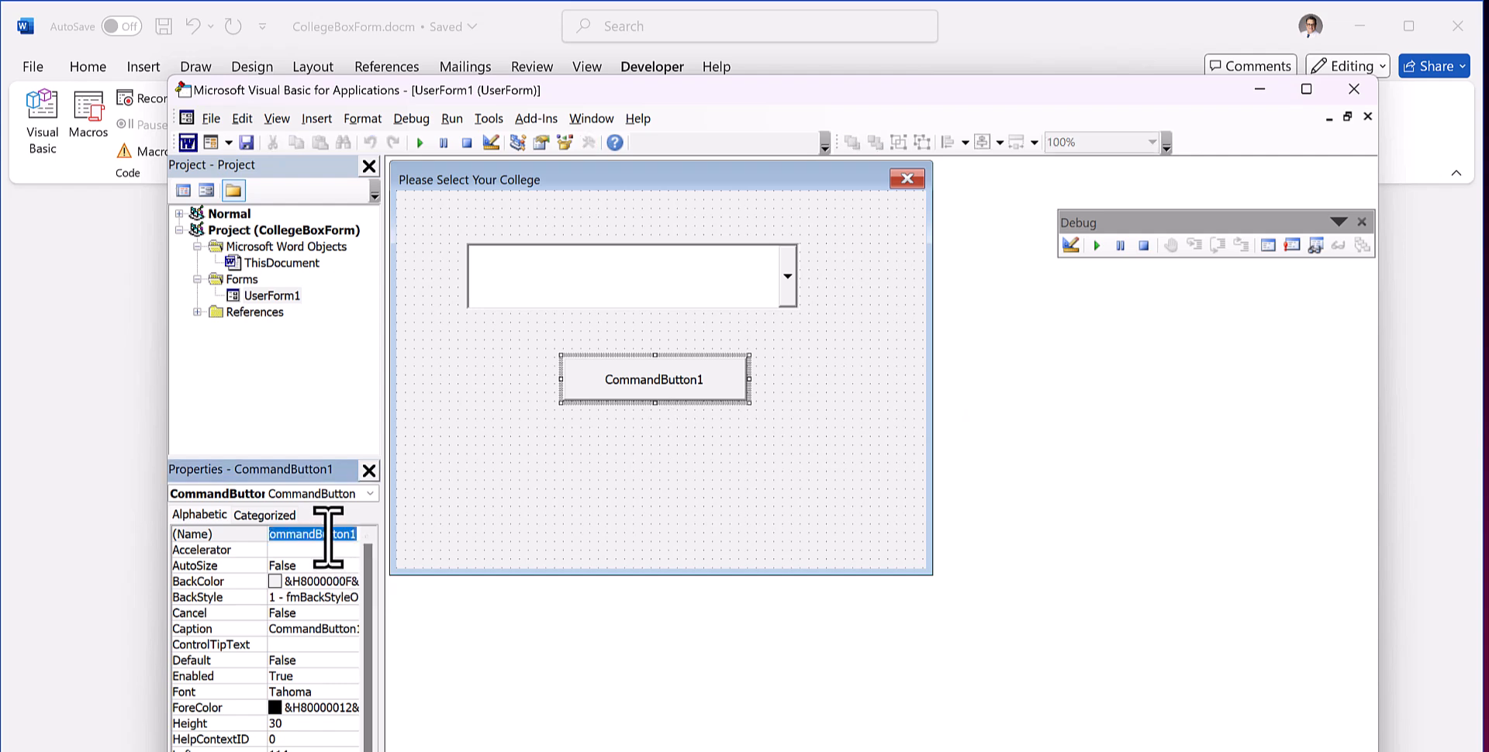
{"action": "type", "text": "CmdBut"}
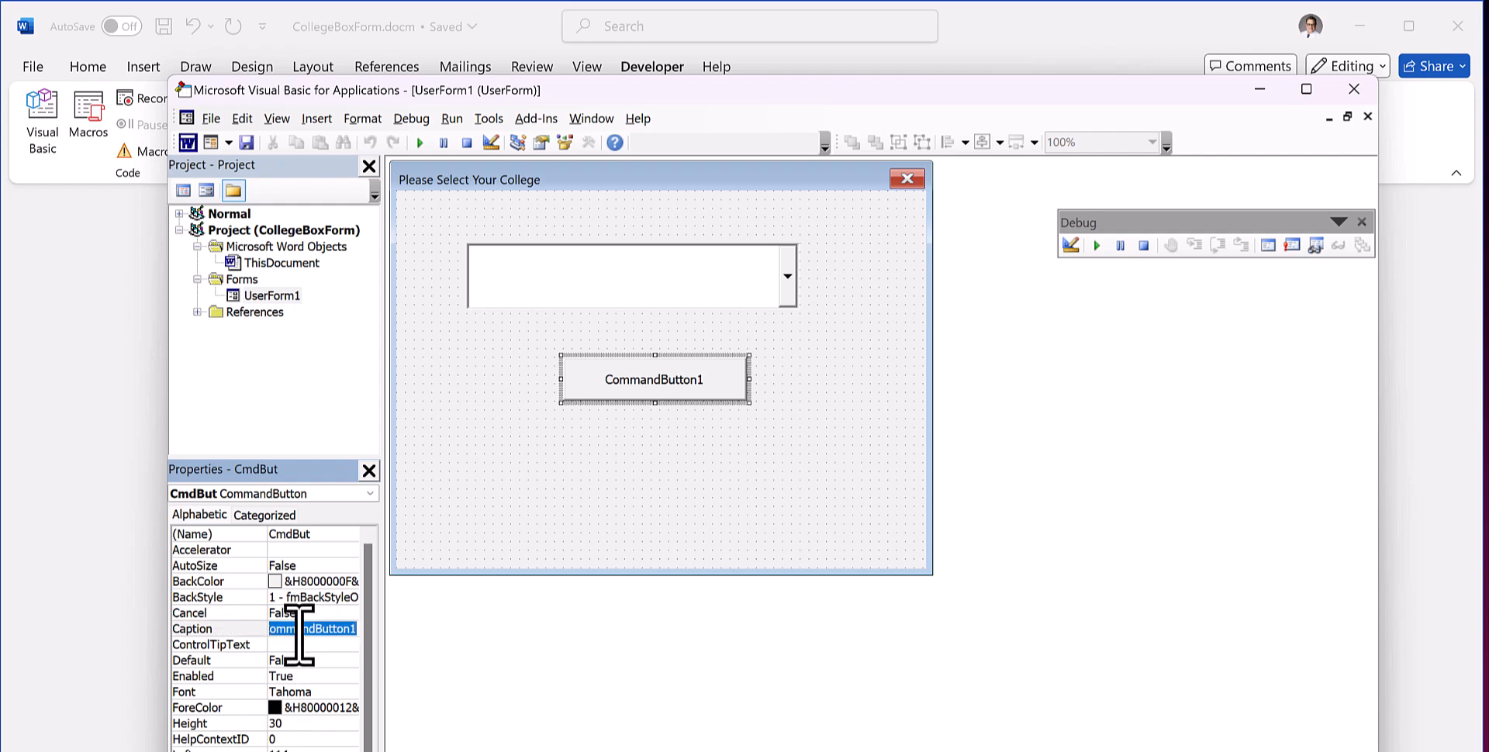
{"action": "type", "text": "Ok"}
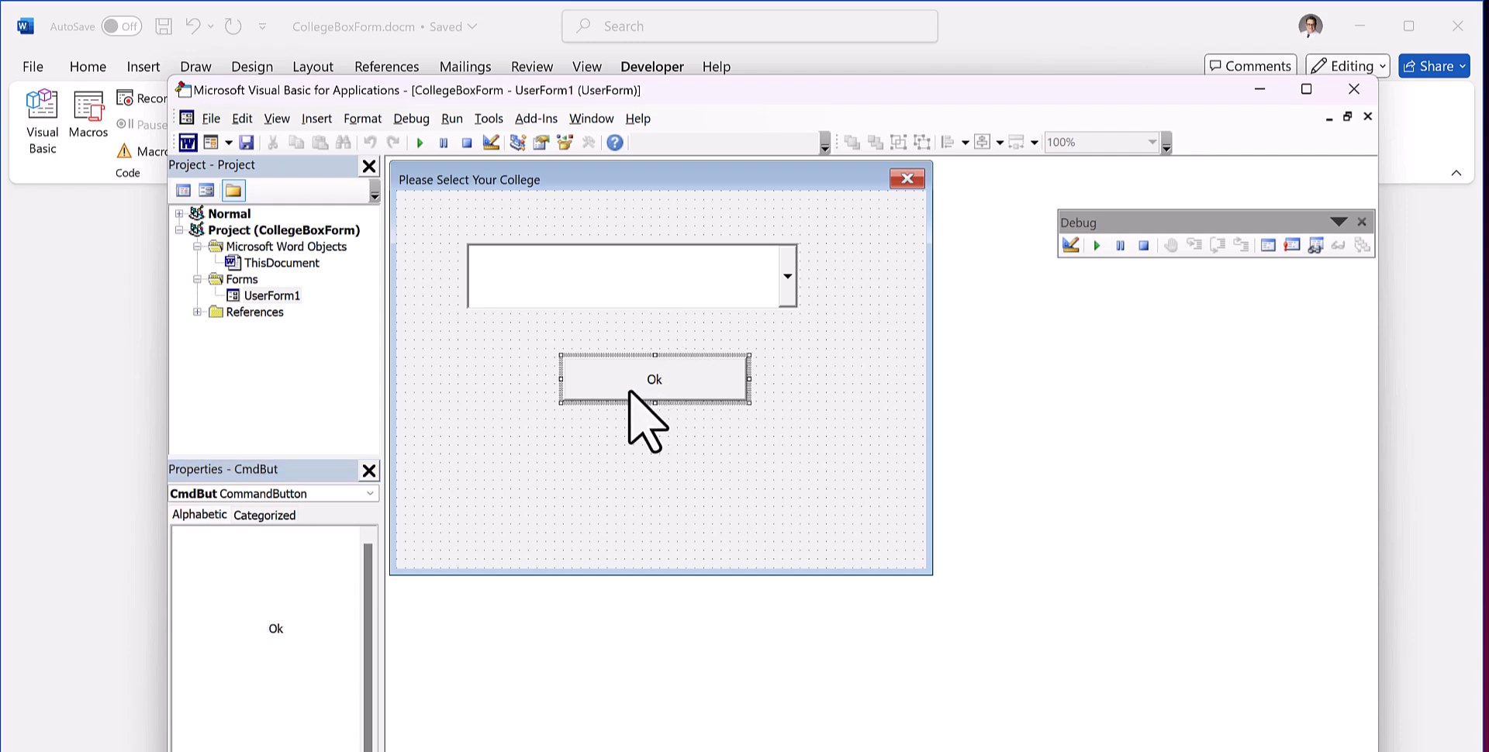
{"action": "double_click", "coordinate": [653, 378]}
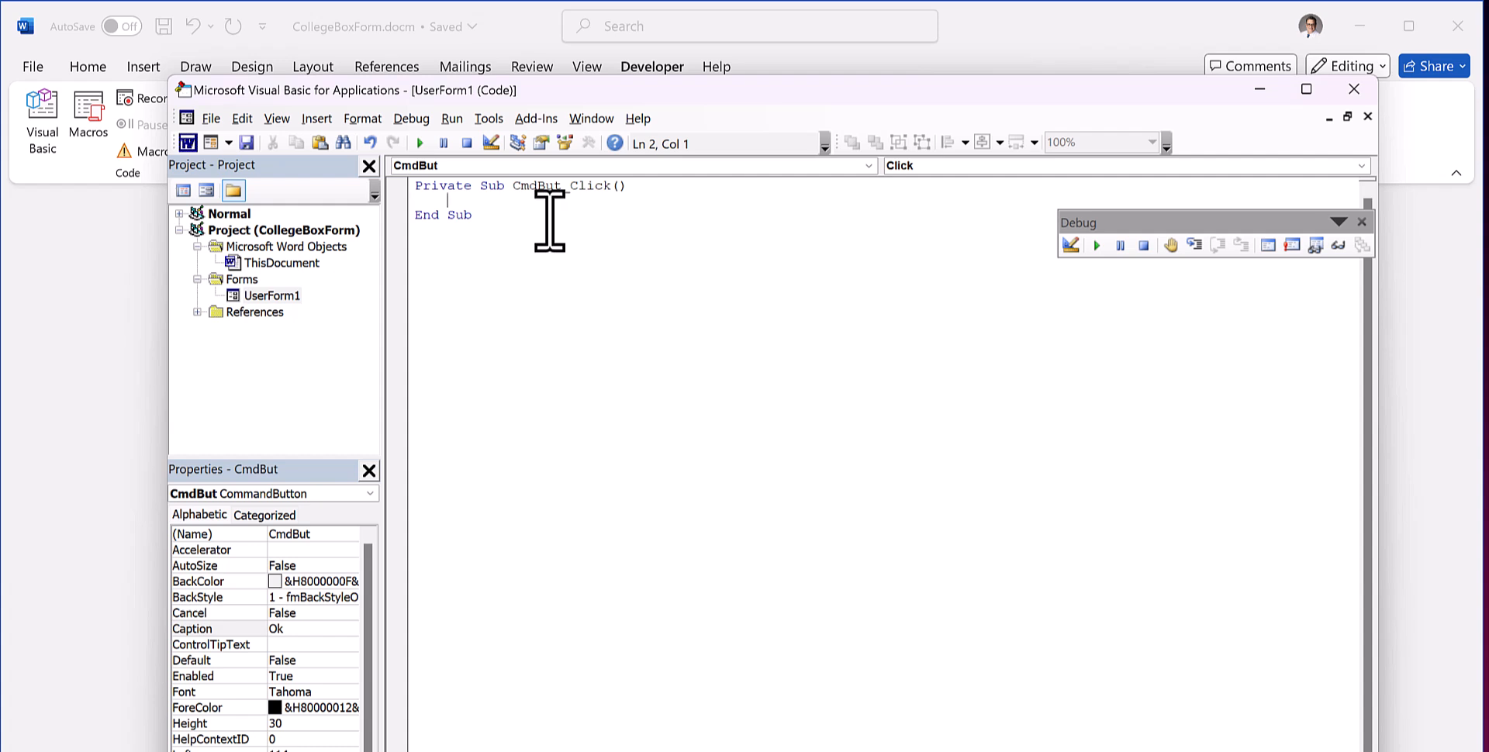
Write UserForm1.Hide in CmdBut_Click and return to the form designer
{"action": "type", "text": "UserForm1."}
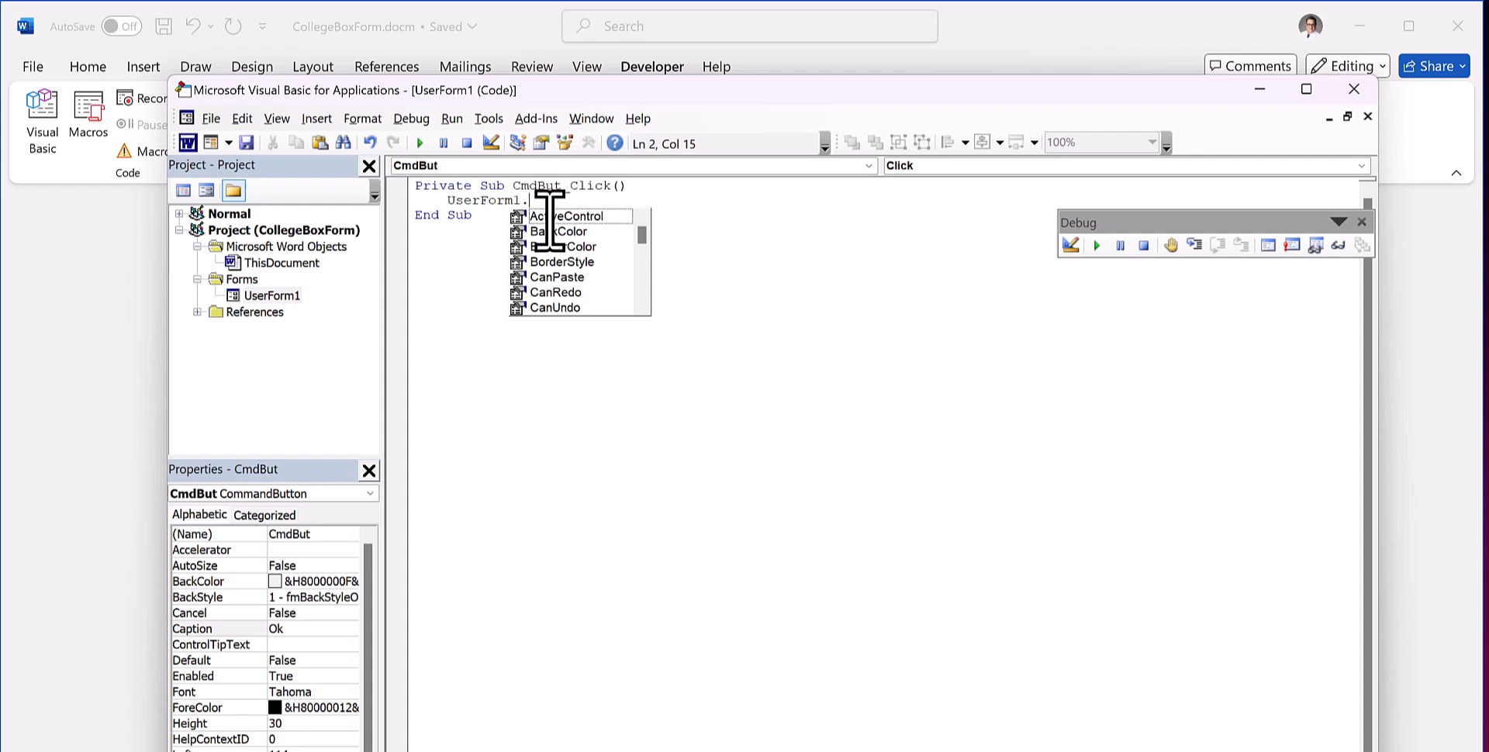
{"action": "type", "text": "Hide"}
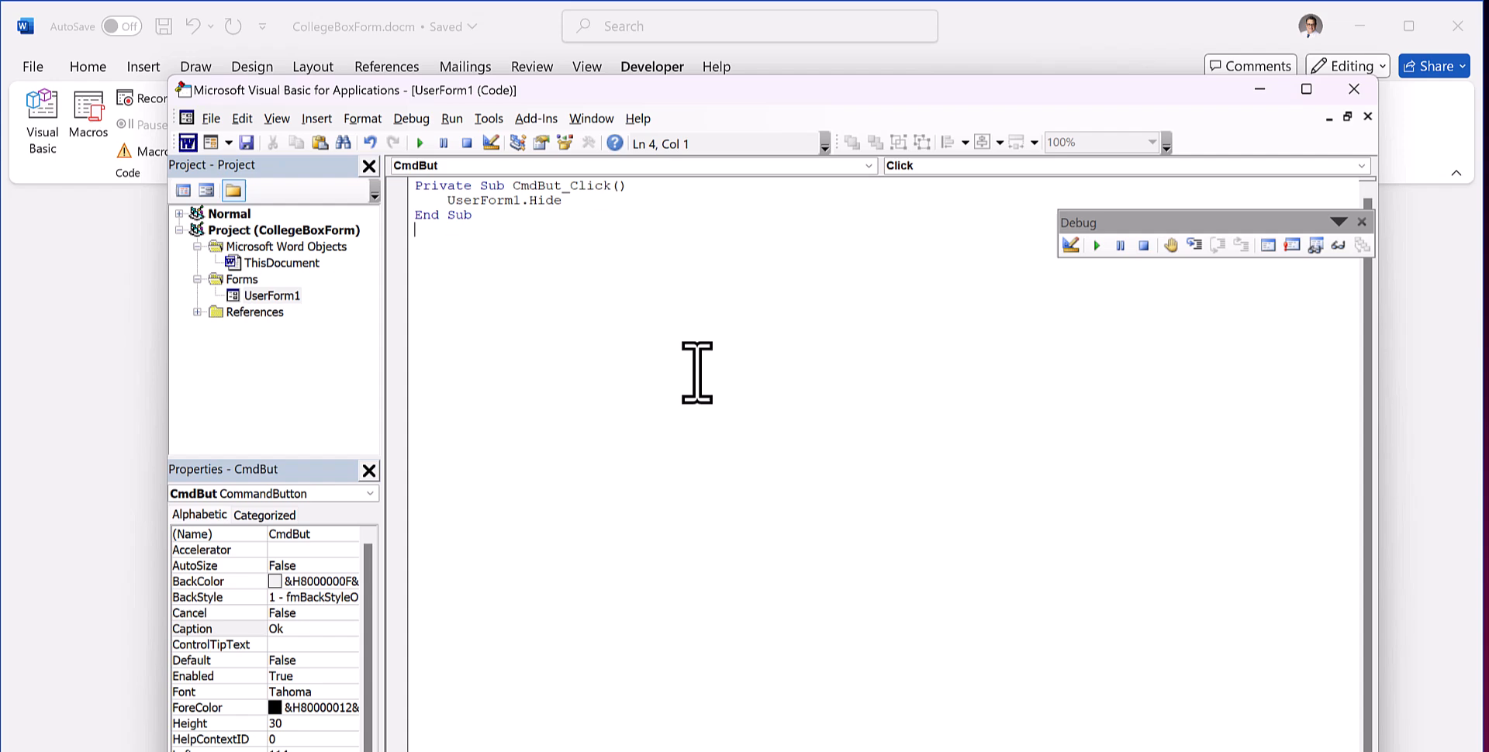
{"action": "mouse_move", "coordinate": [864, 276]}
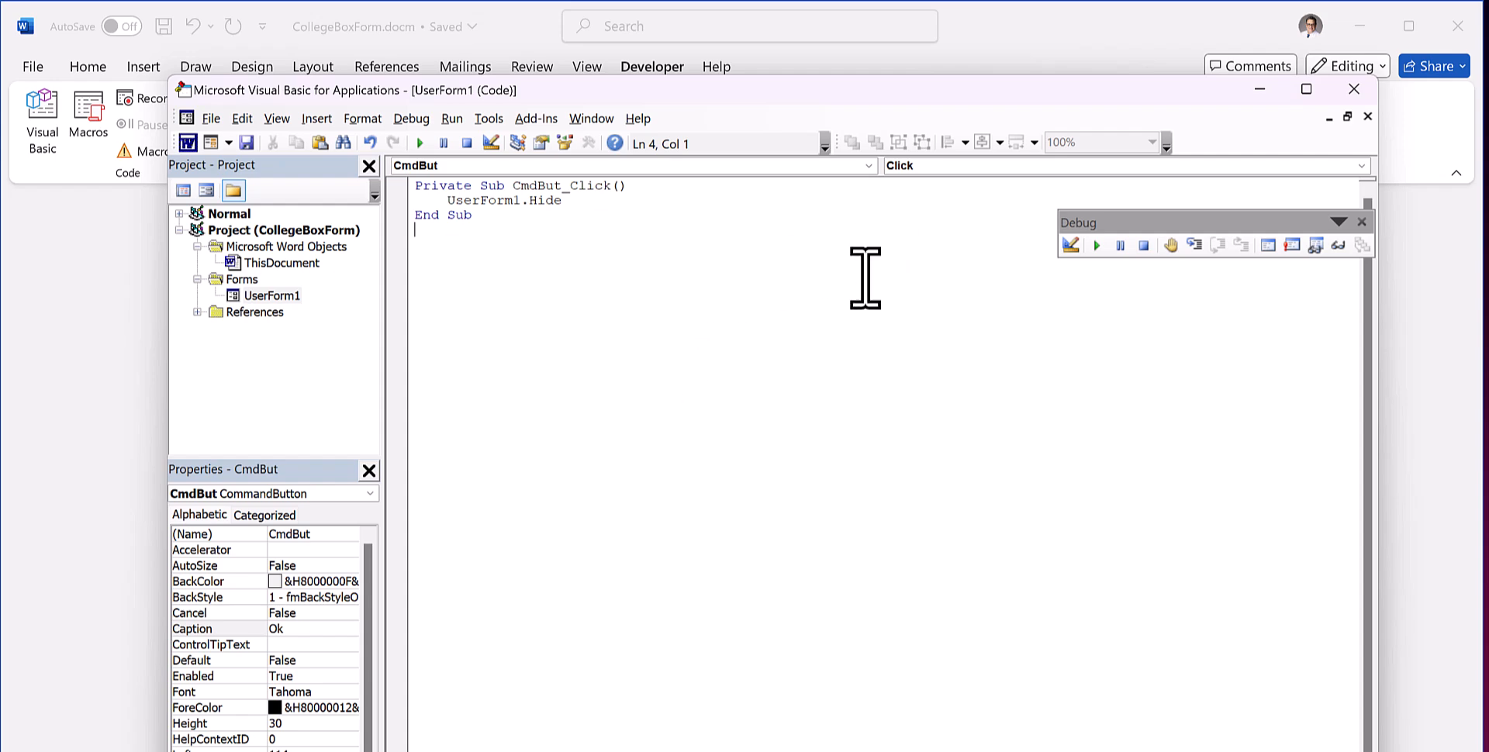
{"action": "double_click", "coordinate": [273, 295]}
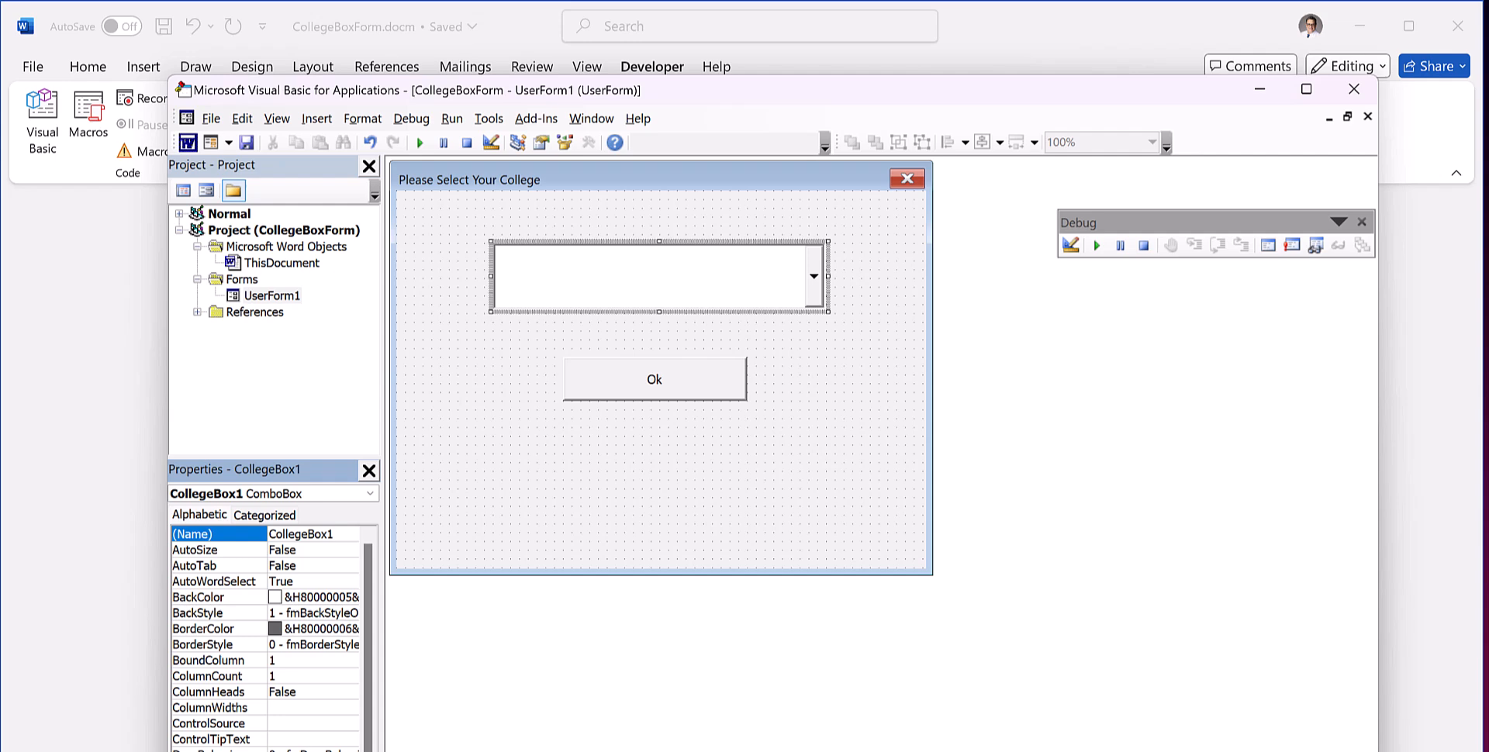
Set the combo box Text property to Select College Below
{"action": "scroll", "scroll_direction": "down", "scroll_amount": 3}
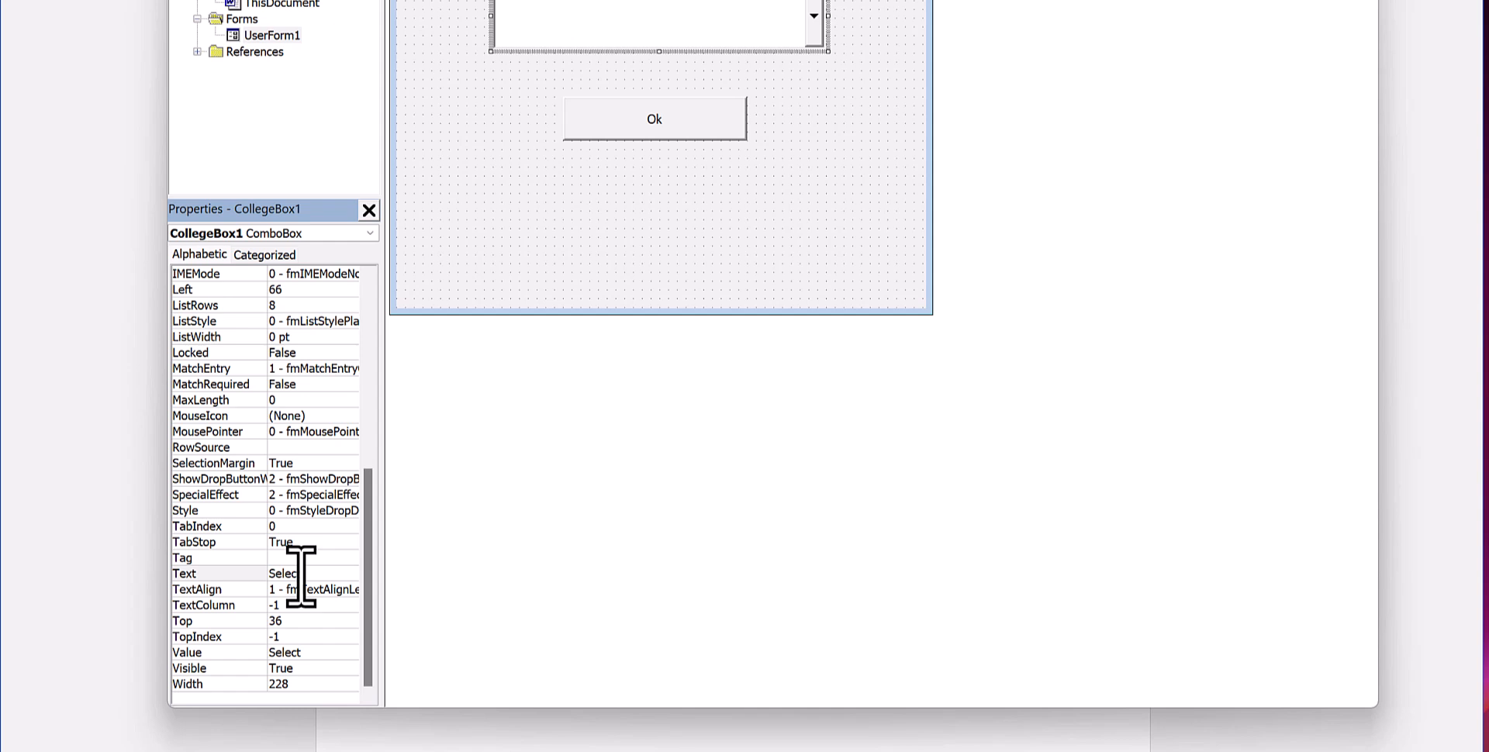
{"action": "type", "text": "S"}
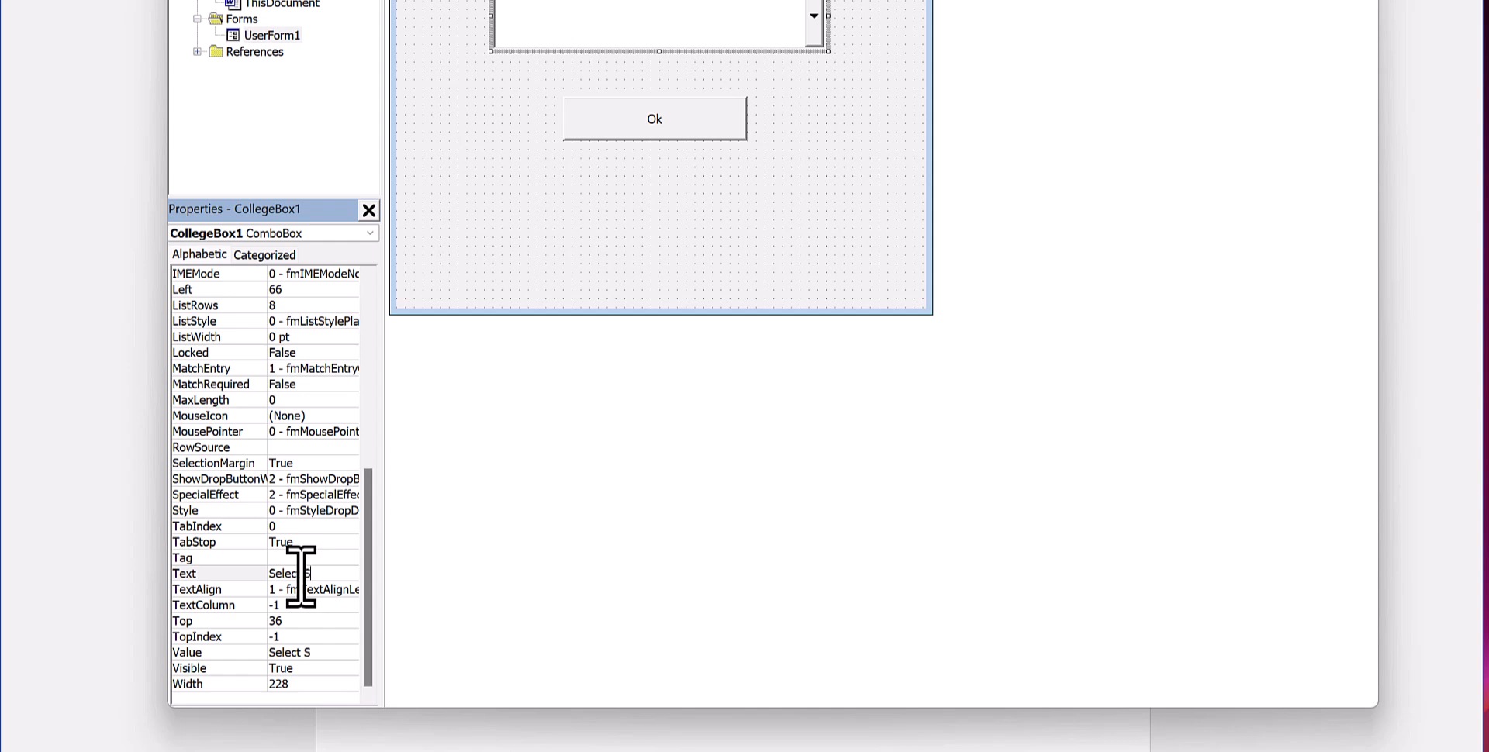
{"action": "type", "text": "College"}
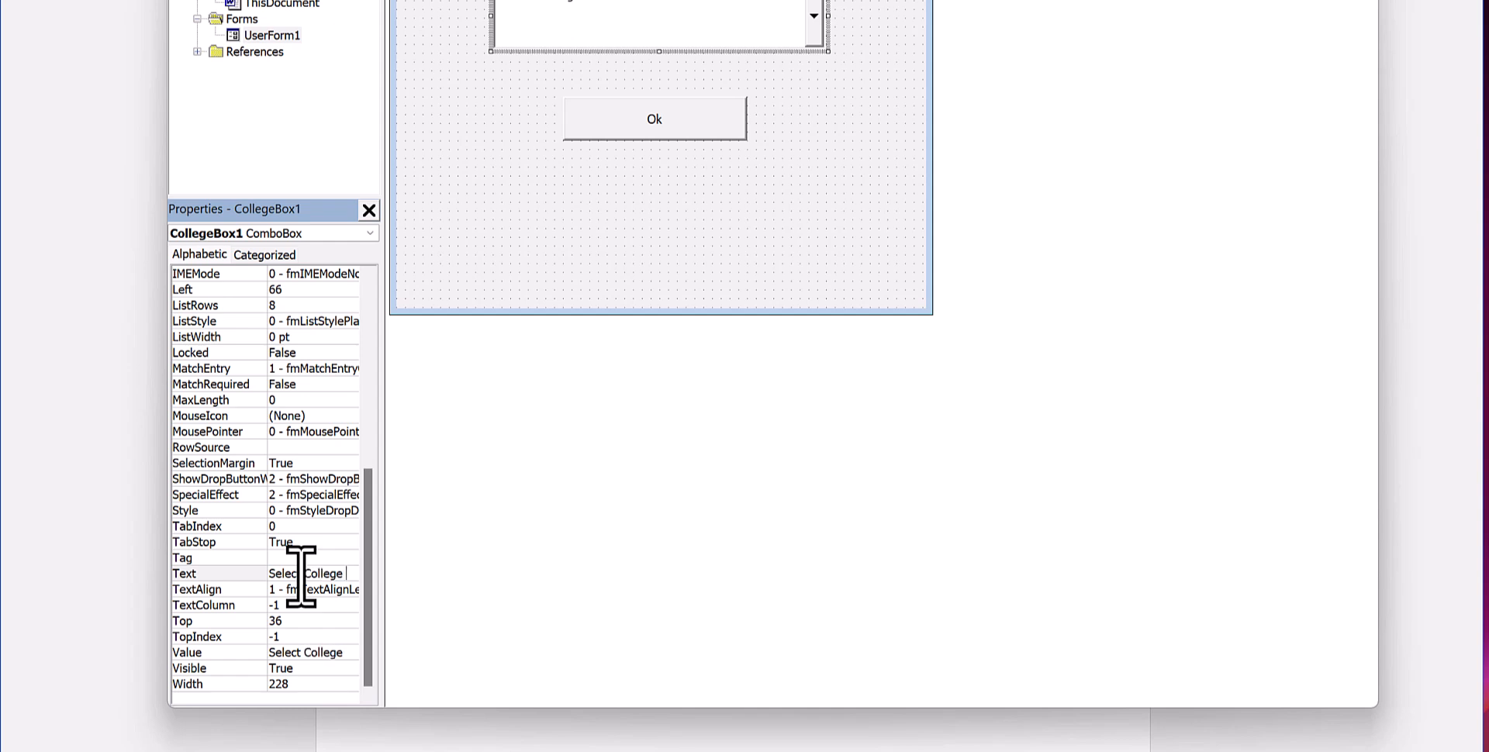
{"action": "type", "text": "Below"}
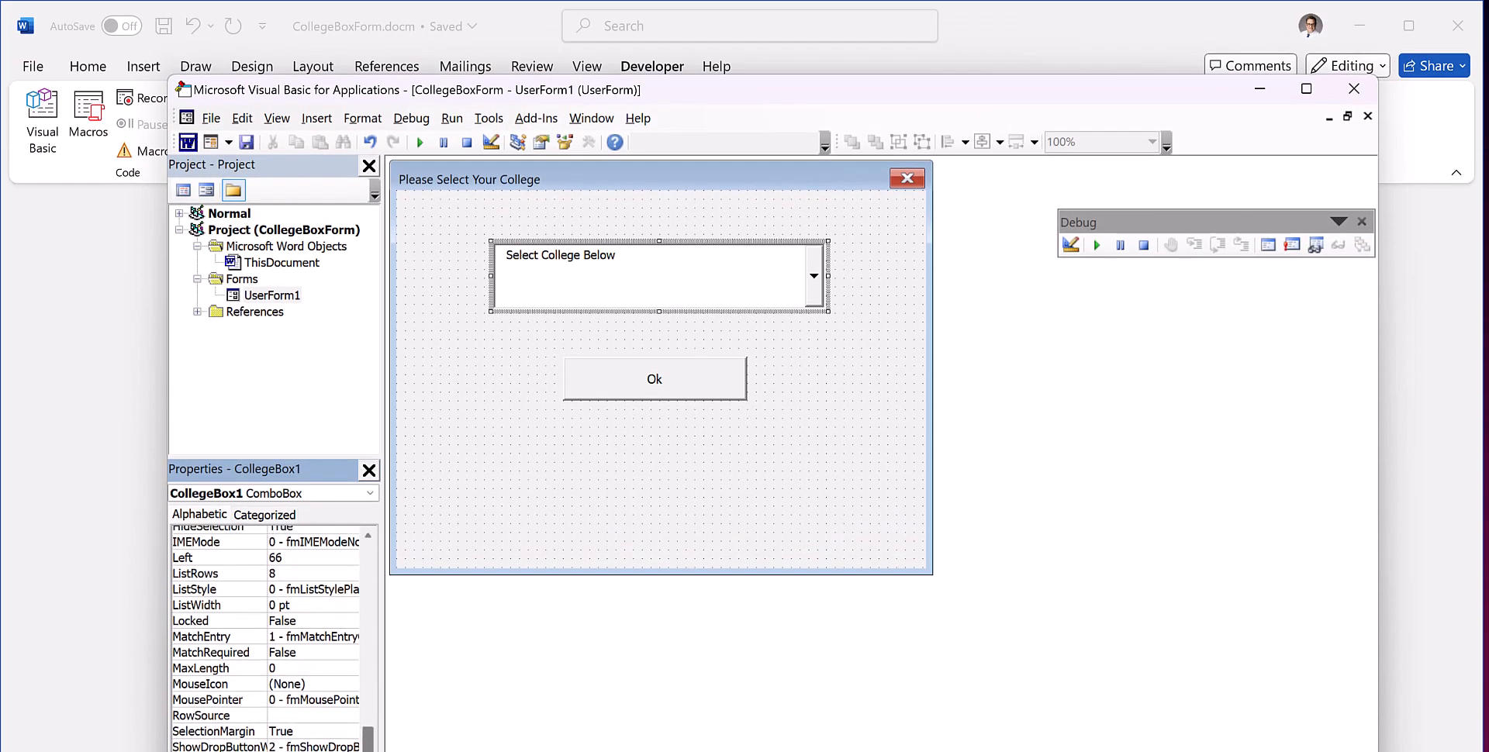
Set CollegeBox1's font to Tahoma, Bold, 14 point in the Font dialog
{"action": "scroll", "scroll_direction": "up", "scroll_amount": 3}
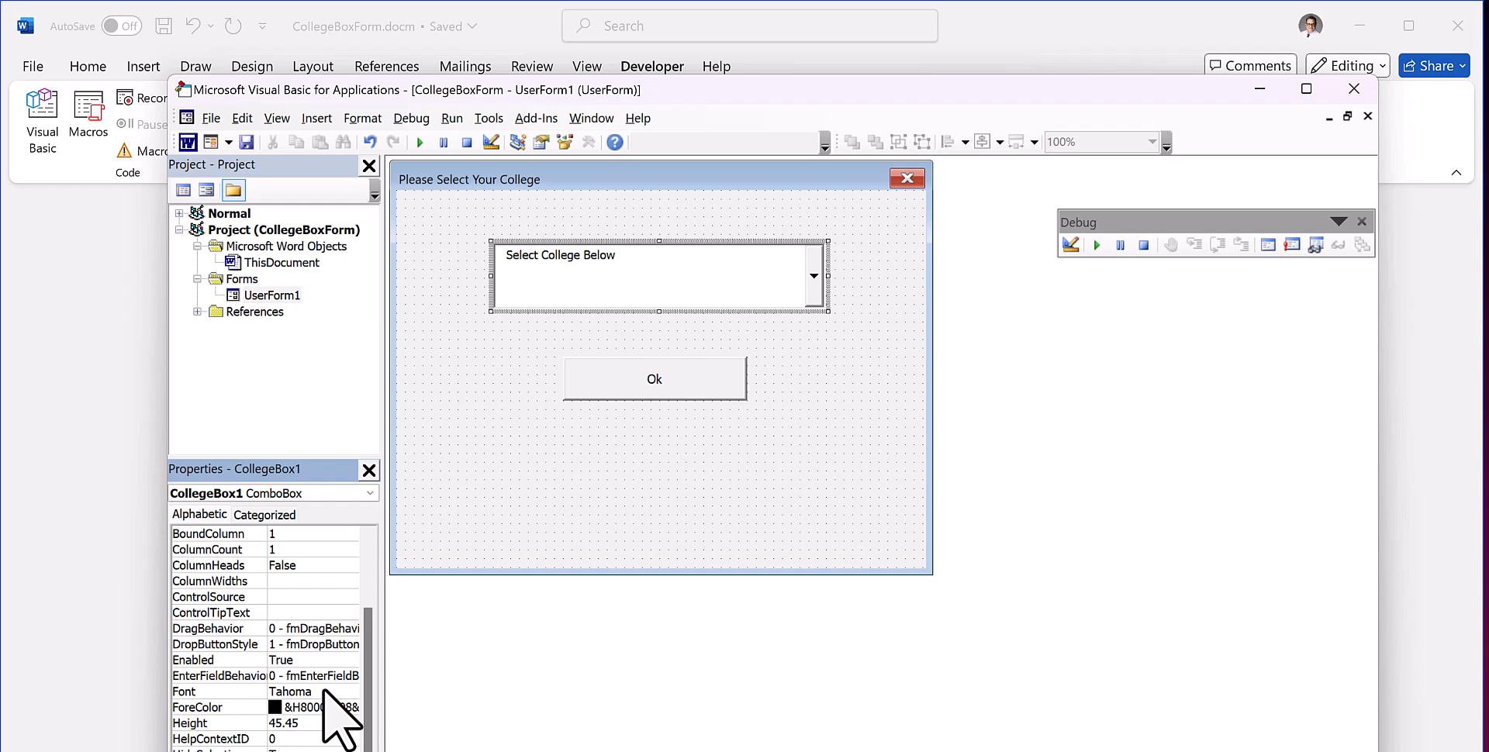
{"action": "left_click", "coordinate": [183, 691]}
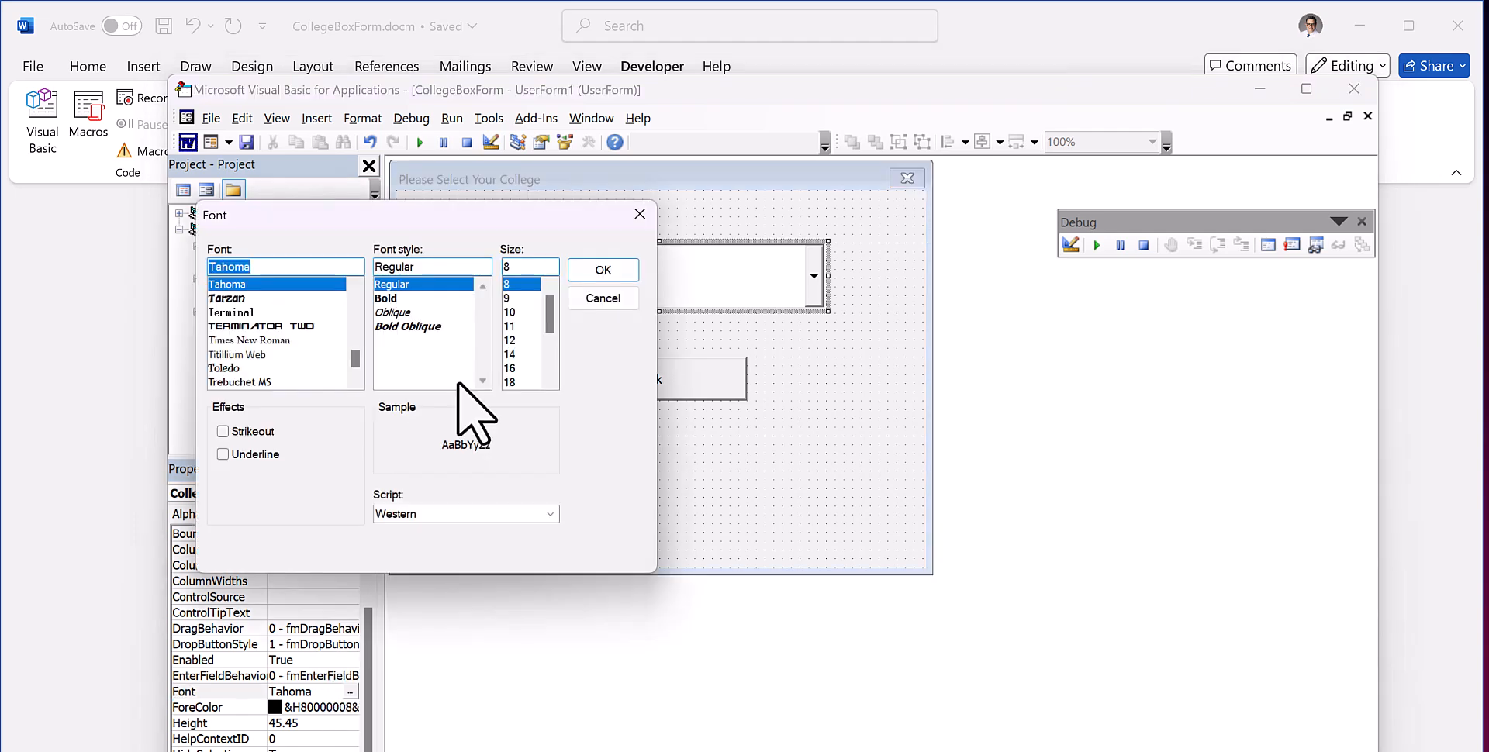
{"action": "left_click", "coordinate": [510, 354]}
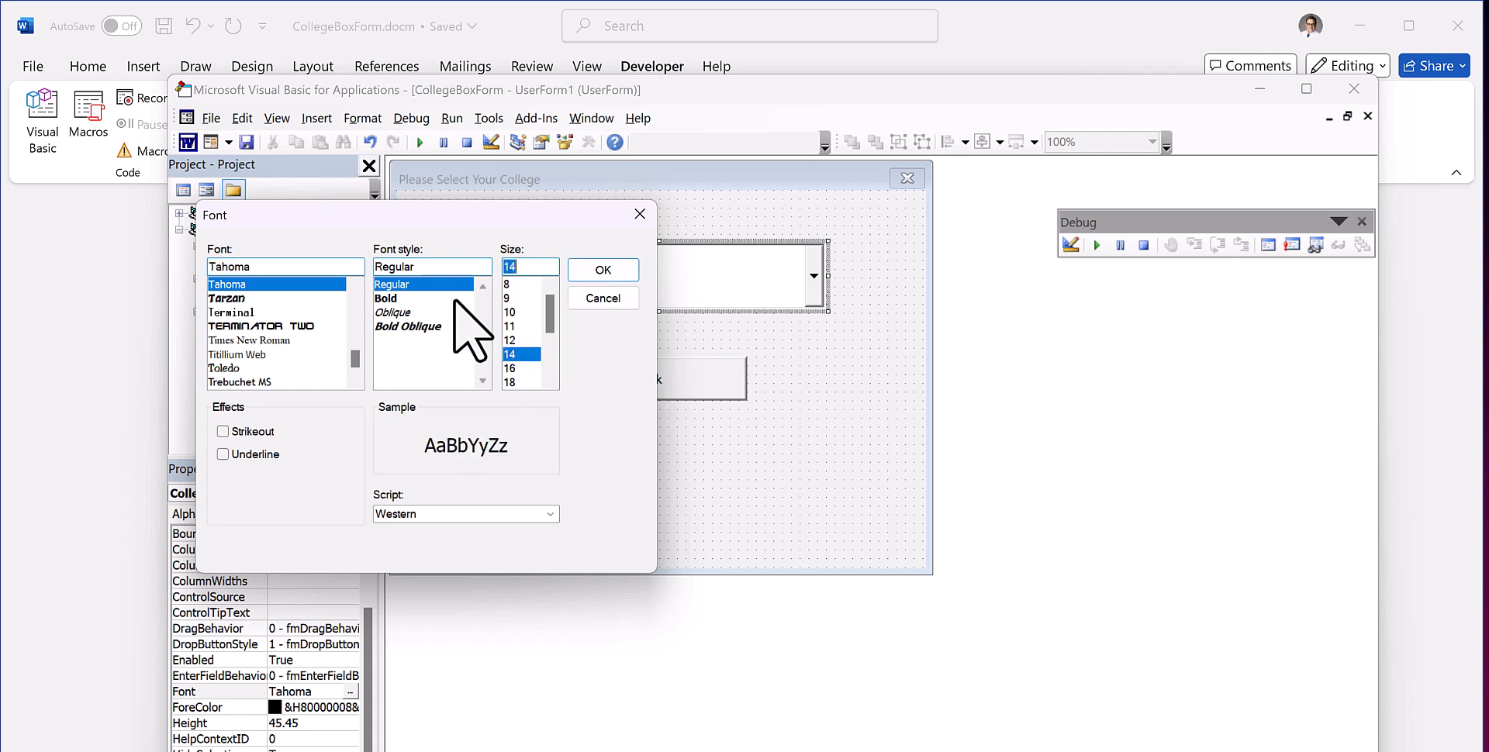
{"action": "left_click", "coordinate": [386, 298]}
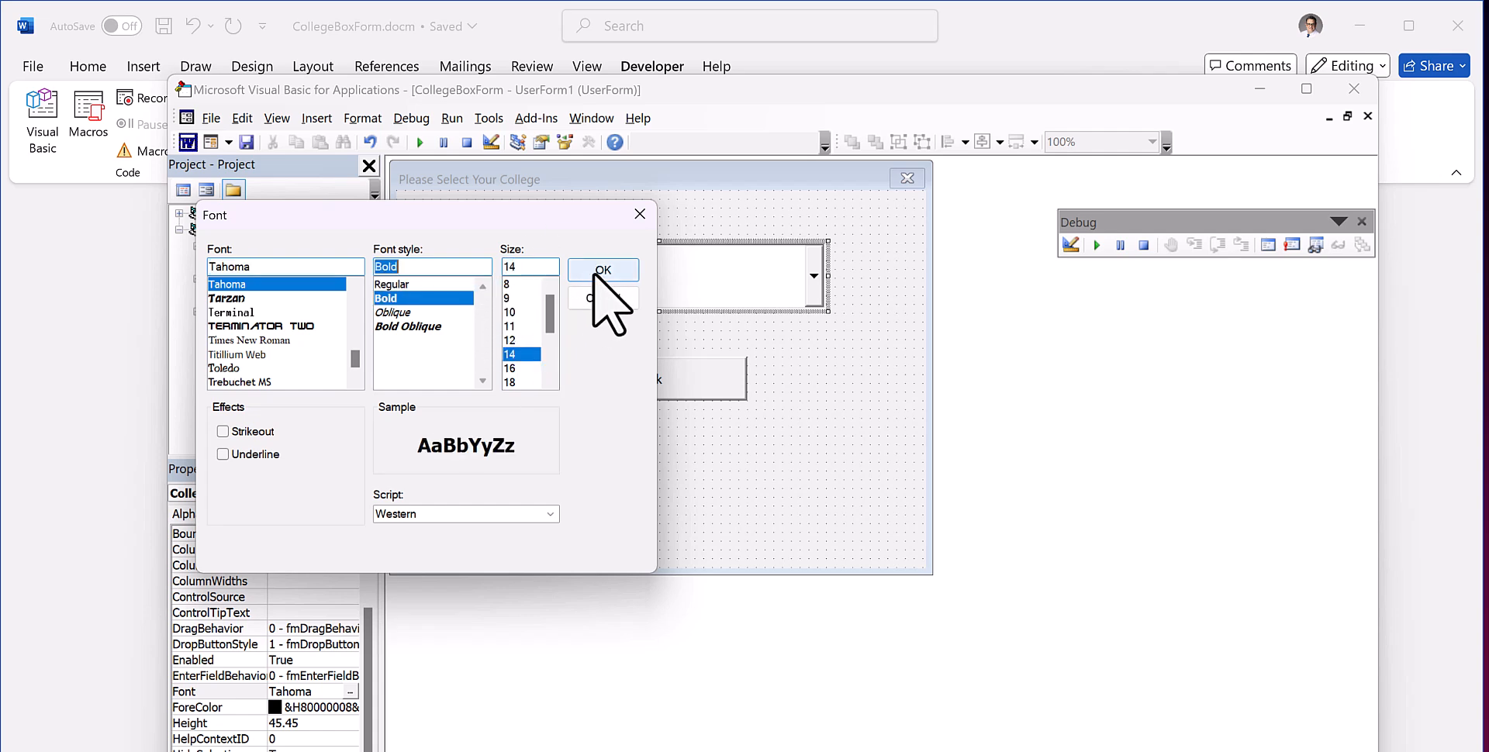
{"action": "left_click", "coordinate": [601, 269]}
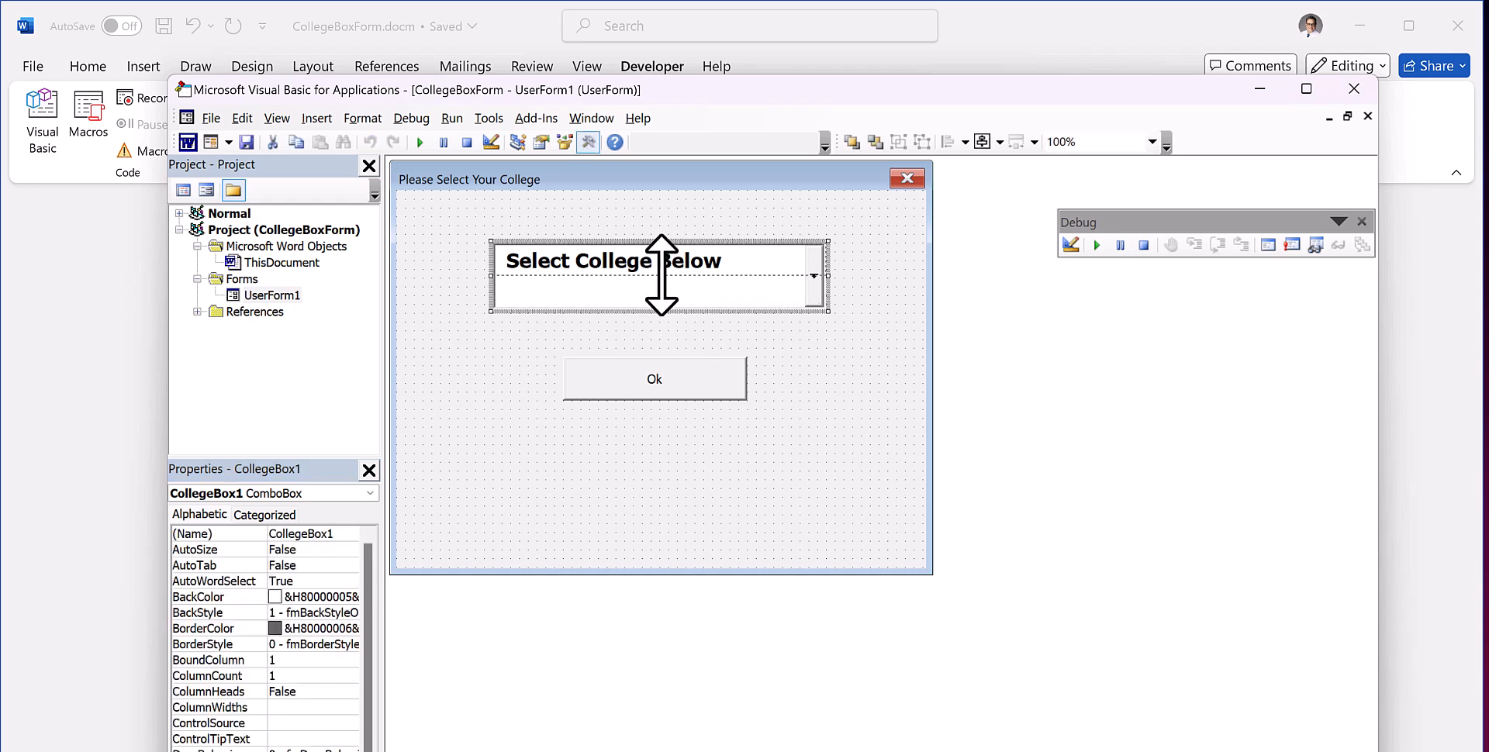
Drag the combo box slightly lower on the UserForm and reselect the form
{"action": "left_click_drag", "start_coordinate": [659, 312], "coordinate": [659, 293]}
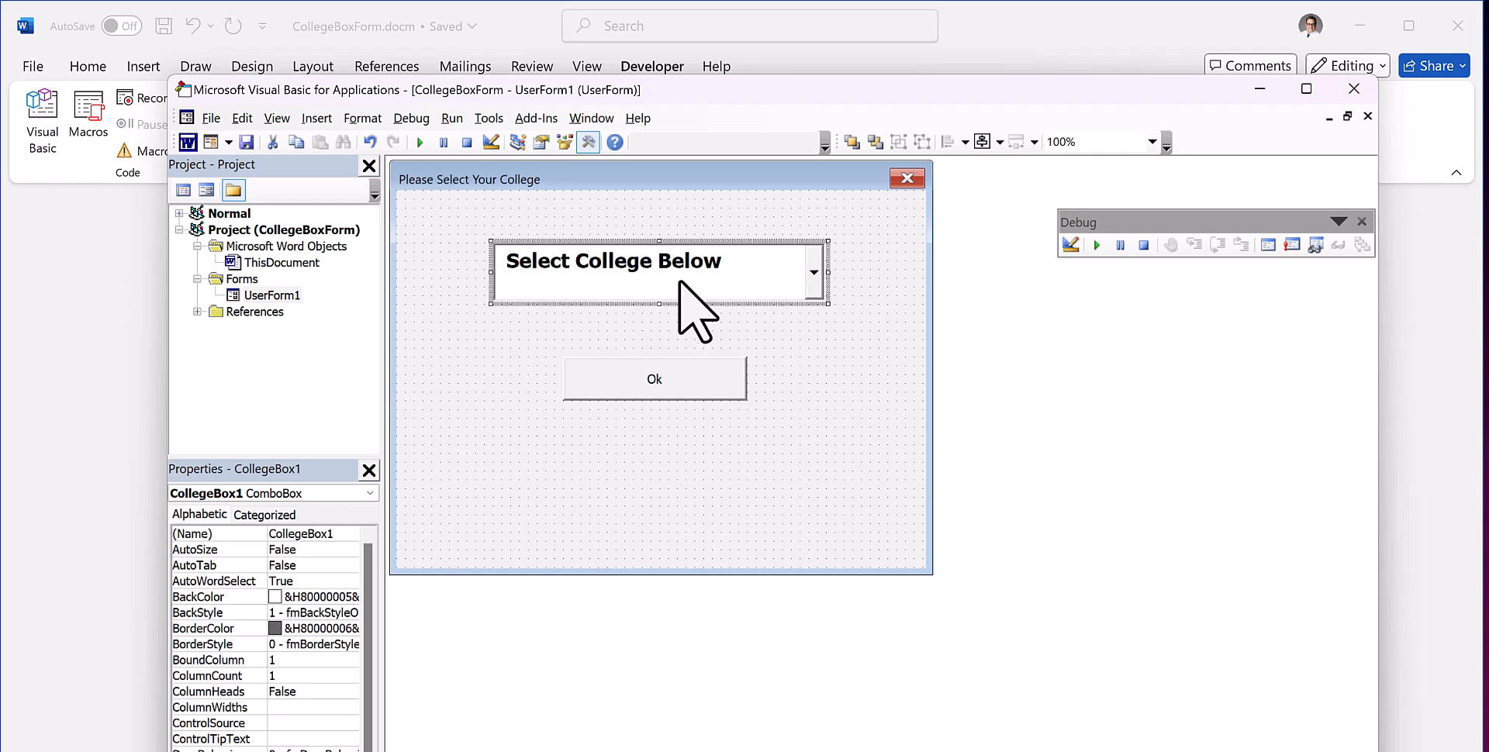
{"action": "left_click_drag", "start_coordinate": [659, 271], "coordinate": [659, 304]}
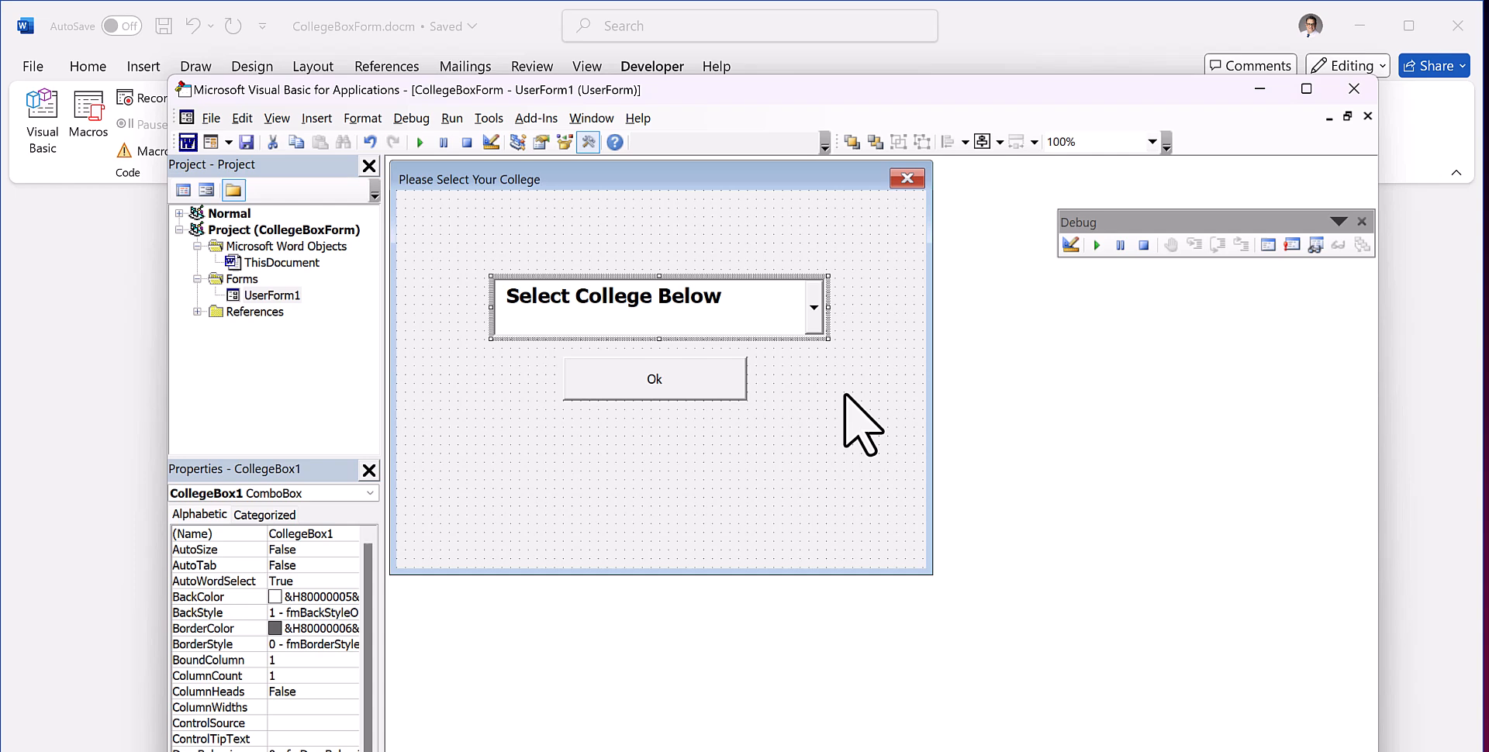
{"action": "left_click", "coordinate": [645, 513]}
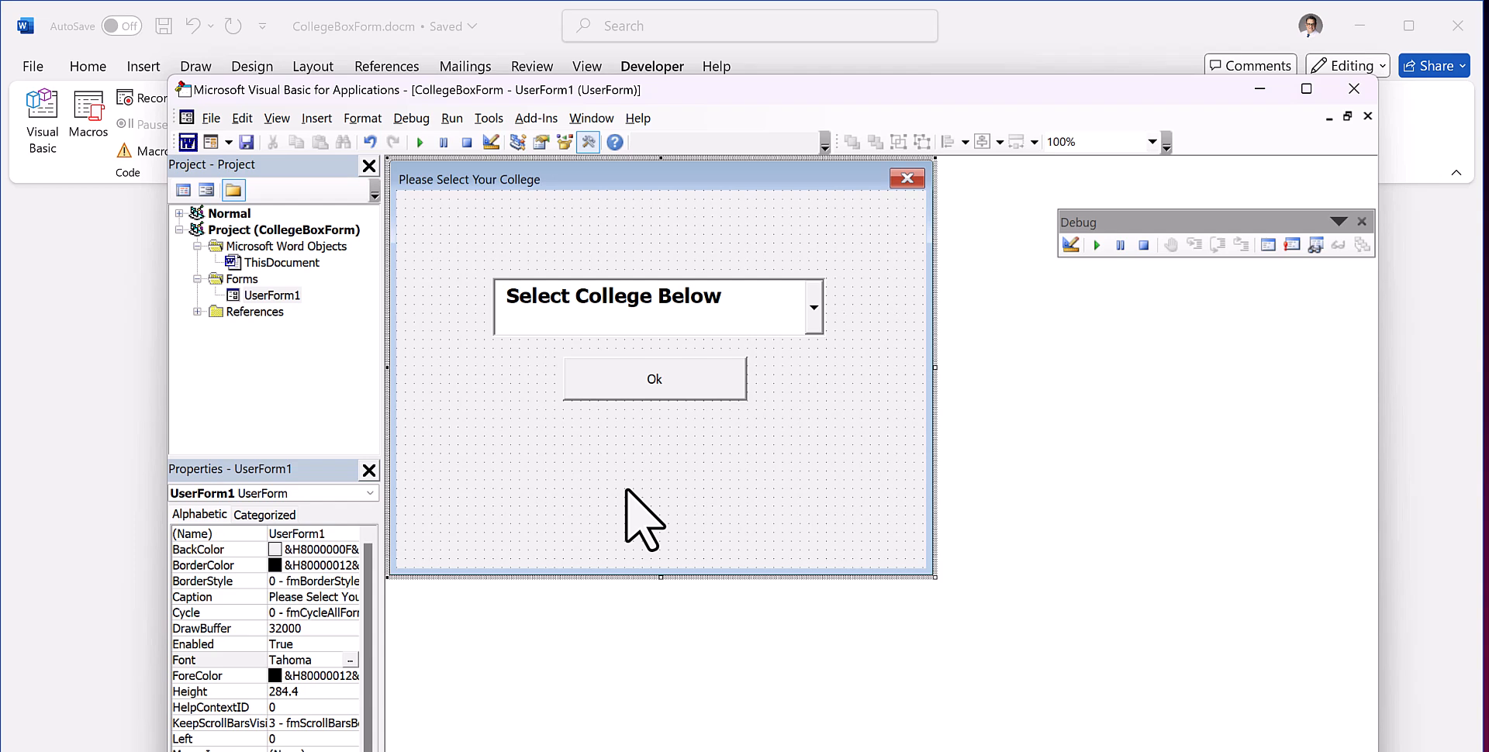
{"action": "mouse_move", "coordinate": [644, 527]}
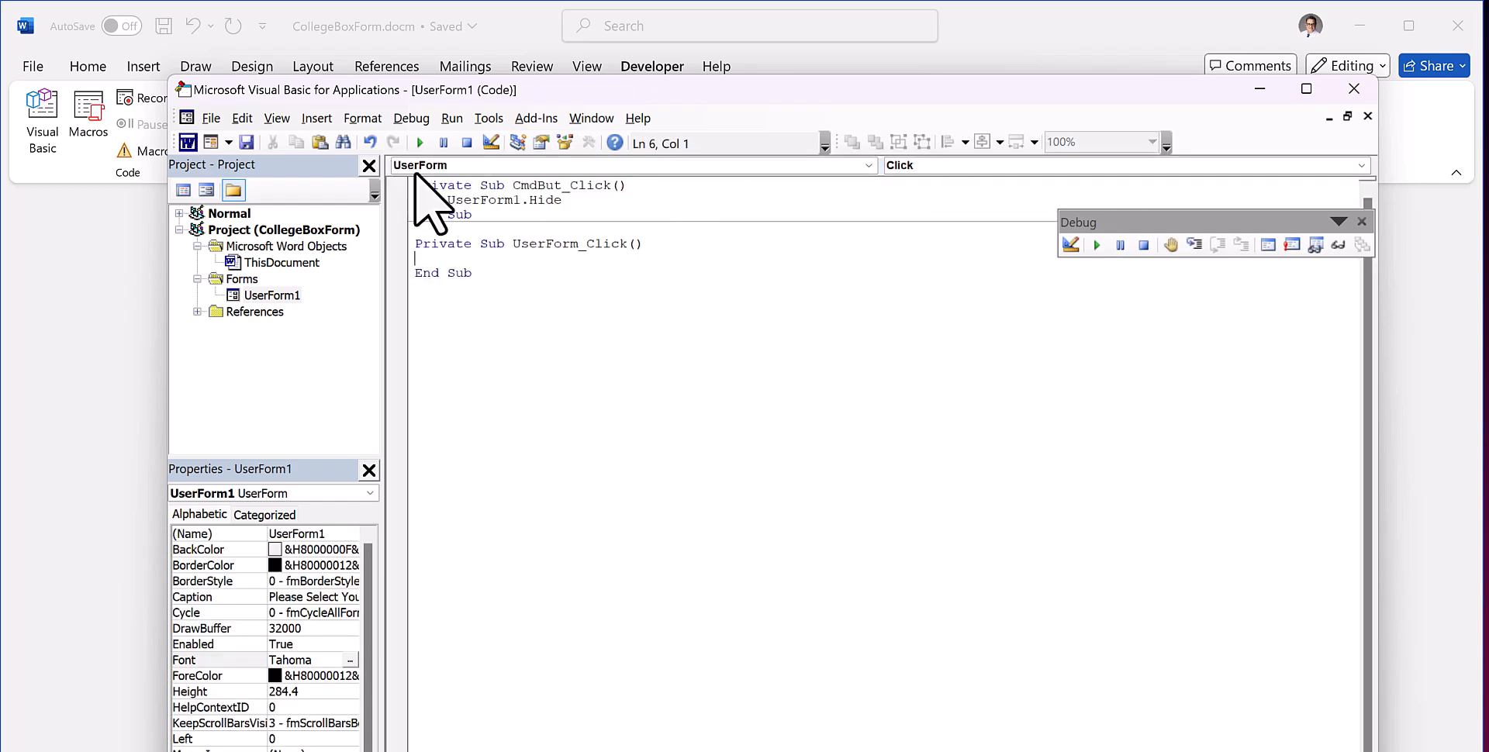
Create an empty UserForm_Initialize procedure from the object and procedure lists
{"action": "left_click", "coordinate": [1119, 164]}
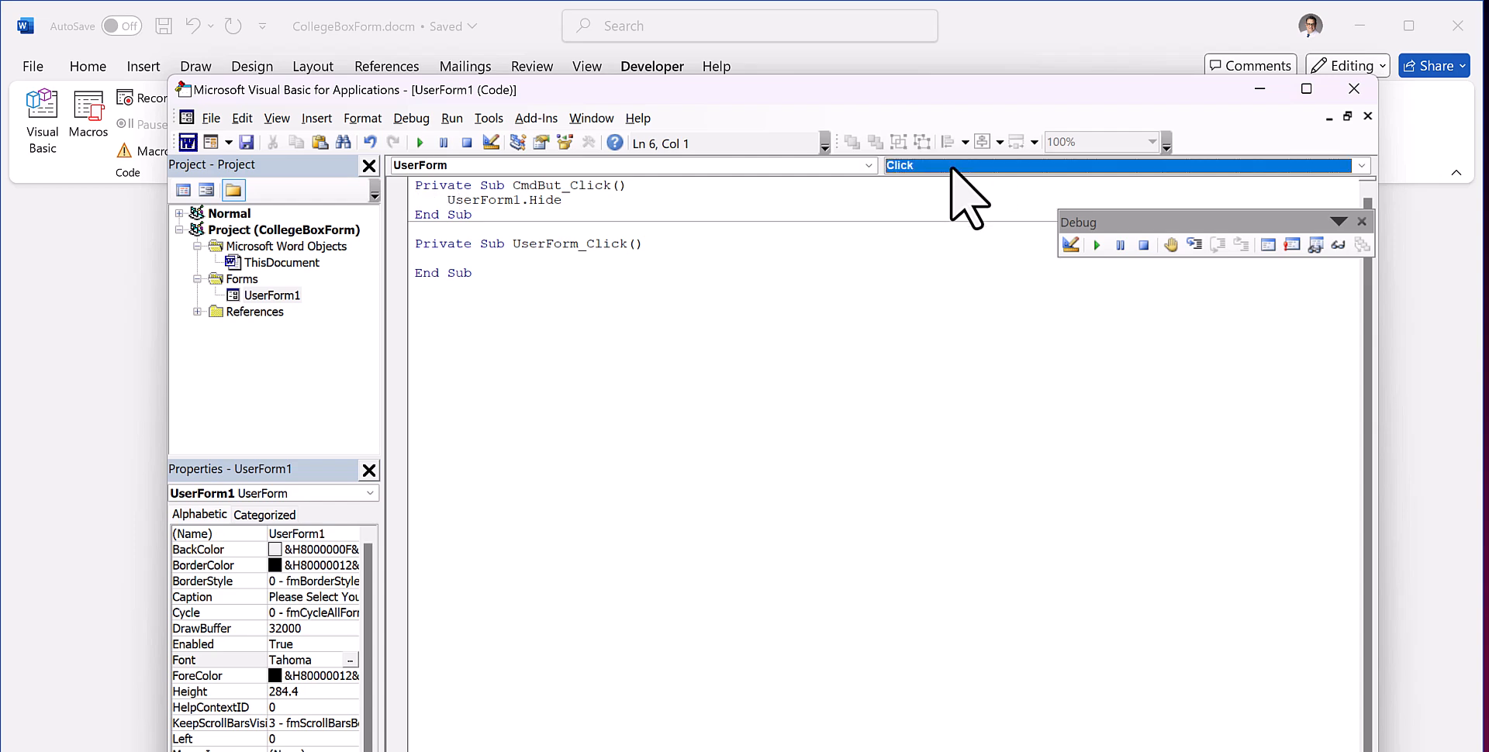
{"action": "left_click", "coordinate": [1360, 166]}
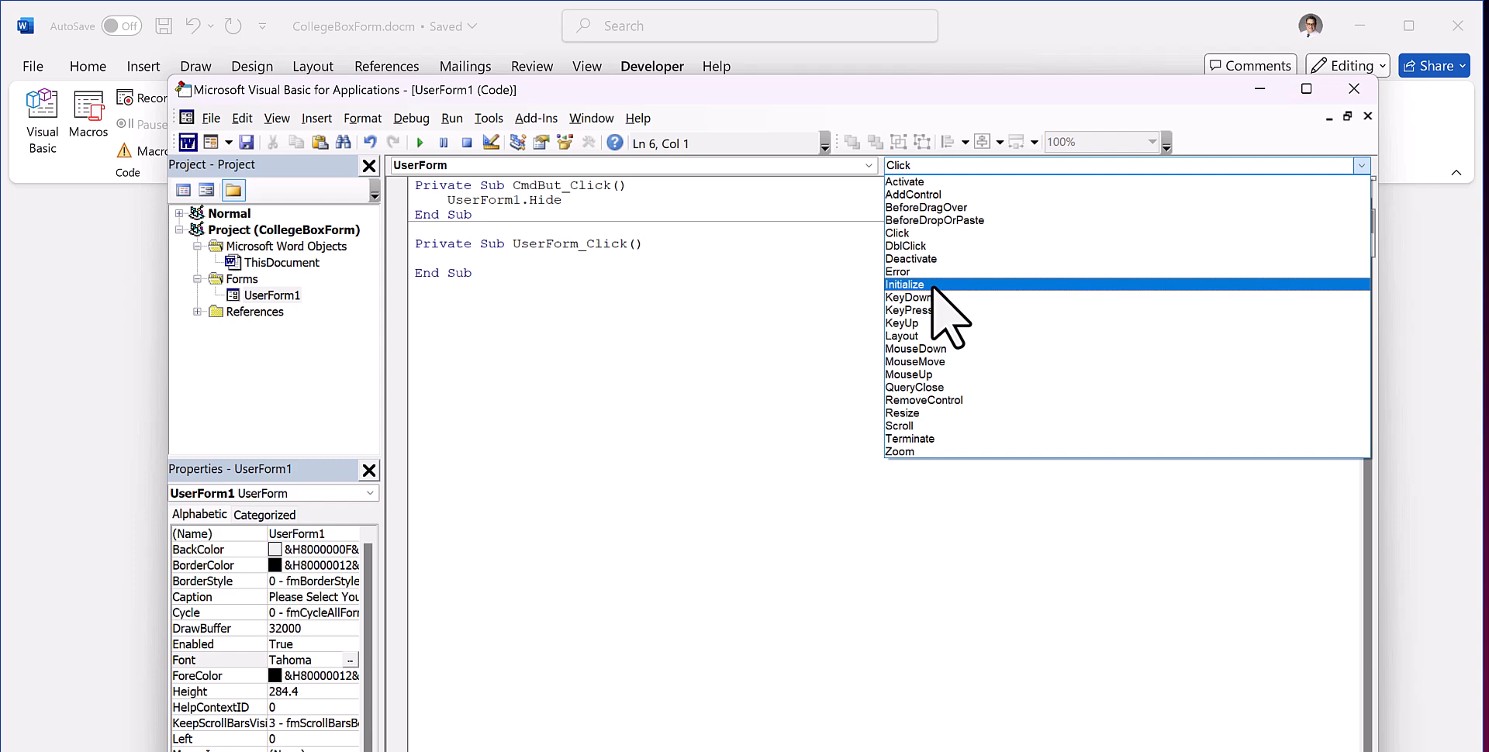
{"action": "left_click", "coordinate": [906, 284]}
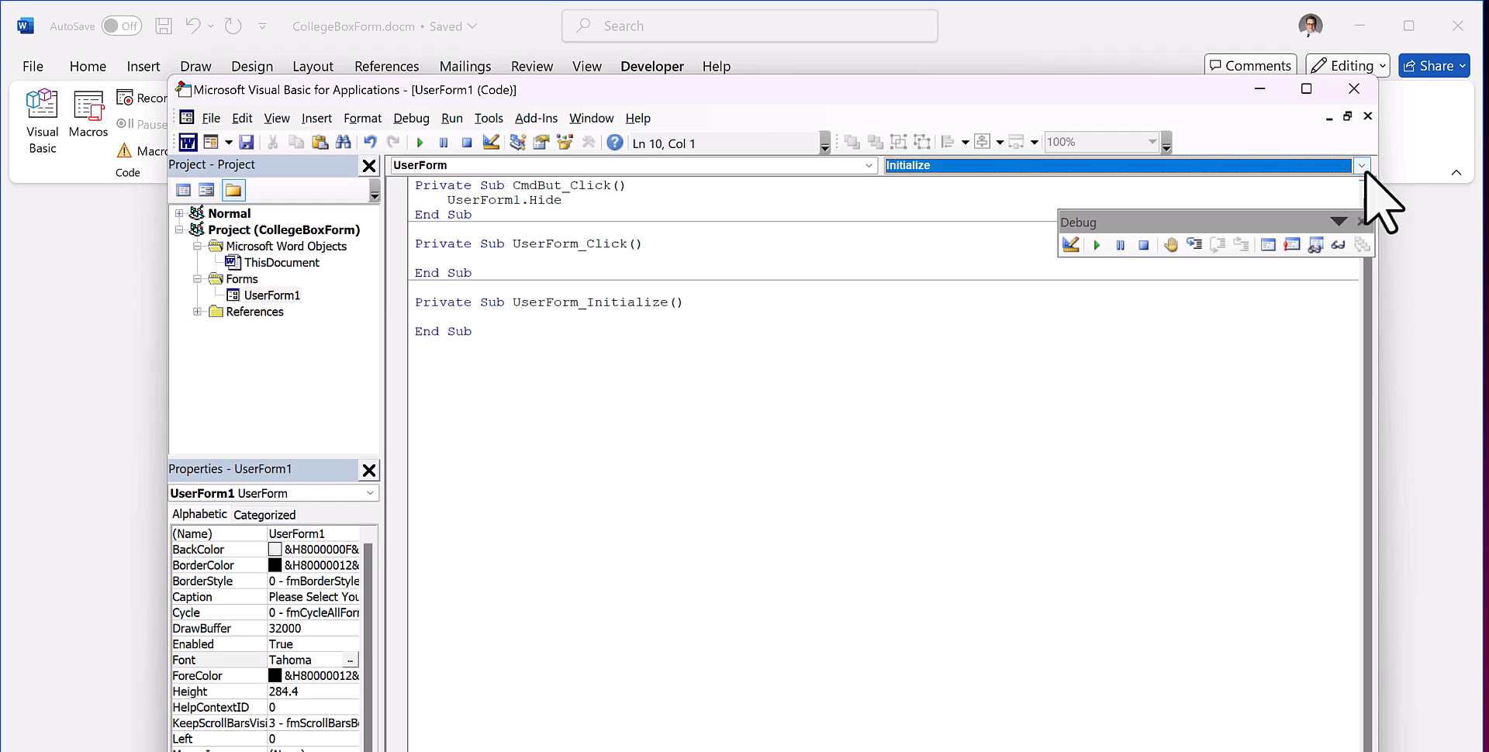
{"action": "left_click", "coordinate": [1361, 166]}
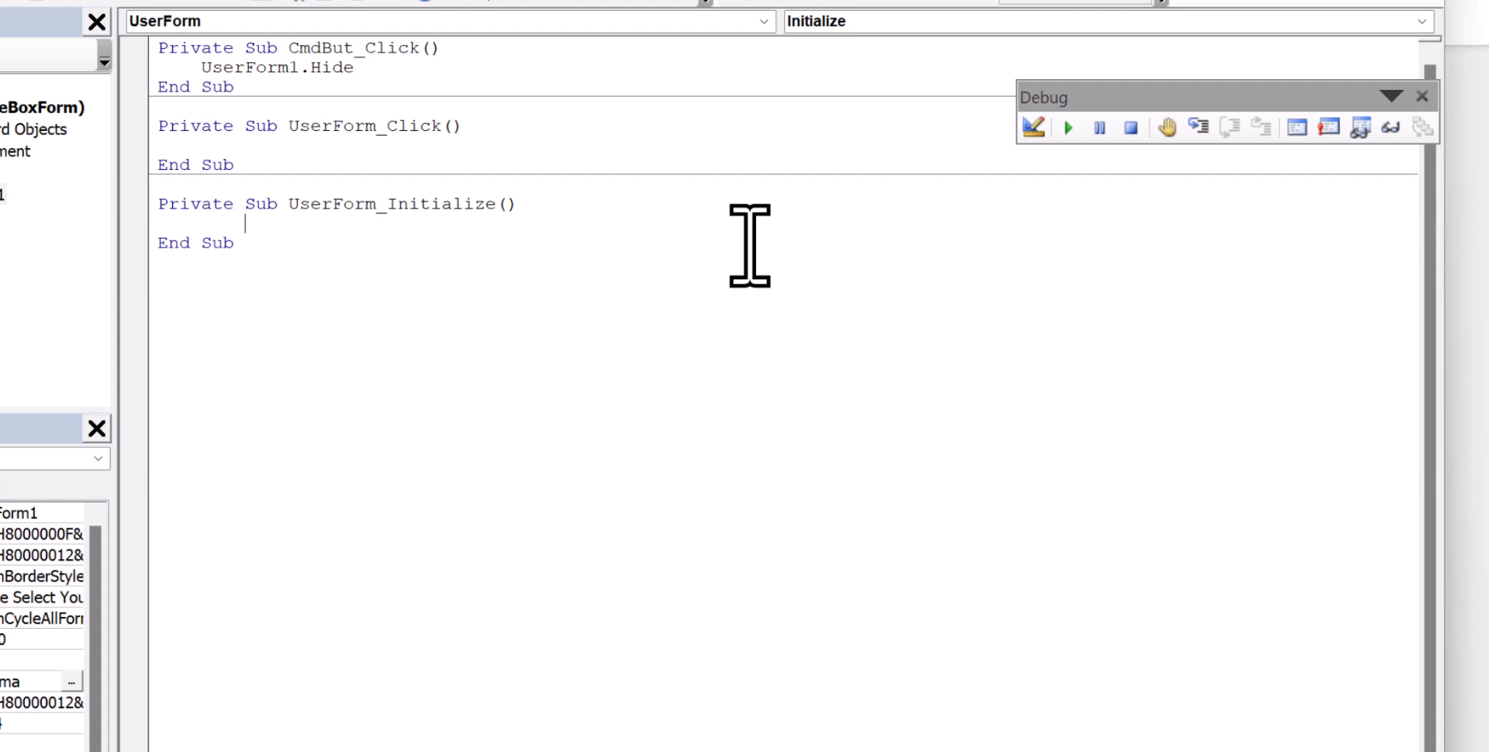
Write Set ExcelWorkbook = CreateObject("Excel.Application") inside UserForm_Initialize
{"action": "type", "text": "Set"}
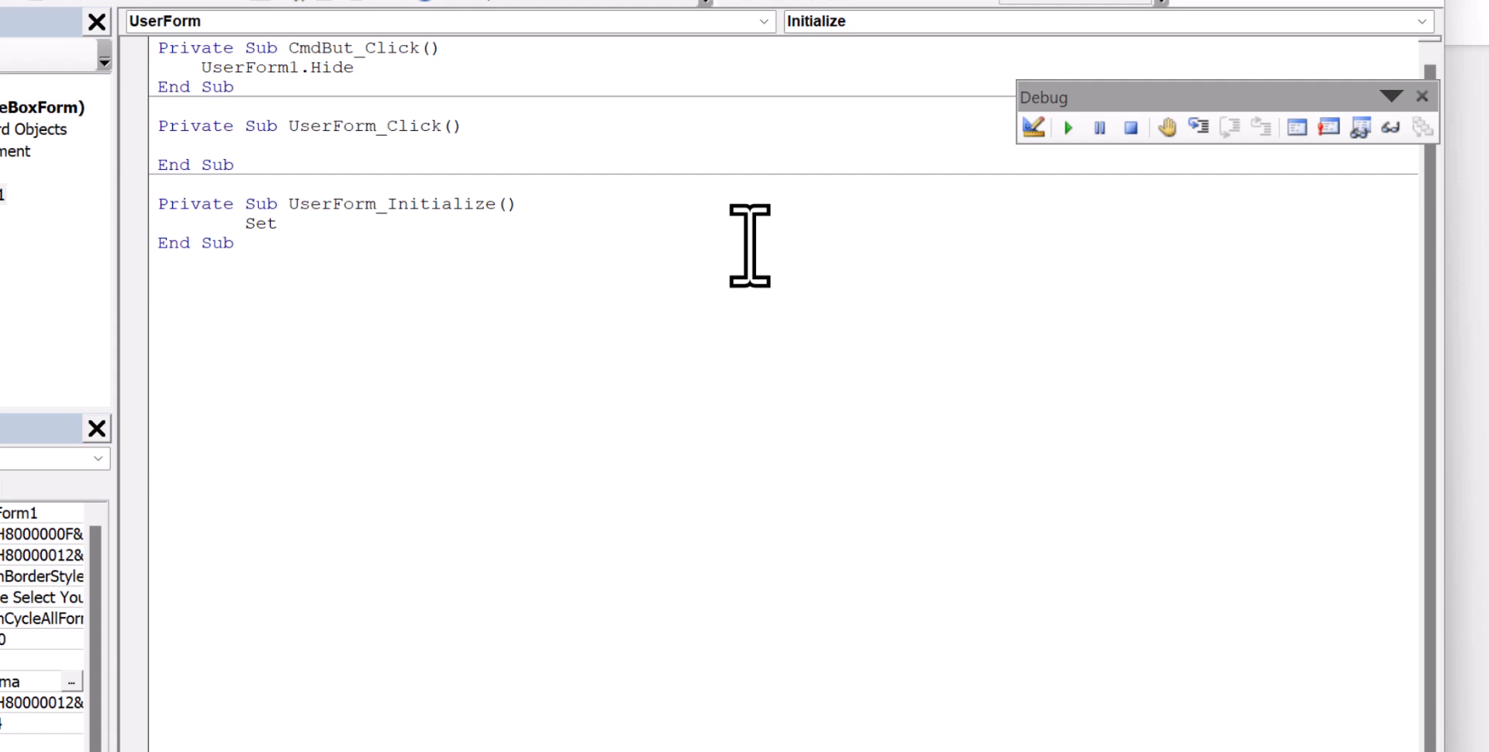
{"action": "type", "text": "Excel"}
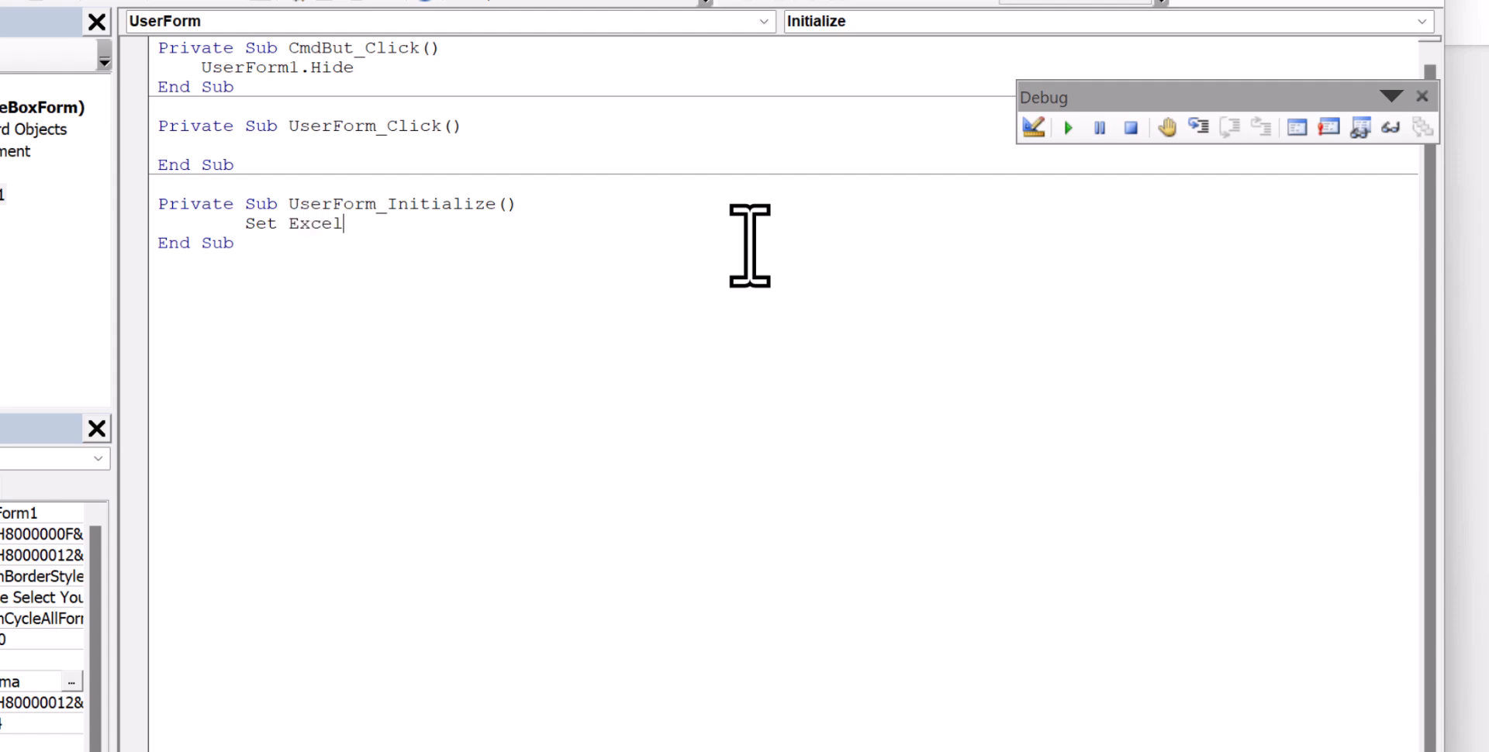
{"action": "type", "text": "Workbook"}
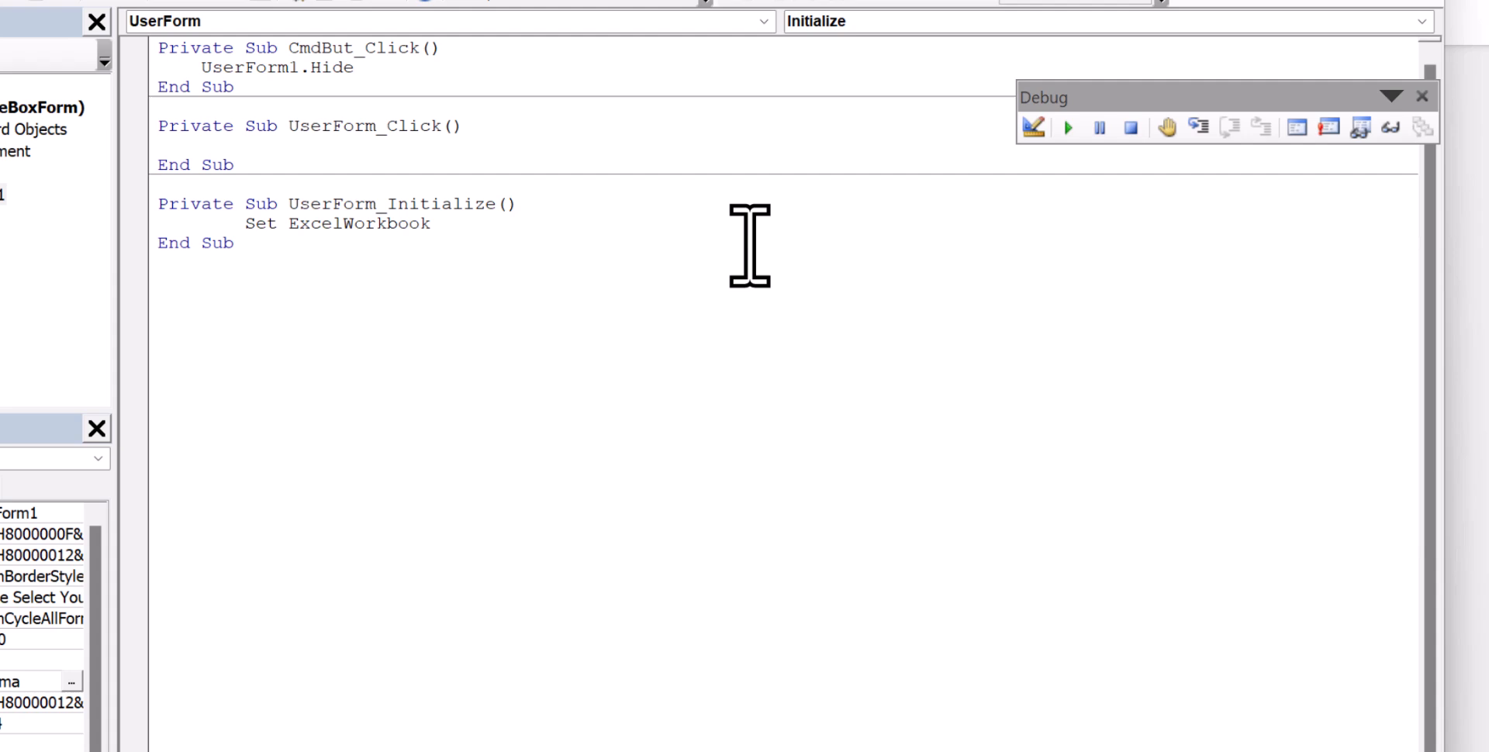
{"action": "type", "text": "= Creaat"}
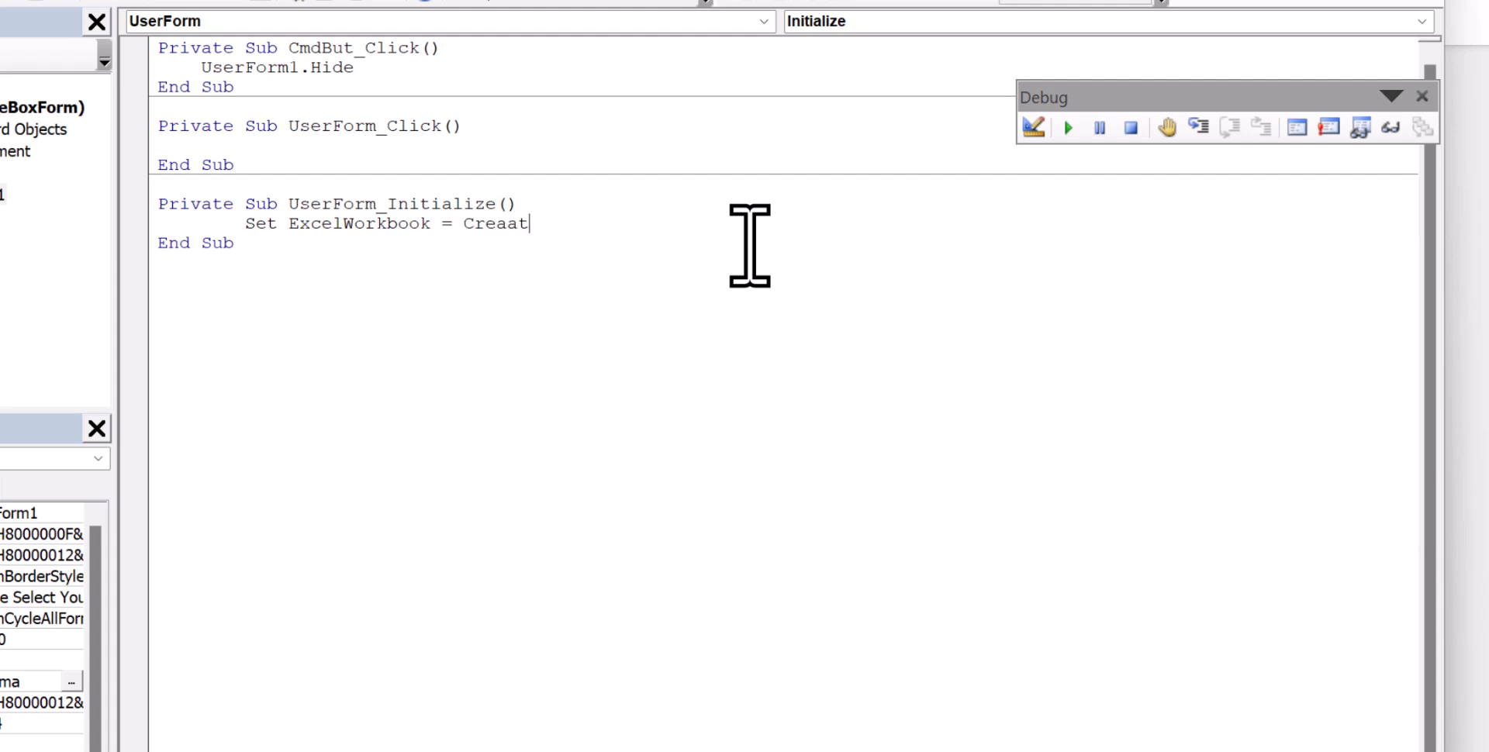
{"action": "type", "text": "eObject"}
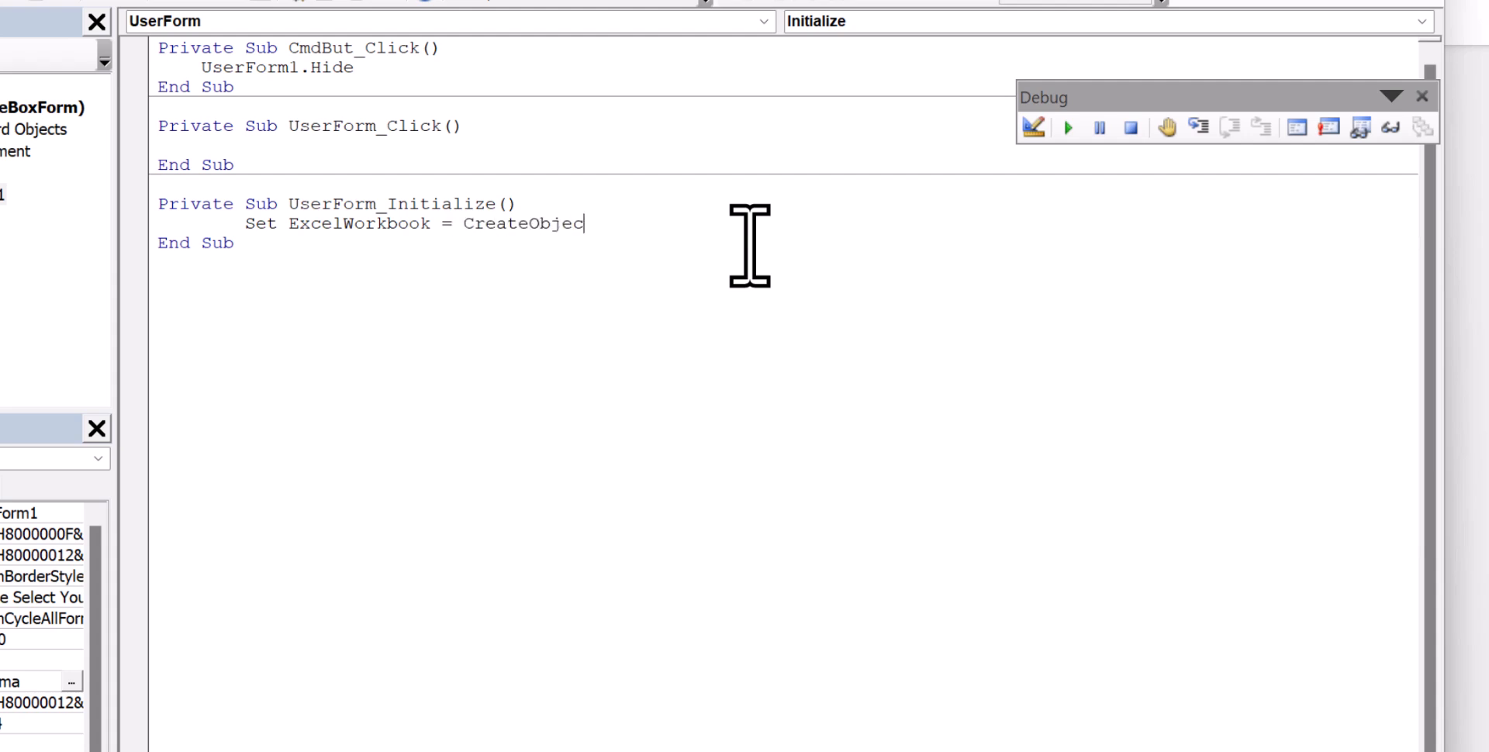
{"action": "type", "text": "("}
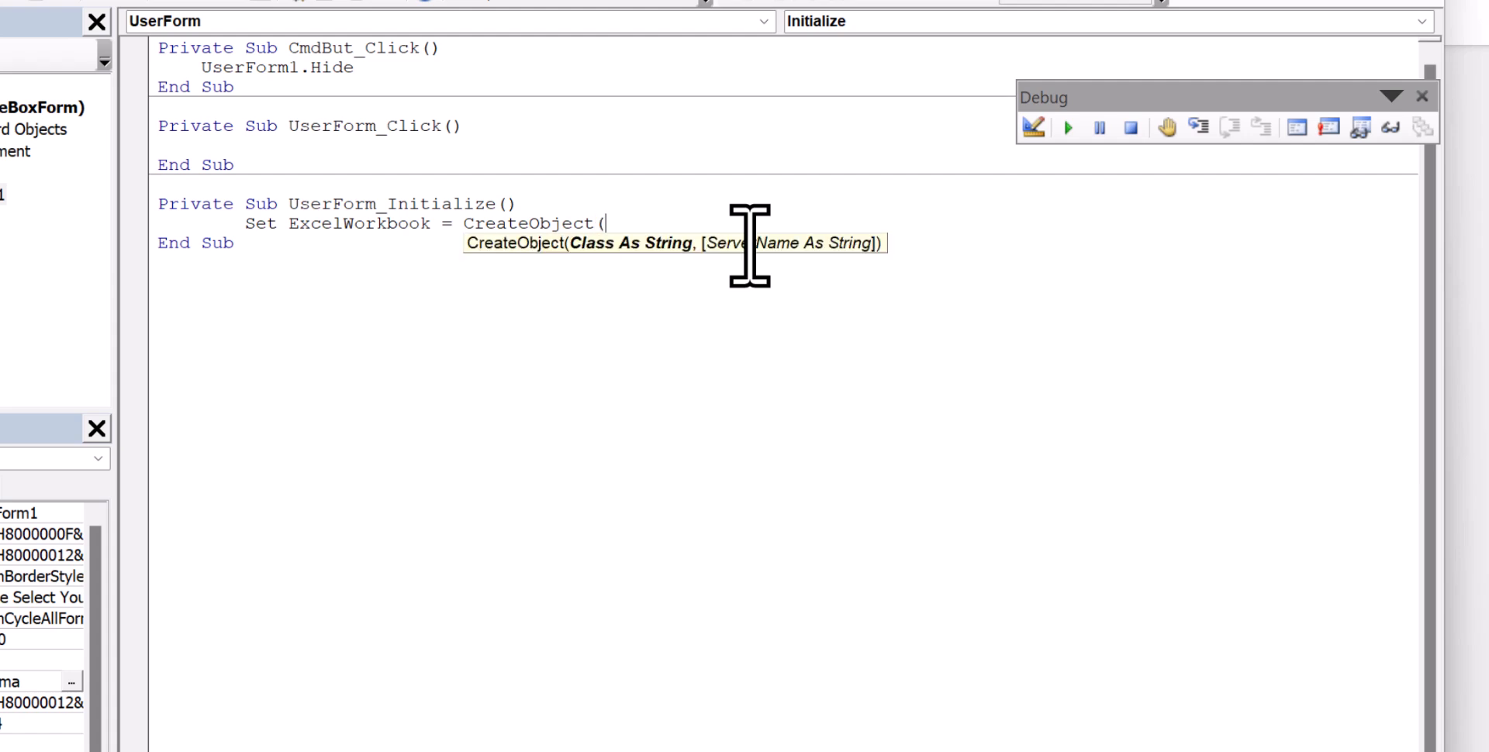
{"action": "type", "text": "\"E"}
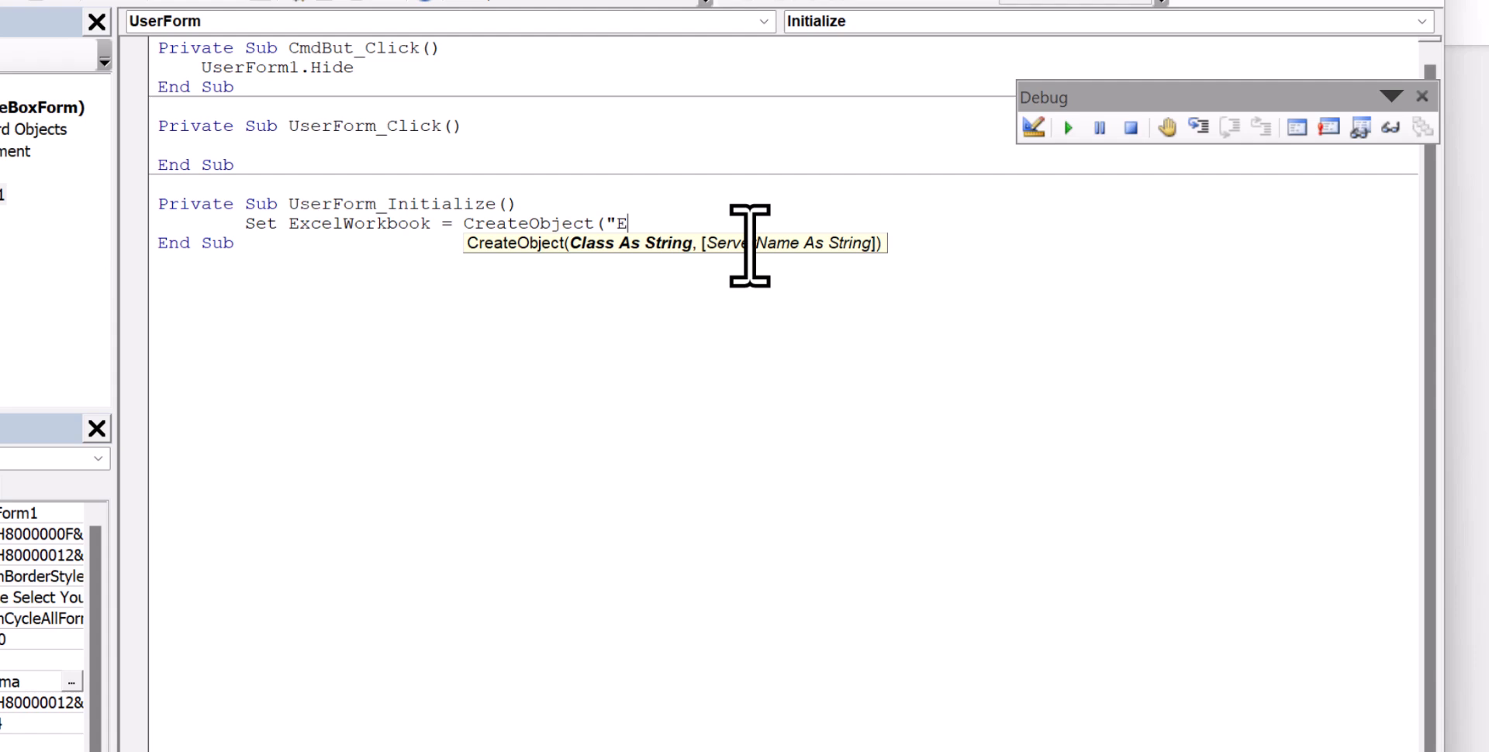
{"action": "type", "text": "xcel.App"}
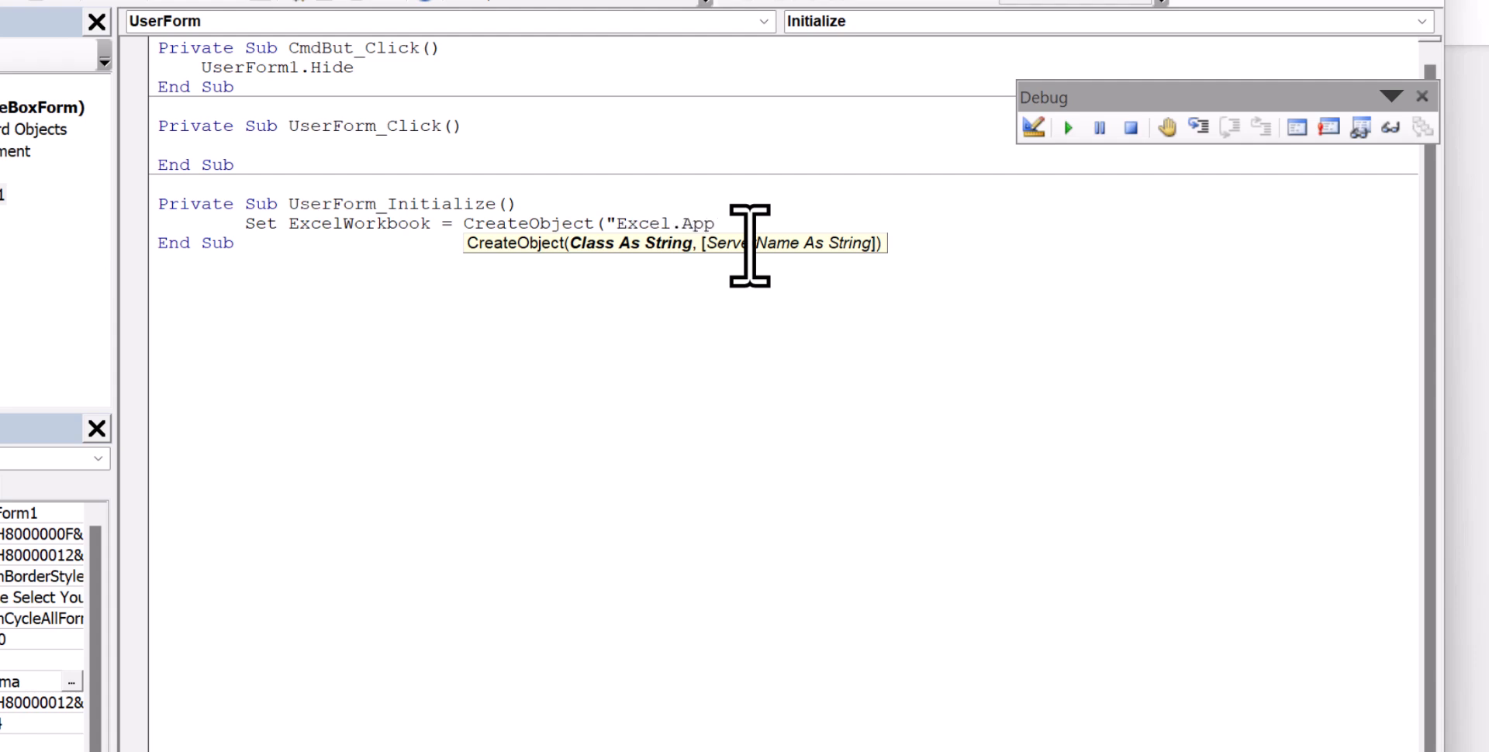
{"action": "type", "text": "lication"}
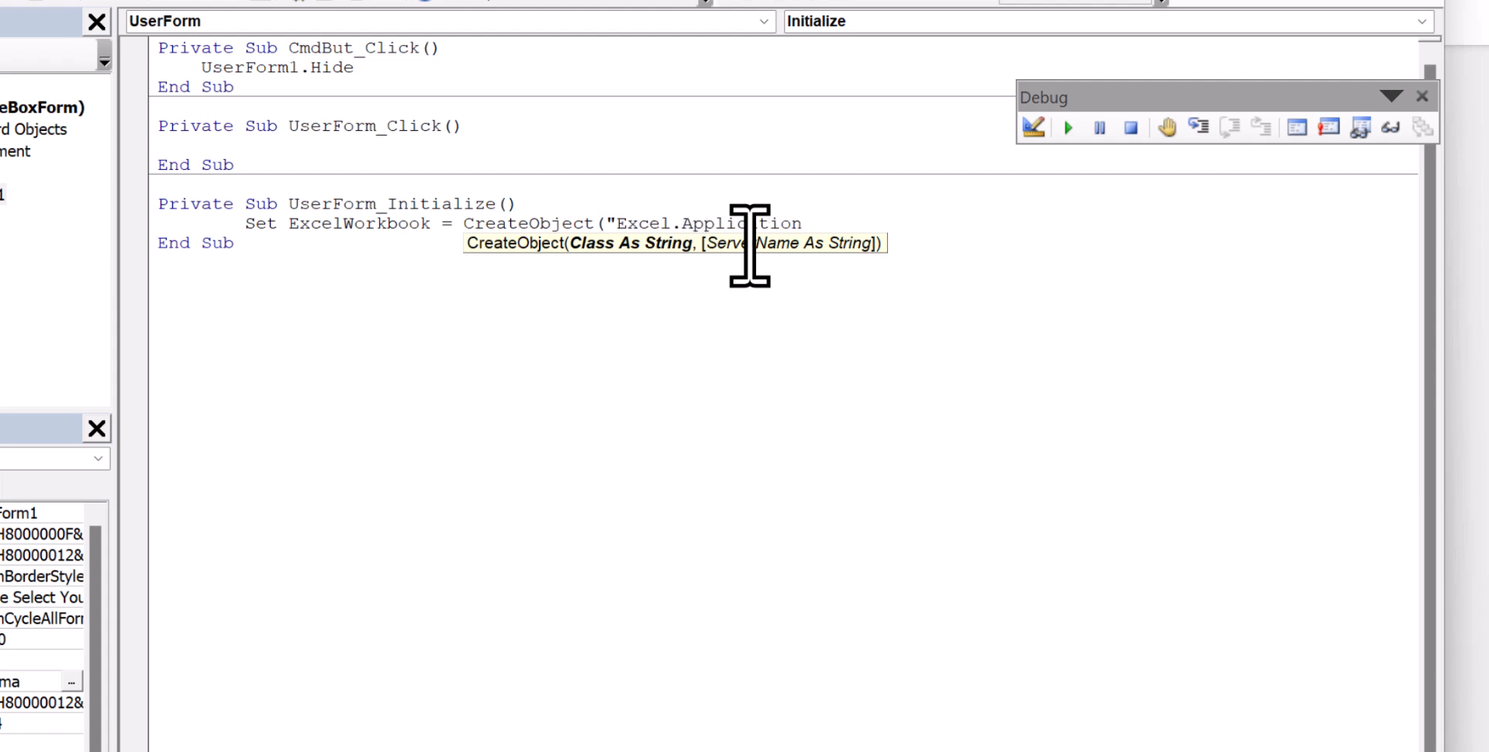
{"action": "type", "text": "\")"}
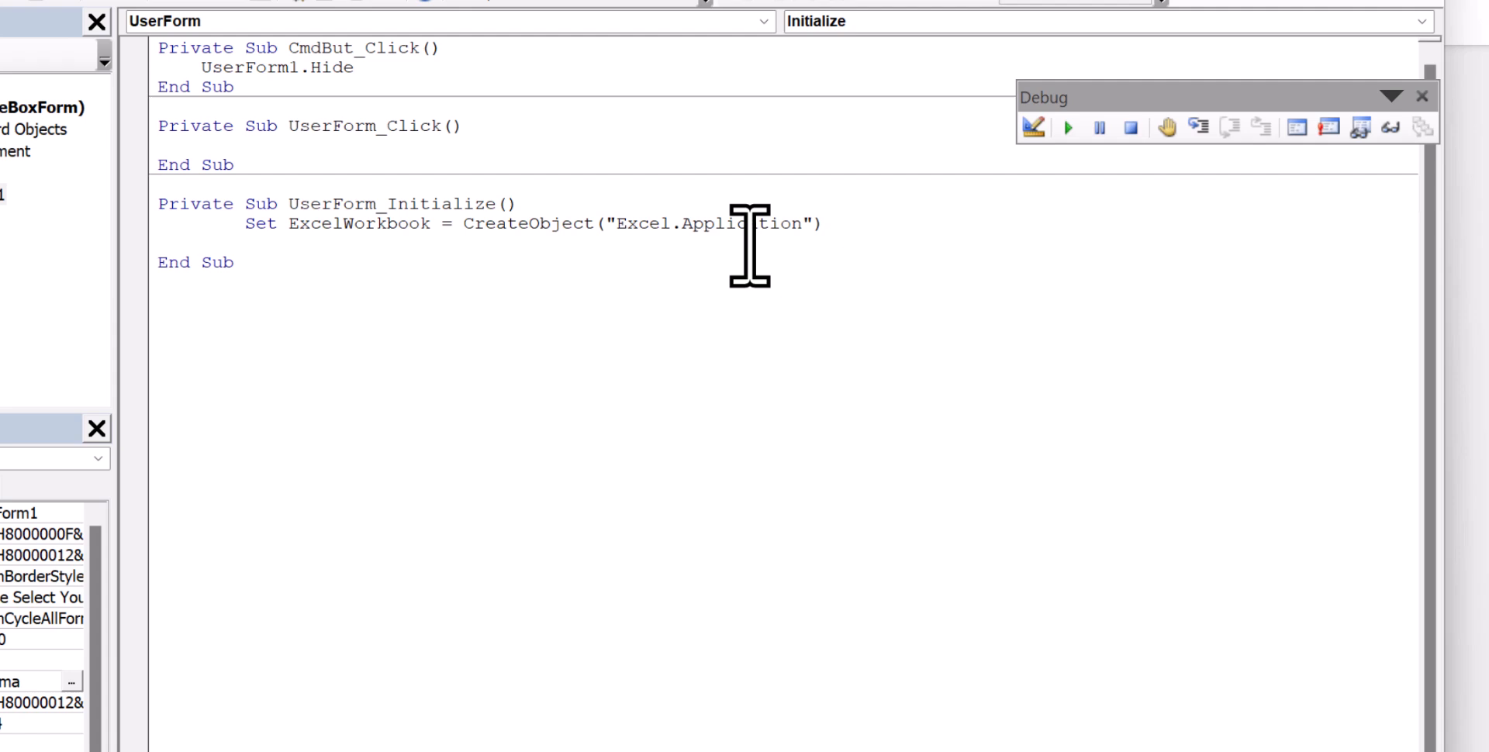
Begin the line Set ExcelWorksheet = ExcelWorkbook.Workbooks.Open
{"action": "type", "text": "Set E"}
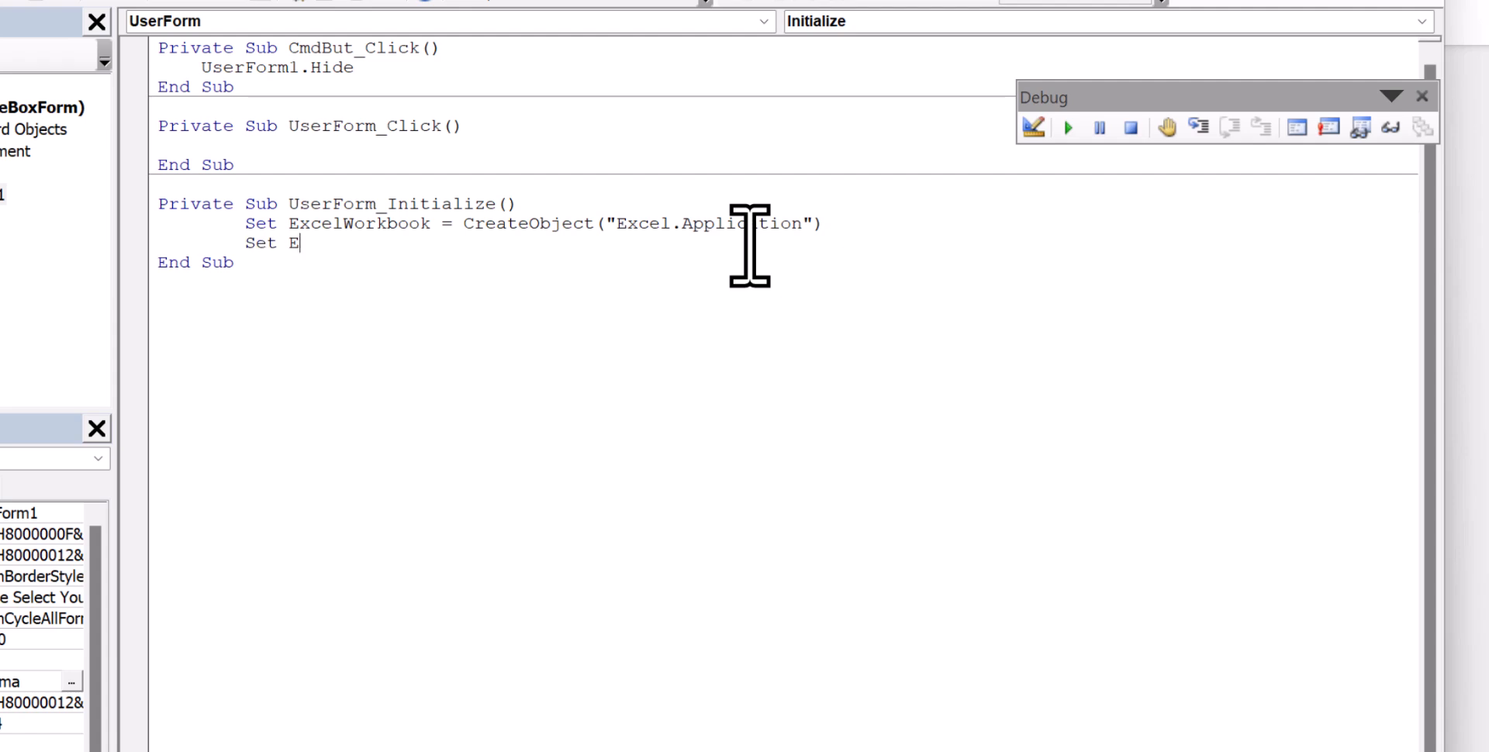
{"action": "type", "text": "xcel"}
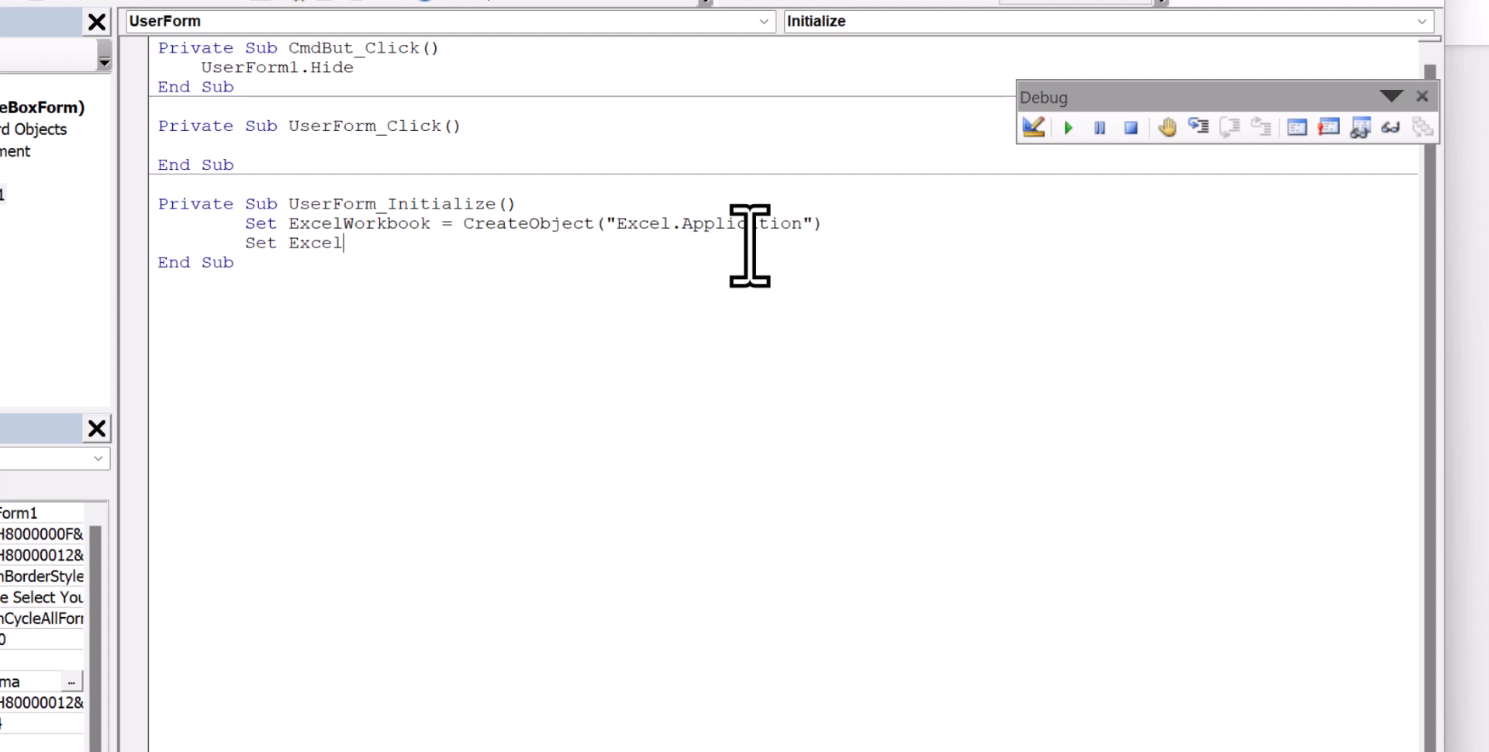
{"action": "type", "text": "Work"}
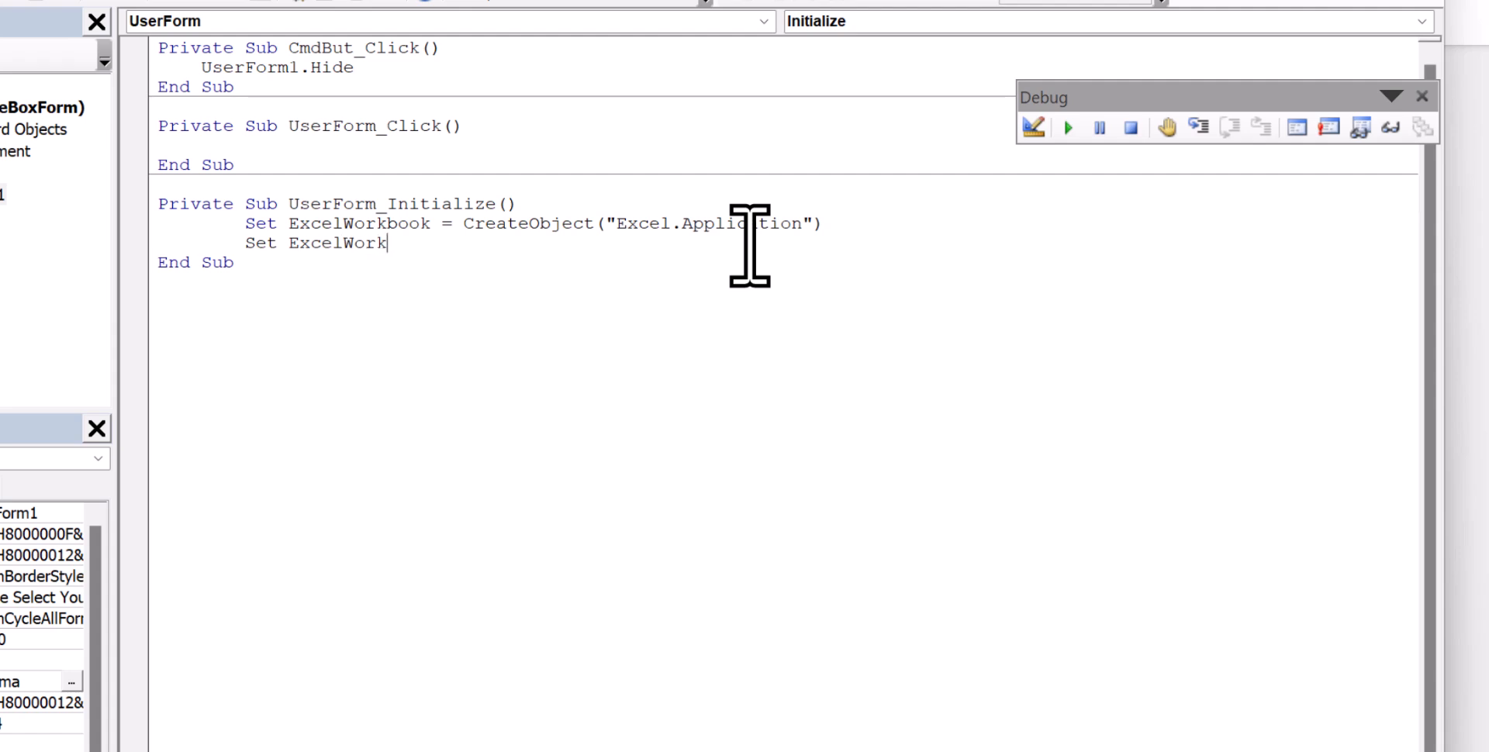
{"action": "type", "text": "sheet ="}
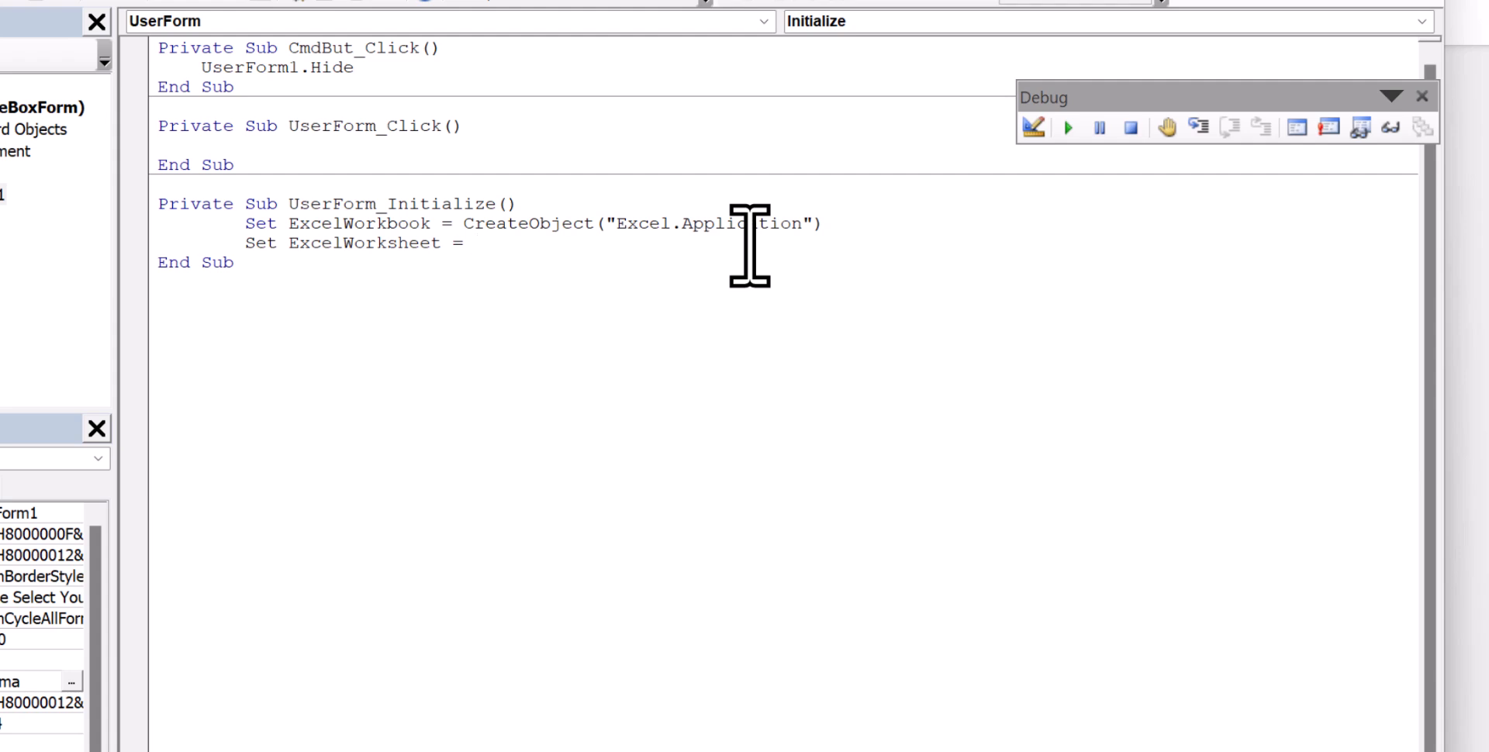
{"action": "type", "text": "Exce"}
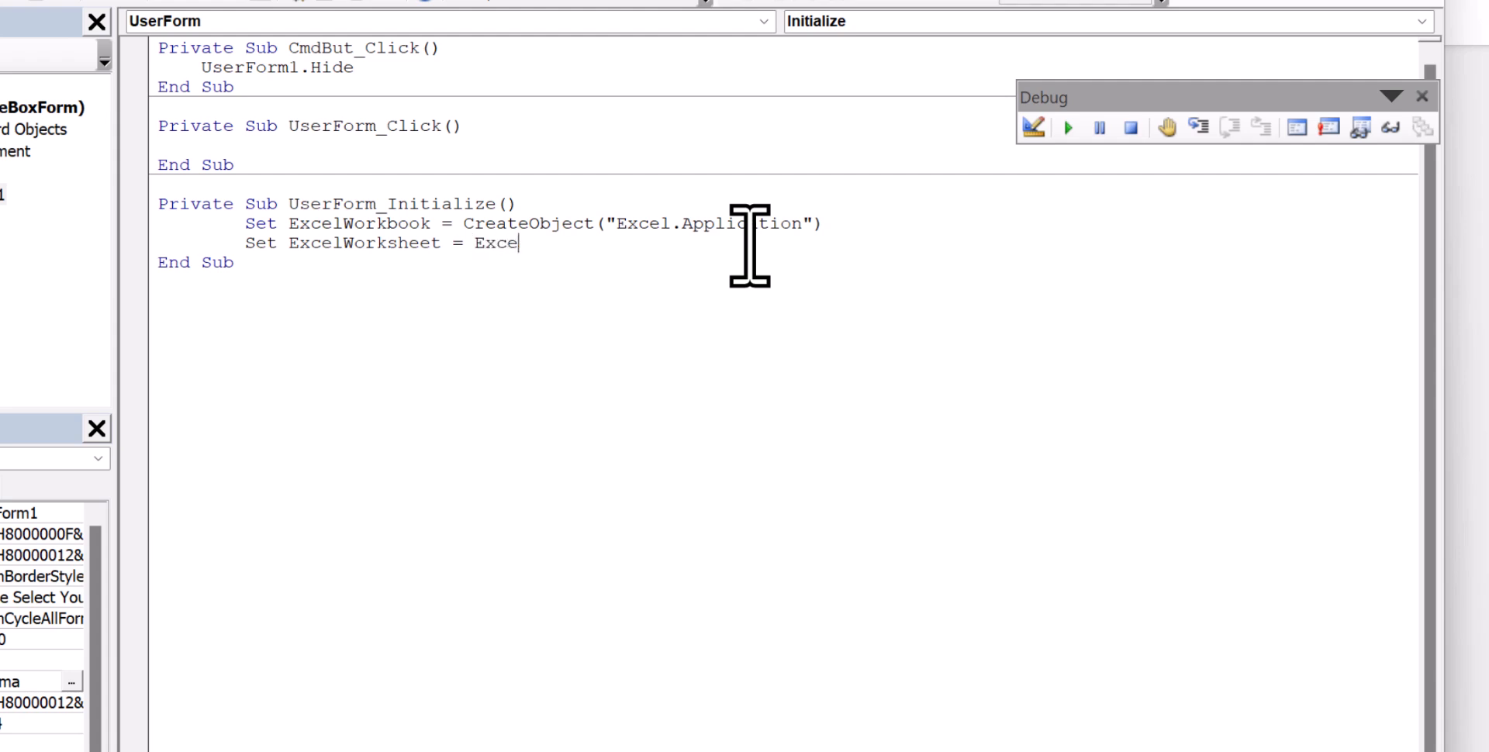
{"action": "type", "text": "lWorkb"}
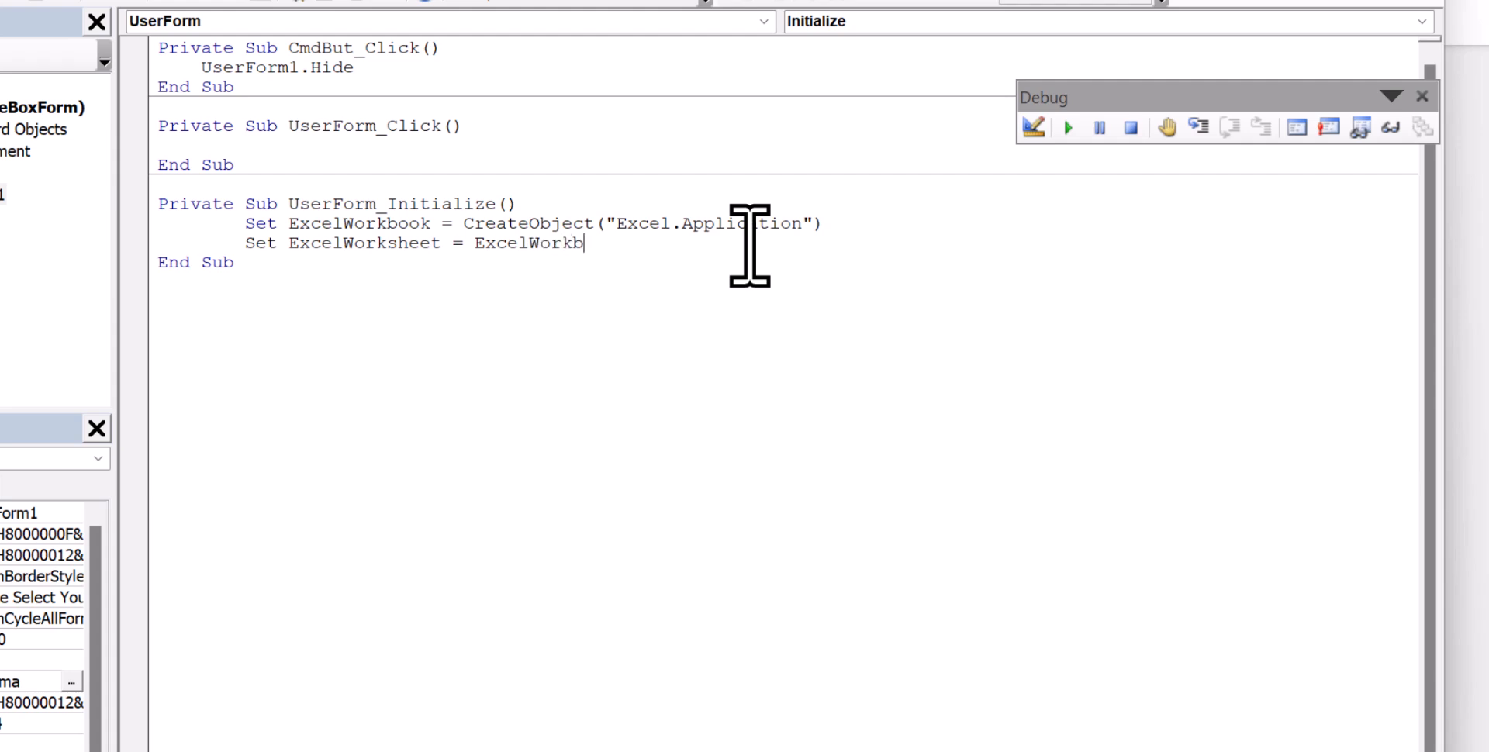
{"action": "type", "text": "ook"}
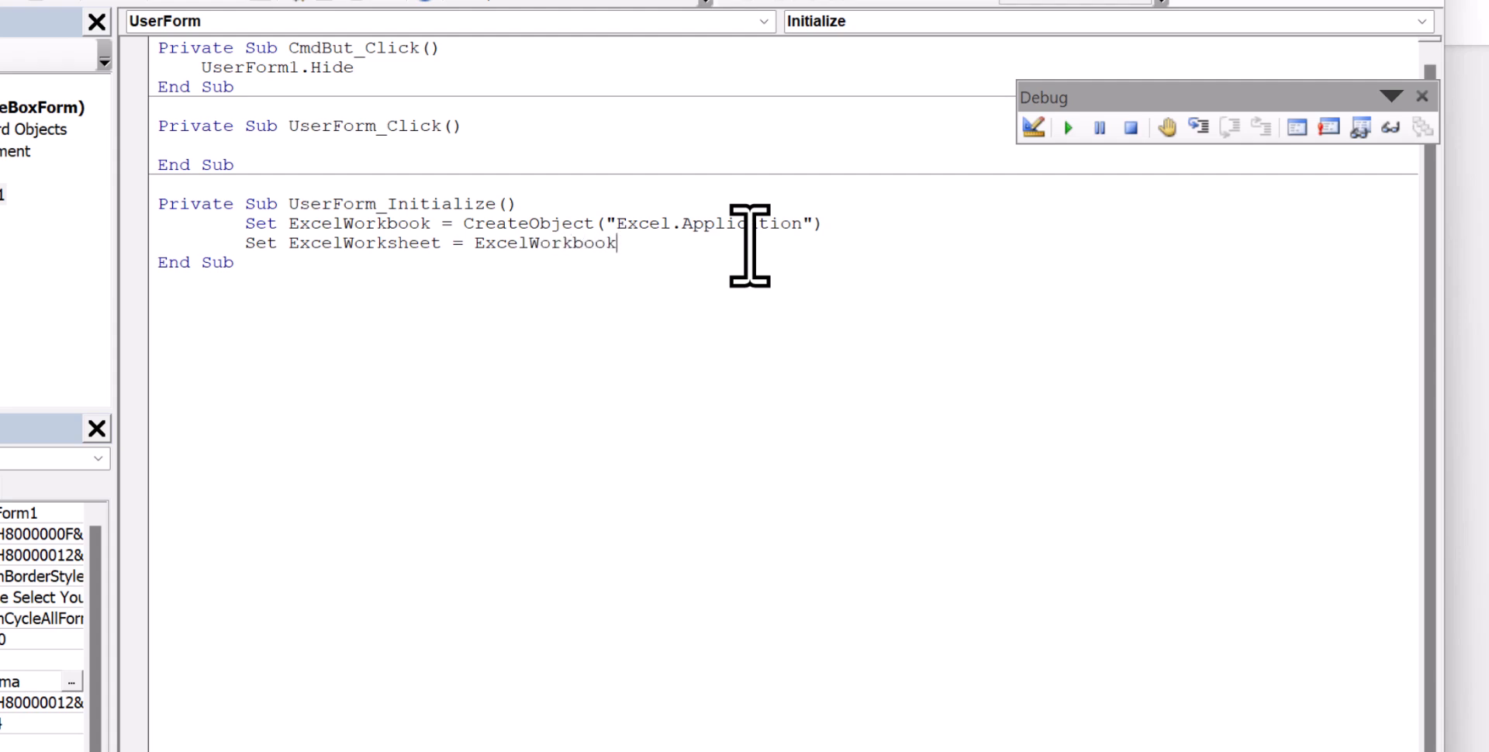
{"action": "type", "text": "."}
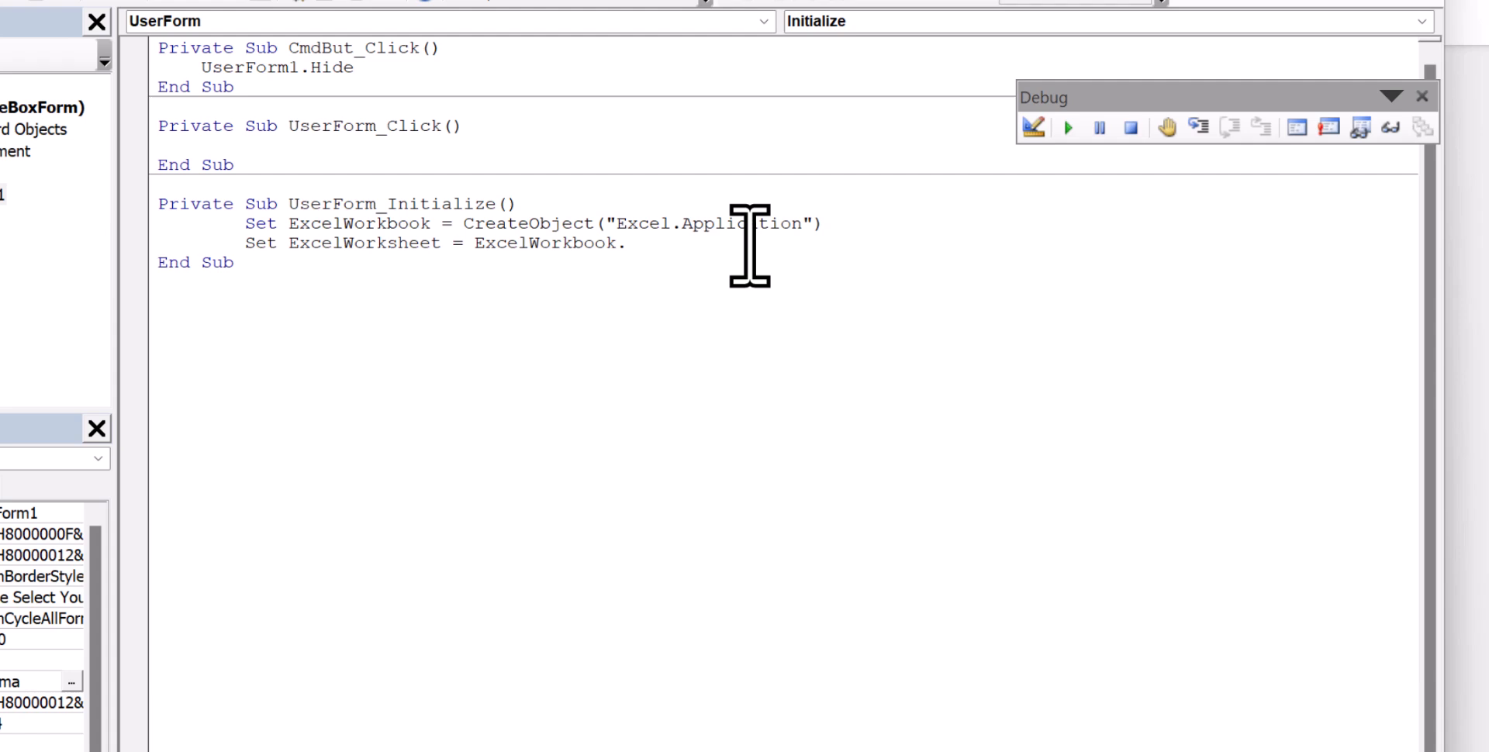
{"action": "type", "text": "Workboo"}
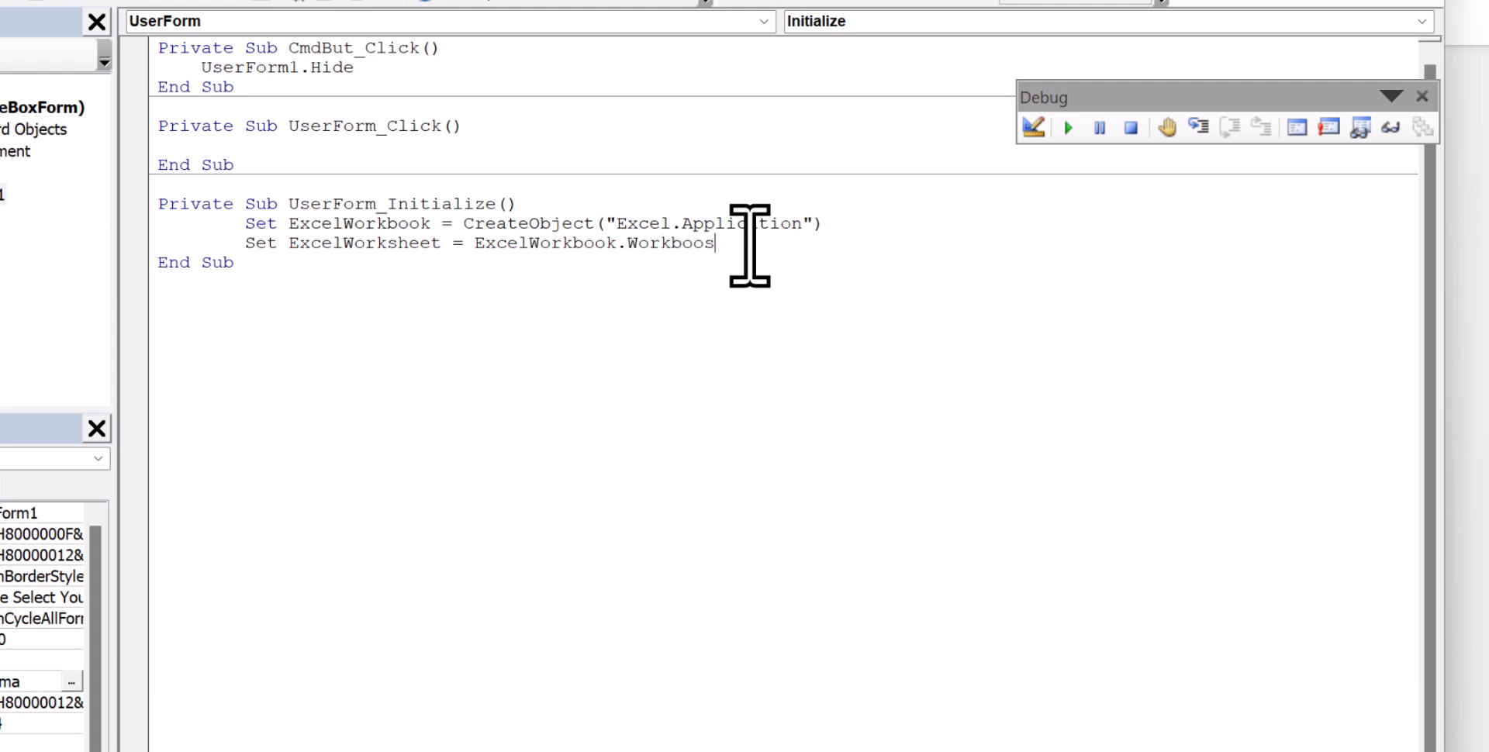
{"action": "type", "text": "s"}
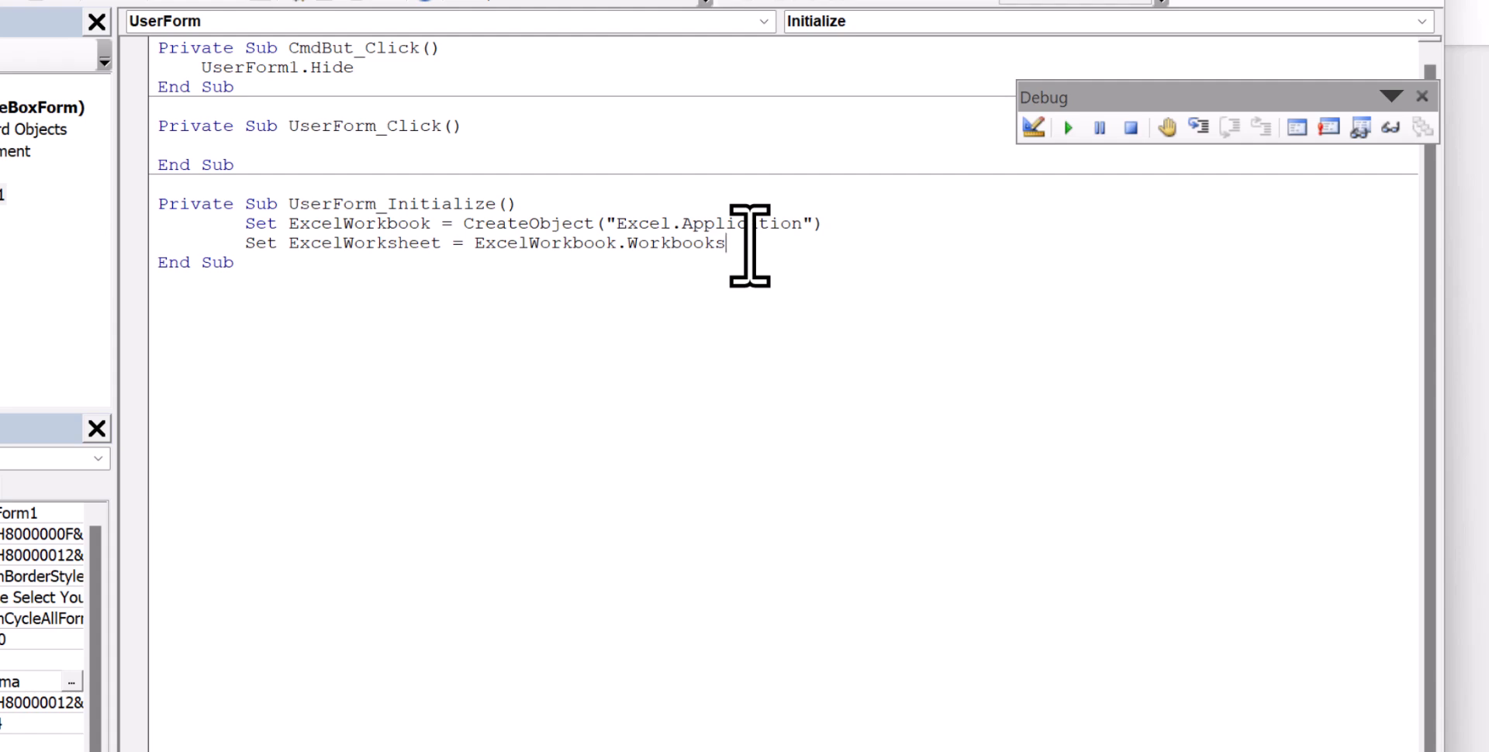
{"action": "type", "text": ".Open"}
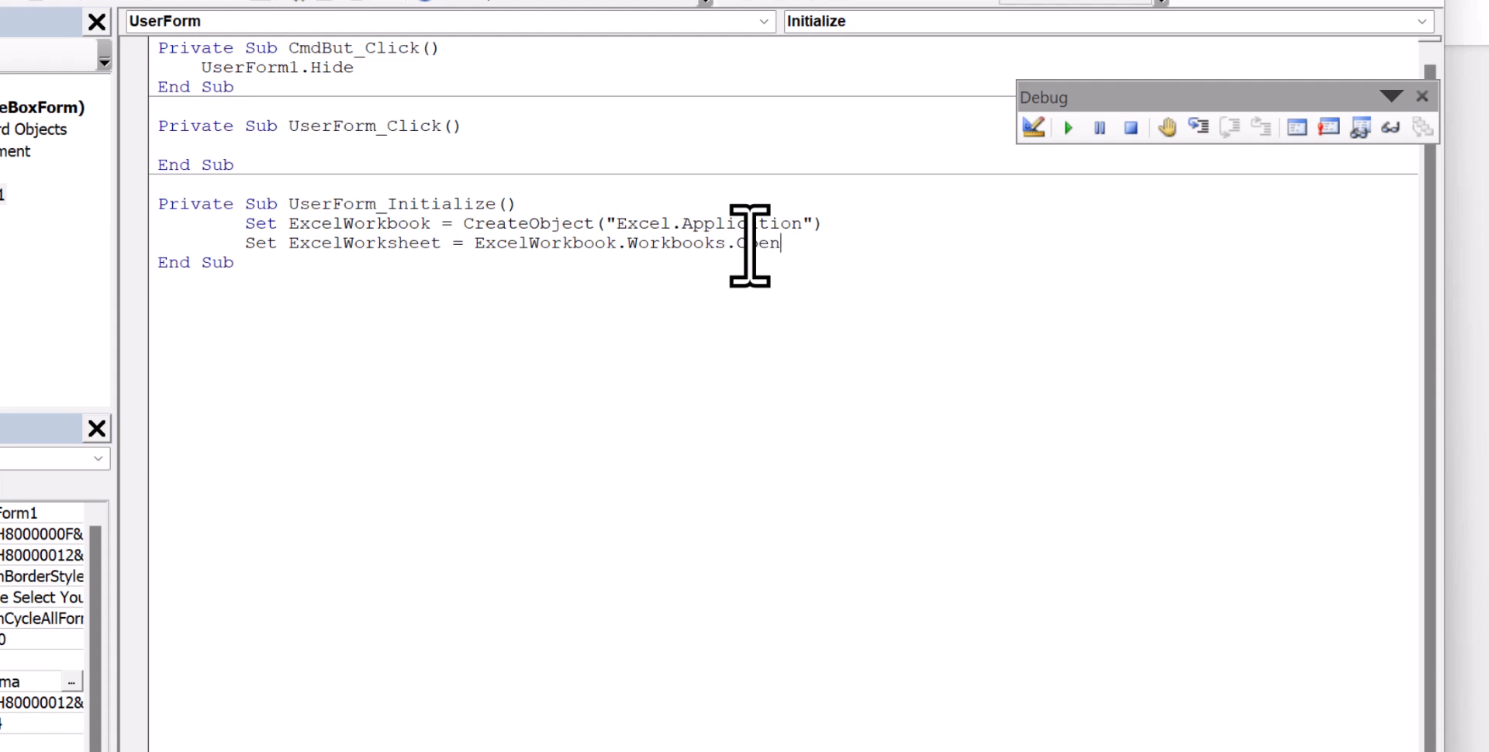
Supply the workbook path "C:\VideoFiles\colleges.xlsx" as the Open argument
{"action": "type", "text": "(\"C"}
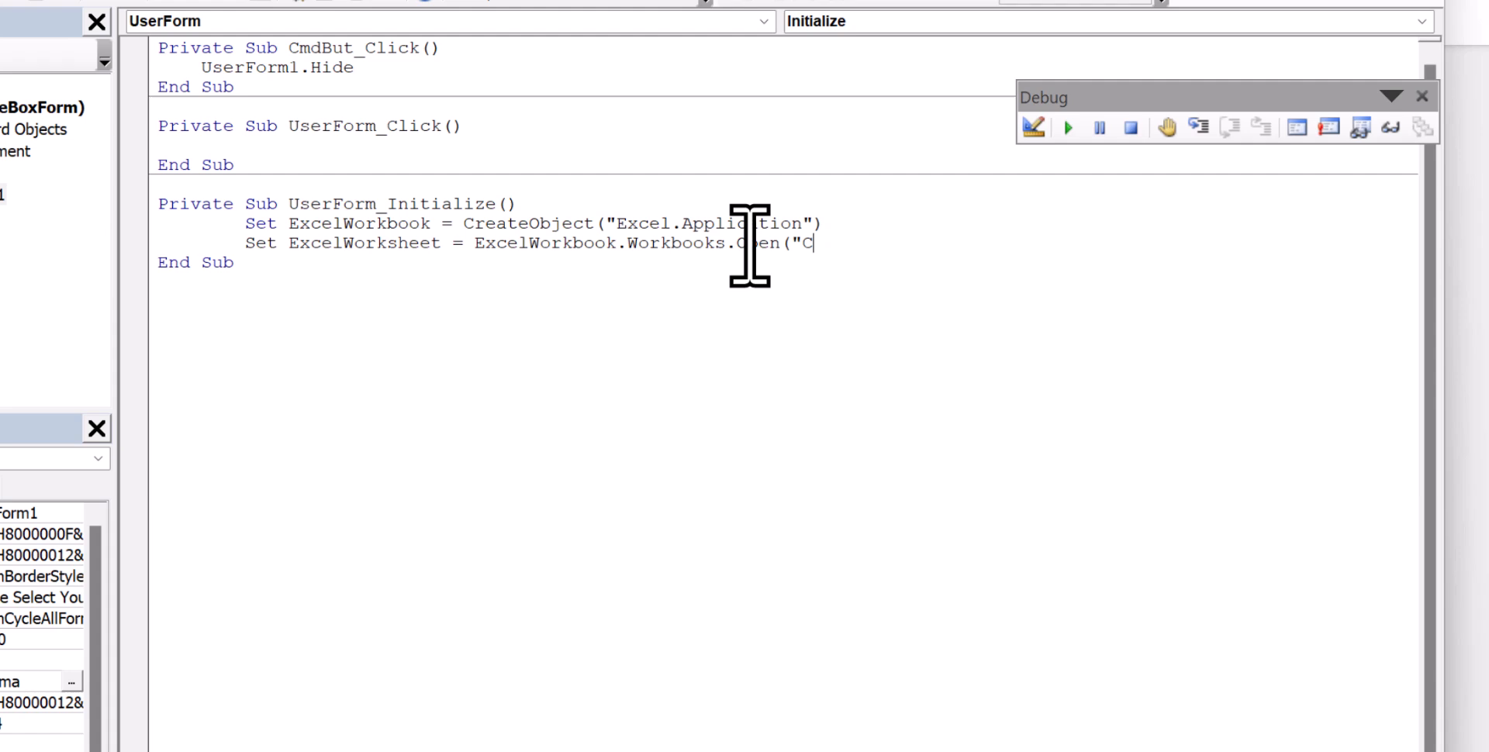
{"action": "type", "text": ":"}
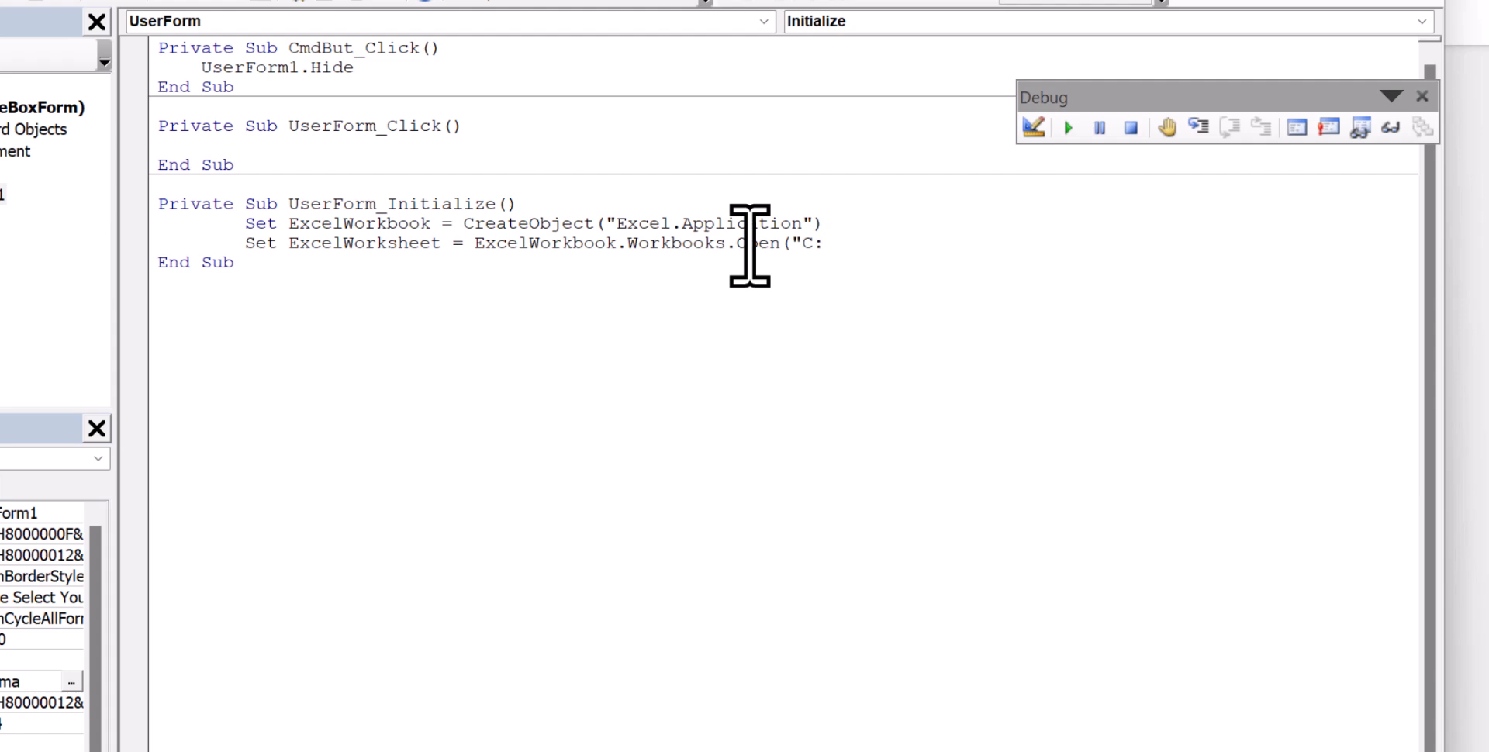
{"action": "left_click", "coordinate": [823, 242]}
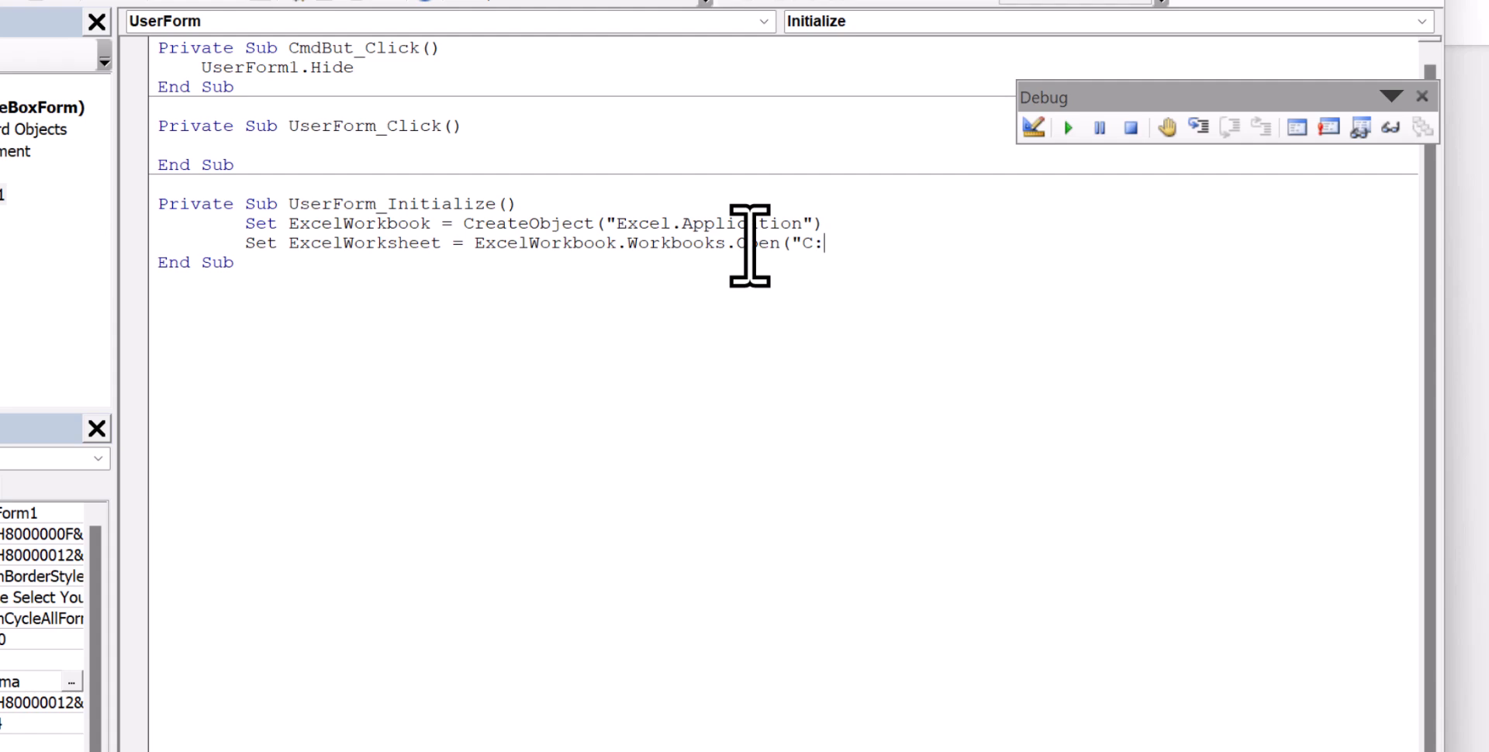
{"action": "type", "text": "\\Vi"}
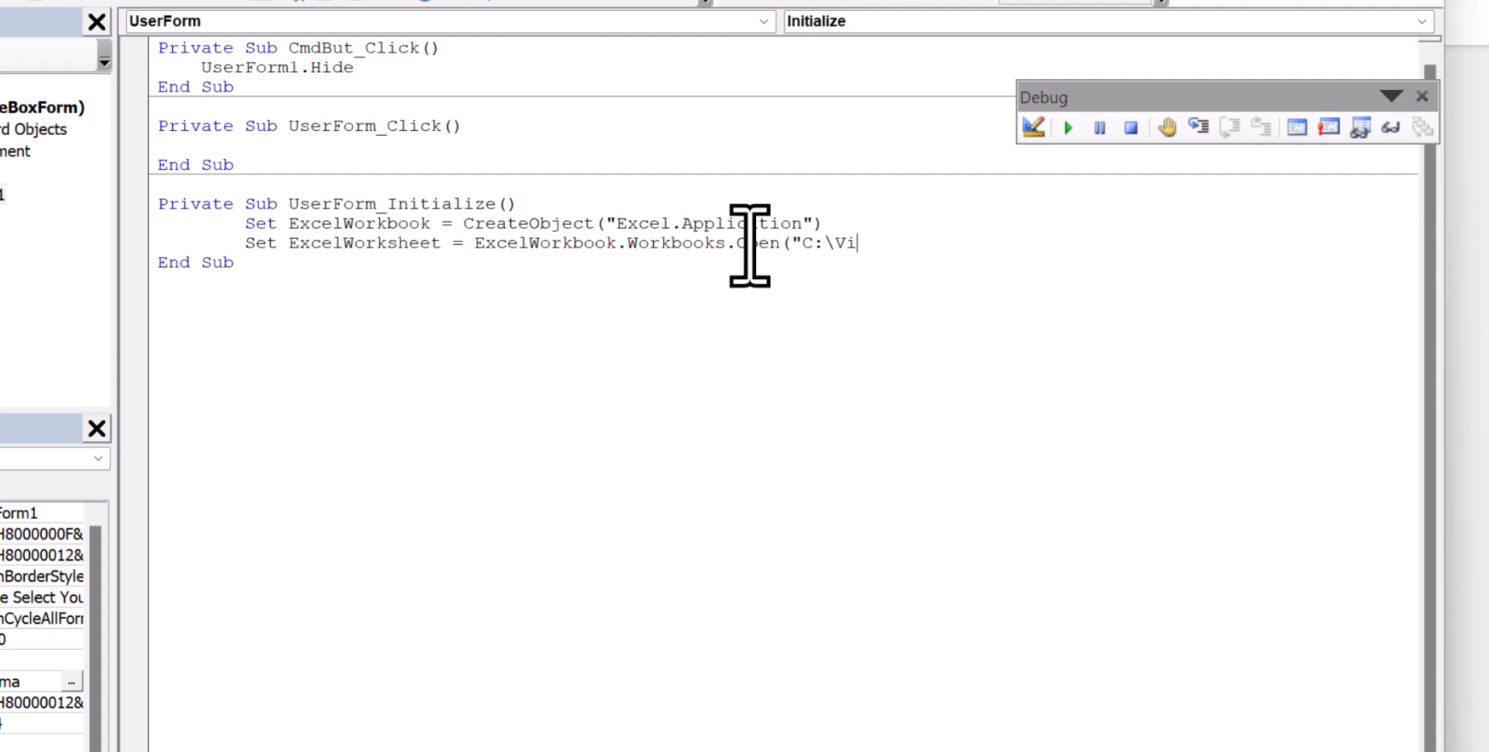
{"action": "type", "text": "deoFile"}
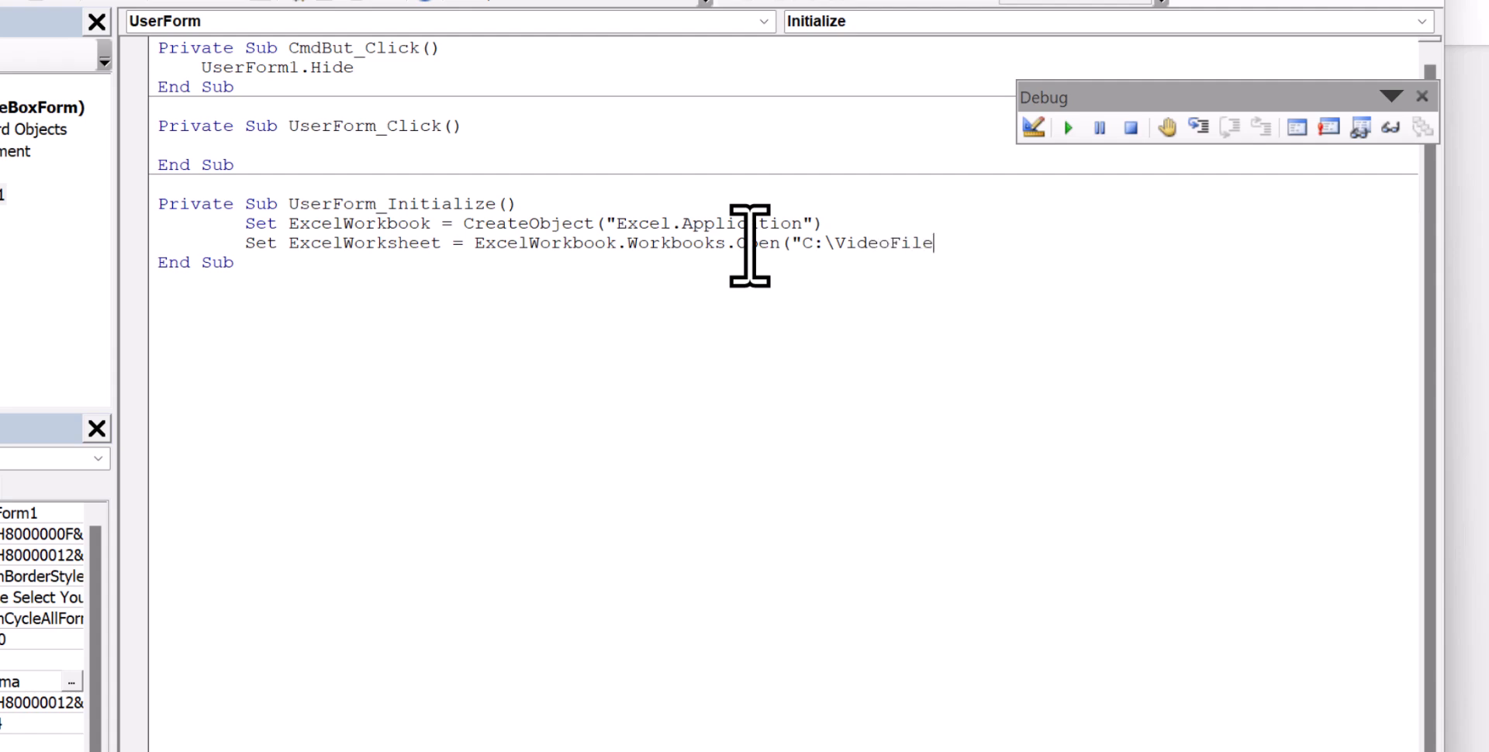
{"action": "type", "text": "s\\"}
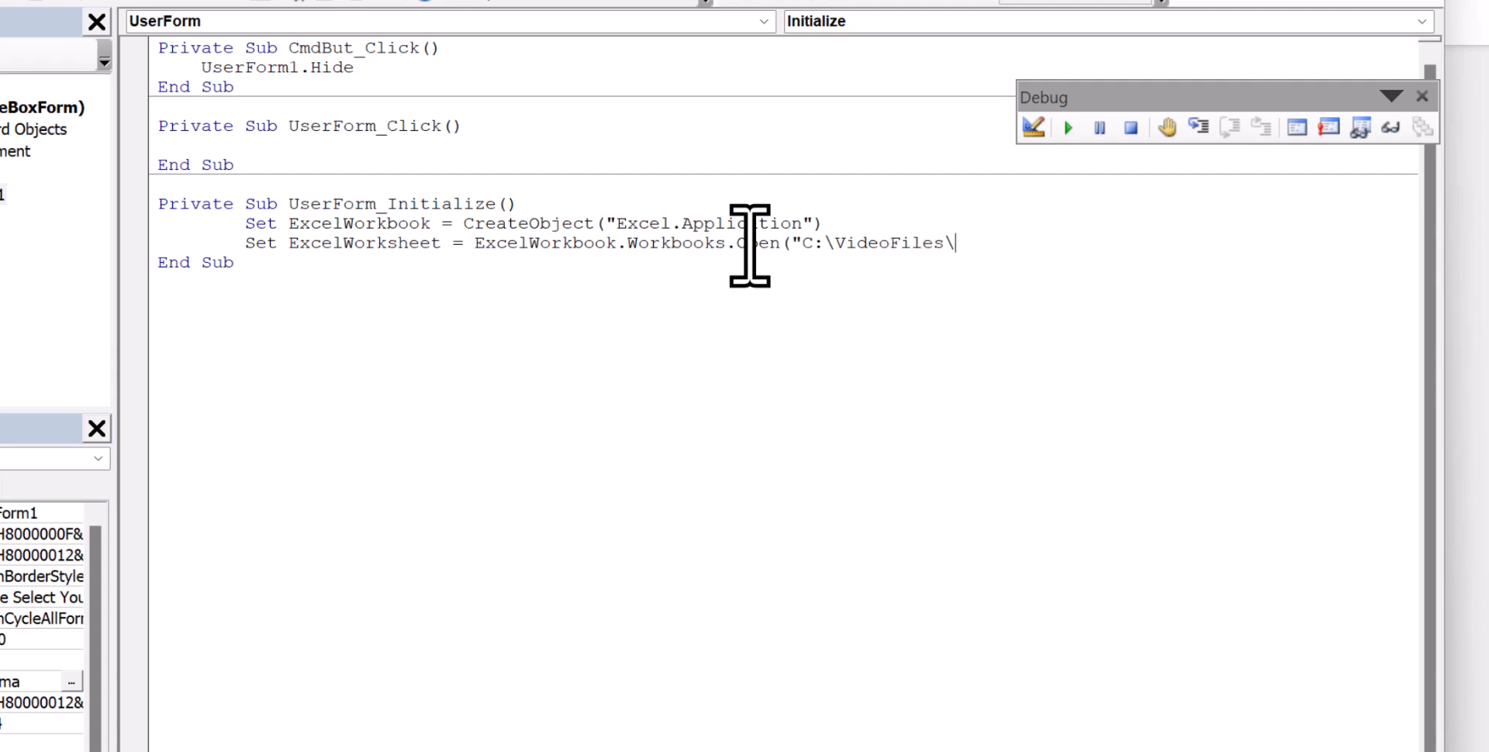
{"action": "type", "text": "colleges."}
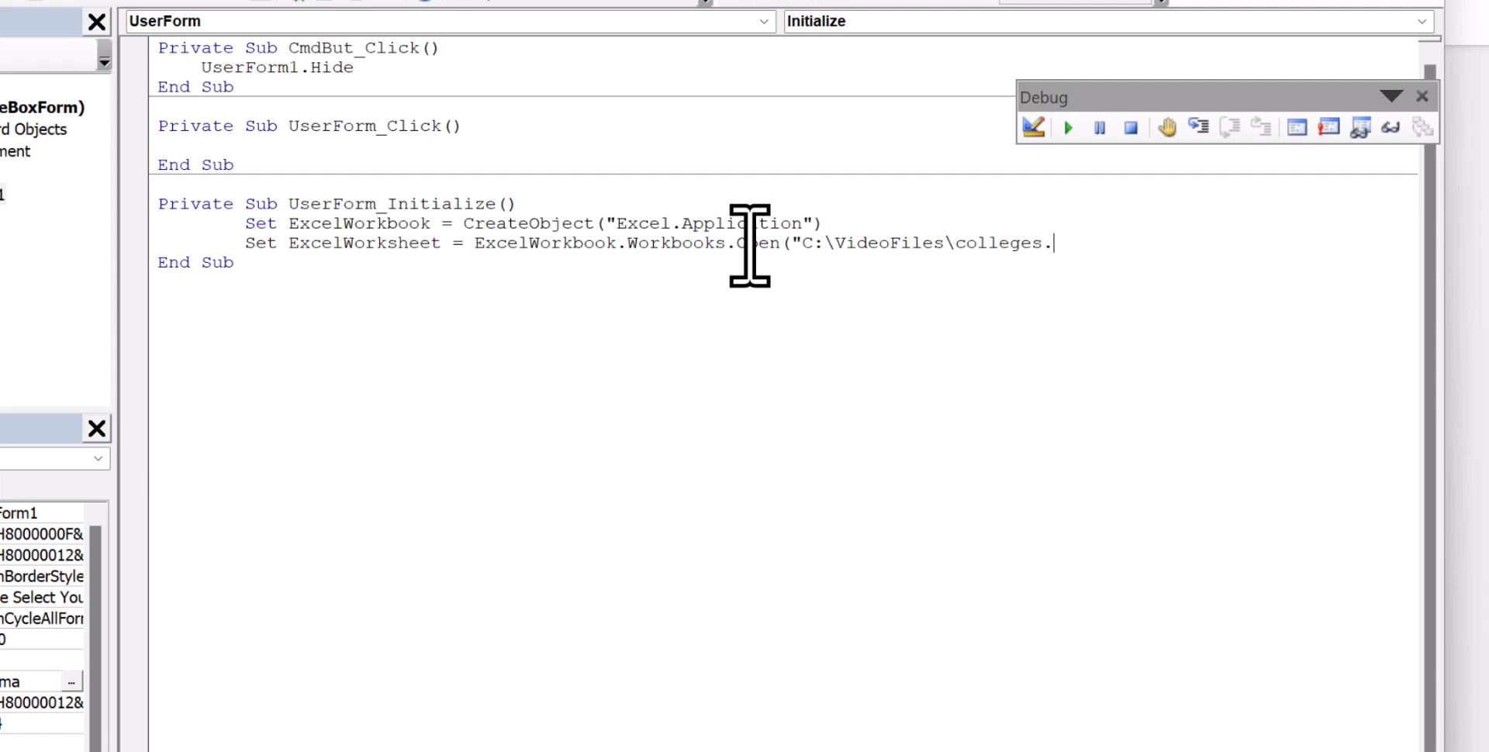
{"action": "type", "text": "xls"}
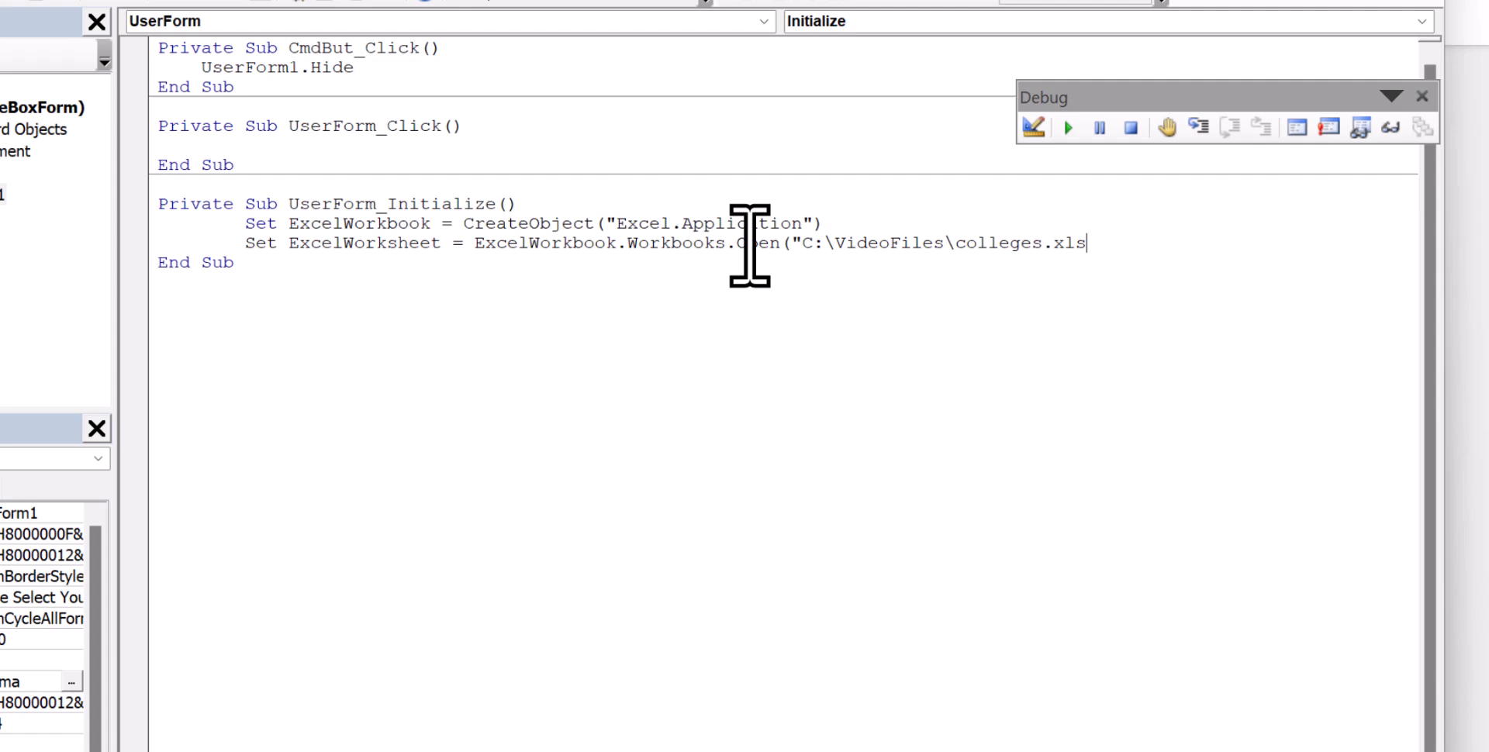
{"action": "type", "text": "x\""}
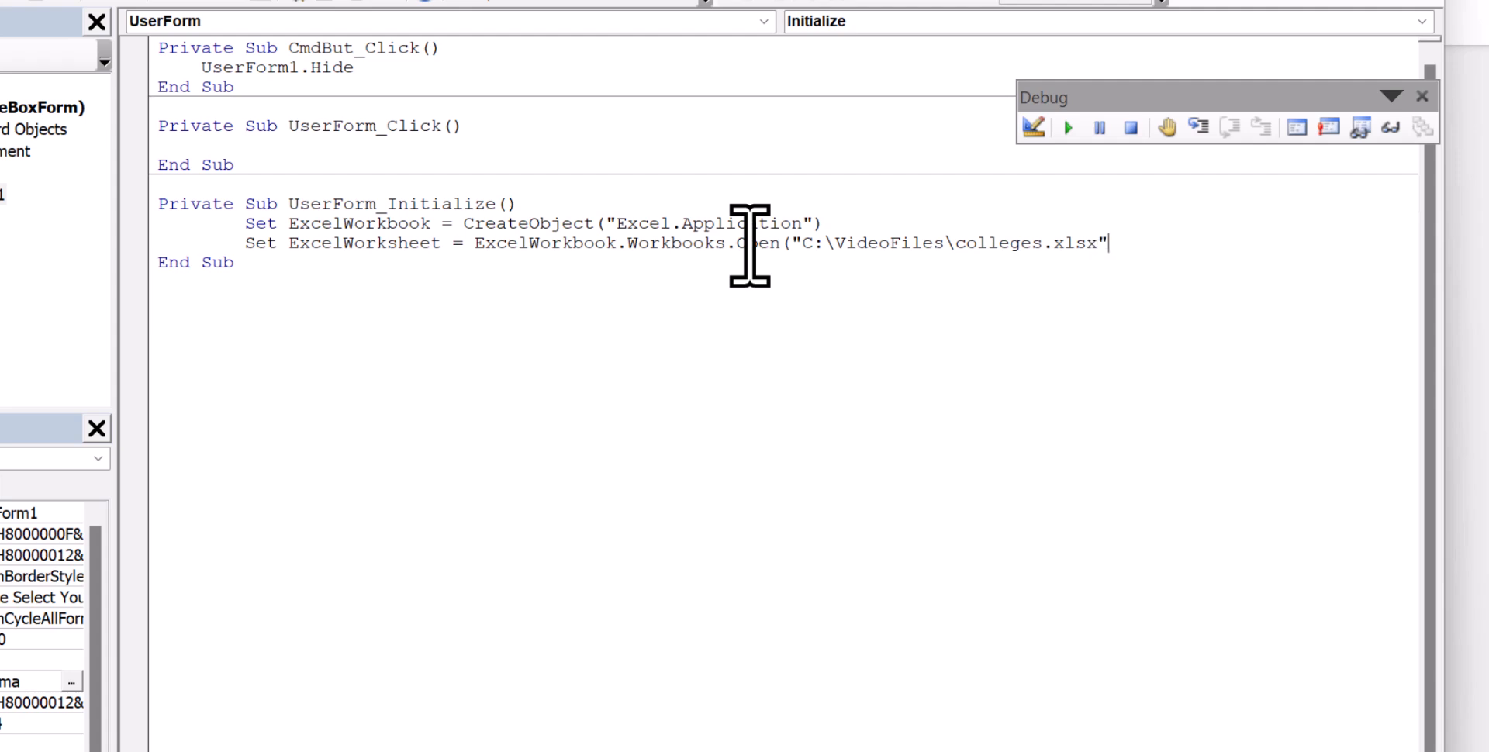
{"action": "type", "text": ")"}
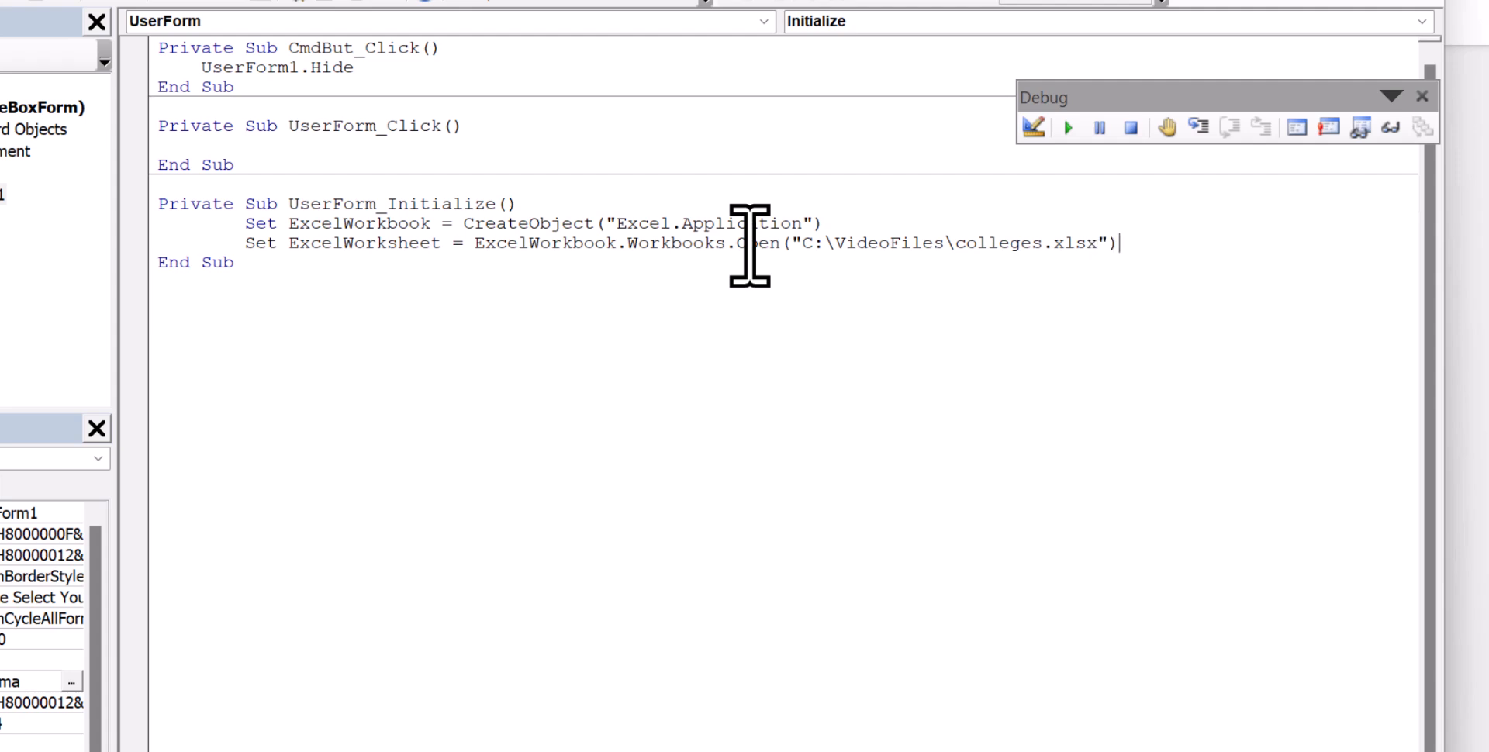
Finish the line with .Worksheets("Sheet1") and return to the Word document
{"action": "type", "text": ".W"}
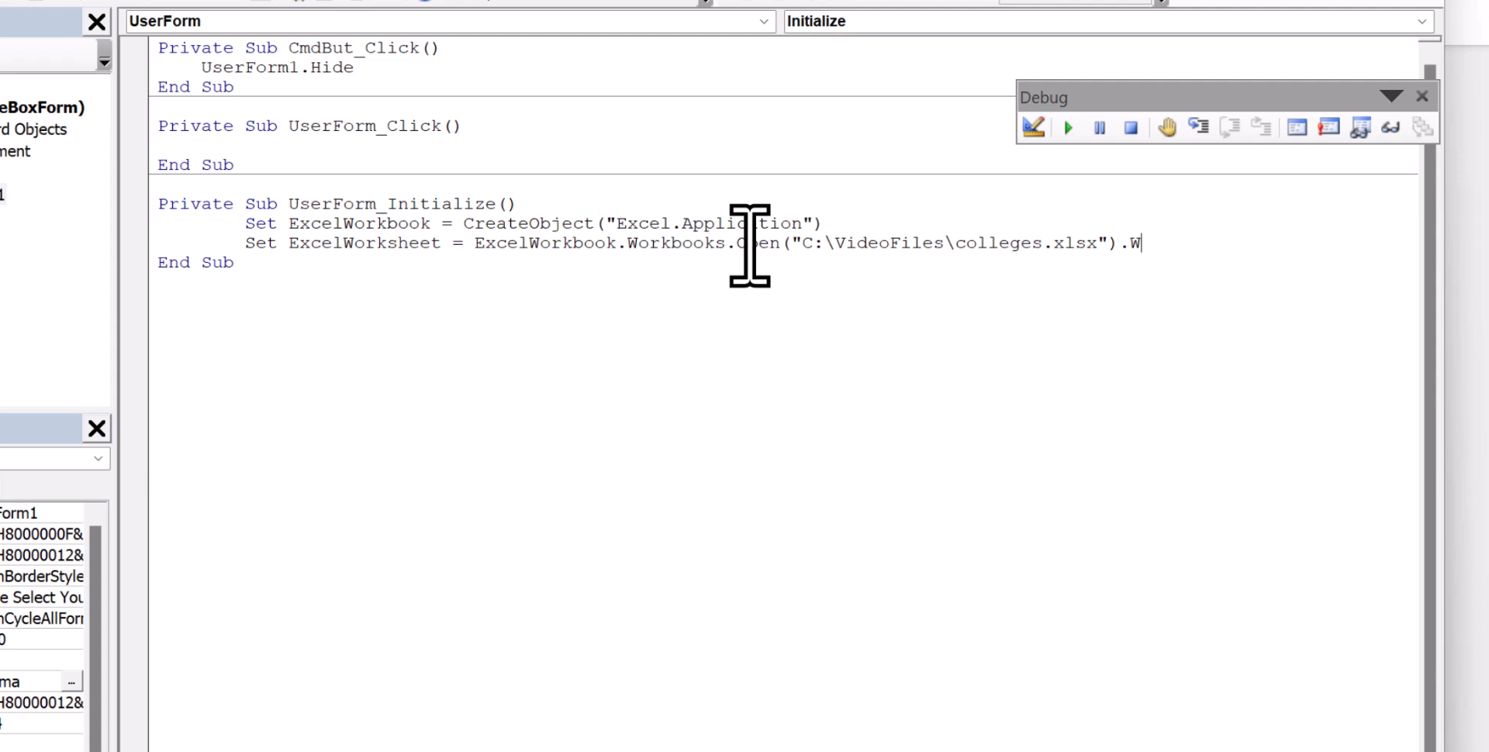
{"action": "type", "text": "orkshet"}
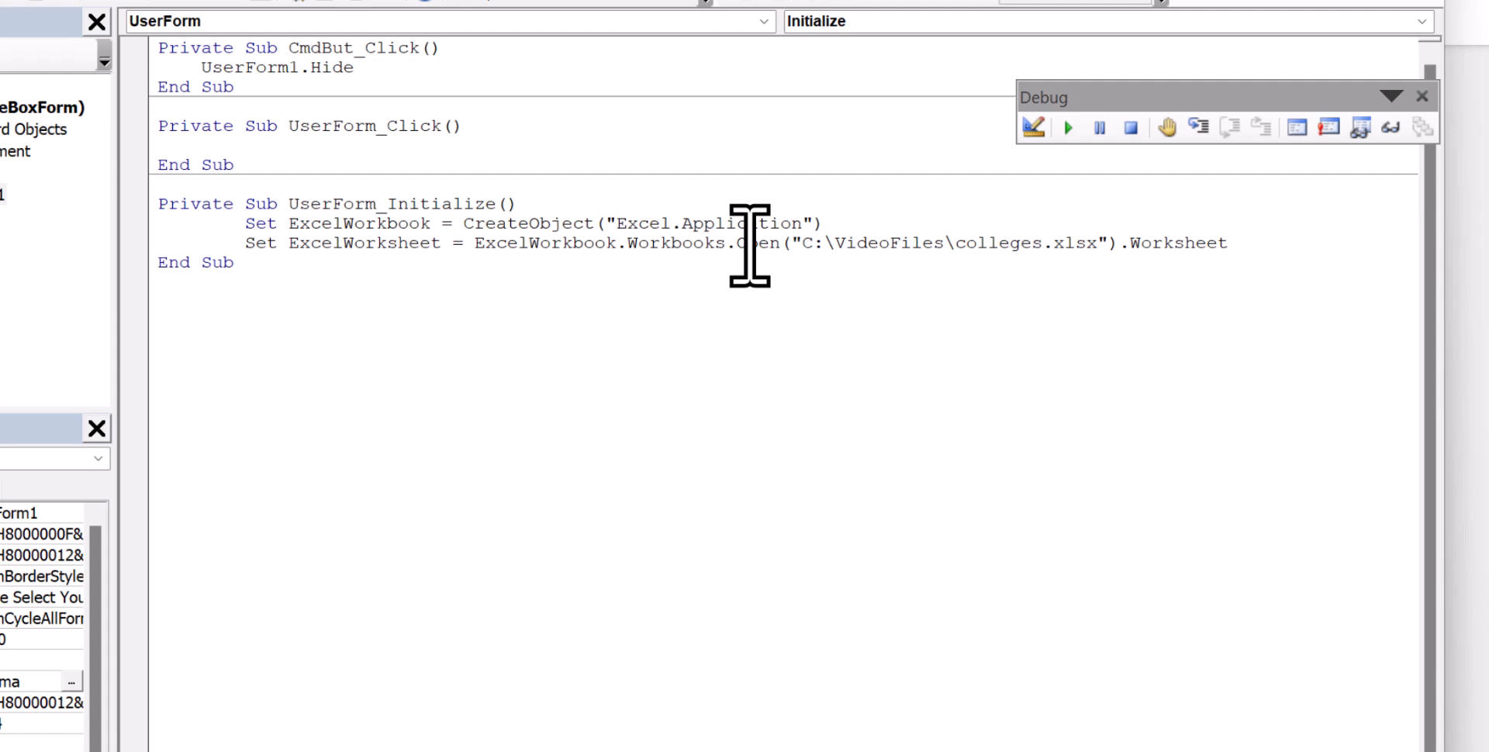
{"action": "type", "text": "s"}
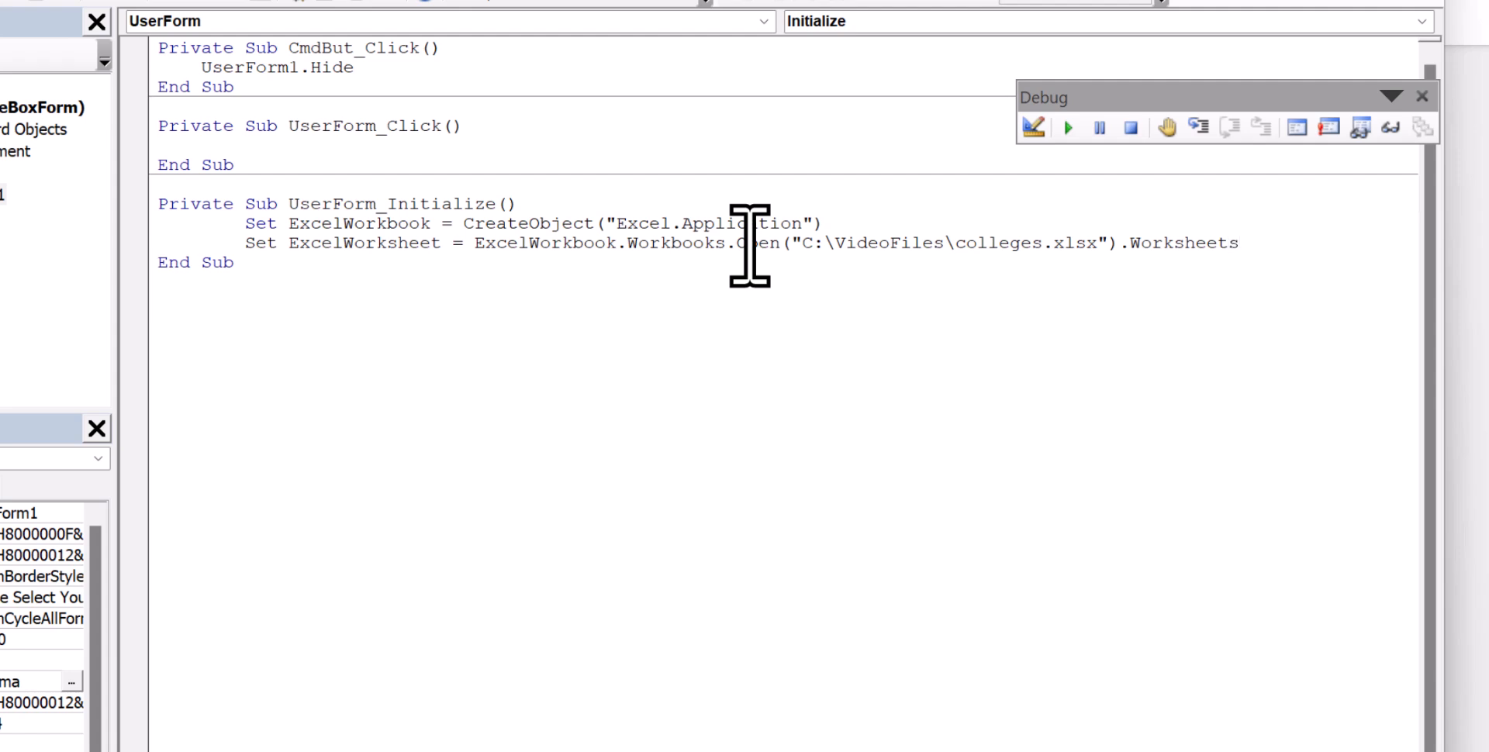
{"action": "type", "text": "(\""}
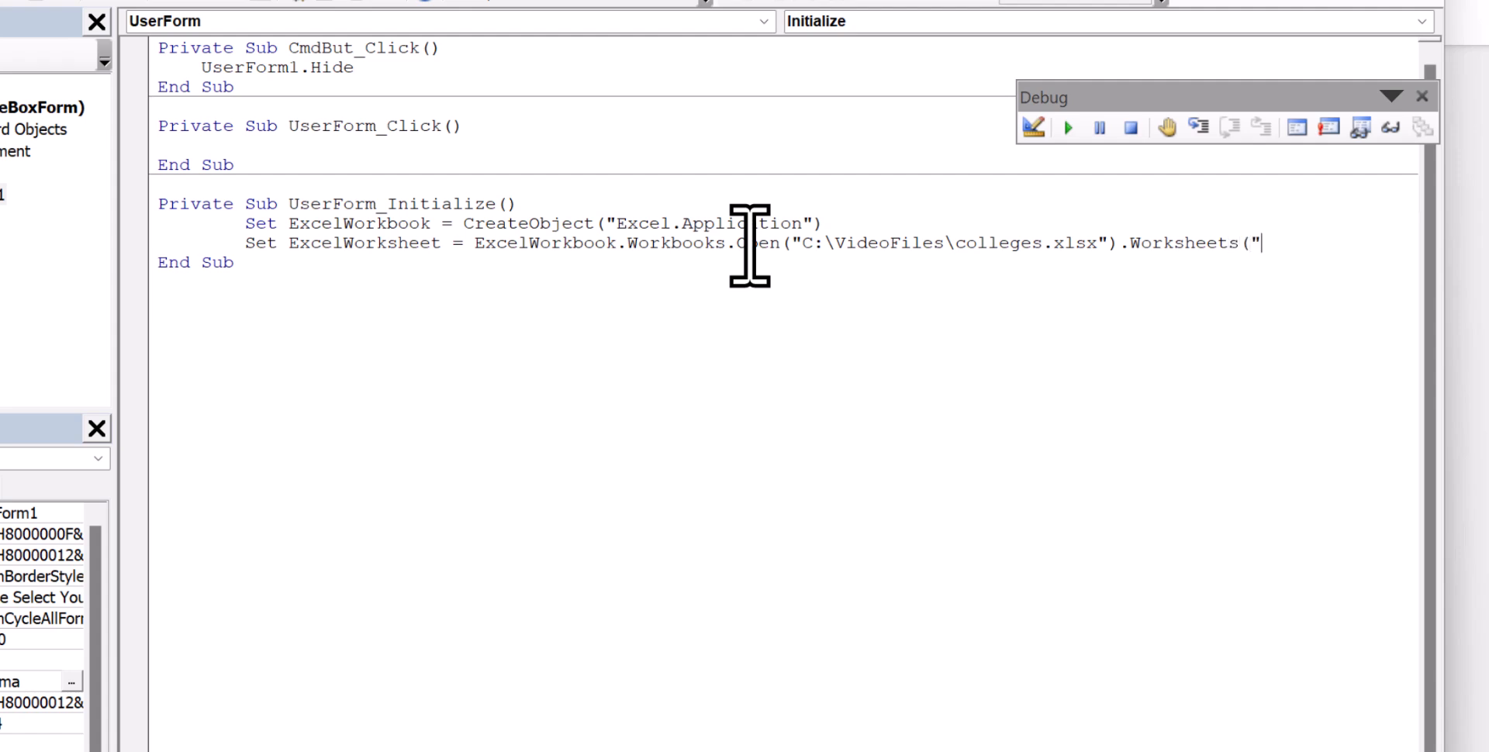
{"action": "type", "text": "Sheet"}
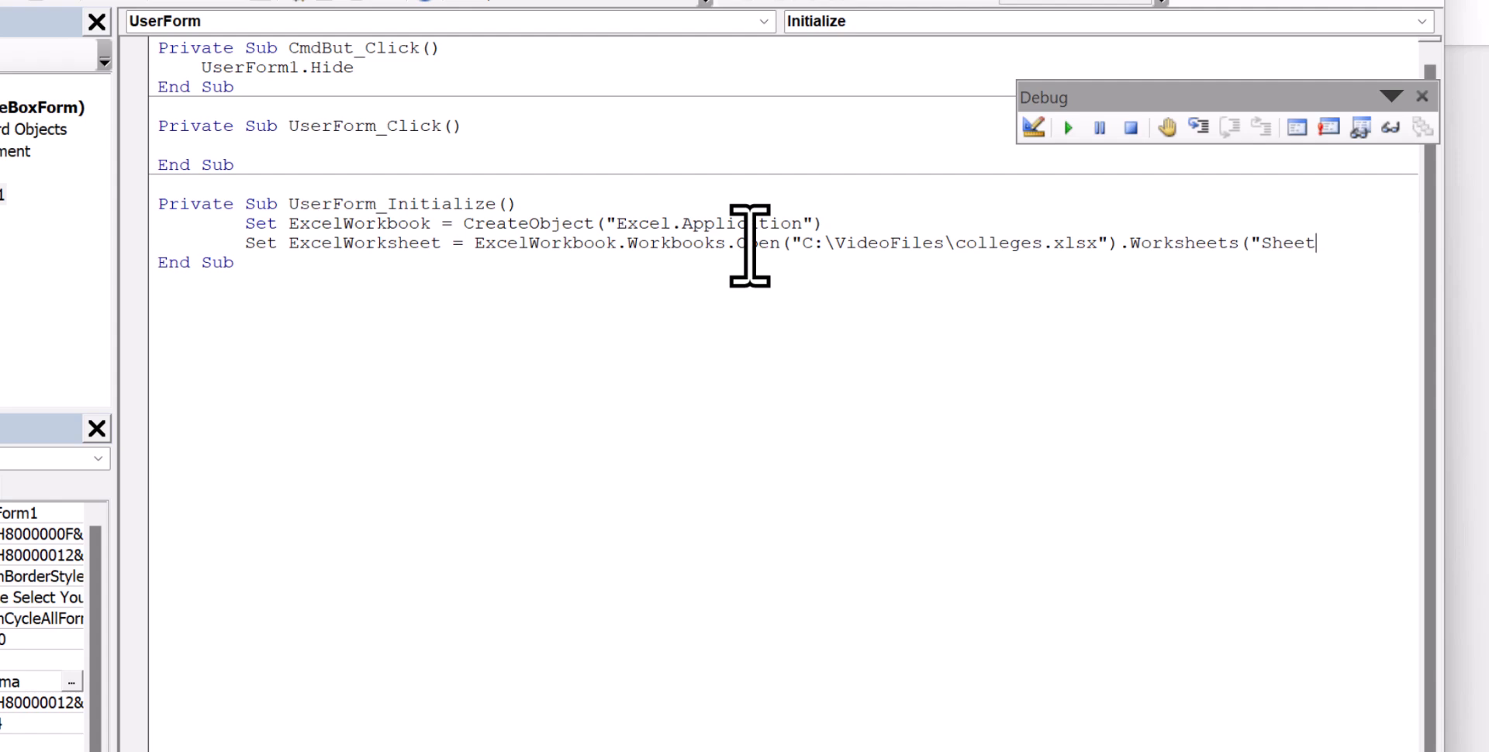
{"action": "type", "text": "1\")"}
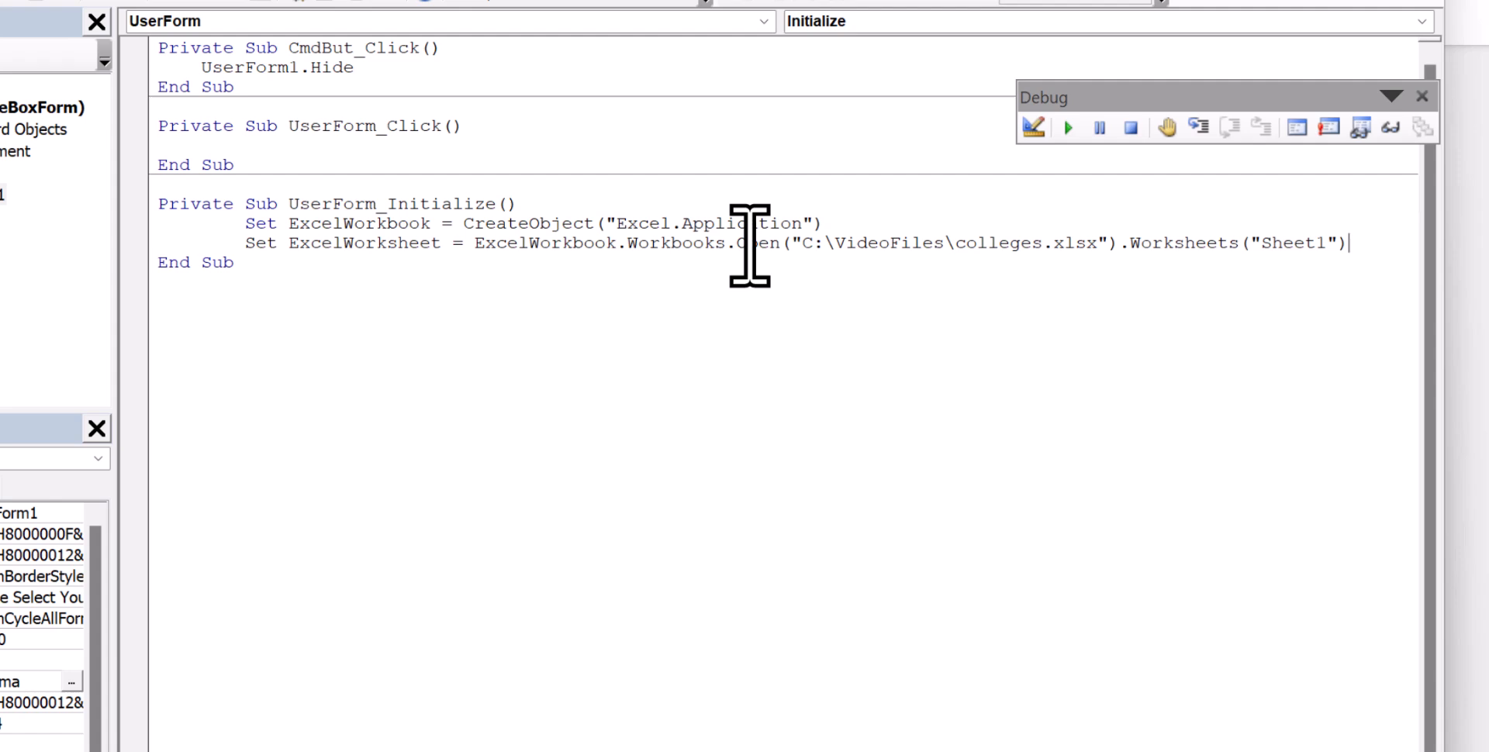
{"action": "mouse_move", "coordinate": [686, 265]}
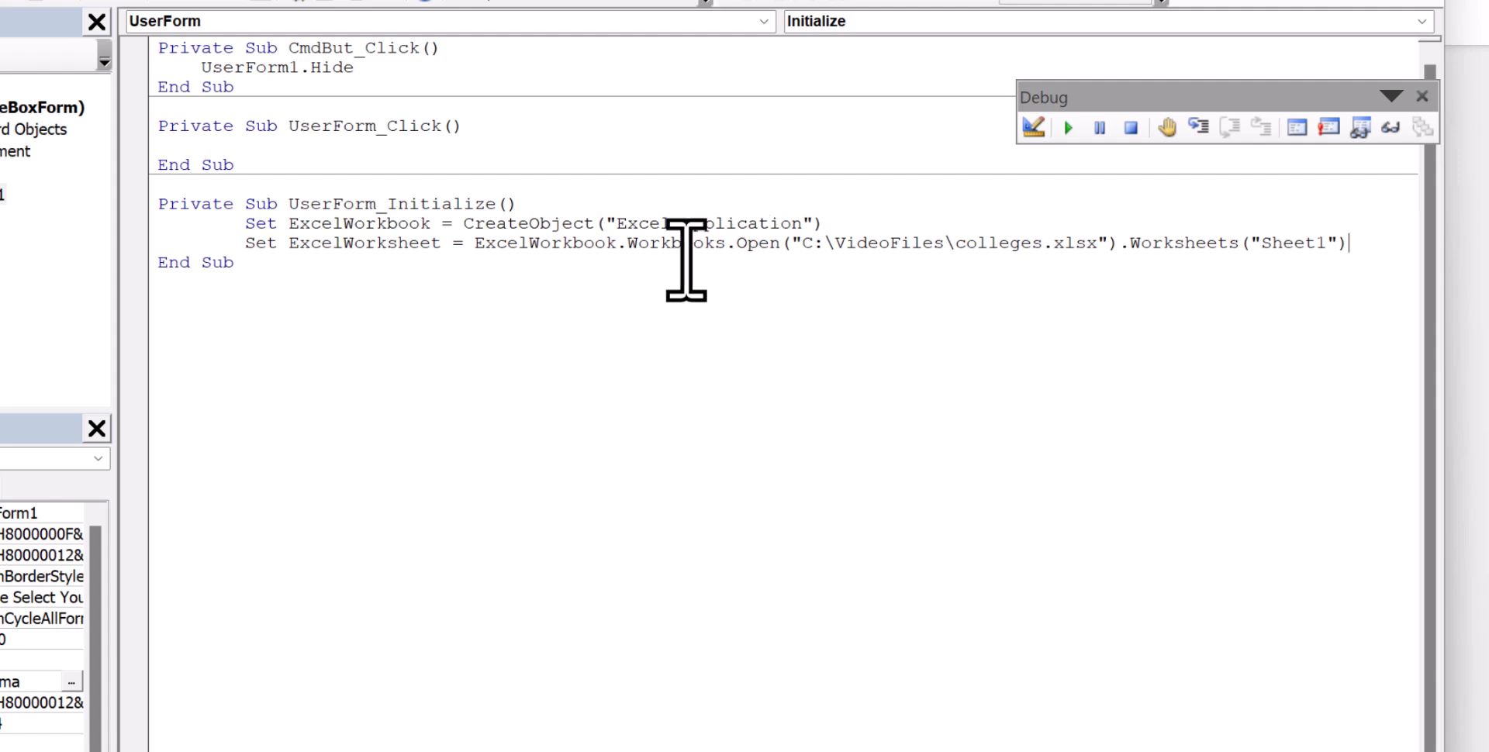
{"action": "left_click", "coordinate": [1067, 126]}
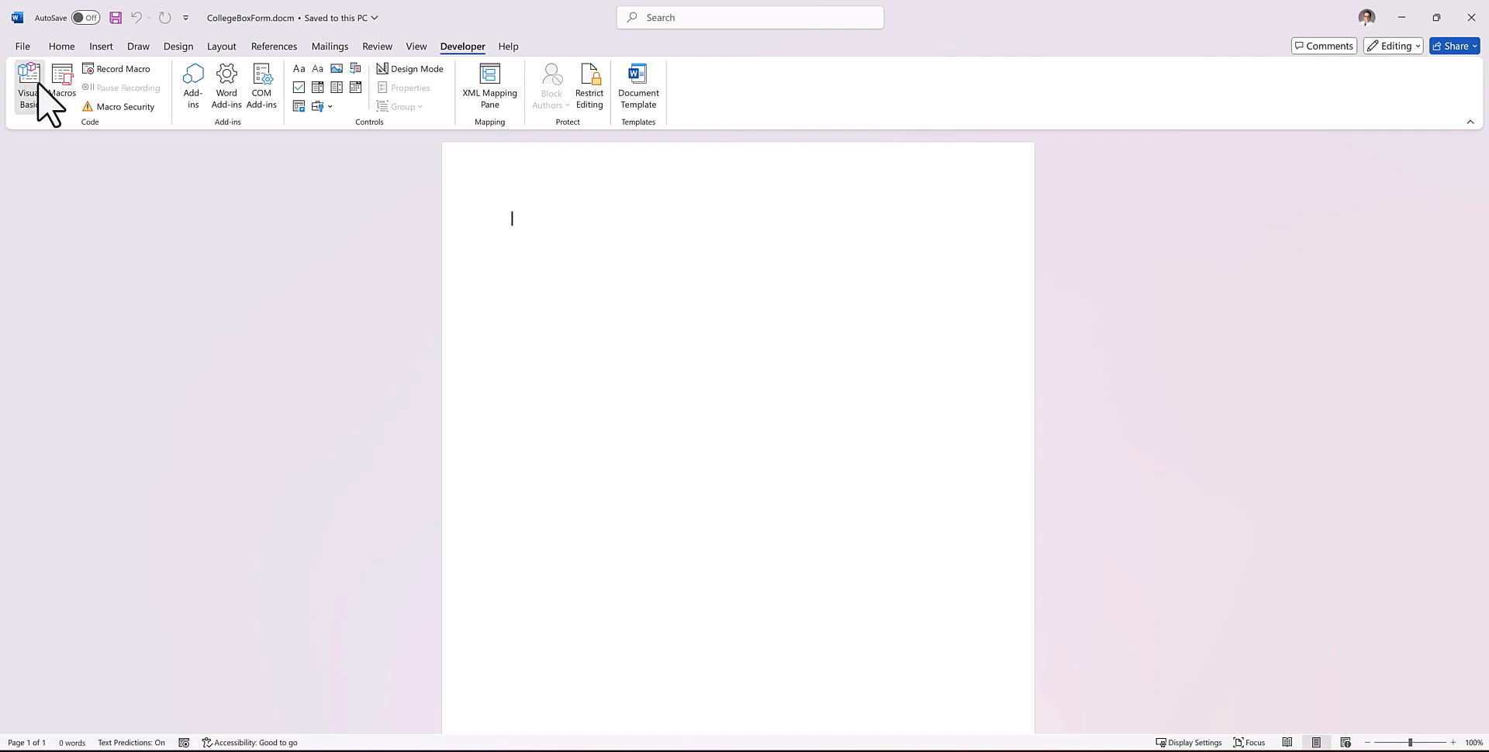
{"action": "left_click", "coordinate": [28, 85]}
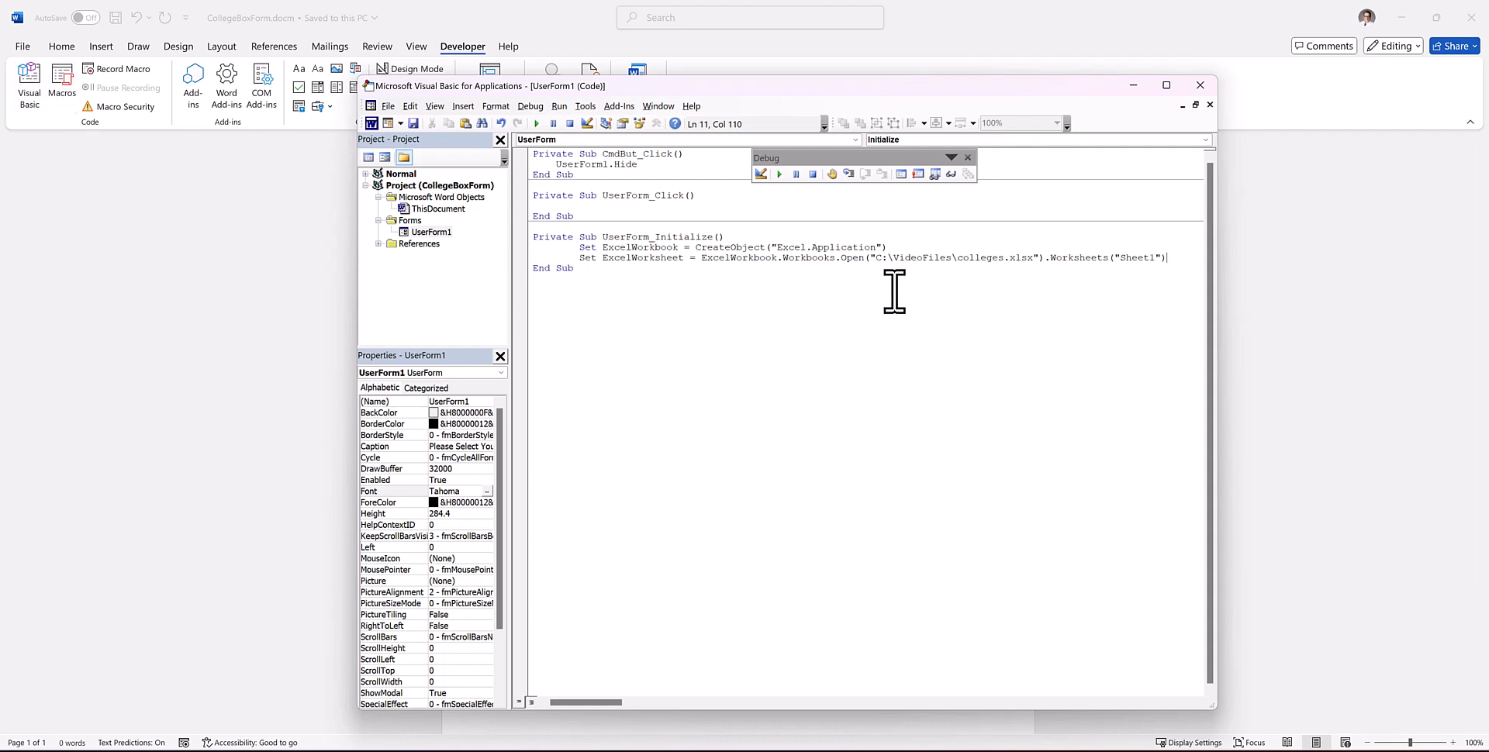
{"action": "mouse_move", "coordinate": [1196, 256]}
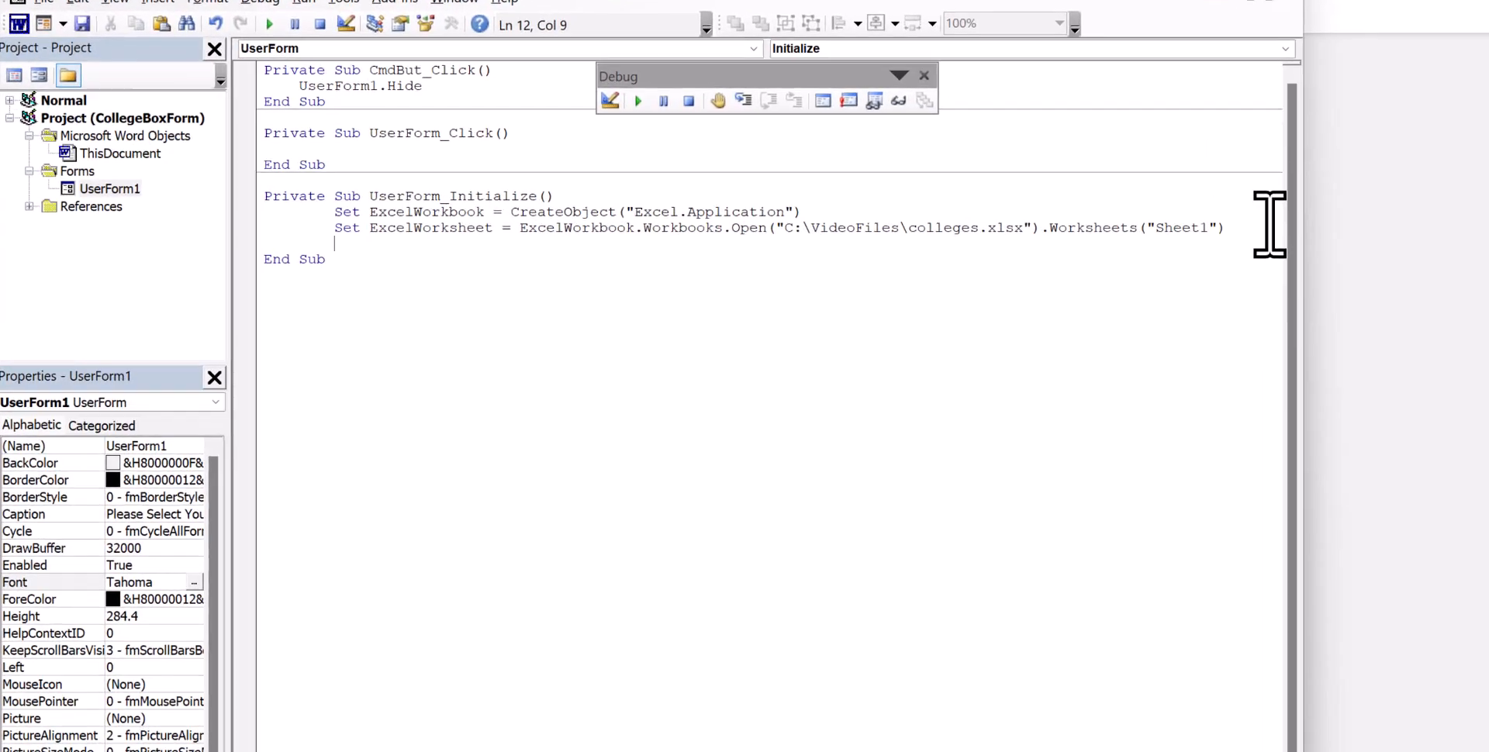
Write Set RangeData = ExcelWorksheet.Range("A1:A100") on a new line
{"action": "type", "text": "Set"}
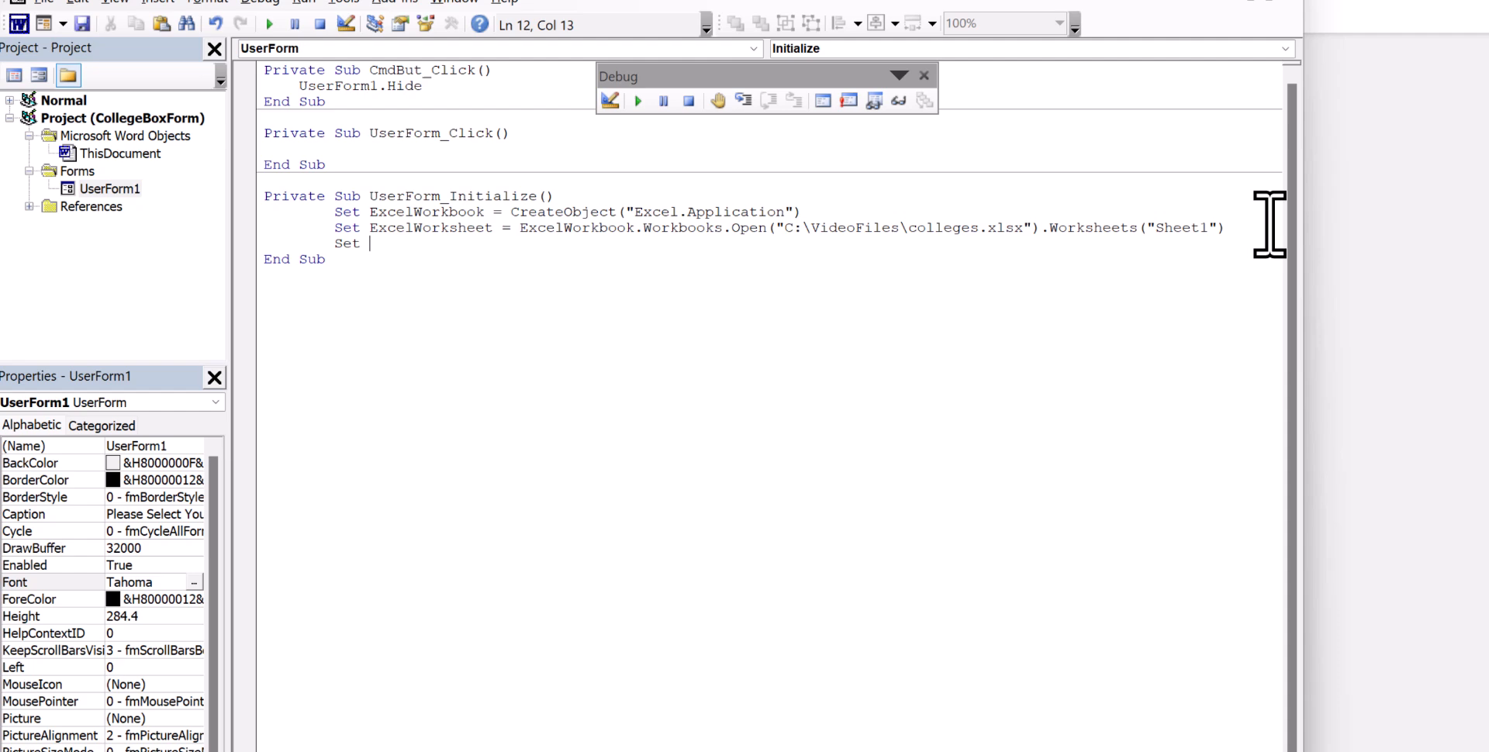
{"action": "type", "text": "Range"}
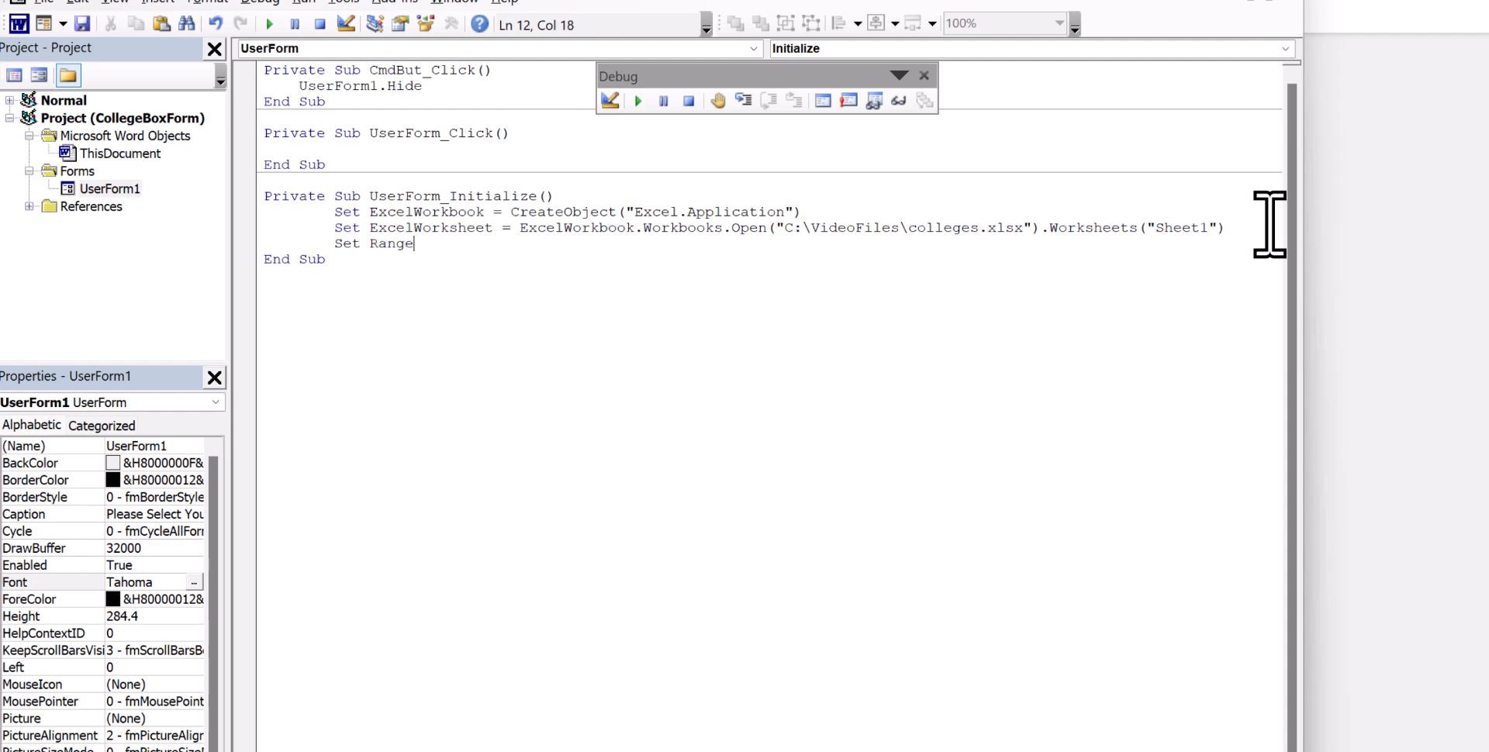
{"action": "type", "text": "Data"}
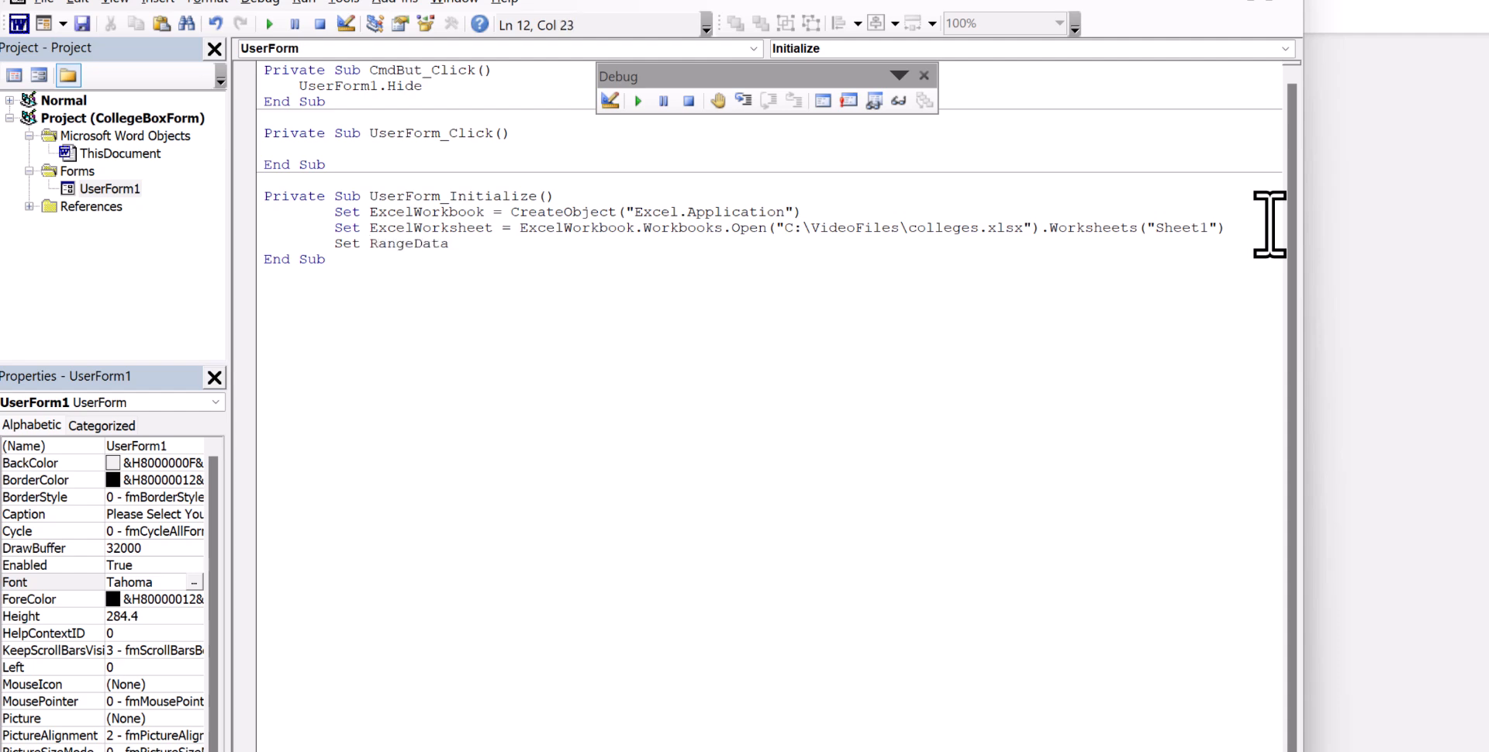
{"action": "type", "text": "="}
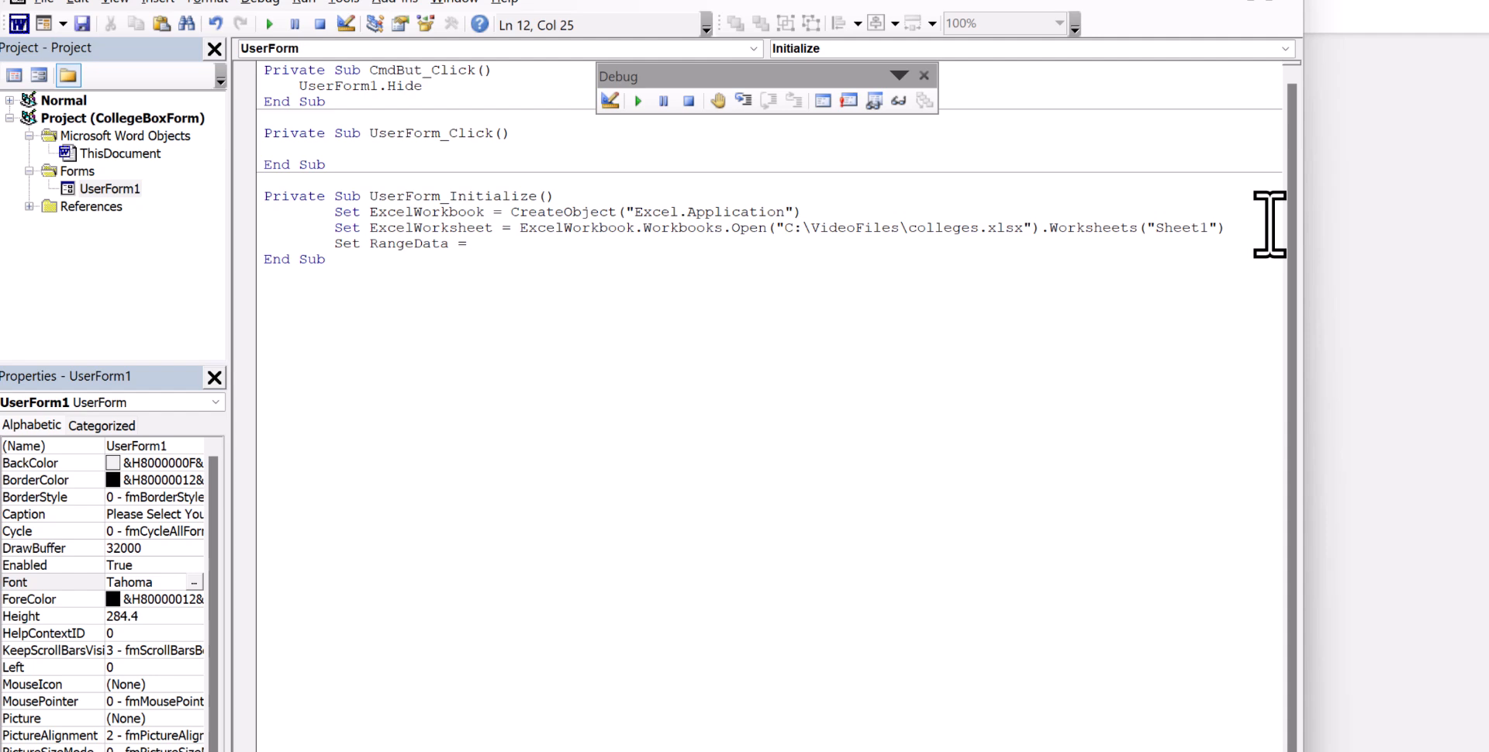
{"action": "type", "text": "Excel"}
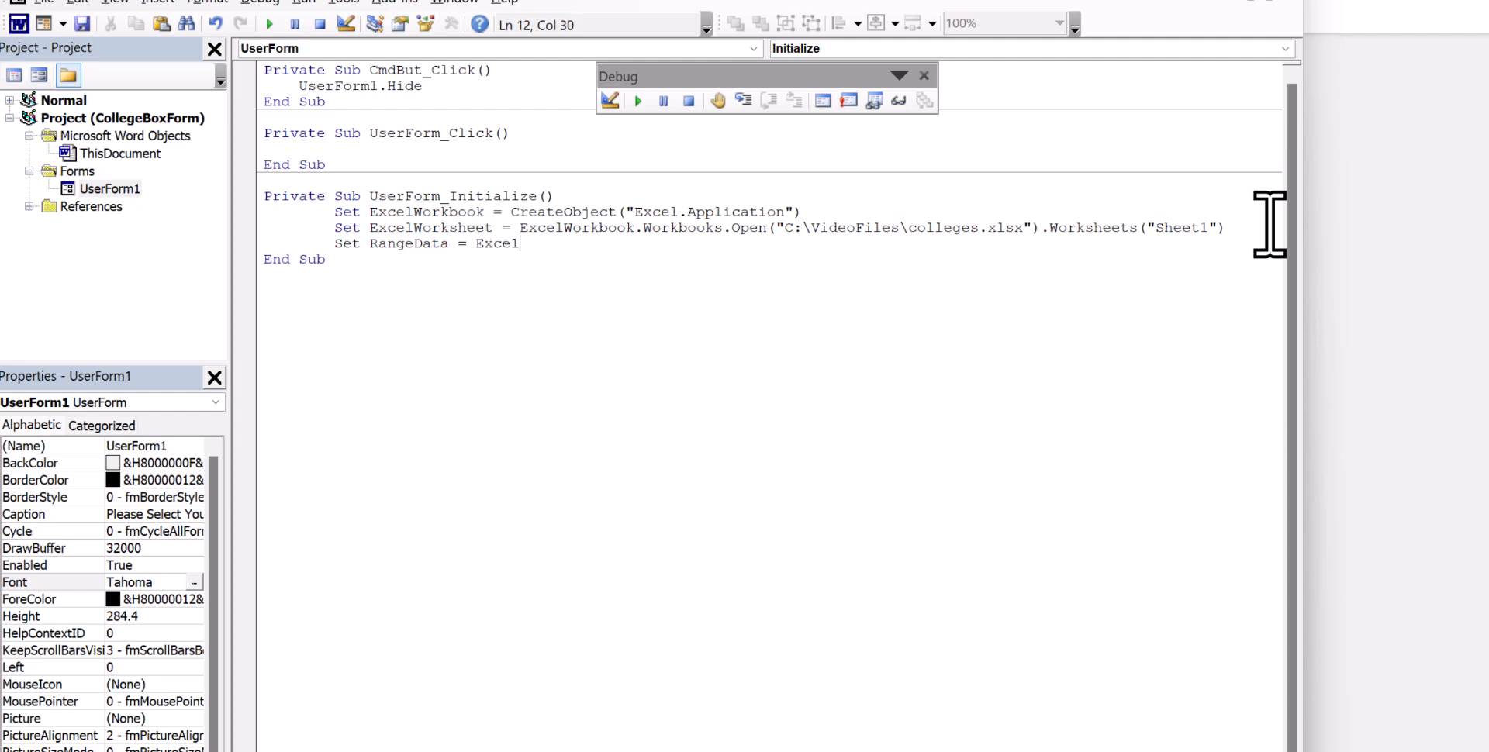
{"action": "type", "text": "Worksh"}
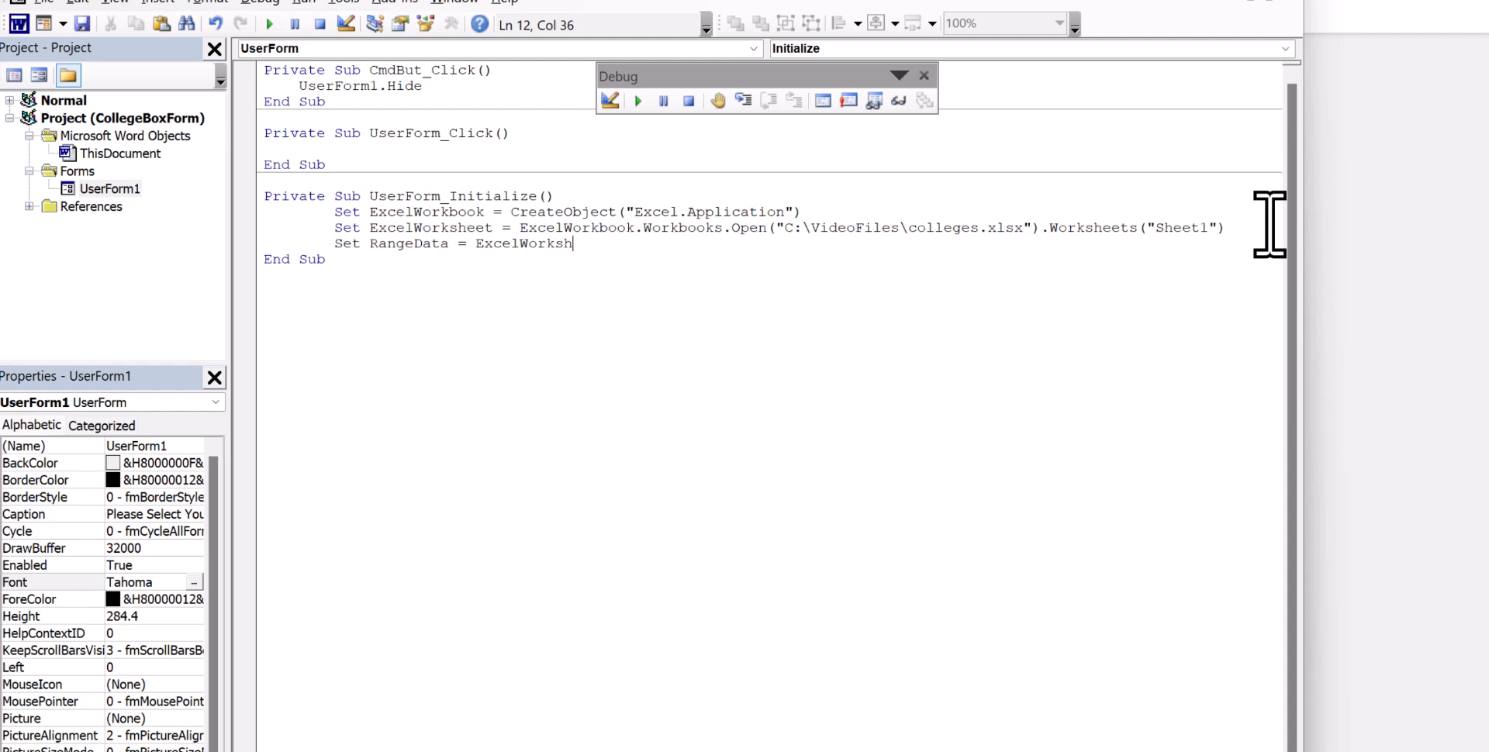
{"action": "type", "text": "eet"}
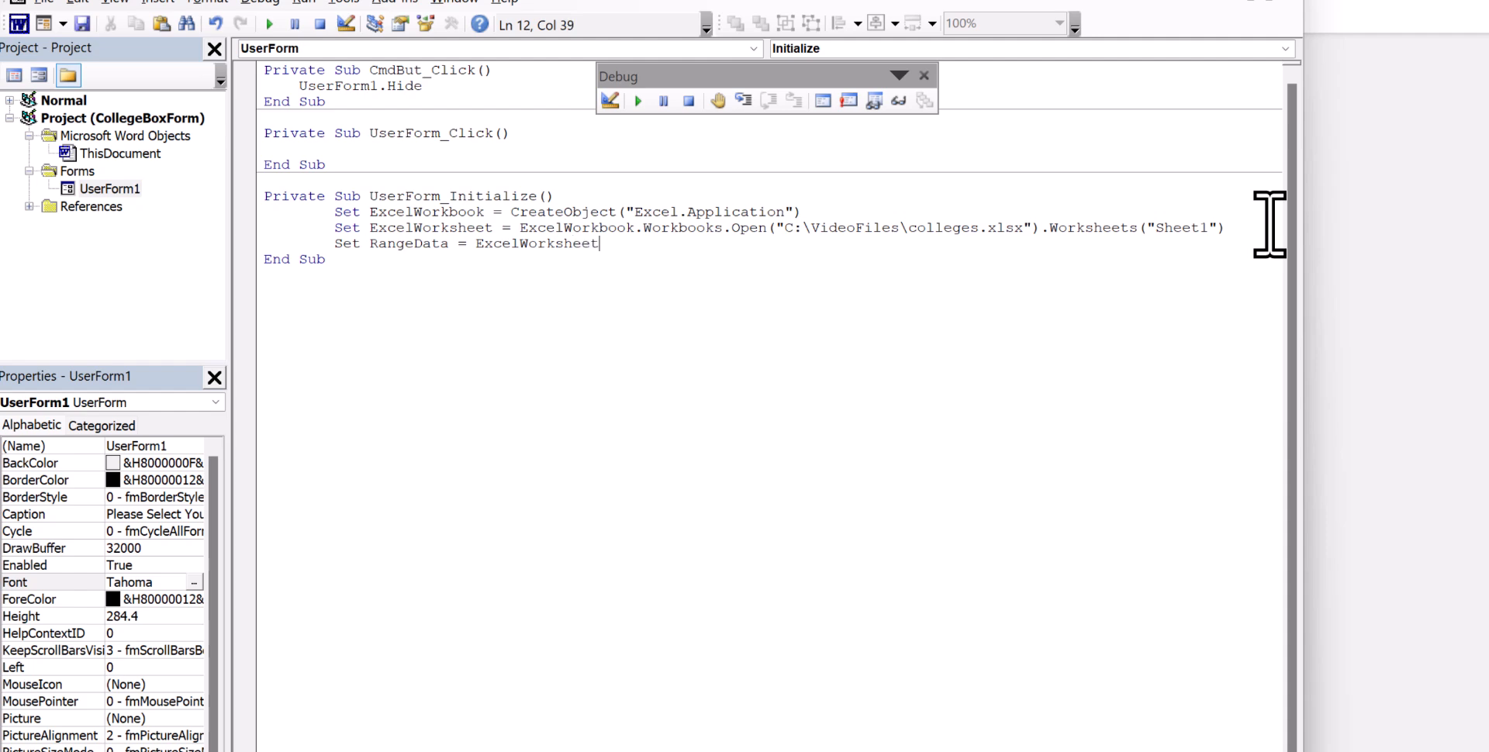
{"action": "type", "text": ".Rang"}
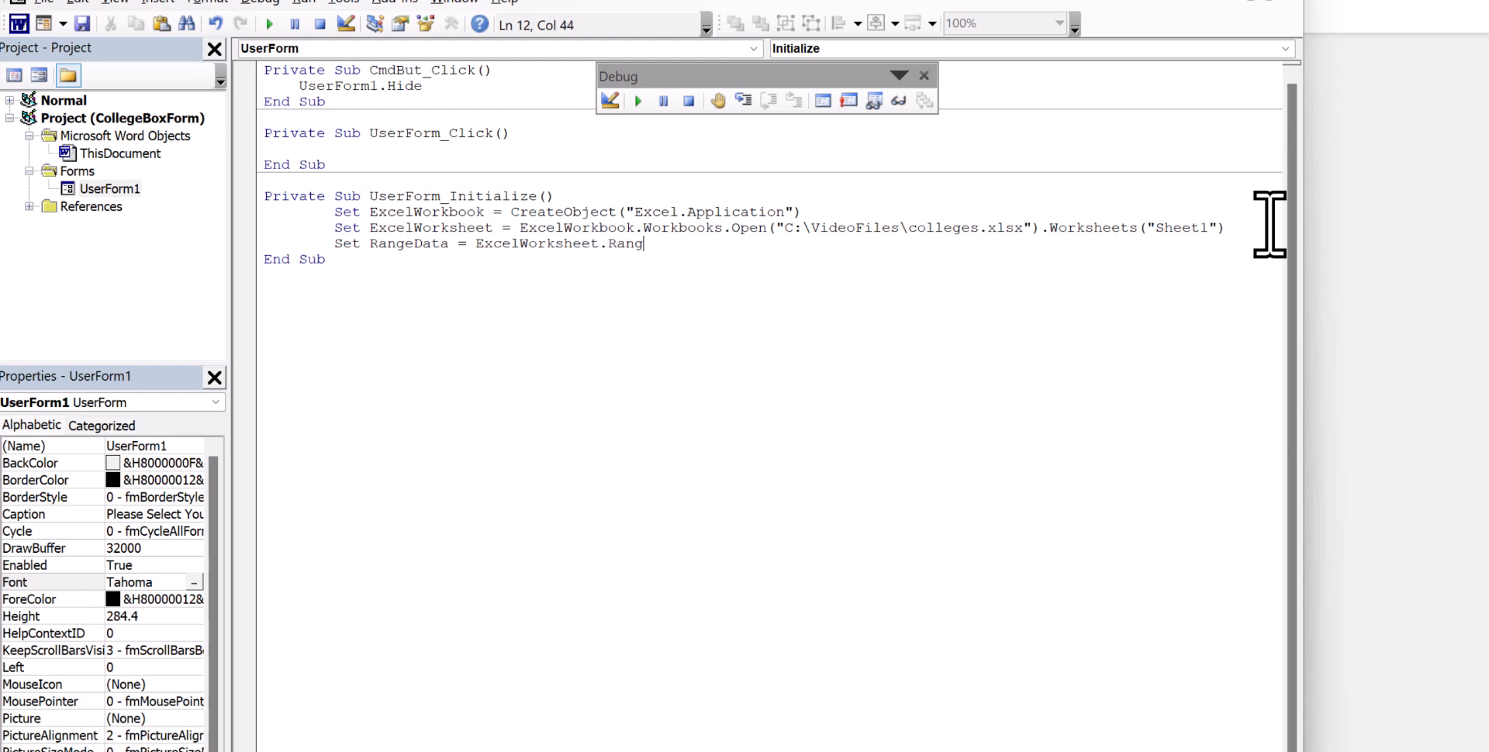
{"action": "type", "text": "e("}
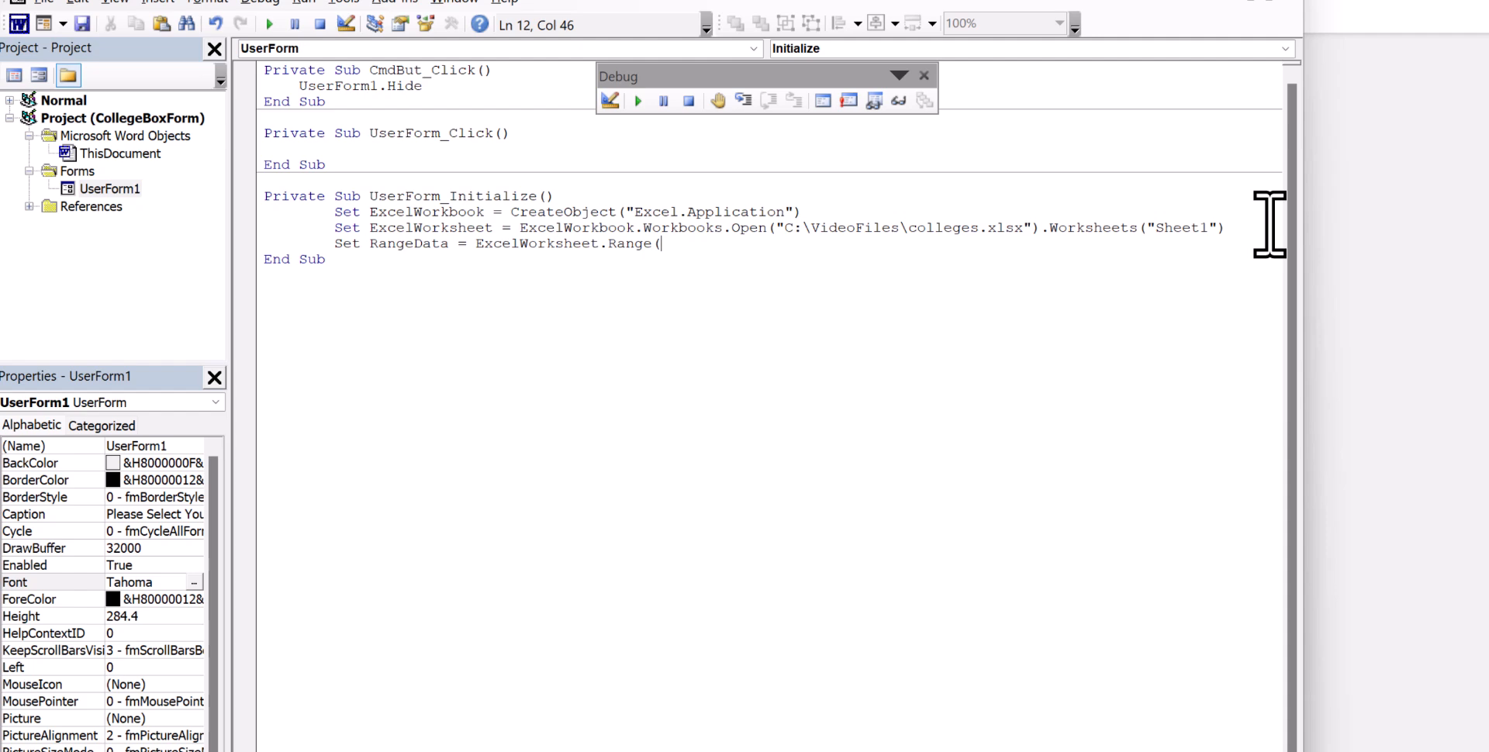
{"action": "type", "text": "\"A1"}
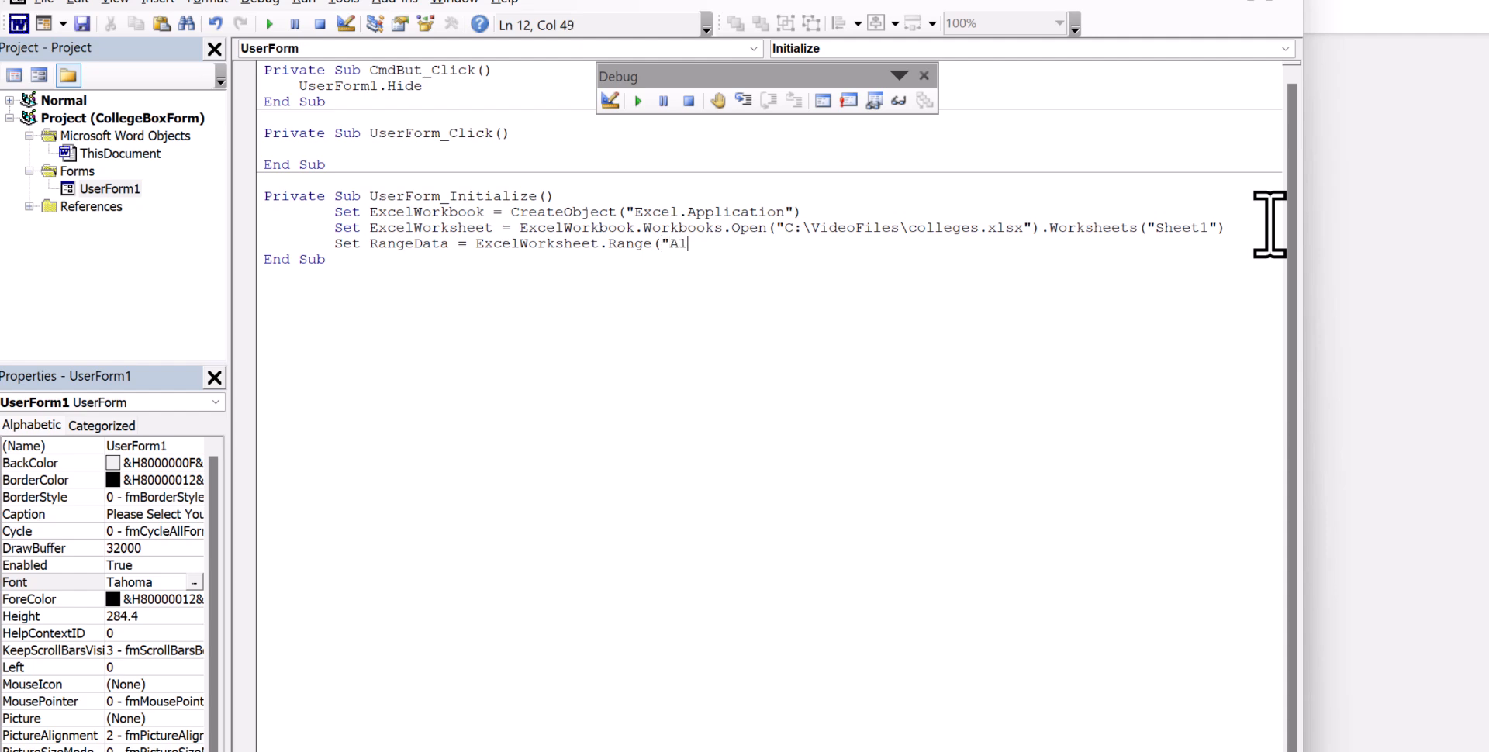
{"action": "type", "text": ":A"}
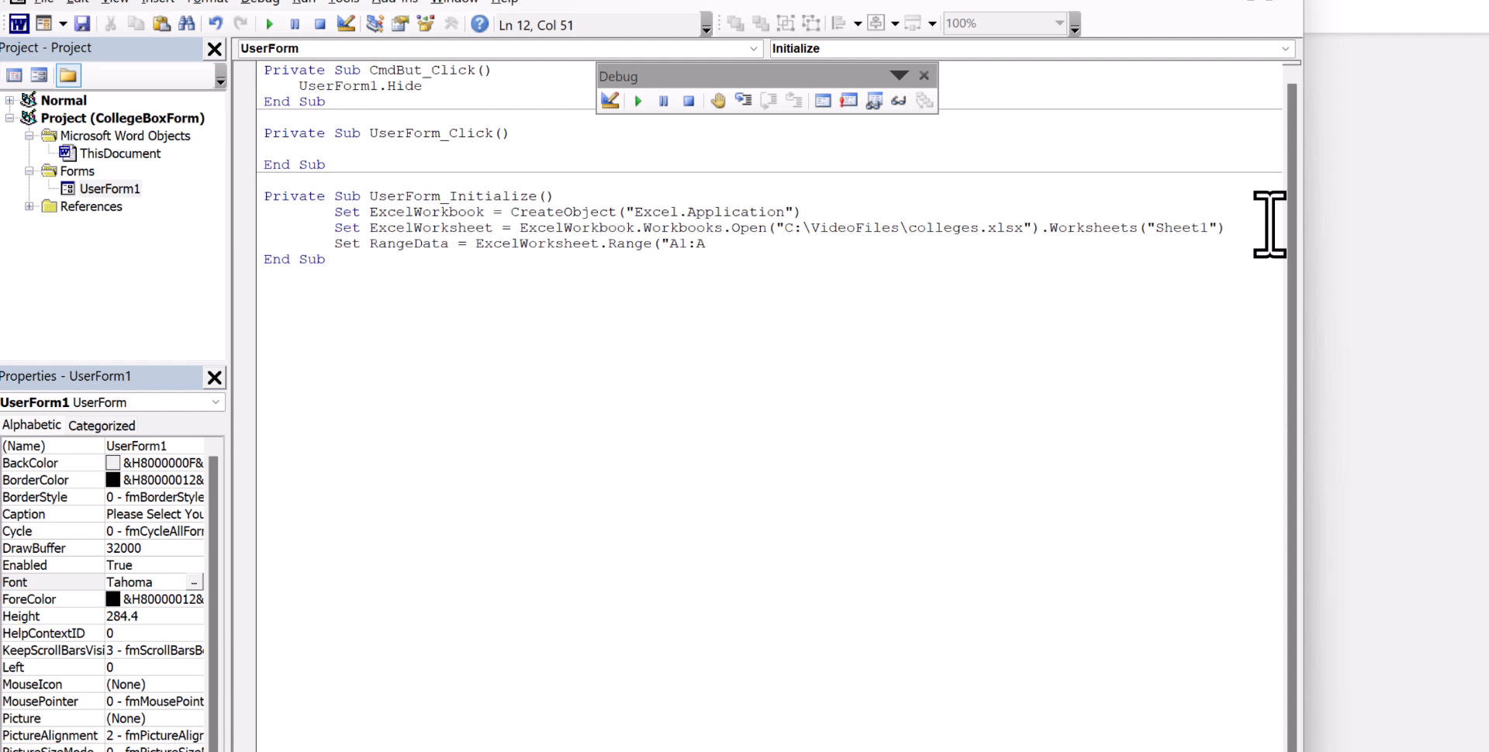
{"action": "type", "text": "100"}
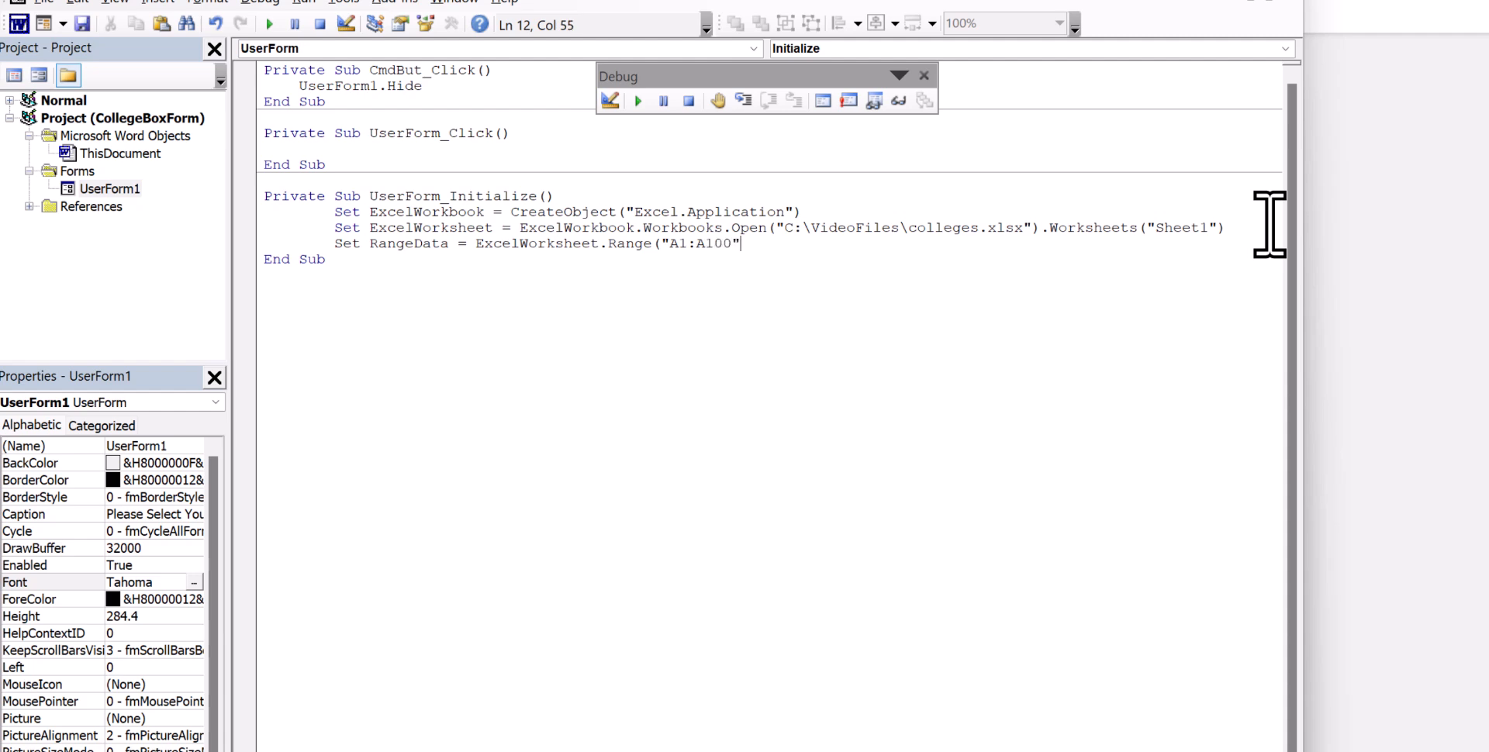
{"action": "type", "text": ")"}
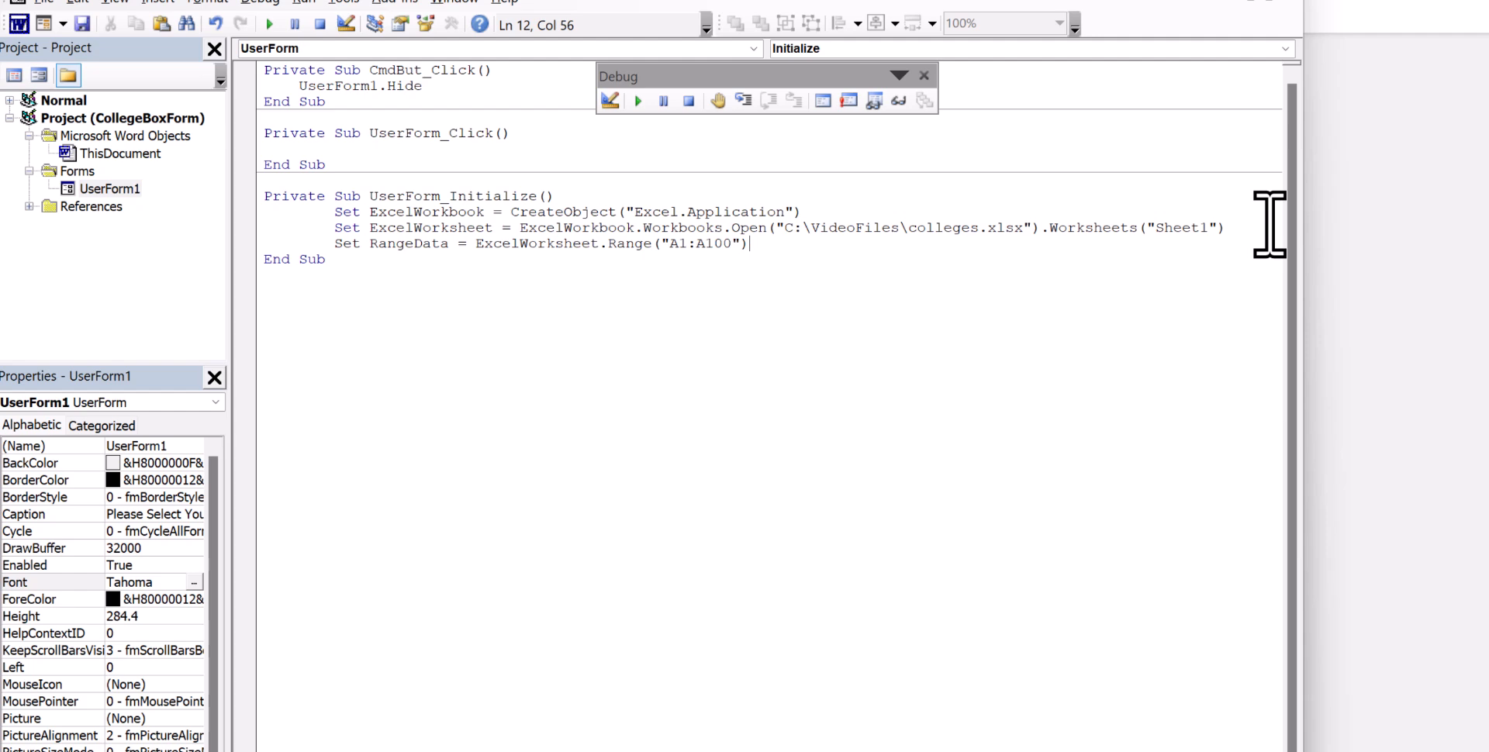
After a blank line, write For Each Cell In RangeData
{"action": "key", "text": "Return"}
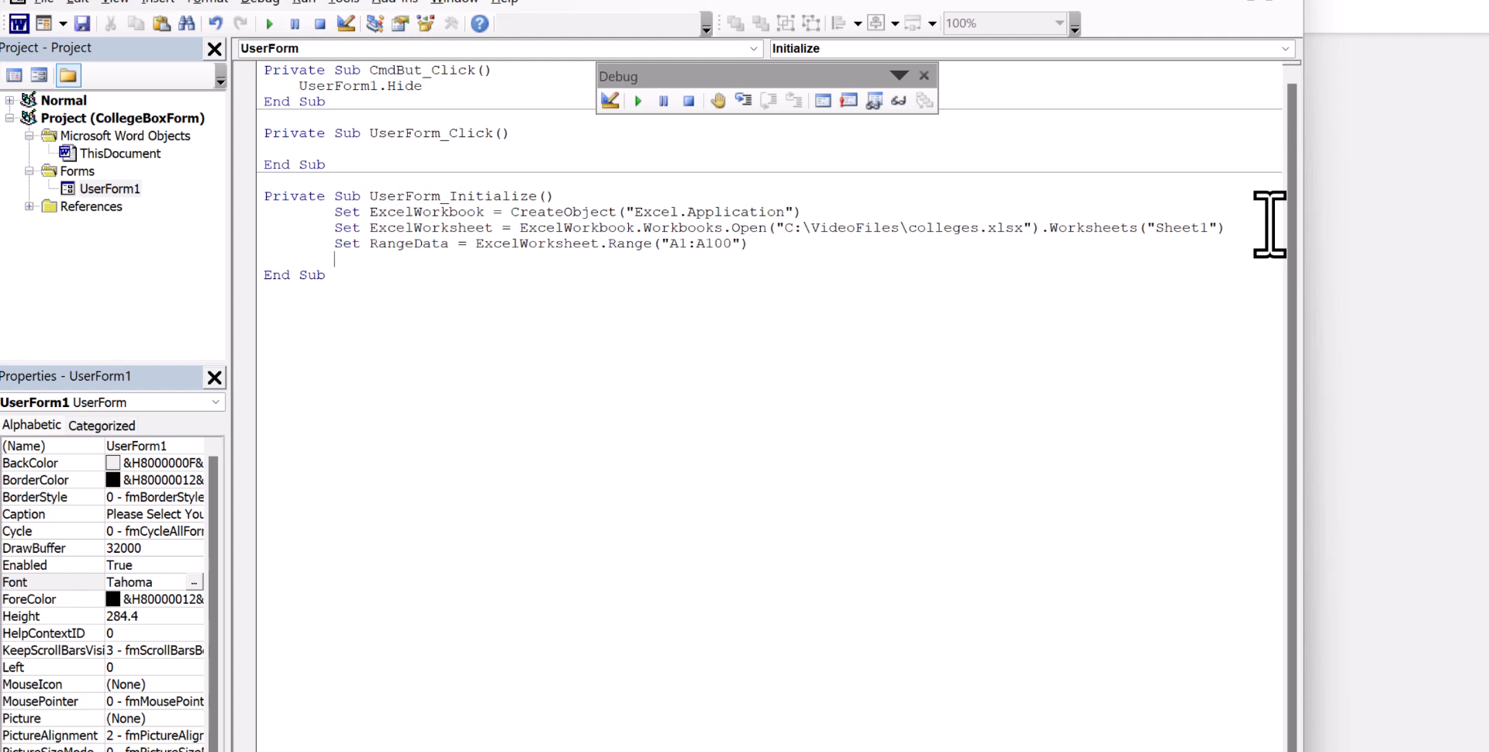
{"action": "key", "text": "enter"}
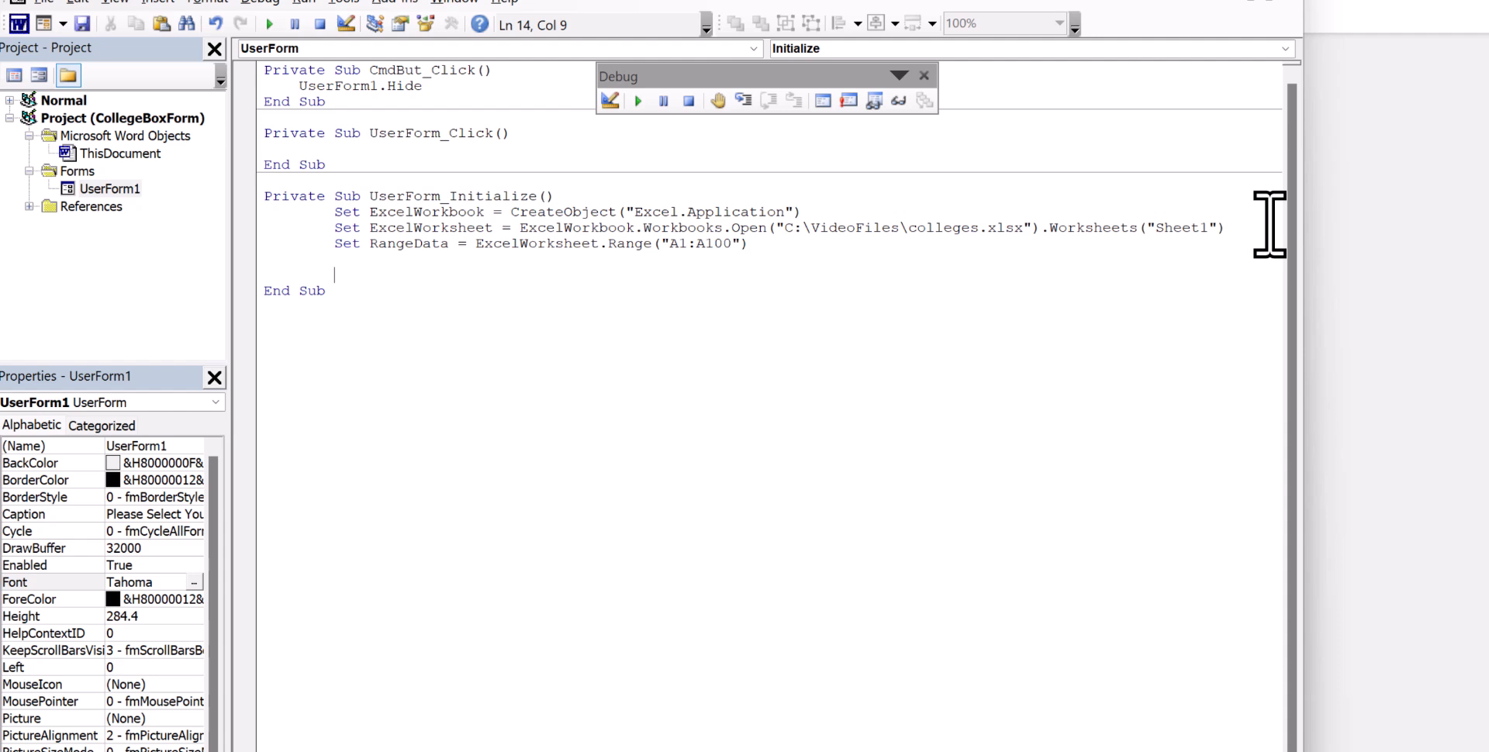
{"action": "type", "text": "For"}
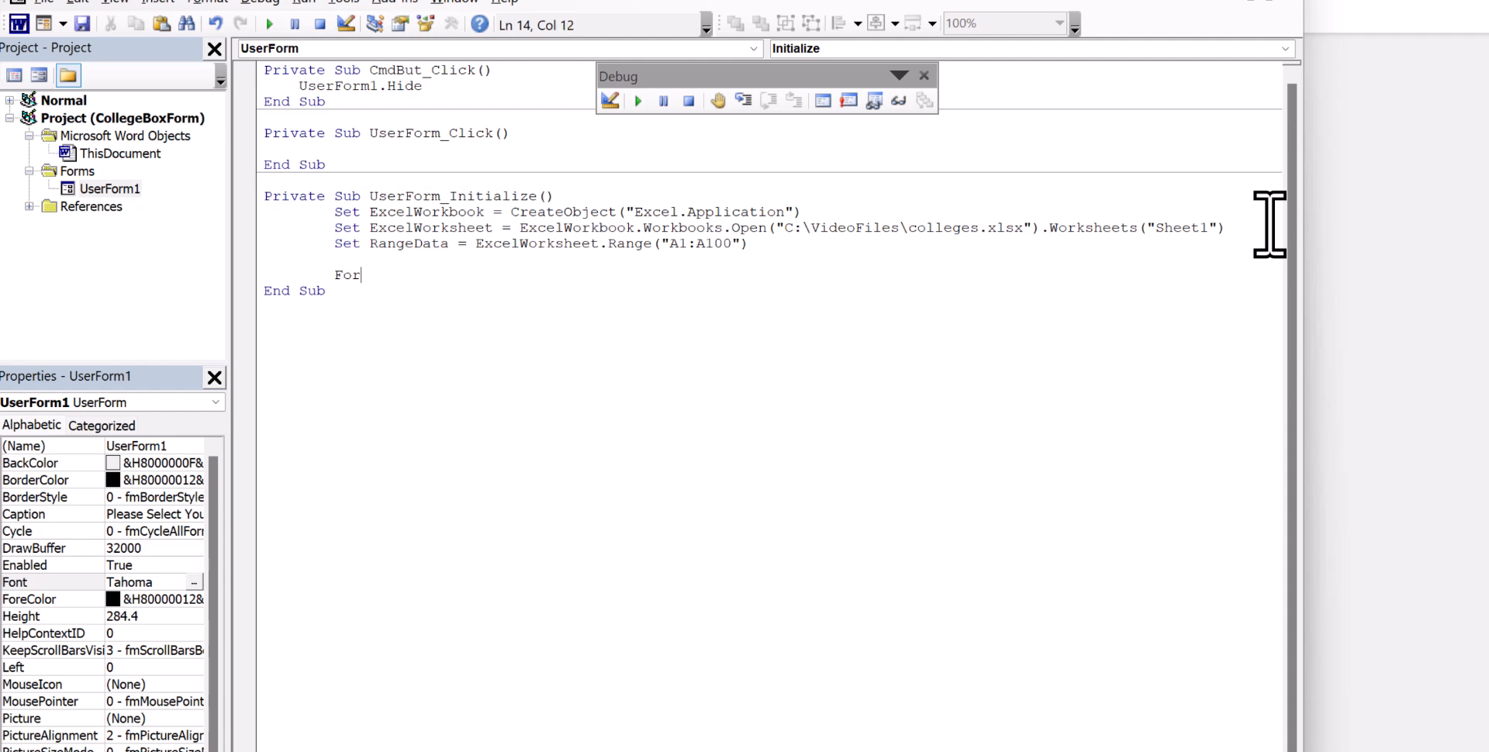
{"action": "type", "text": "Each"}
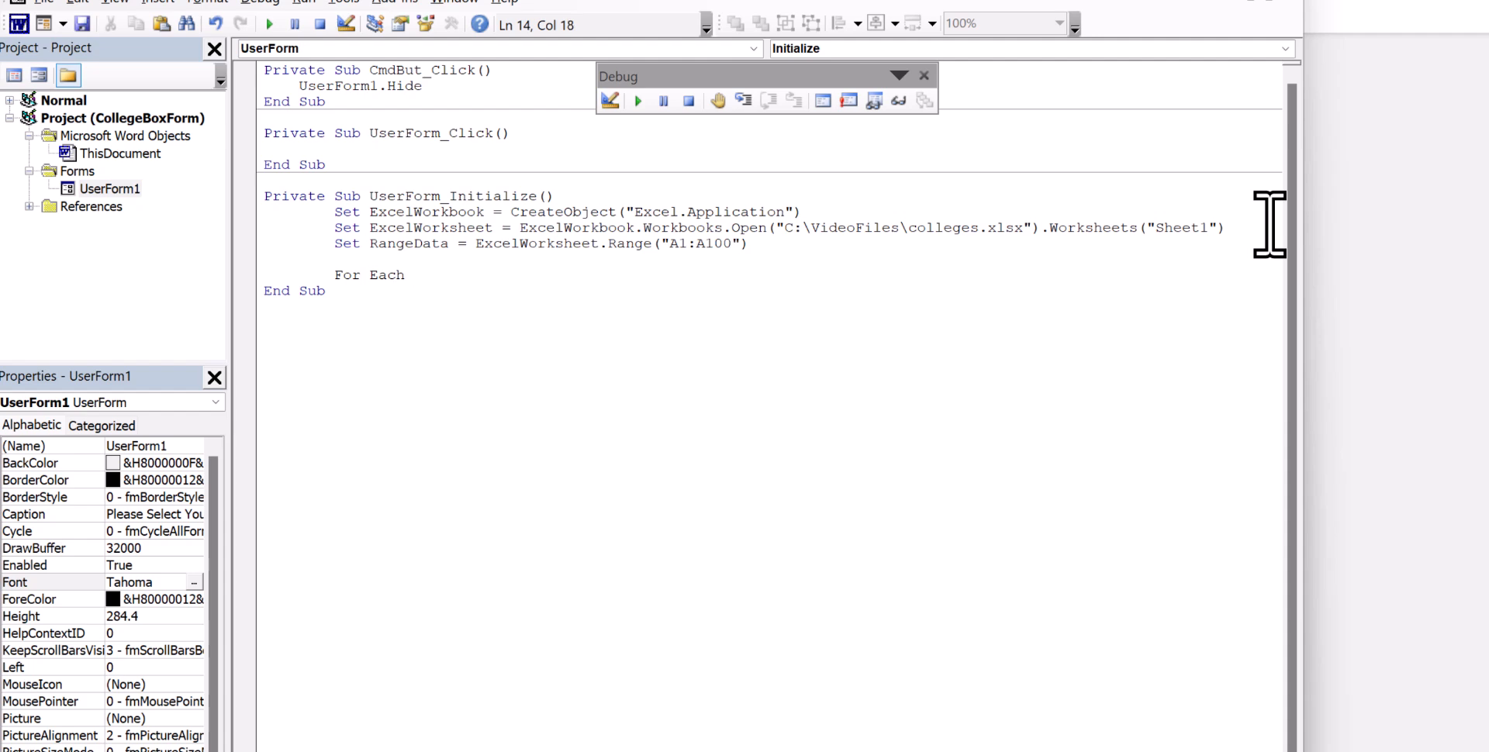
{"action": "type", "text": "Cell in Ra"}
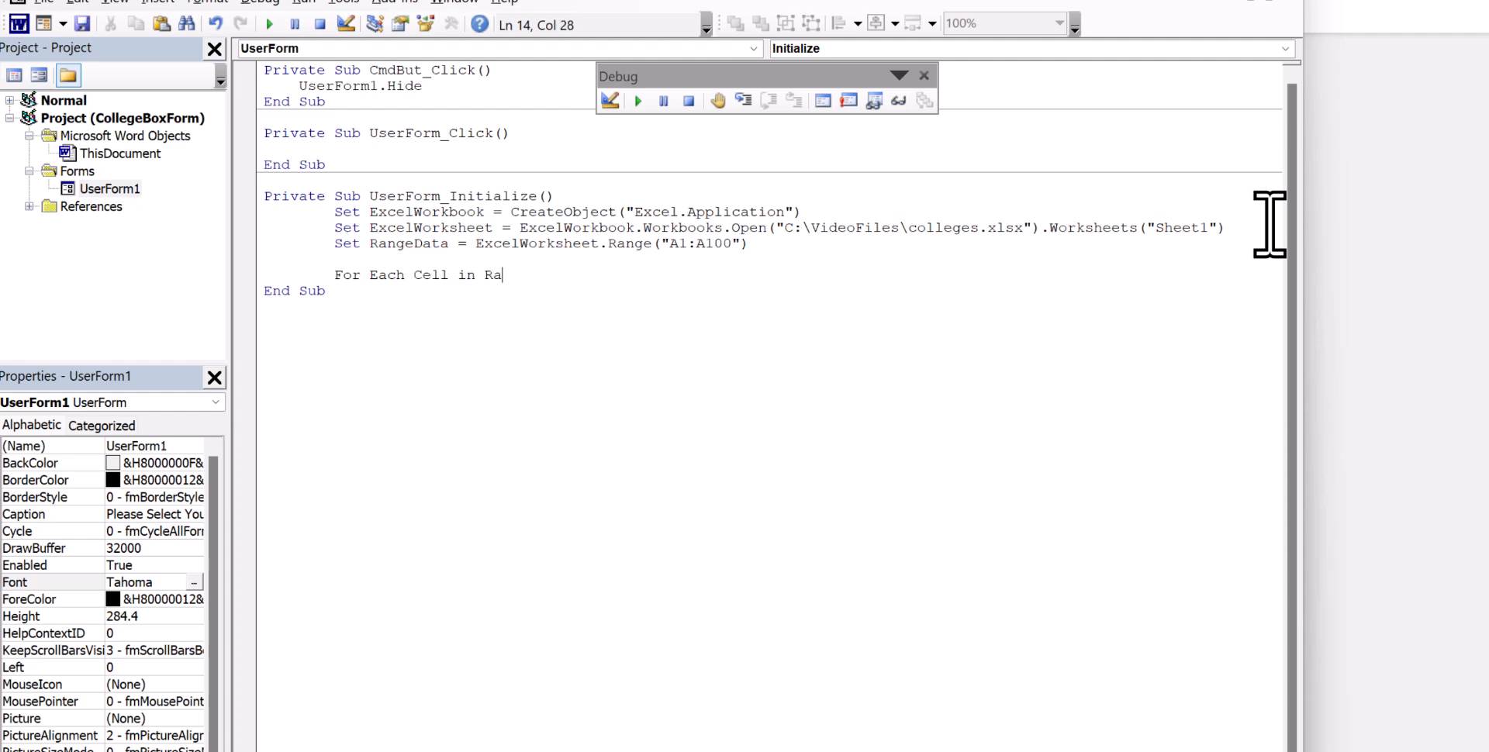
{"action": "type", "text": "ngeData"}
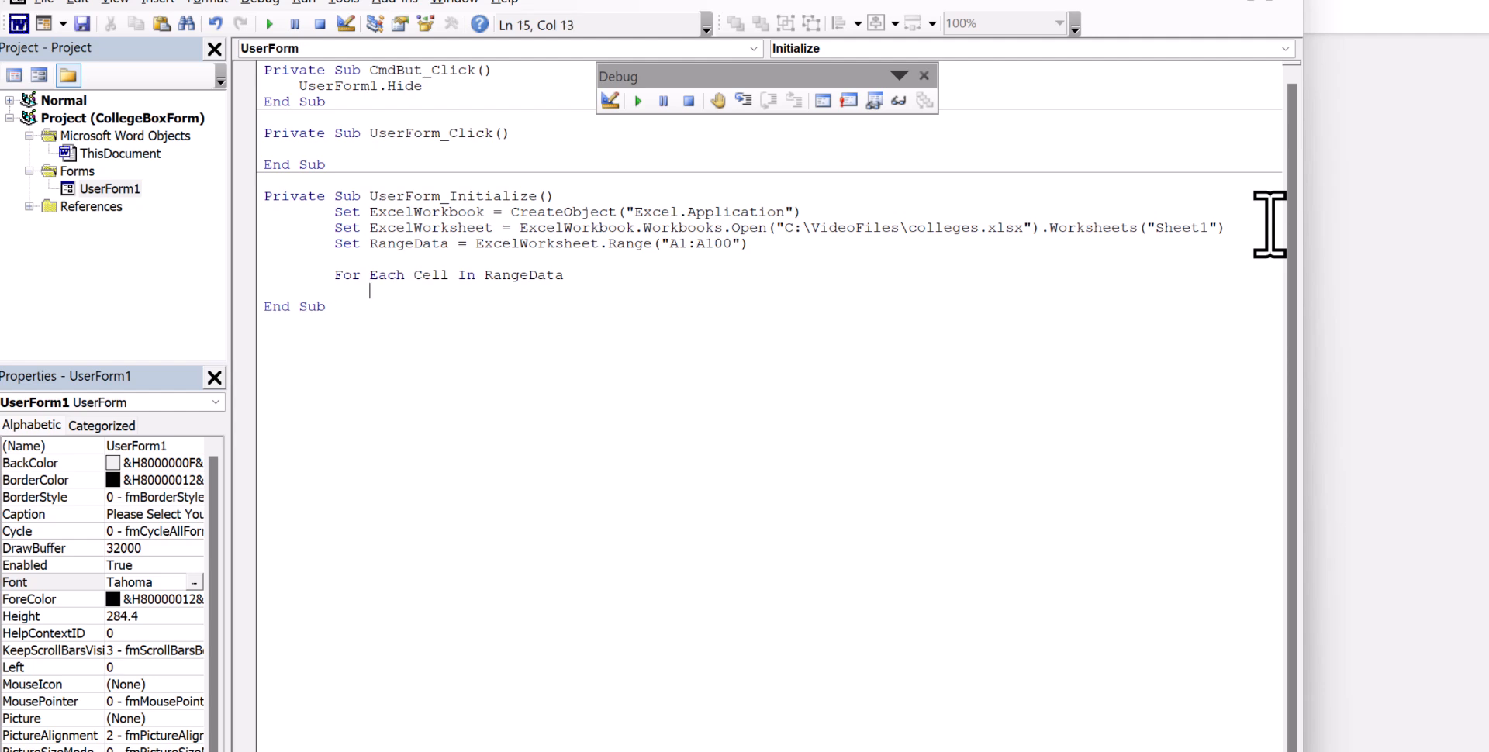
Add With CollegeBox1 inside the loop
{"action": "type", "text": "W"}
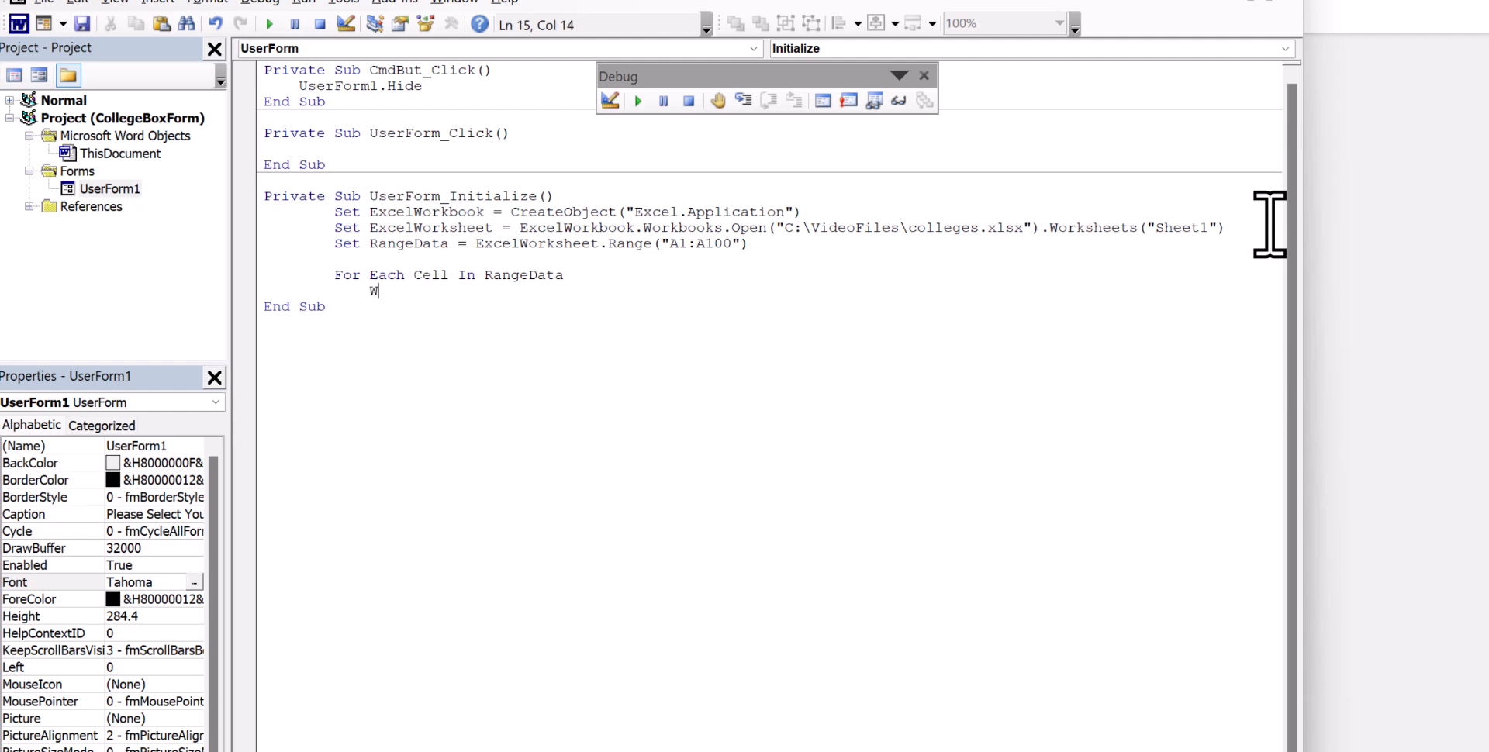
{"action": "type", "text": "ith S"}
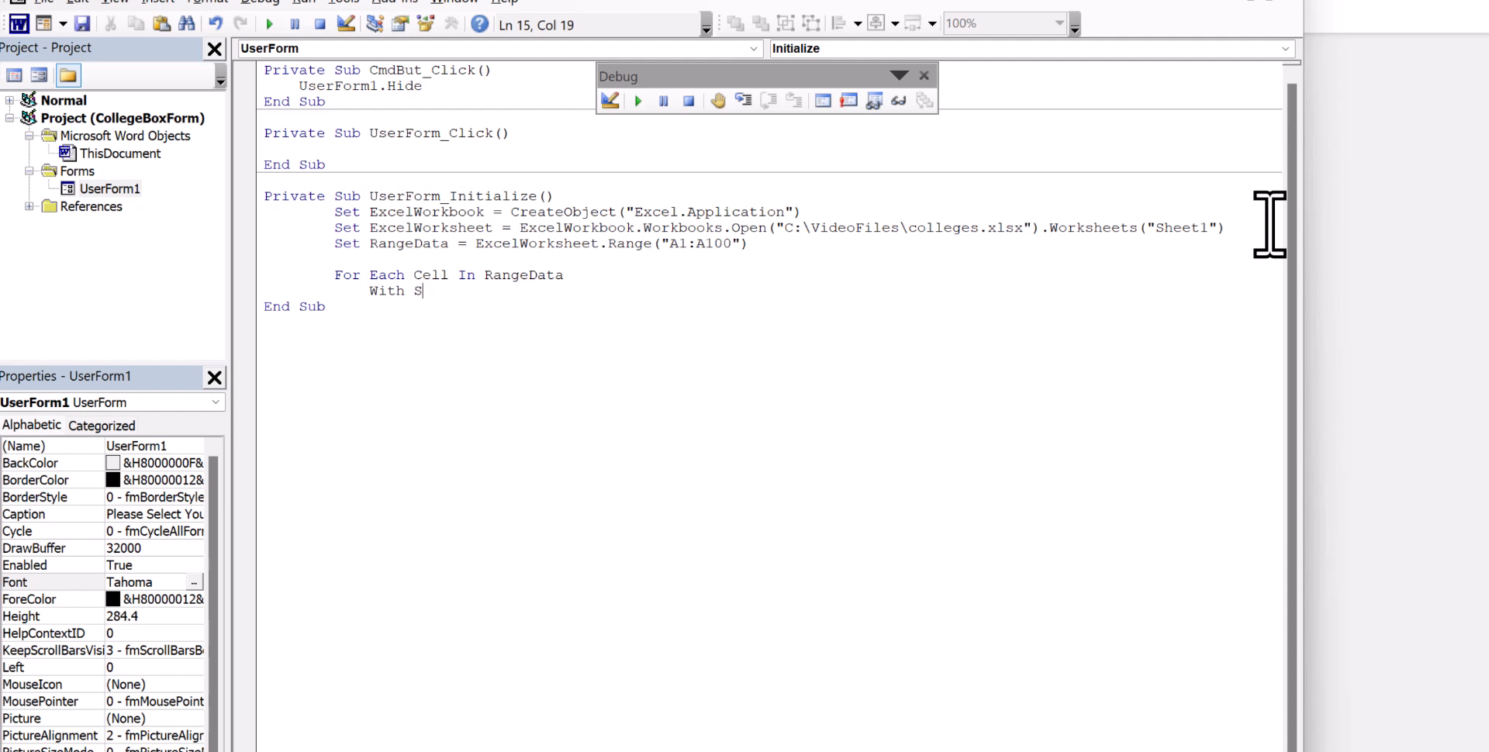
{"action": "type", "text": "ol"}
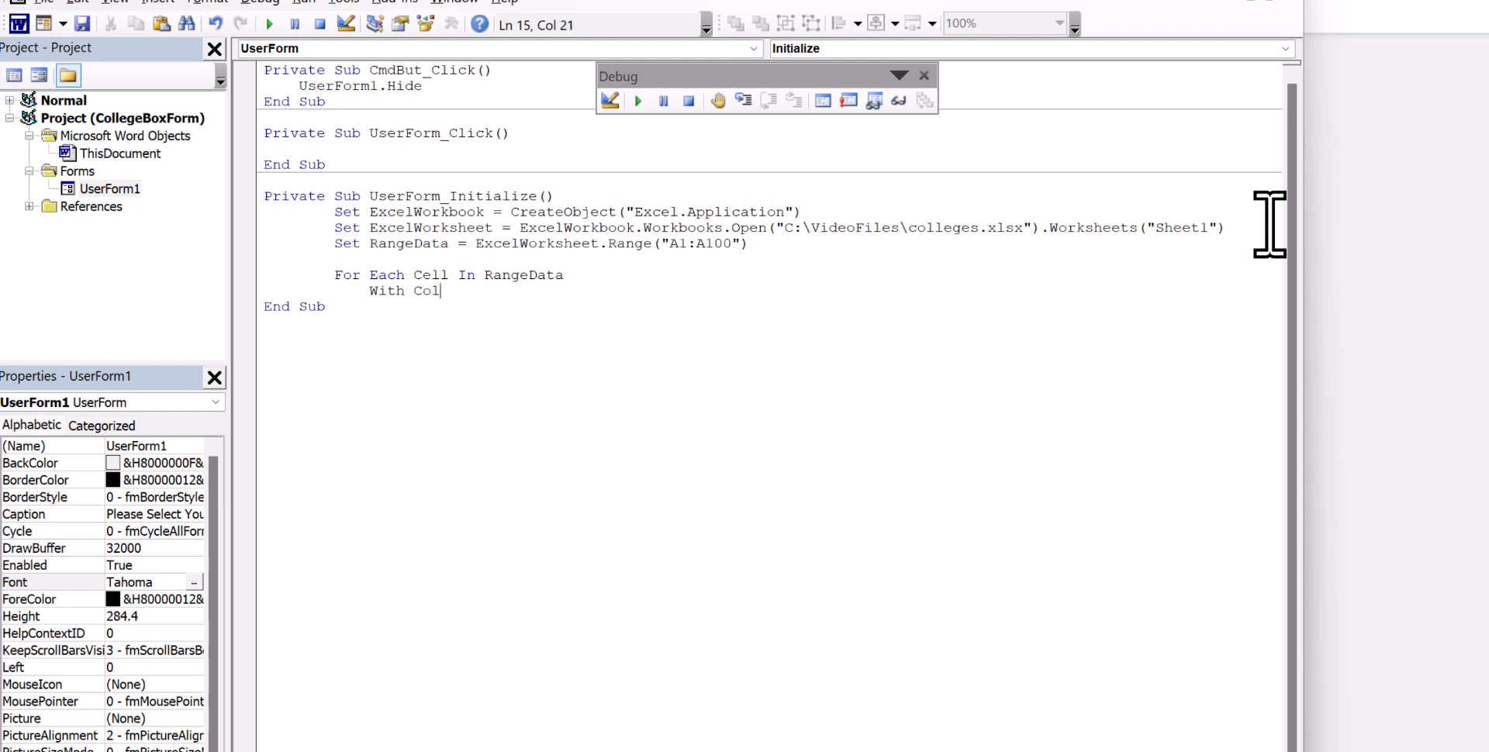
{"action": "type", "text": "legeBox"}
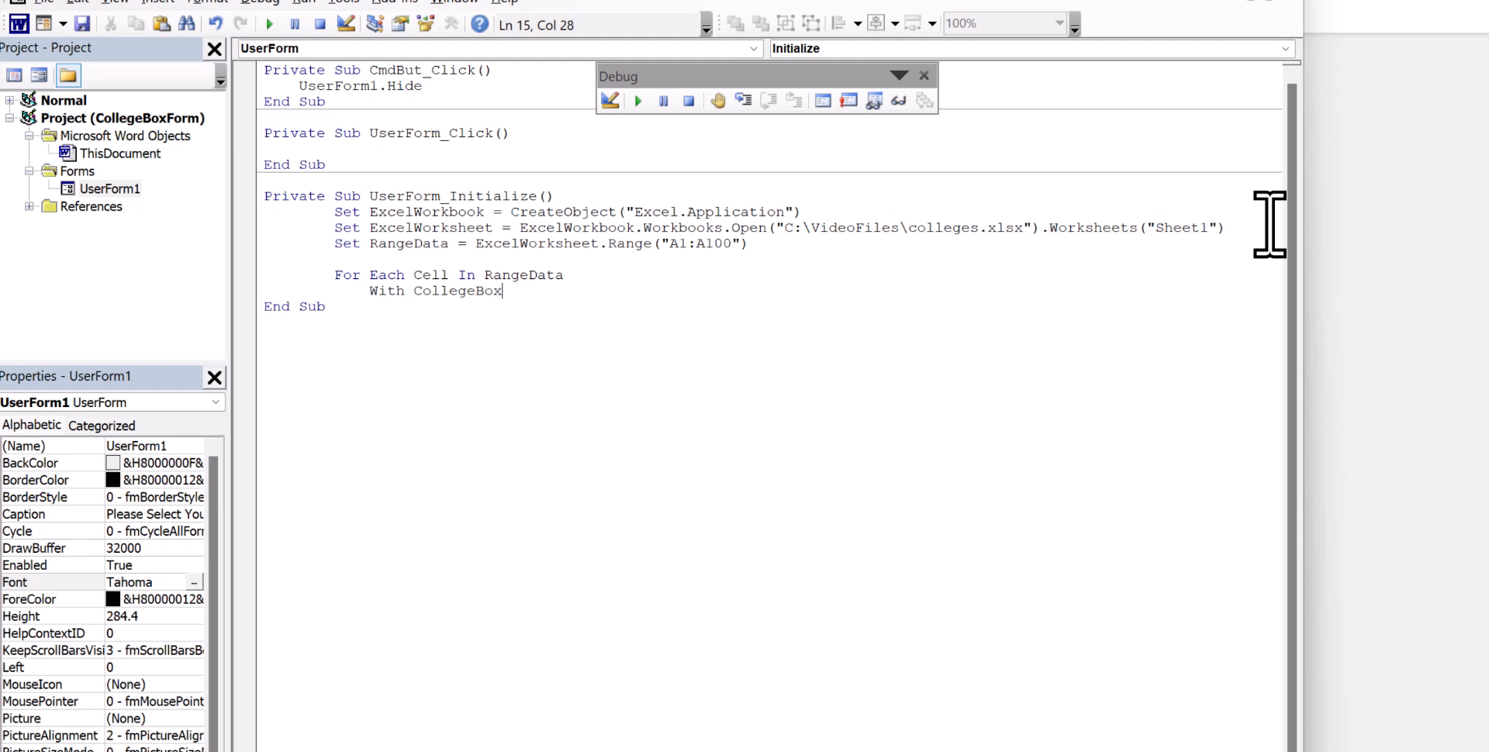
{"action": "type", "text": "1"}
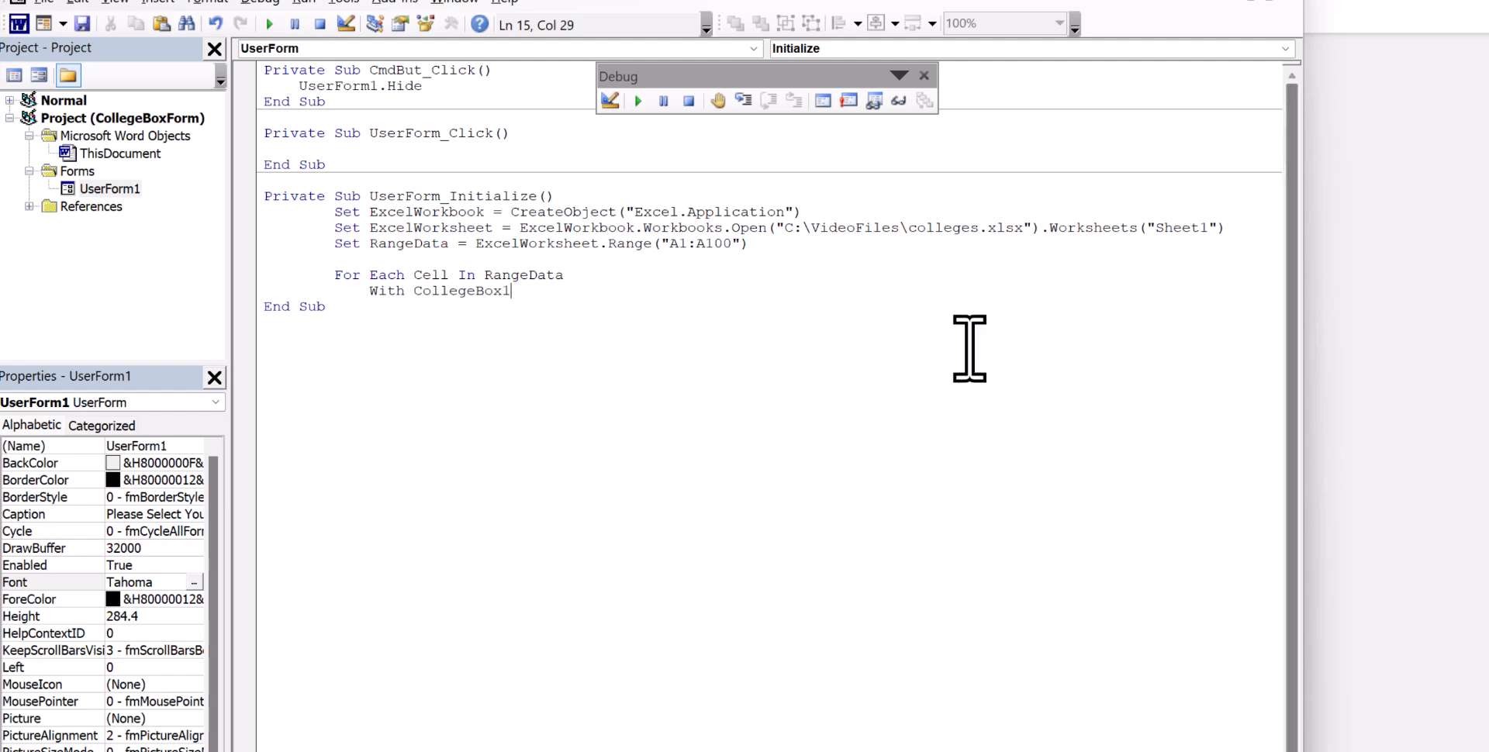
{"action": "left_click", "coordinate": [270, 23]}
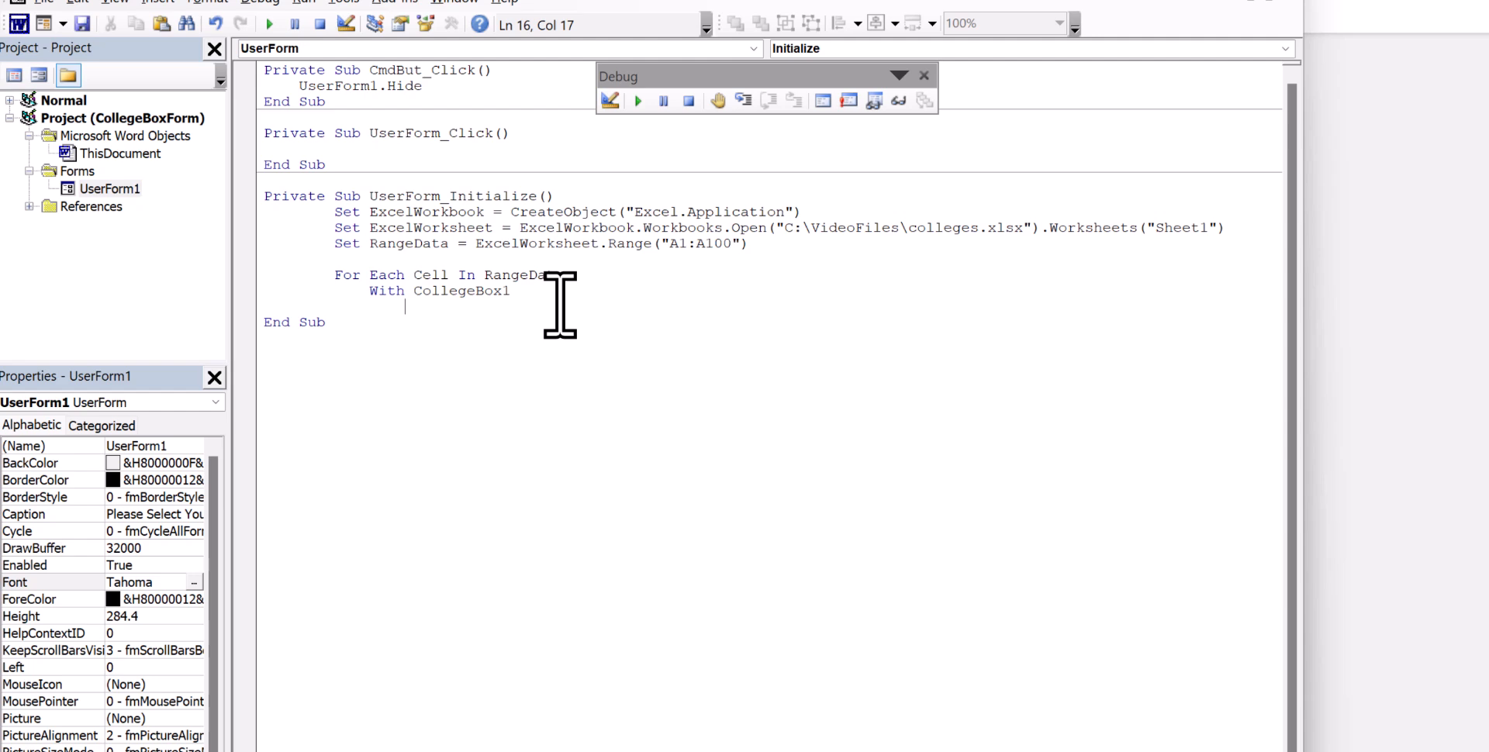
Write Select Case Cell.Value with Case "" and Case Else .AddItem Cell.Value
{"action": "type", "text": "Selec"}
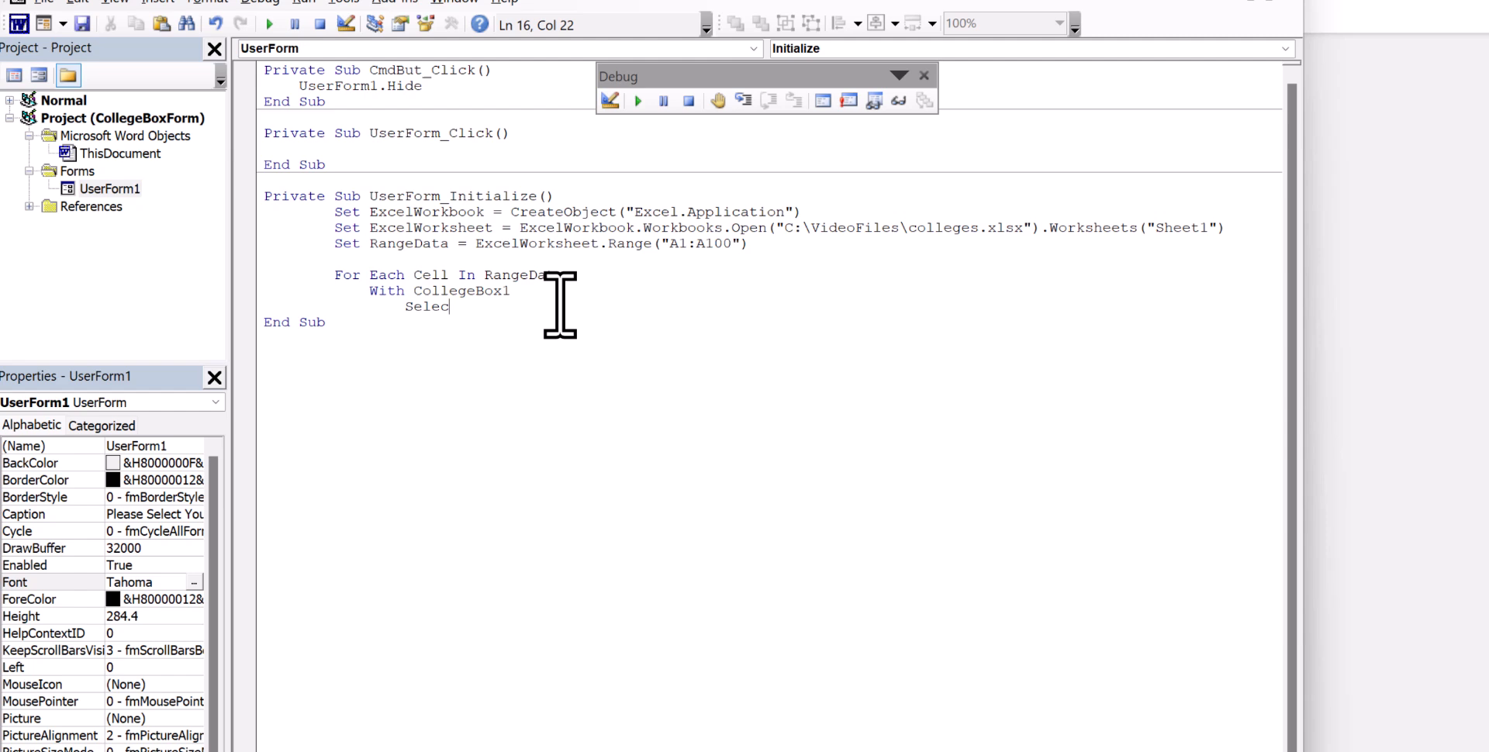
{"action": "type", "text": "Case"}
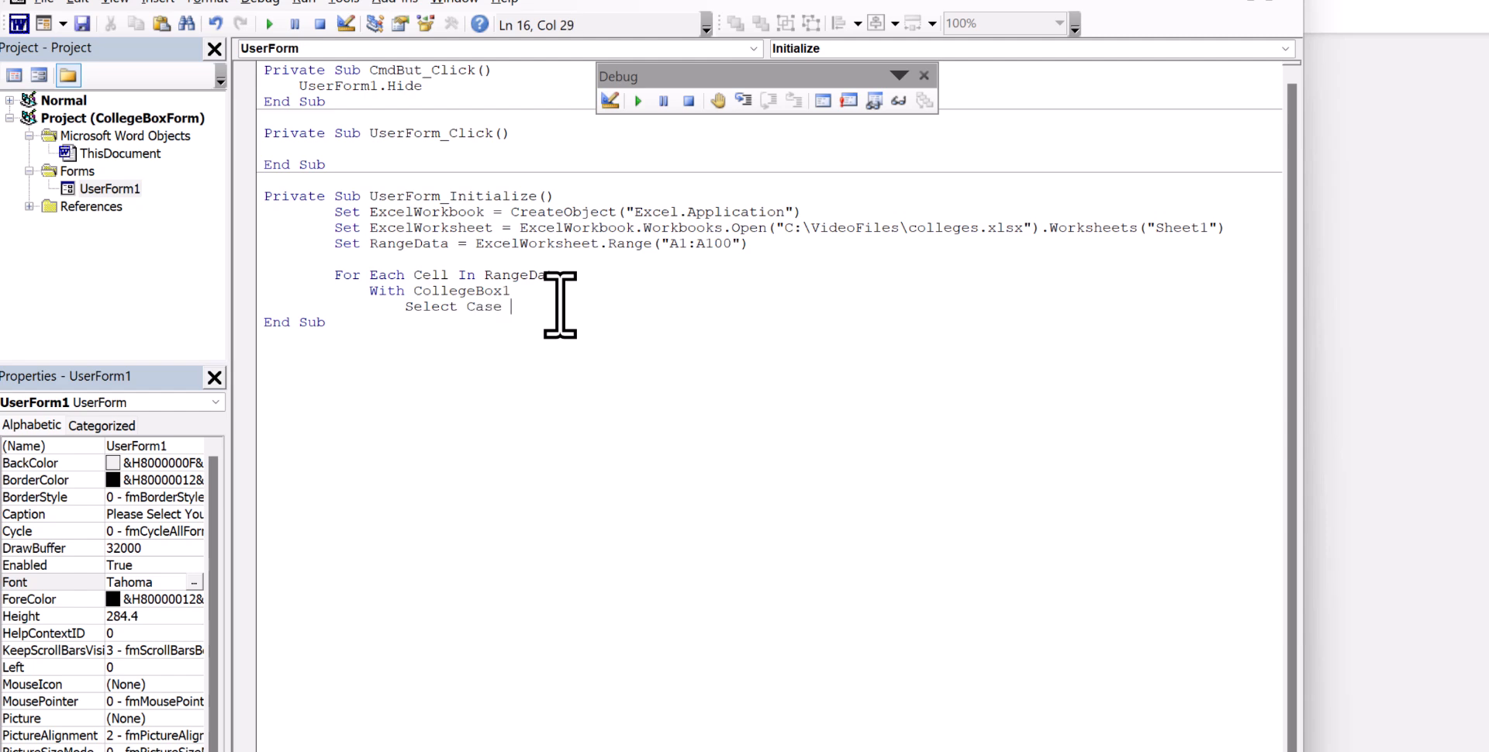
{"action": "type", "text": "Cell."}
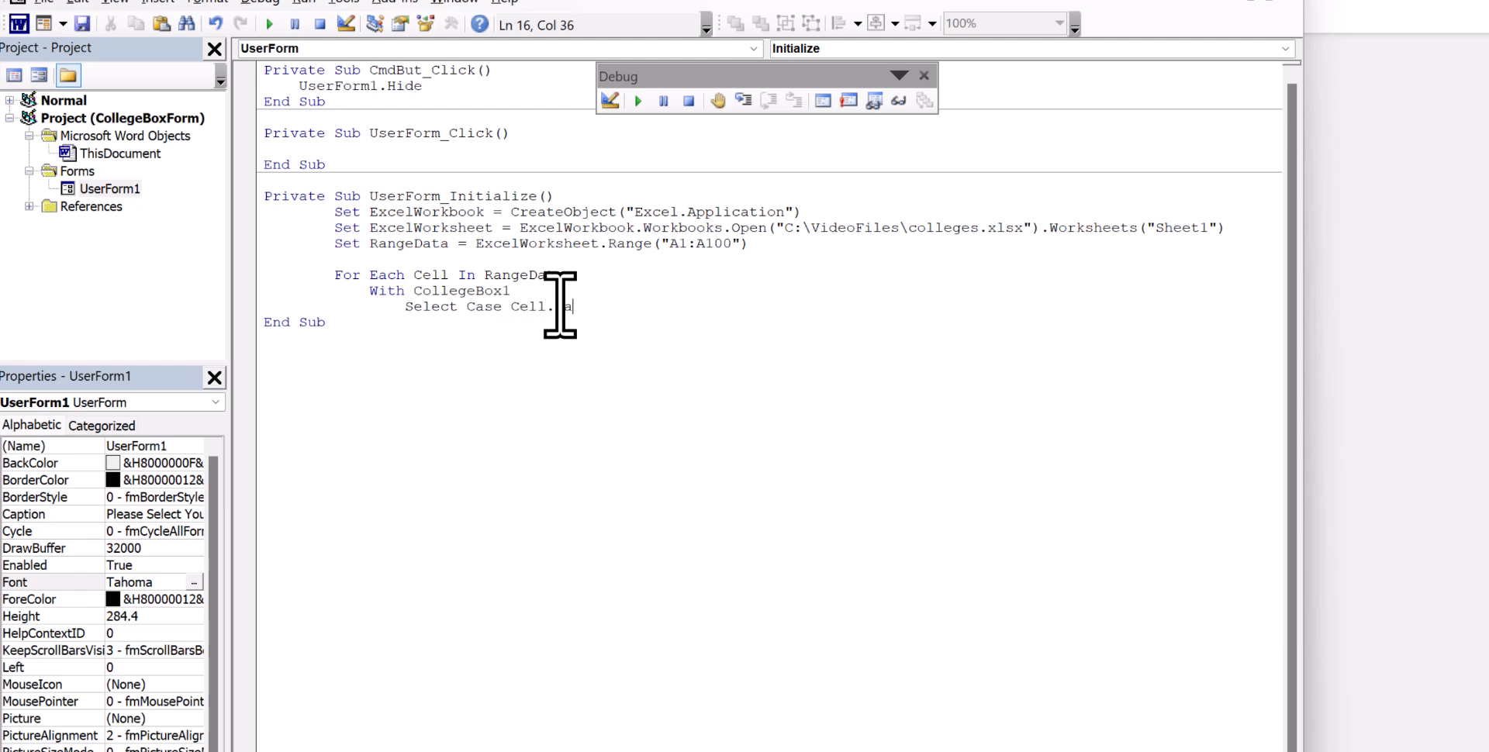
{"action": "type", "text": "Value"}
{"action": "type", "text": "Case"}
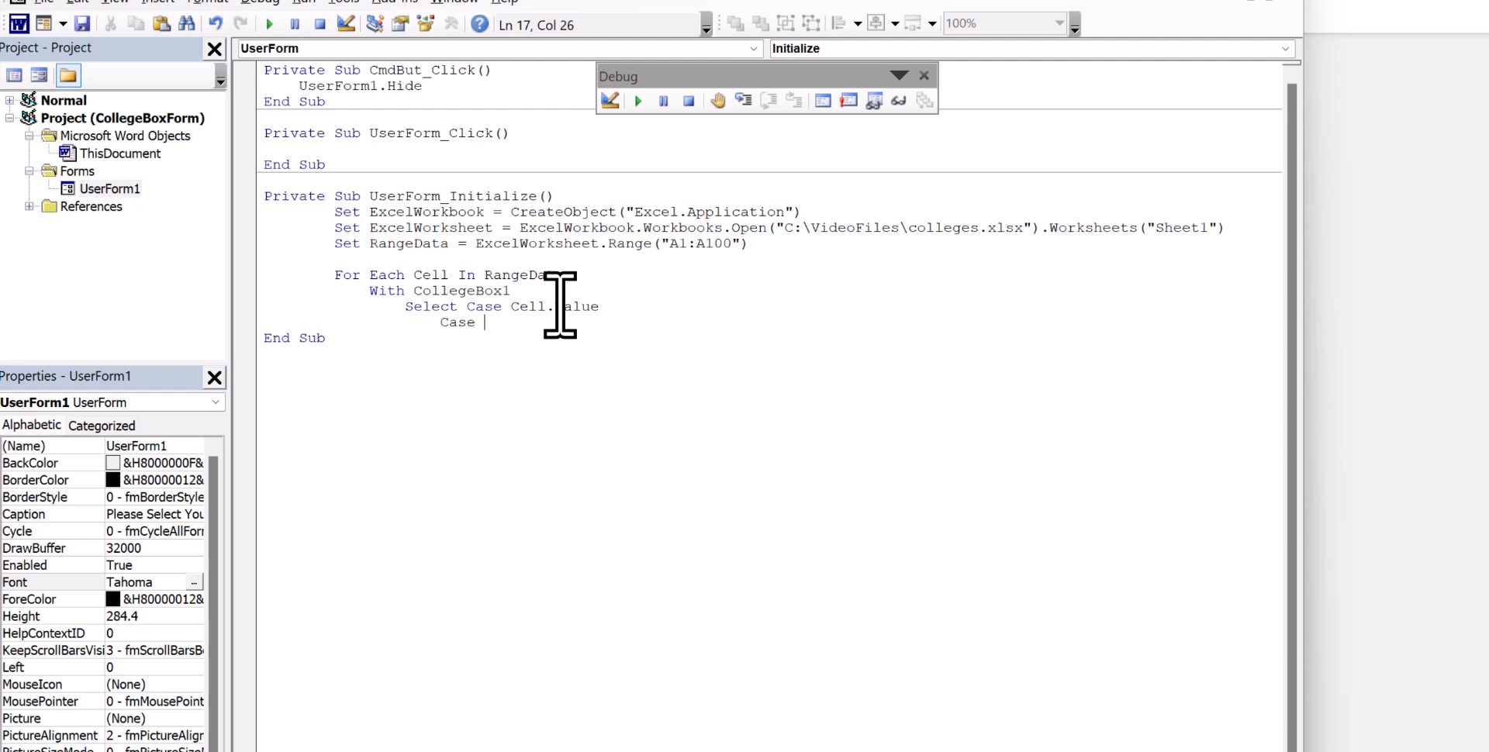
{"action": "type", "text": "\"\""}
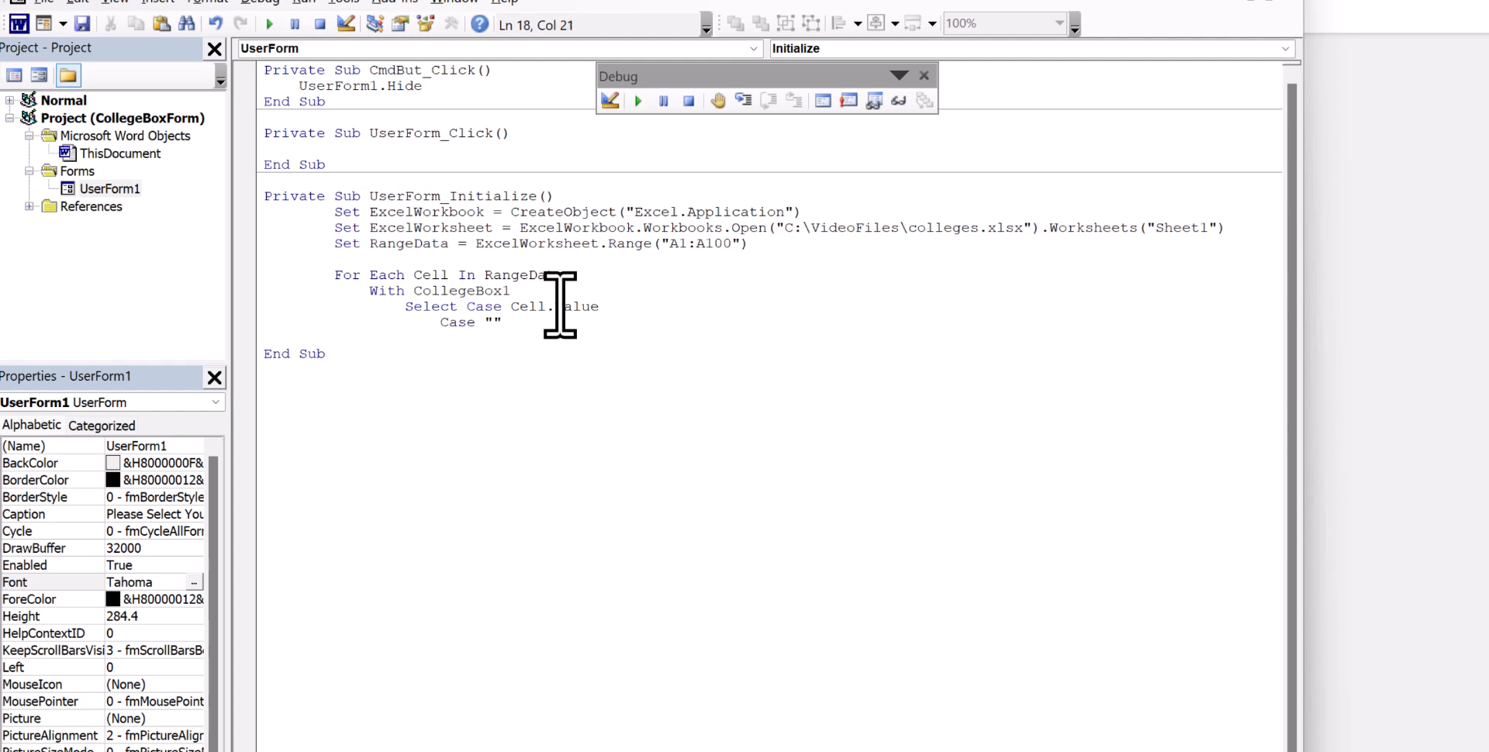
{"action": "type", "text": "Case E"}
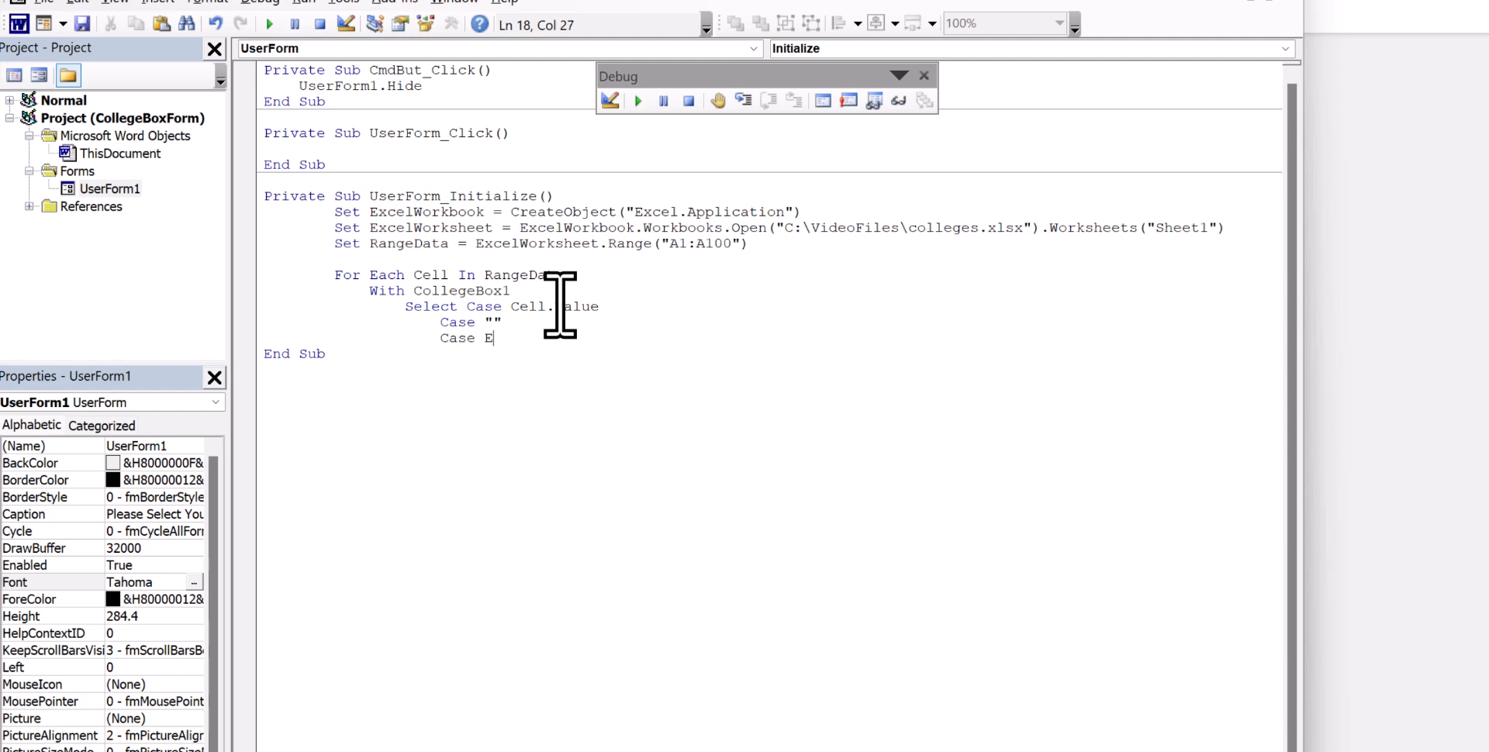
{"action": "type", "text": "lse"}
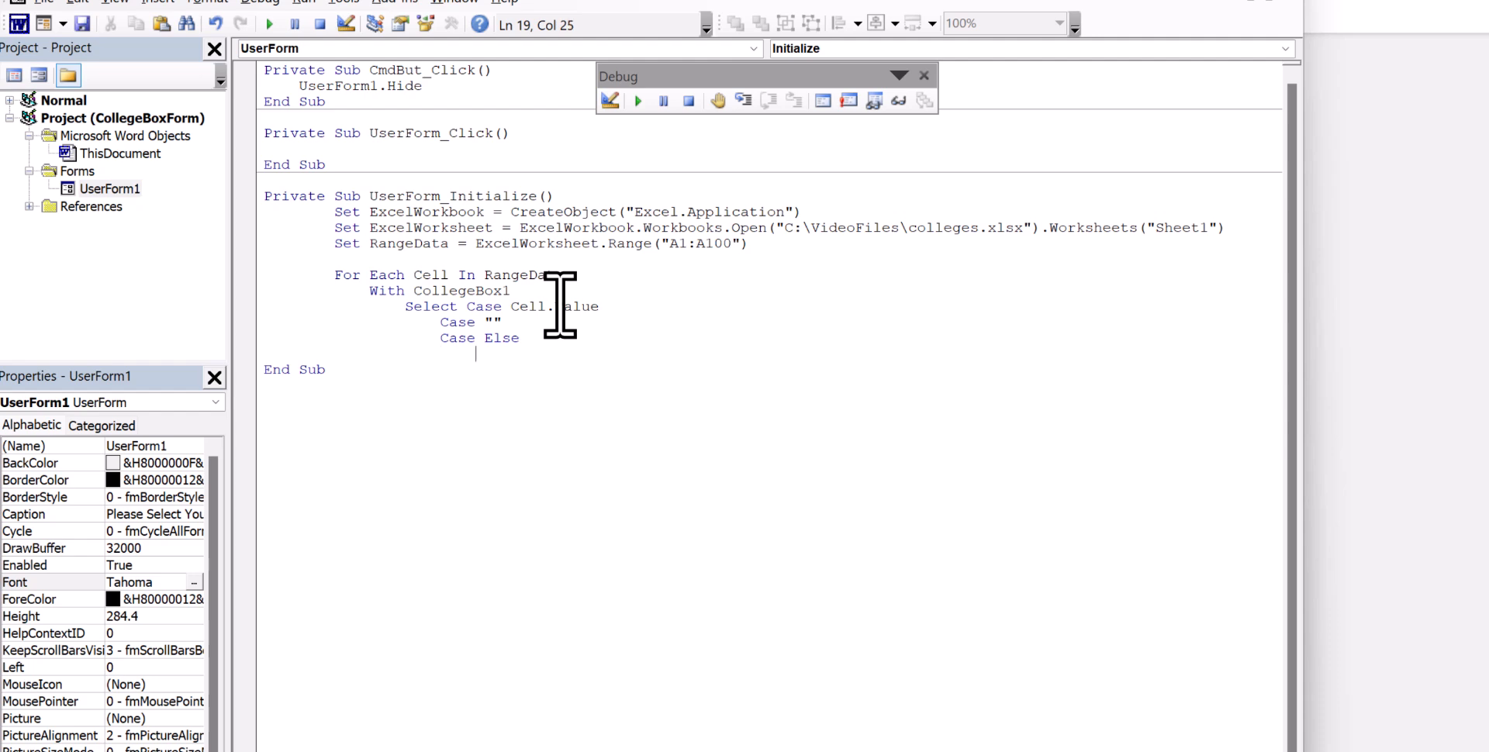
{"action": "type", "text": ".AddItem"}
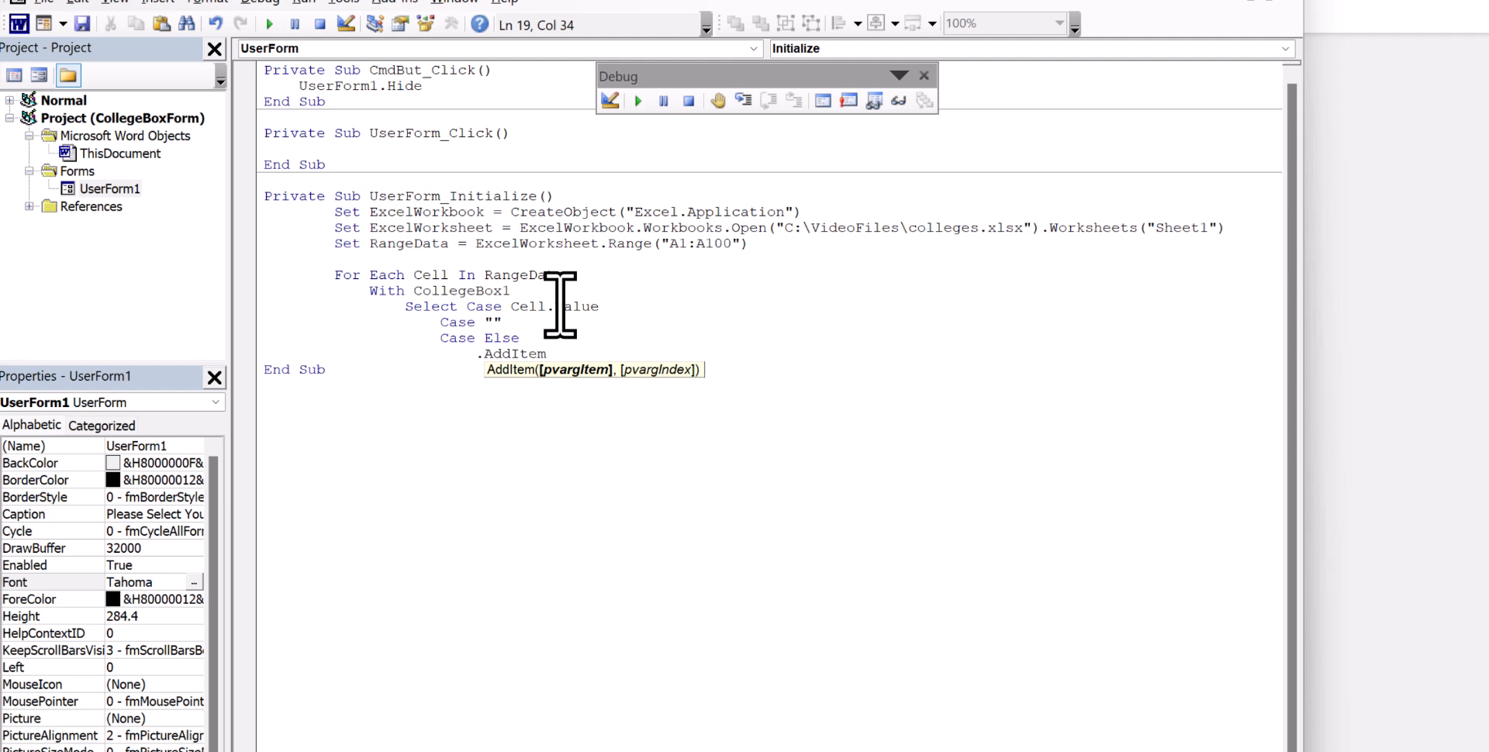
{"action": "type", "text": "Cell"}
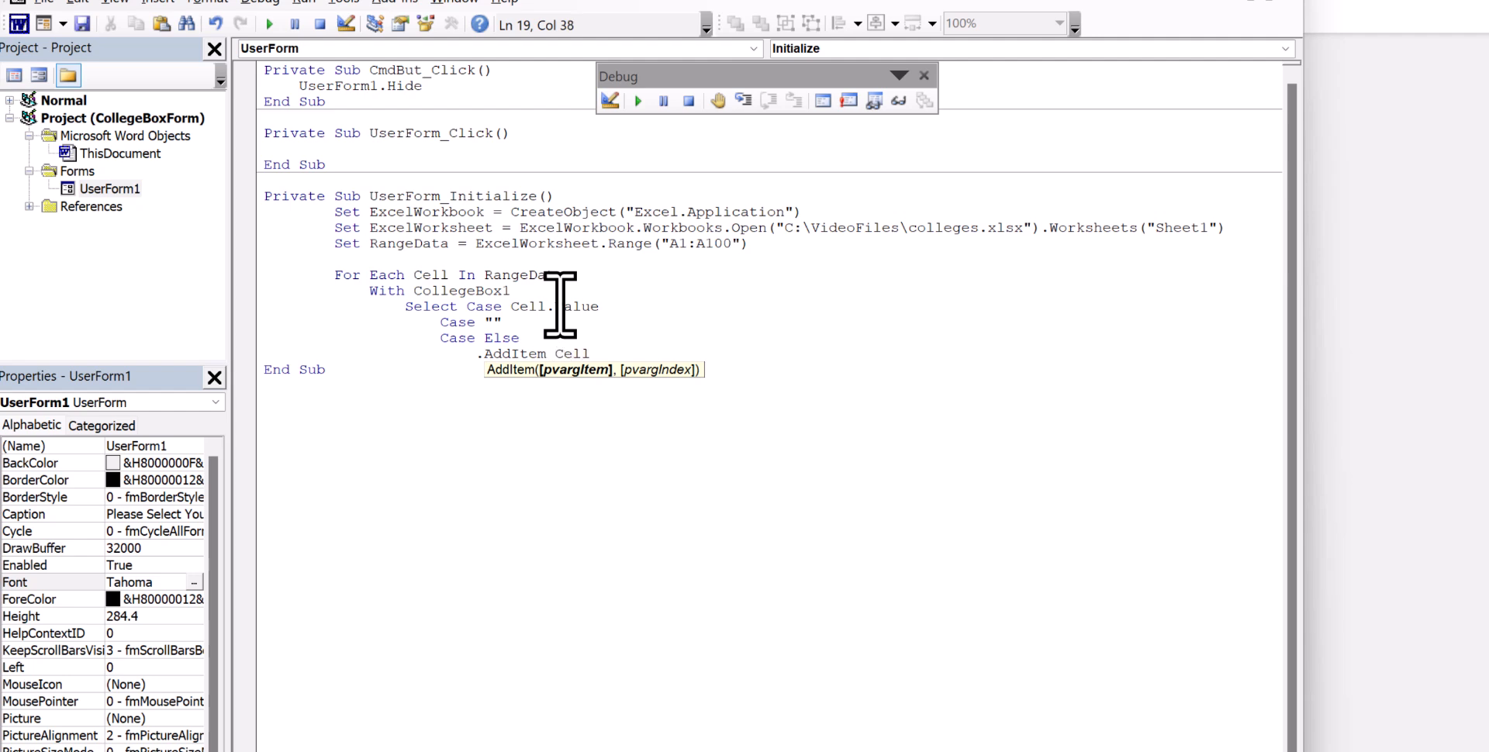
{"action": "type", "text": ".Value"}
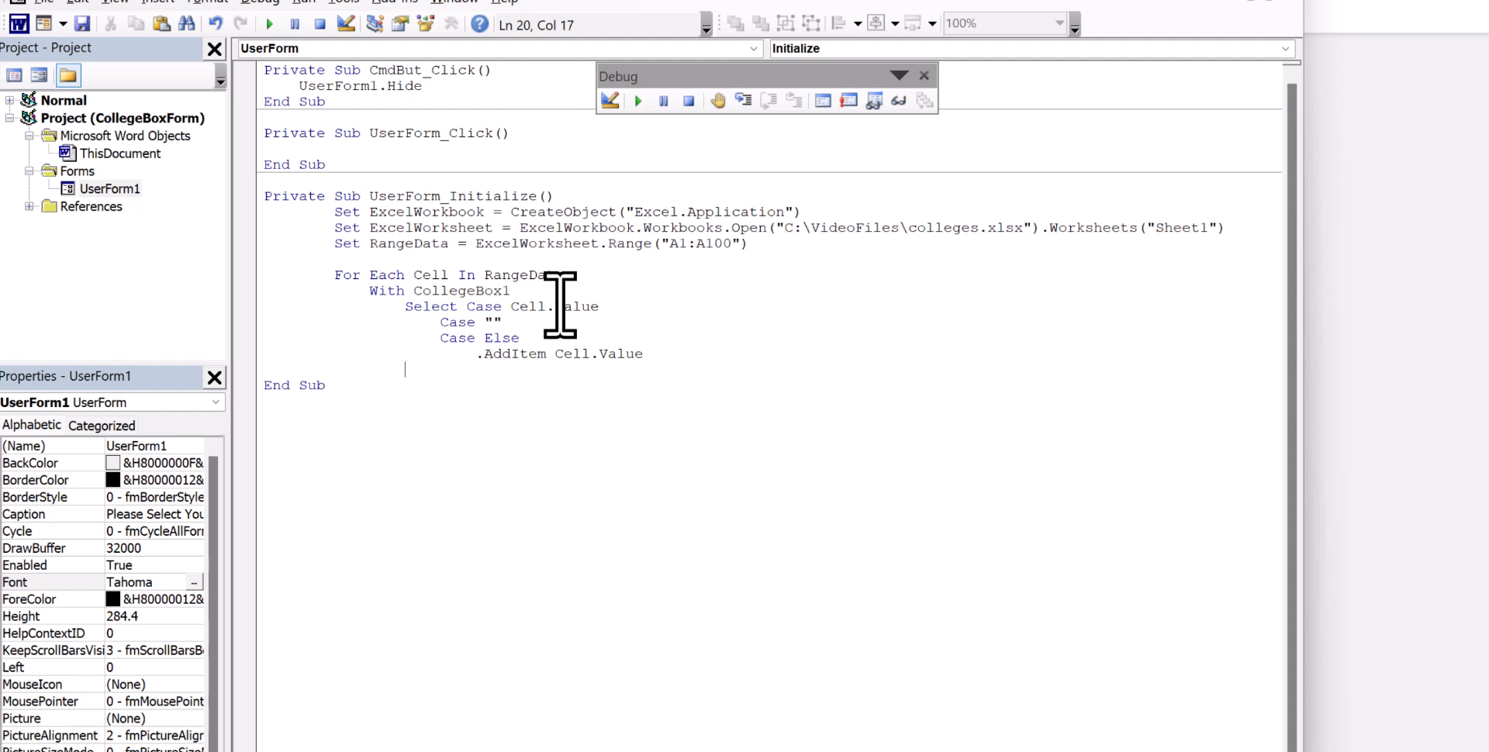
Close the block with End Select, End With and Next Cell
{"action": "type", "text": "End"}
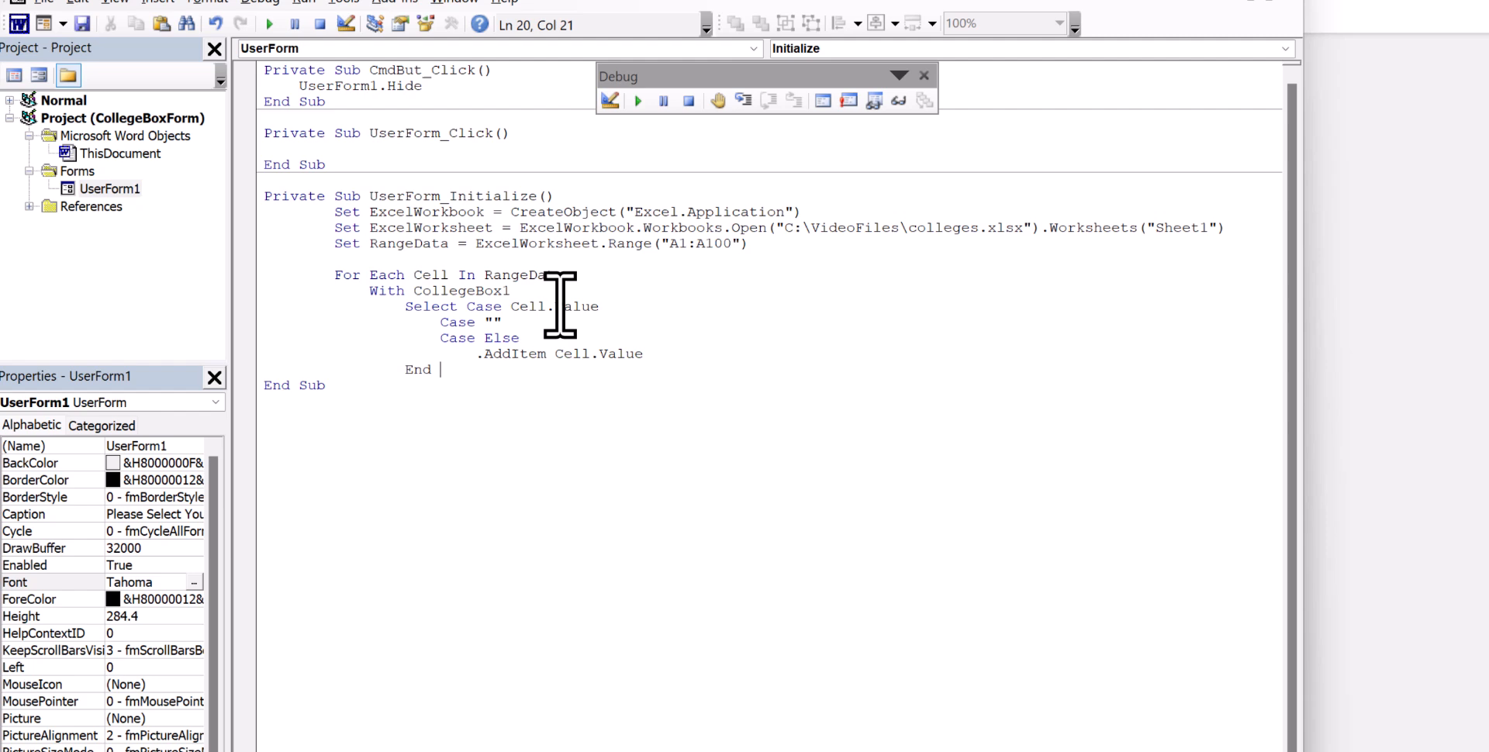
{"action": "type", "text": "Select"}
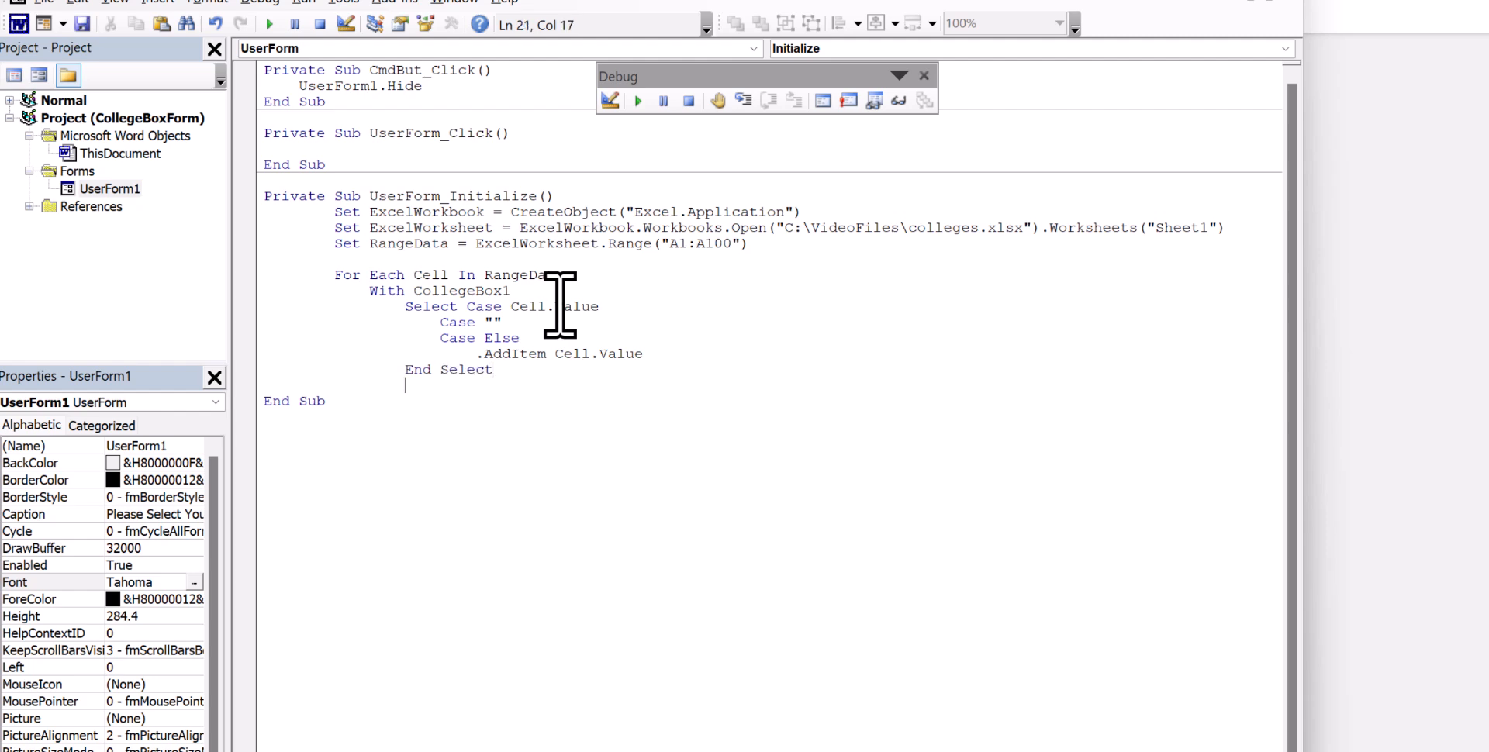
{"action": "type", "text": "End With"}
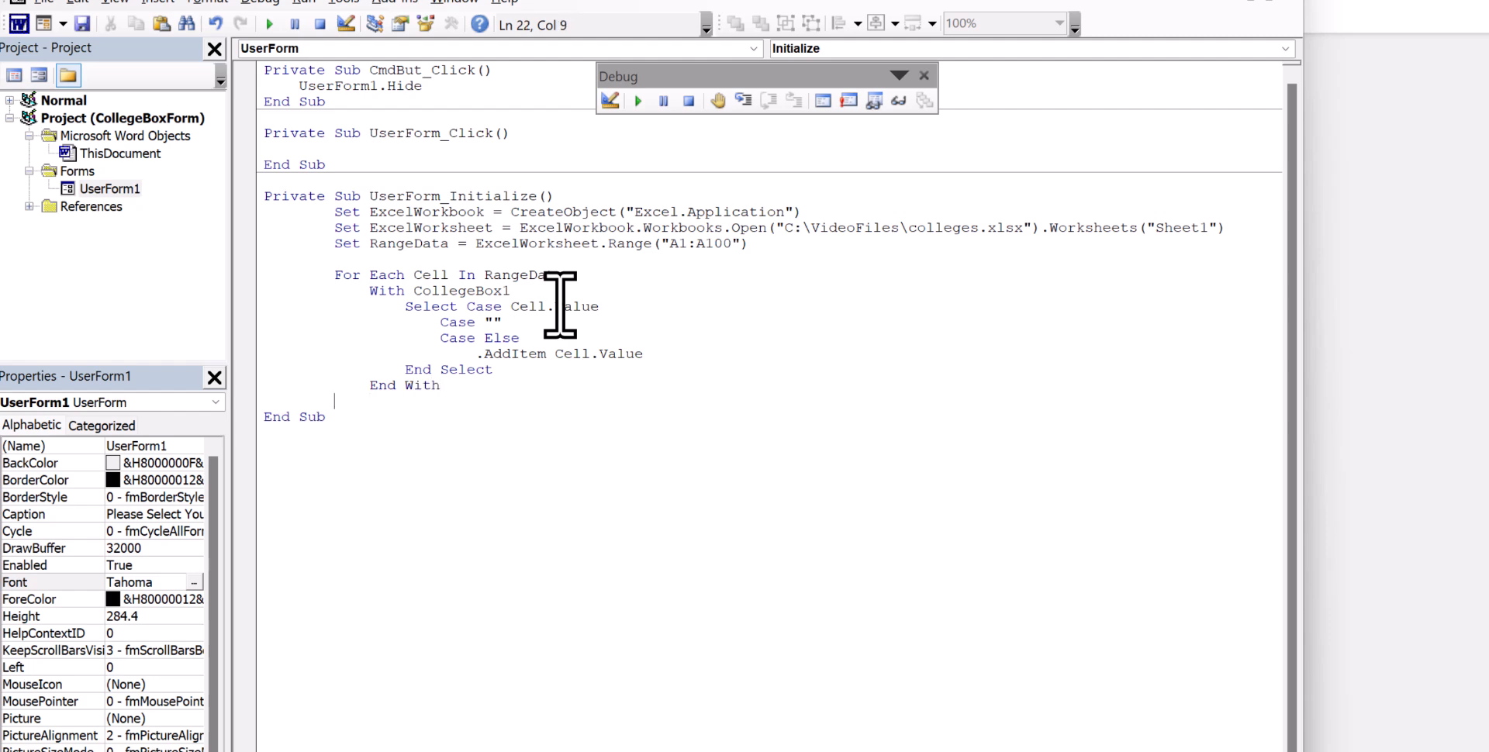
{"action": "type", "text": "N"}
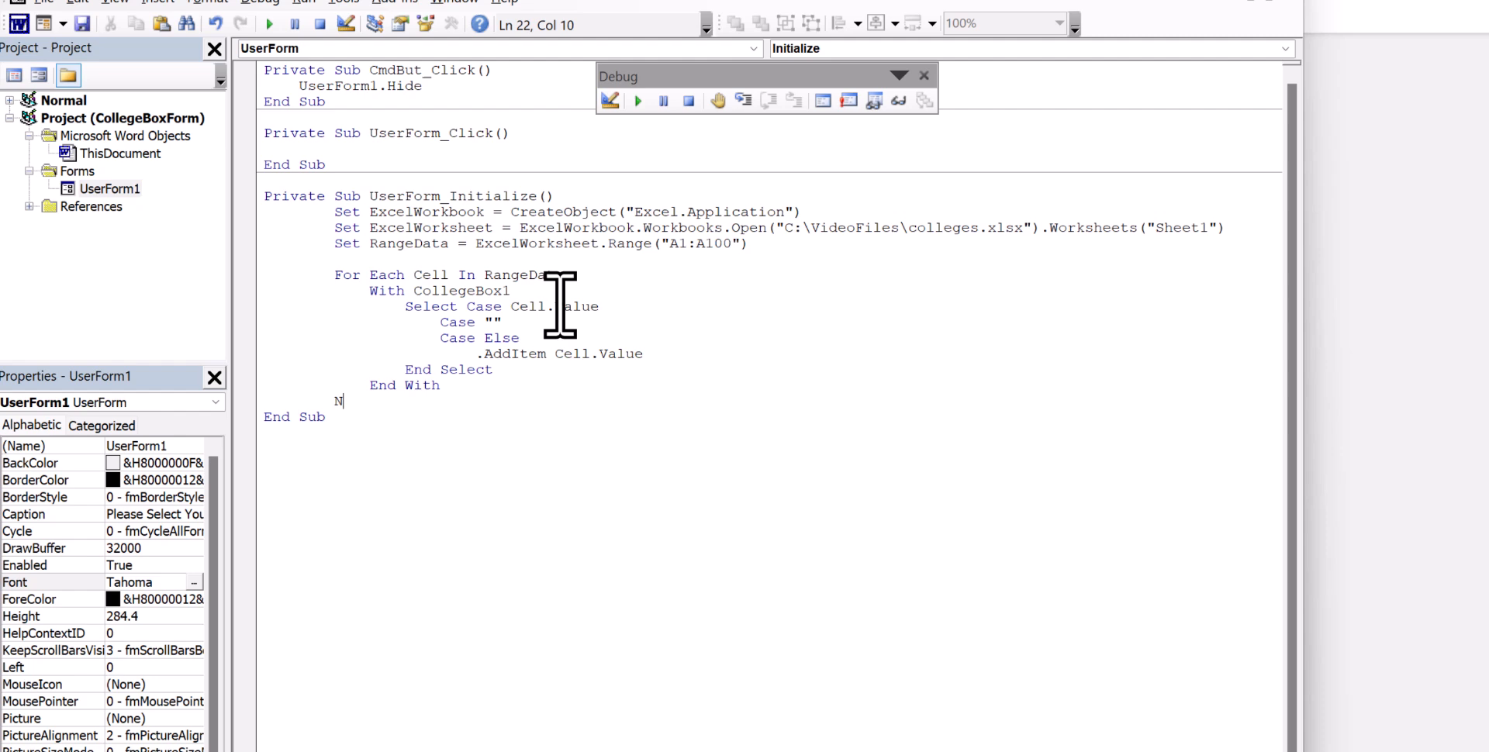
{"action": "type", "text": "ext"}
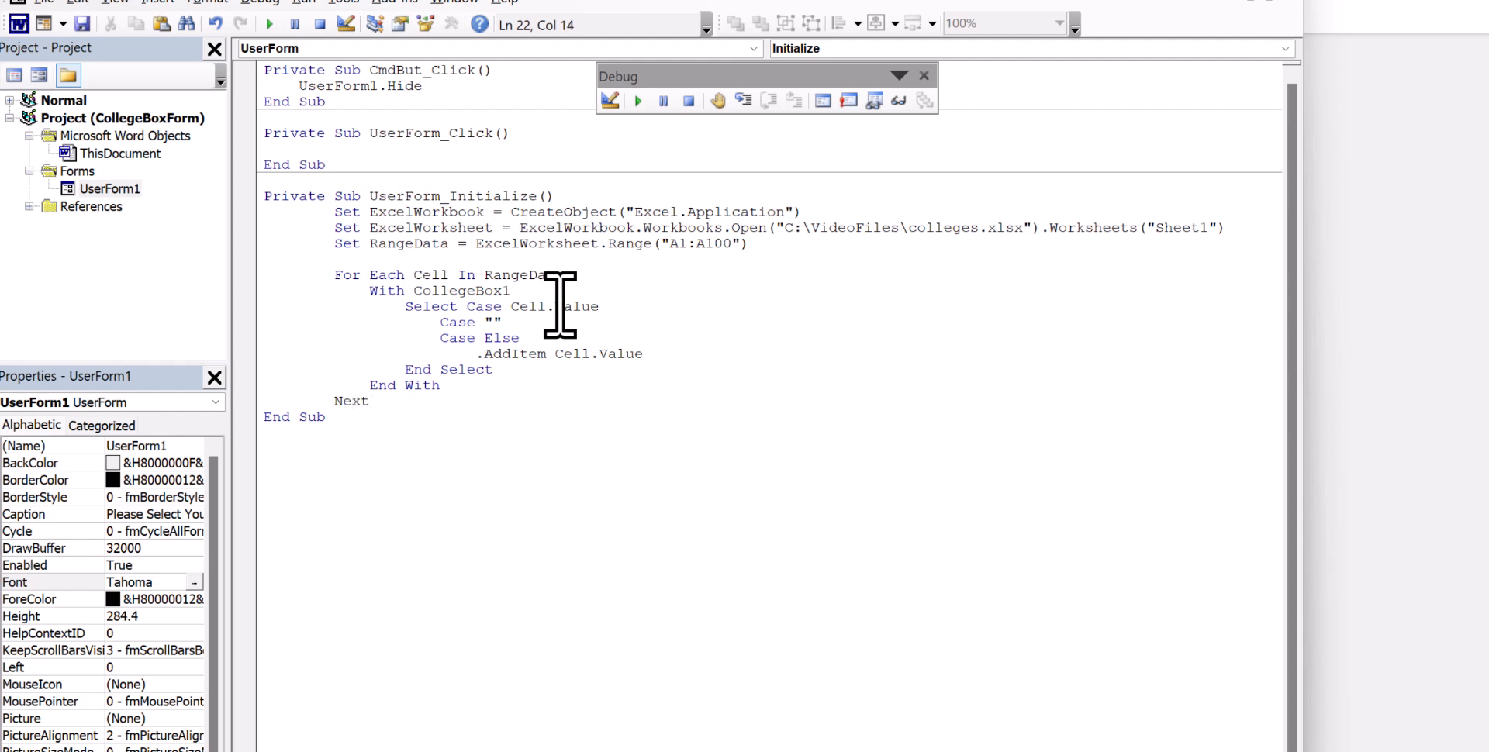
{"action": "type", "text": "Cell"}
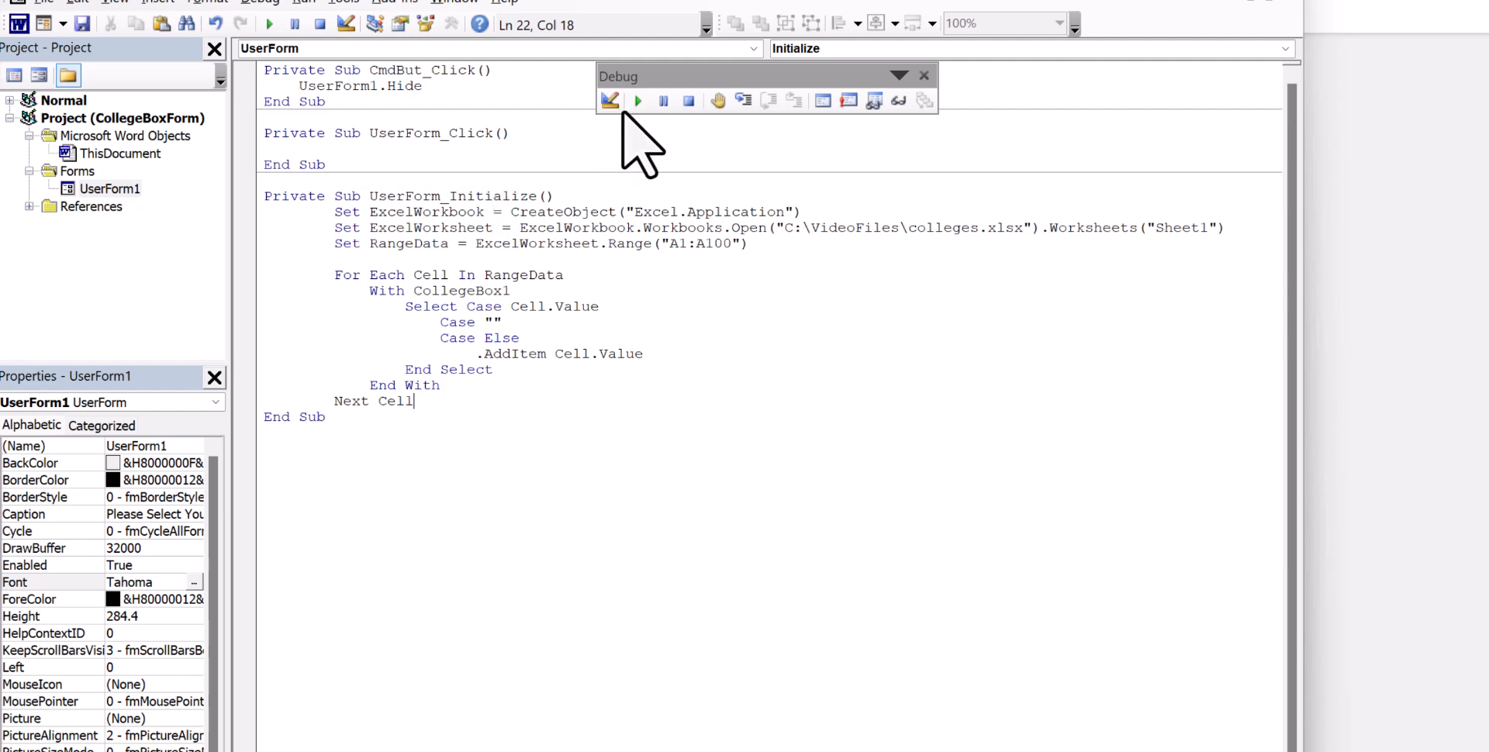
{"action": "mouse_move", "coordinate": [637, 101]}
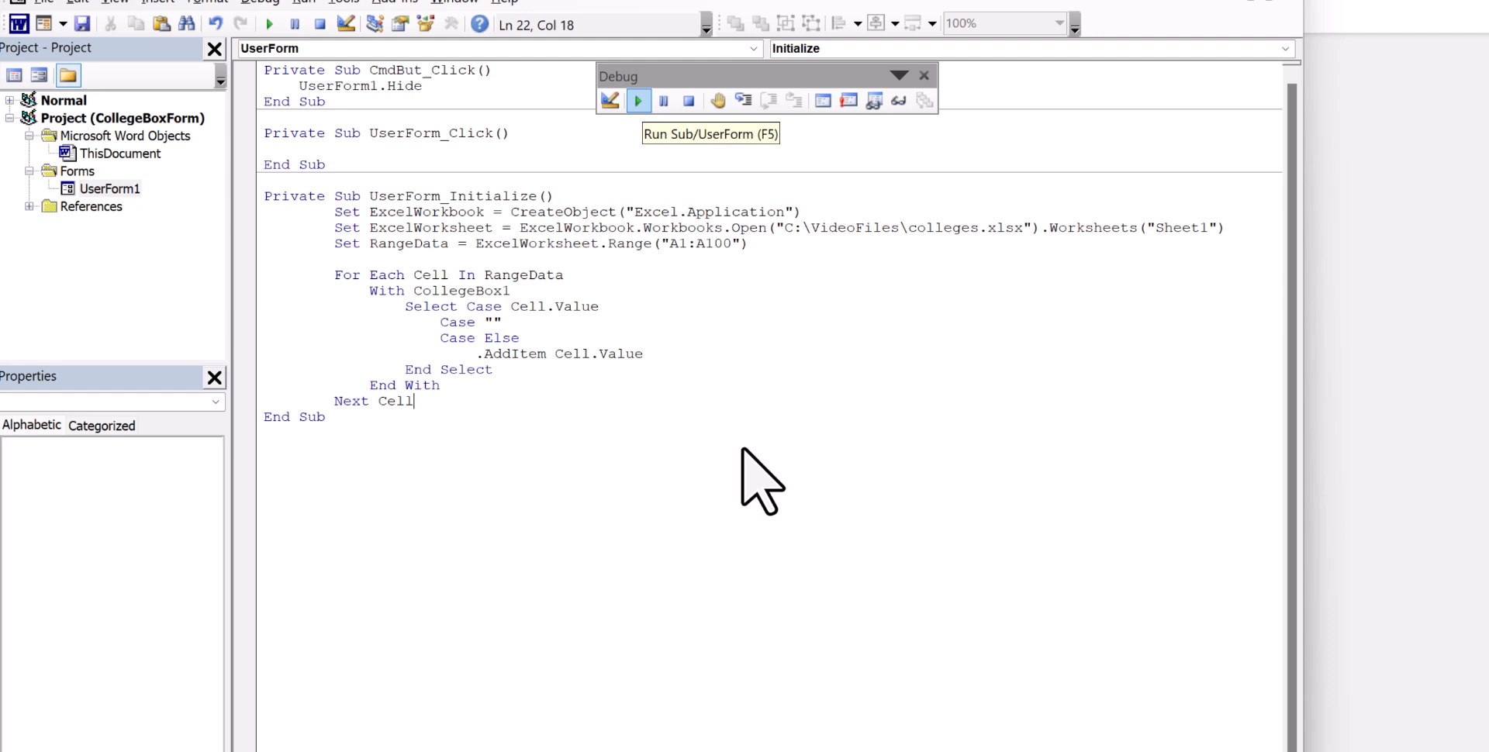
Run UserForm1, choose UW Madison from the college list and close the form with Ok
{"action": "left_click", "coordinate": [638, 101]}
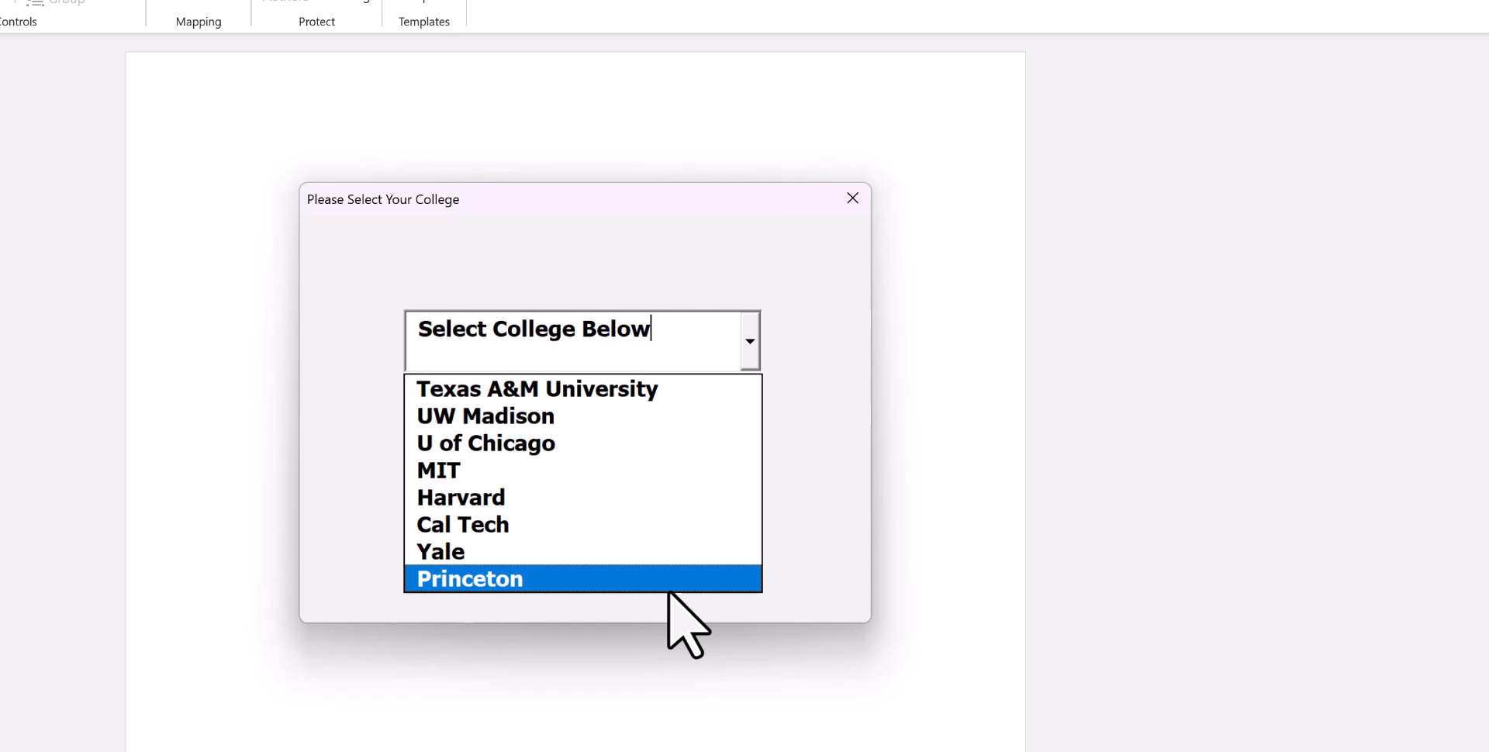
{"action": "left_click", "coordinate": [485, 415]}
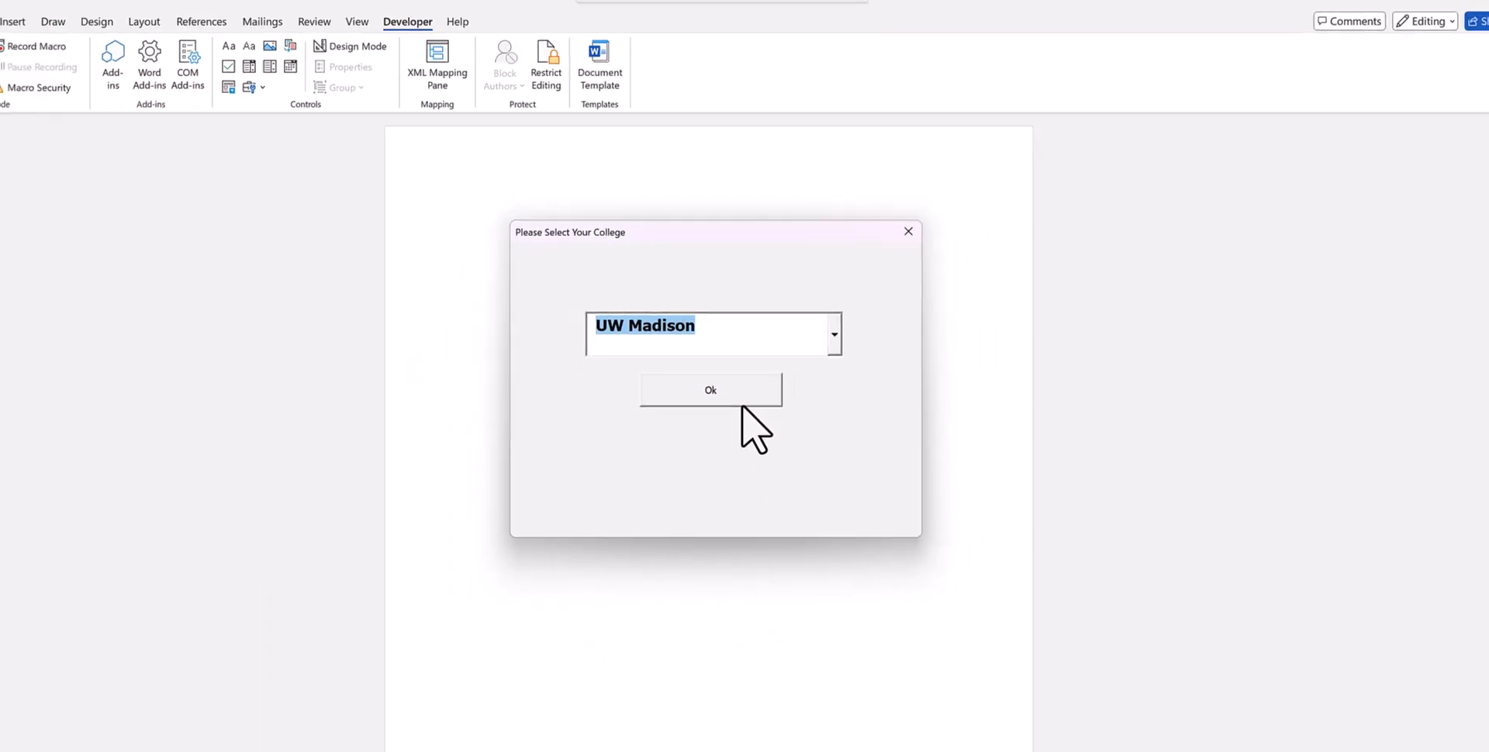
{"action": "left_click", "coordinate": [710, 389]}
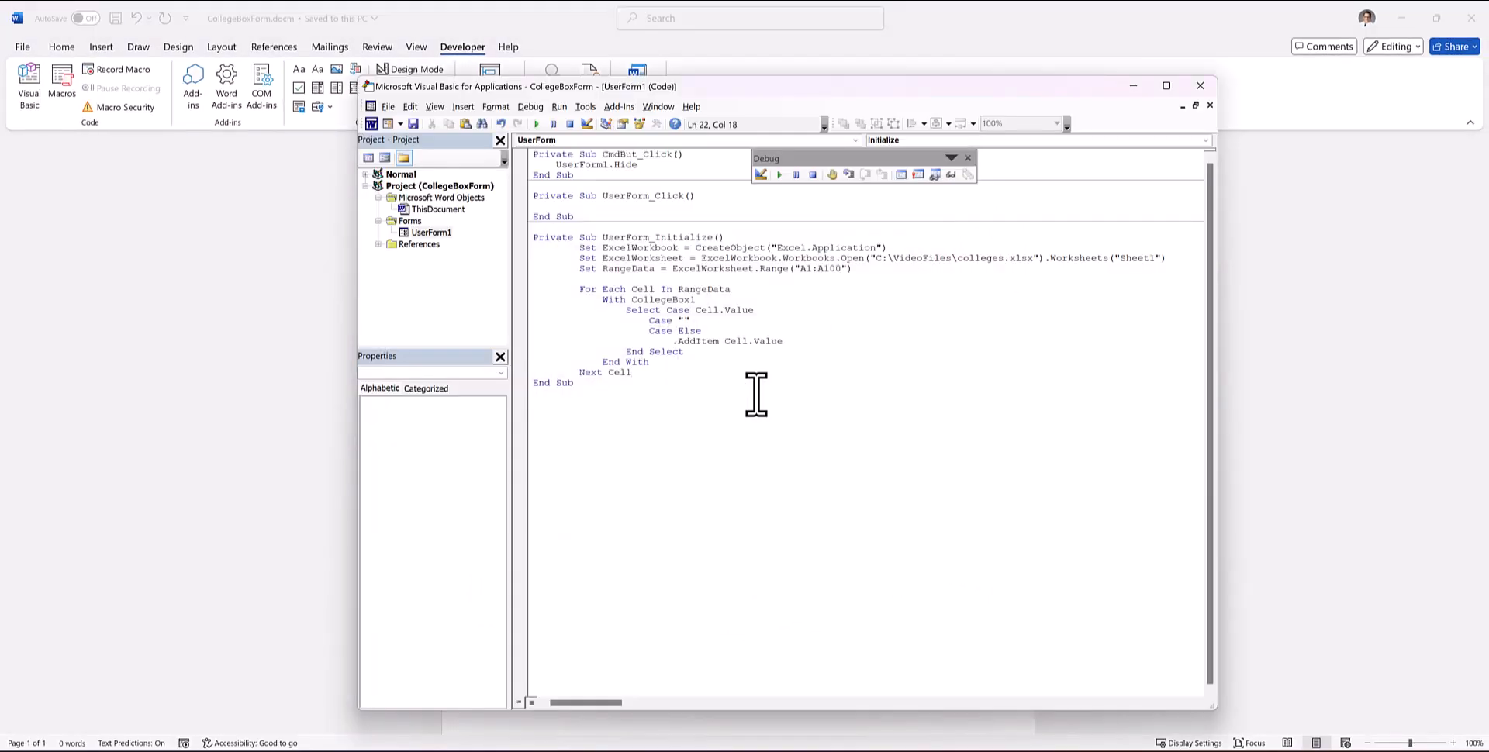